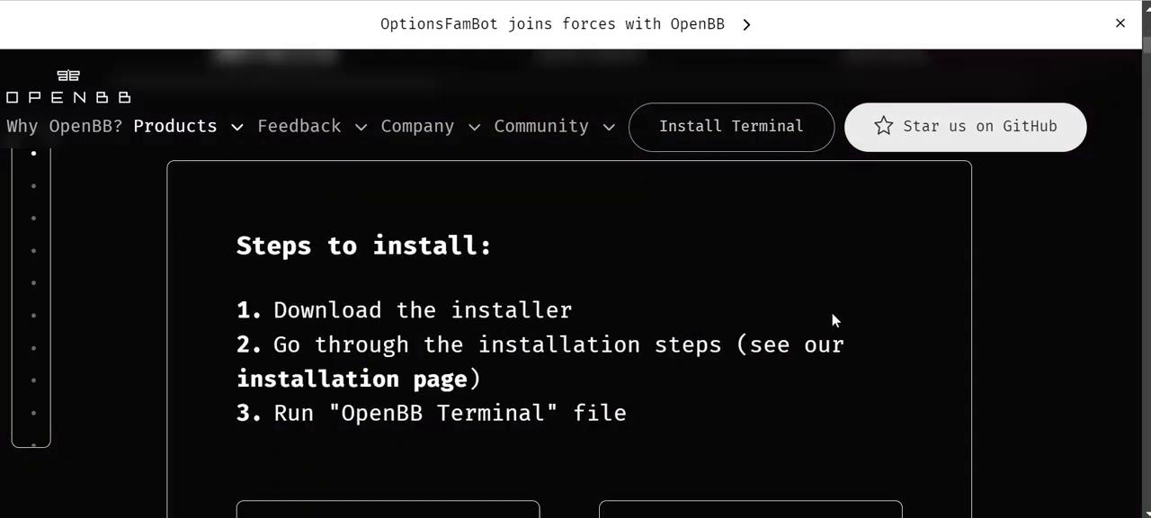
Scroll down the OpenBB install page to the Windows and macOS installer downloads
scroll(down, 3)
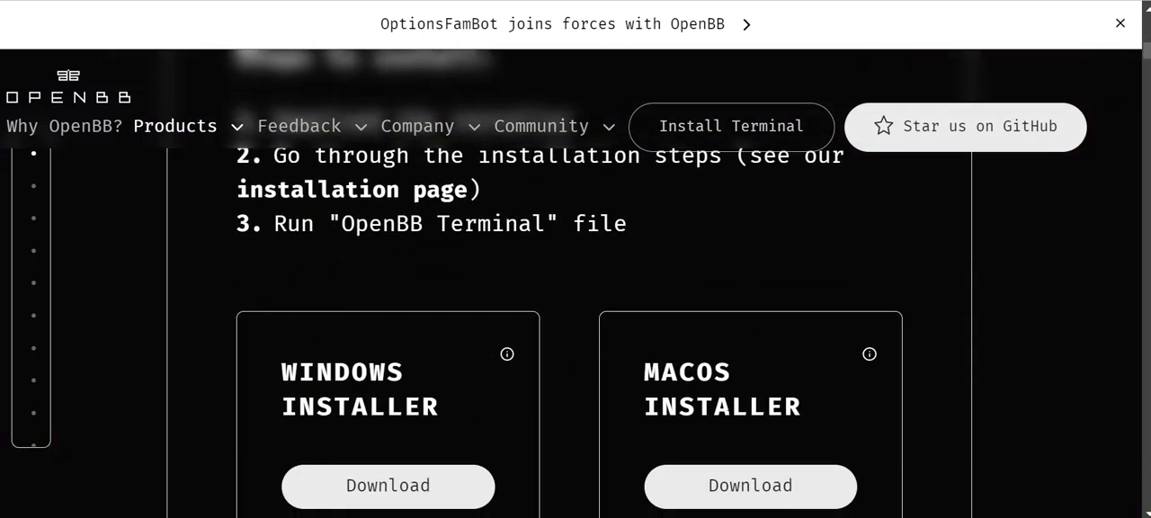
scroll(down, 3)
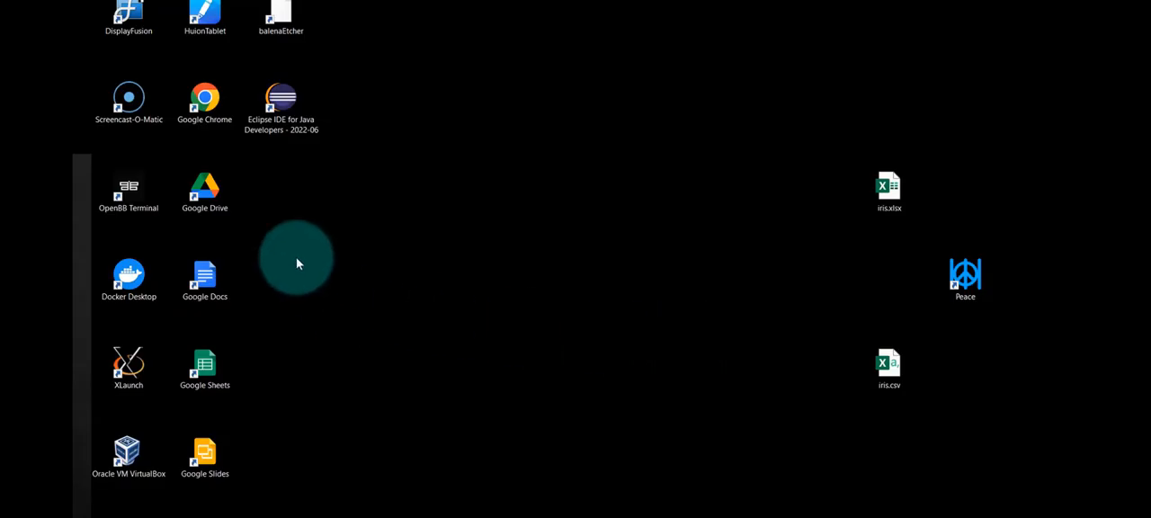
Launch OpenBB Terminal from its desktop shortcut
double_click(128, 188)
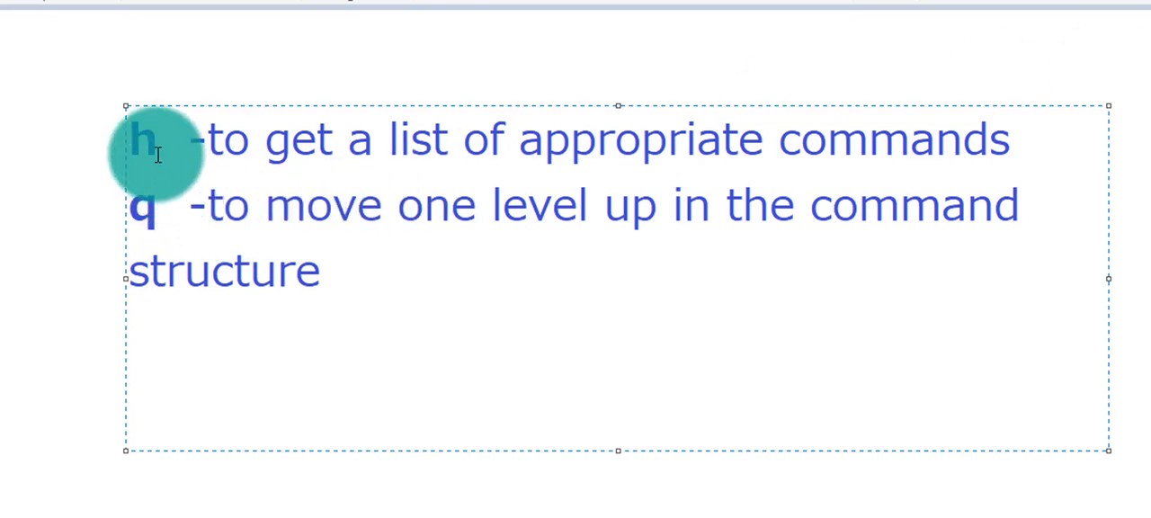
mouse_move(299, 183)
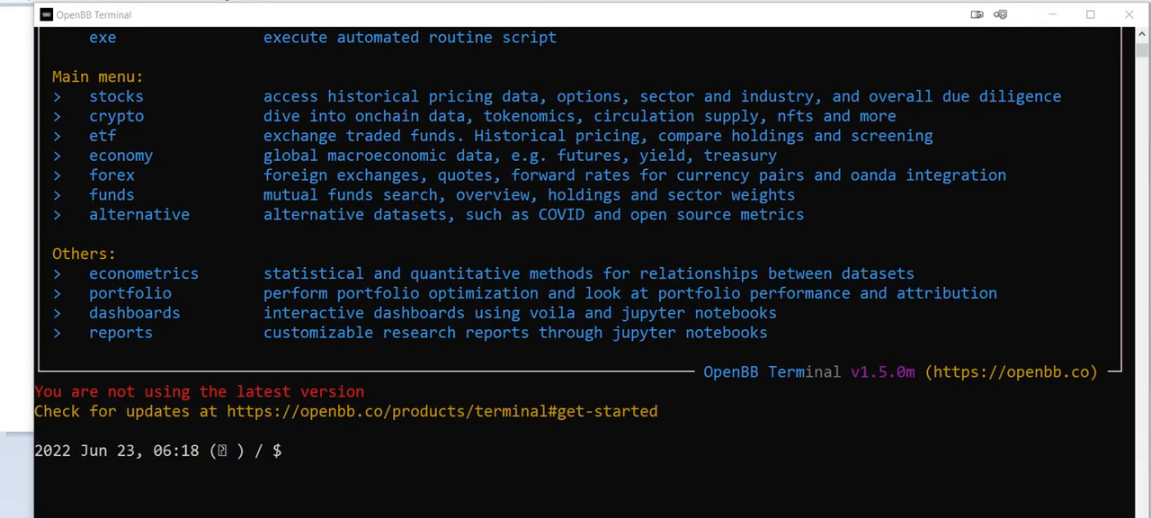
mouse_move(718, 254)
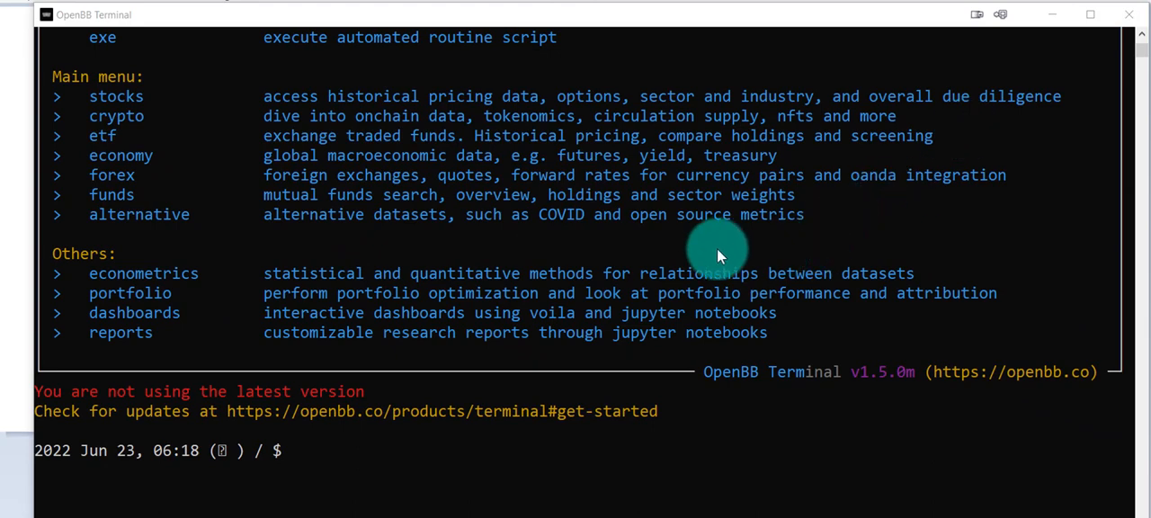
mouse_move(126, 175)
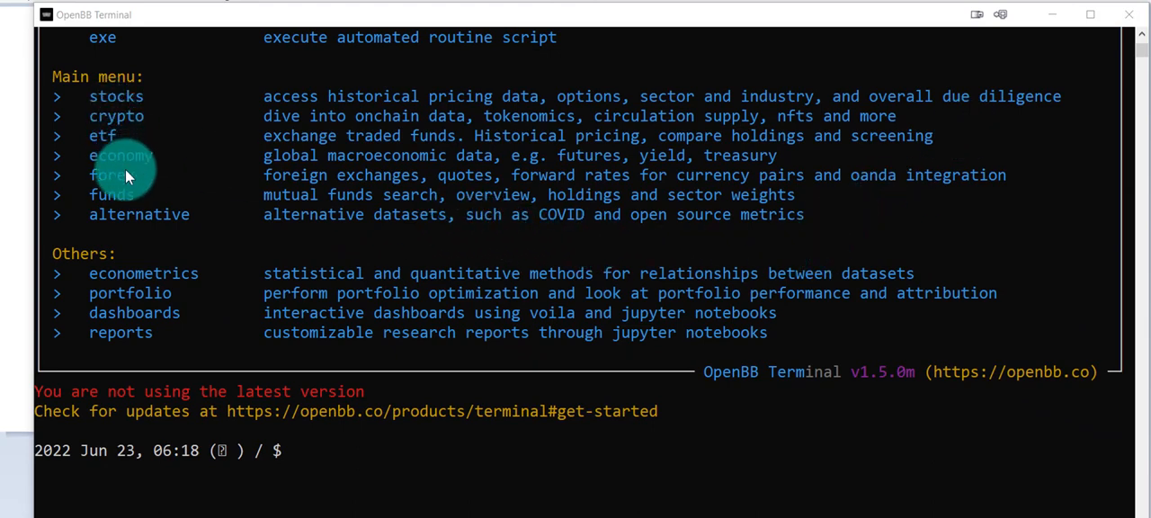
mouse_move(126, 221)
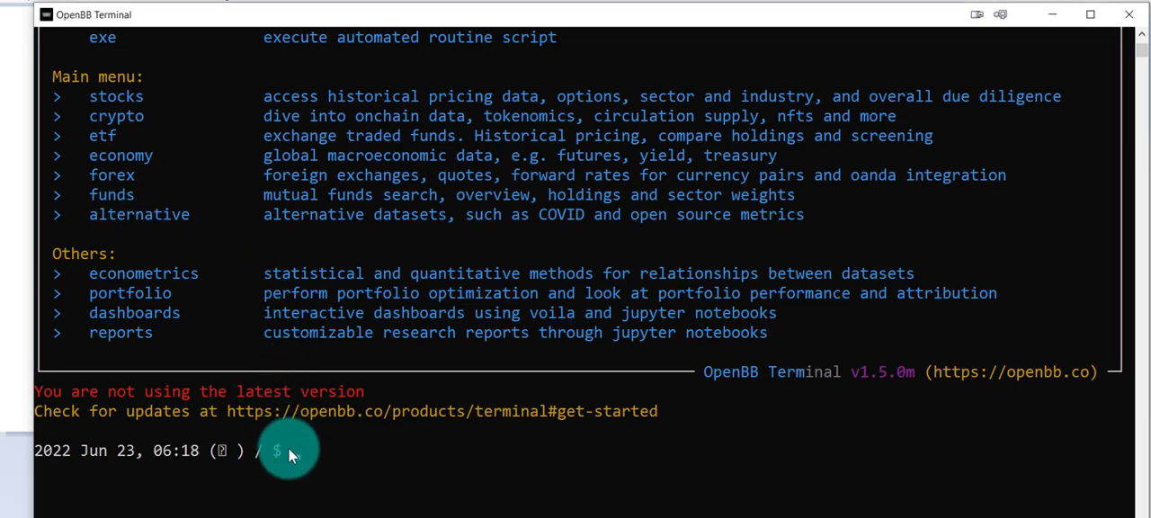
Enter the stocks command at the main menu prompt
text(stocks)
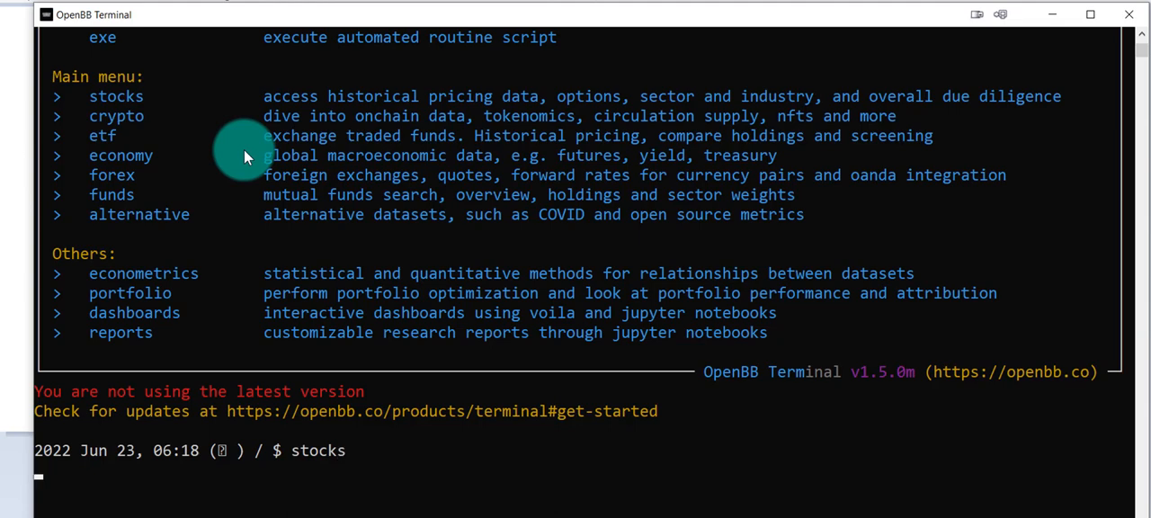
Open the stocks menu and scroll through its command list, including pred
key(Return)
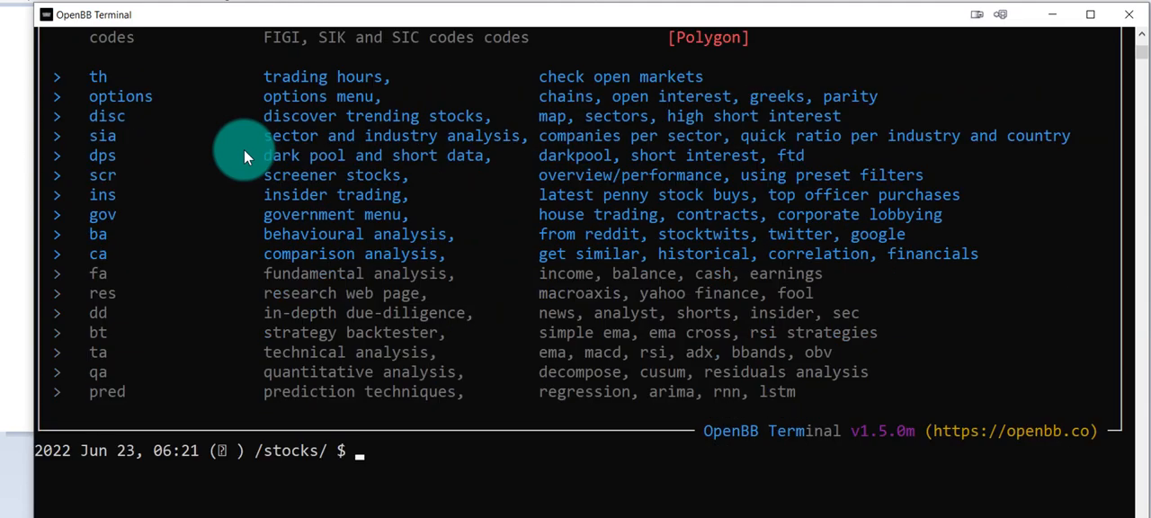
mouse_move(140, 162)
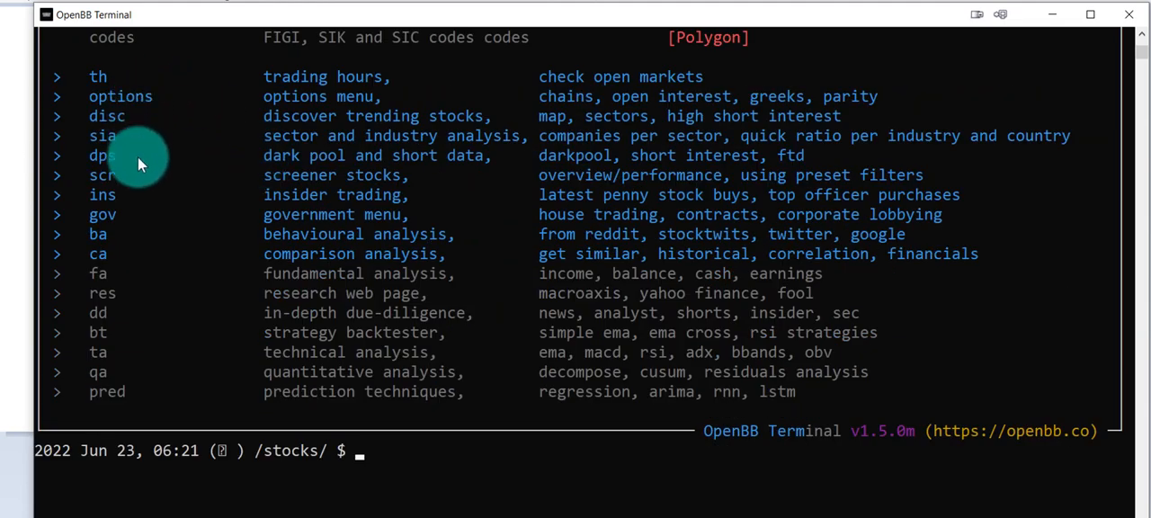
mouse_move(134, 180)
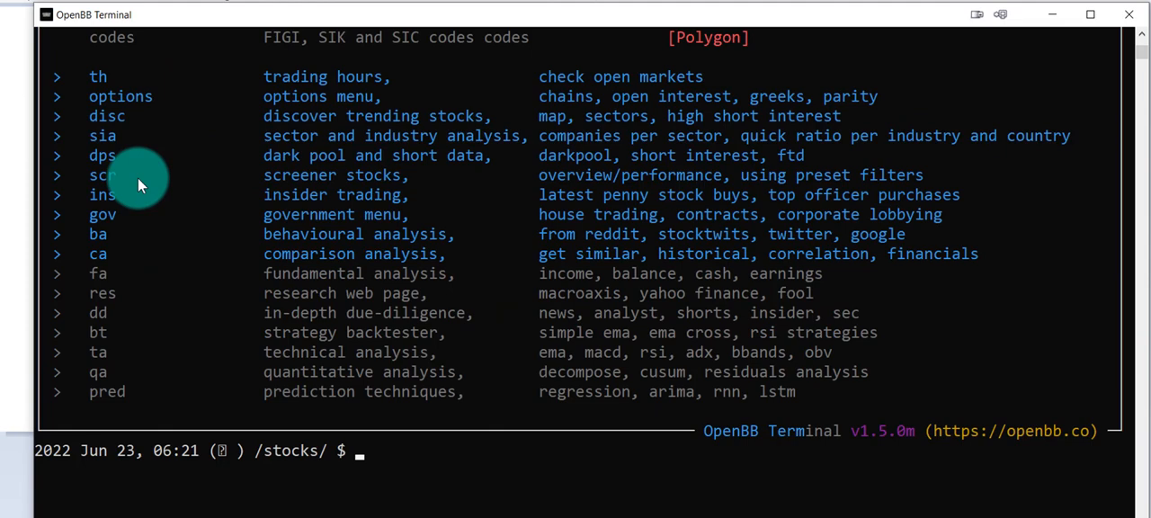
mouse_move(257, 85)
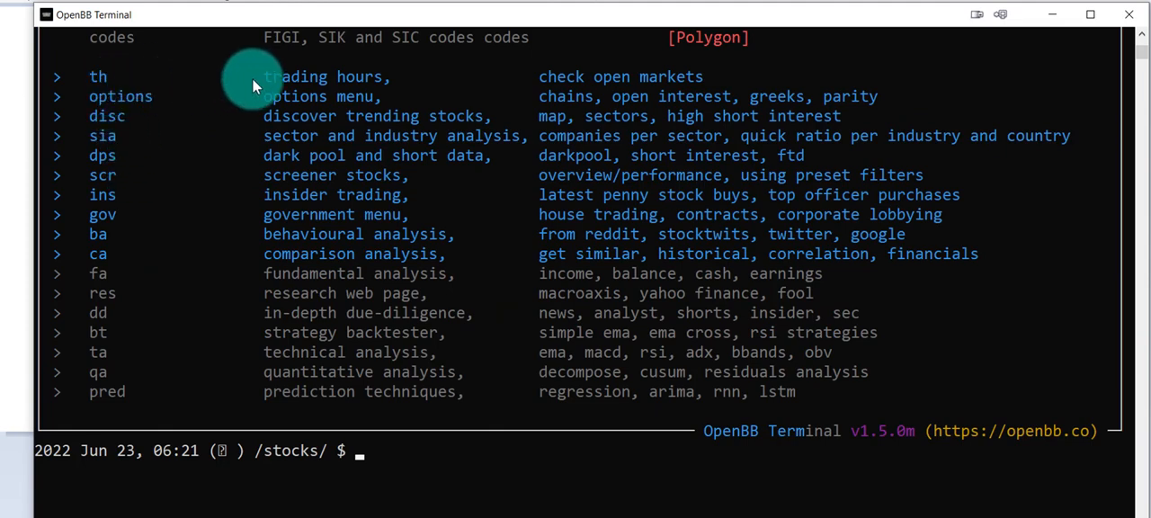
mouse_move(170, 99)
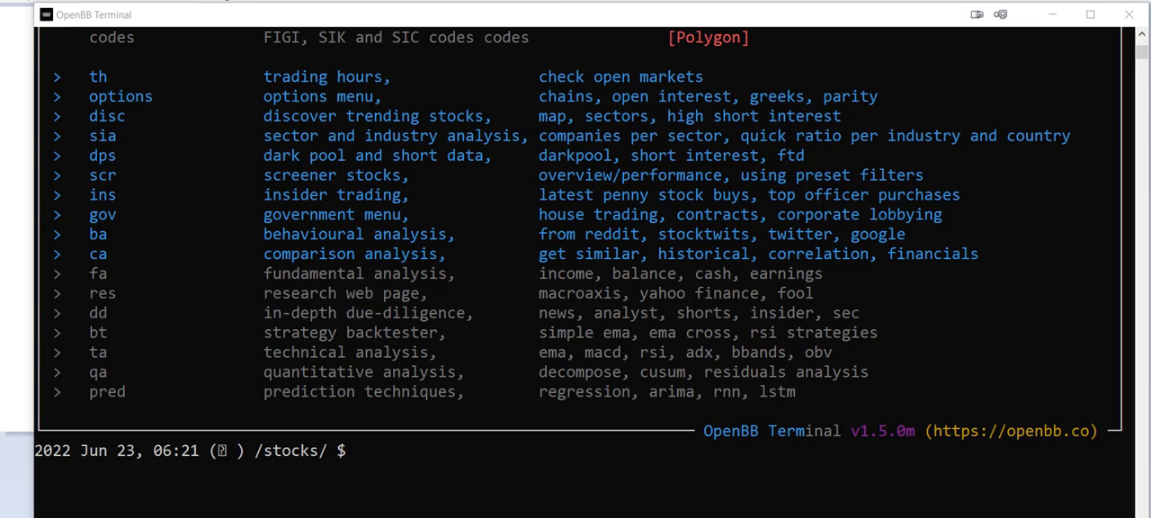
scroll(up, 3)
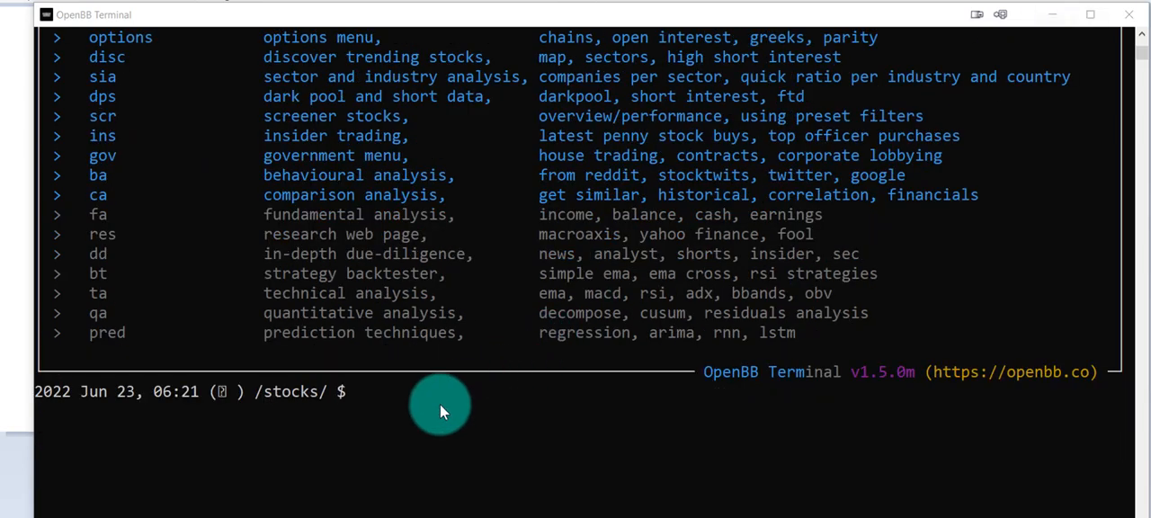
mouse_move(795, 277)
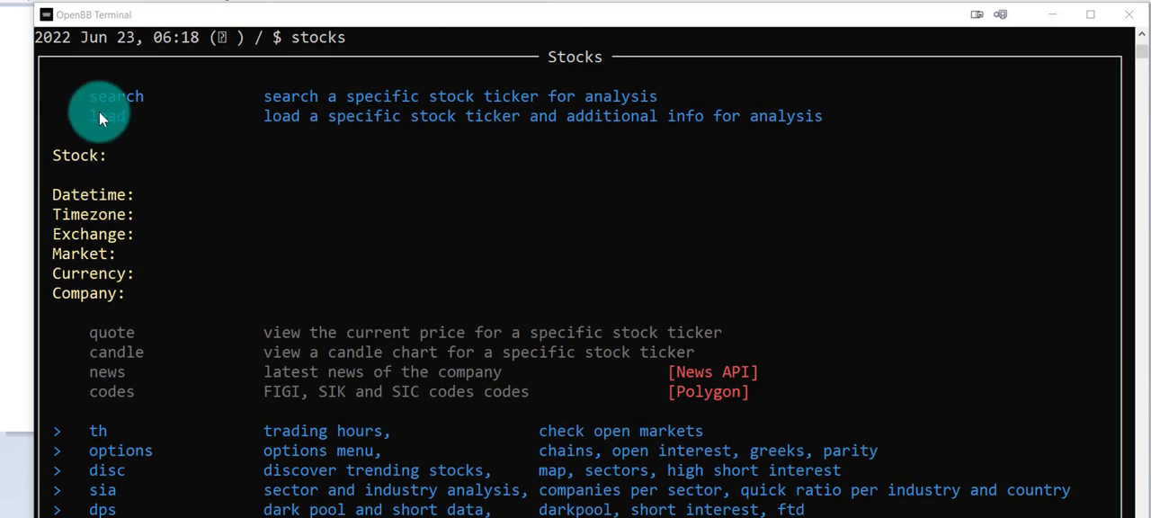
mouse_move(378, 115)
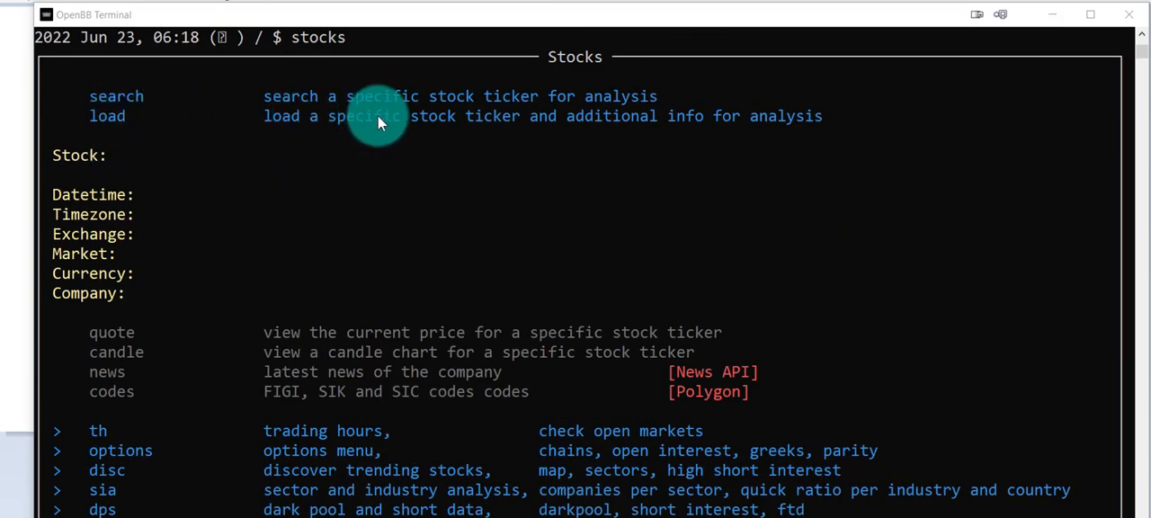
mouse_move(252, 124)
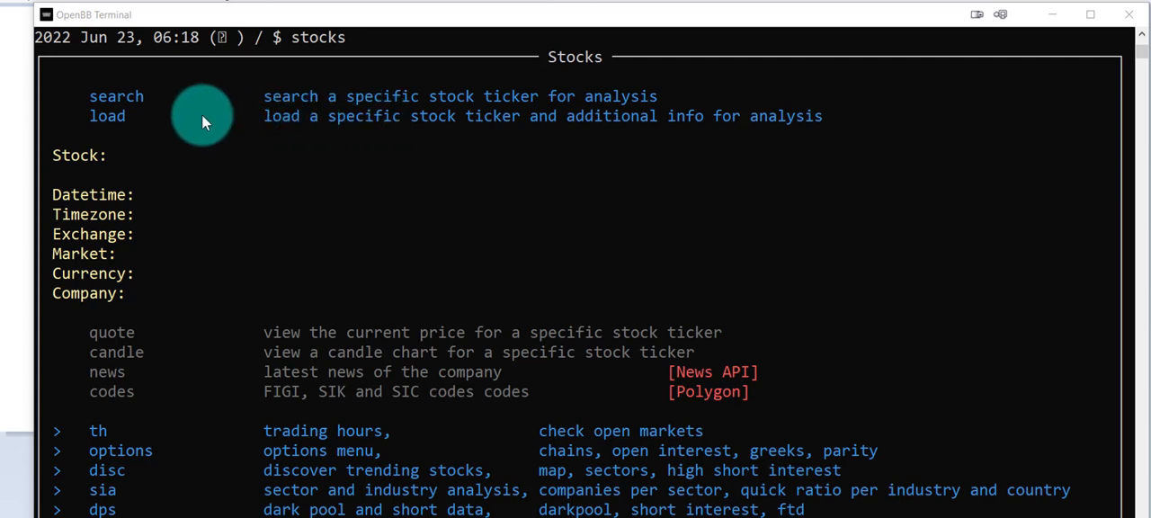
mouse_move(295, 180)
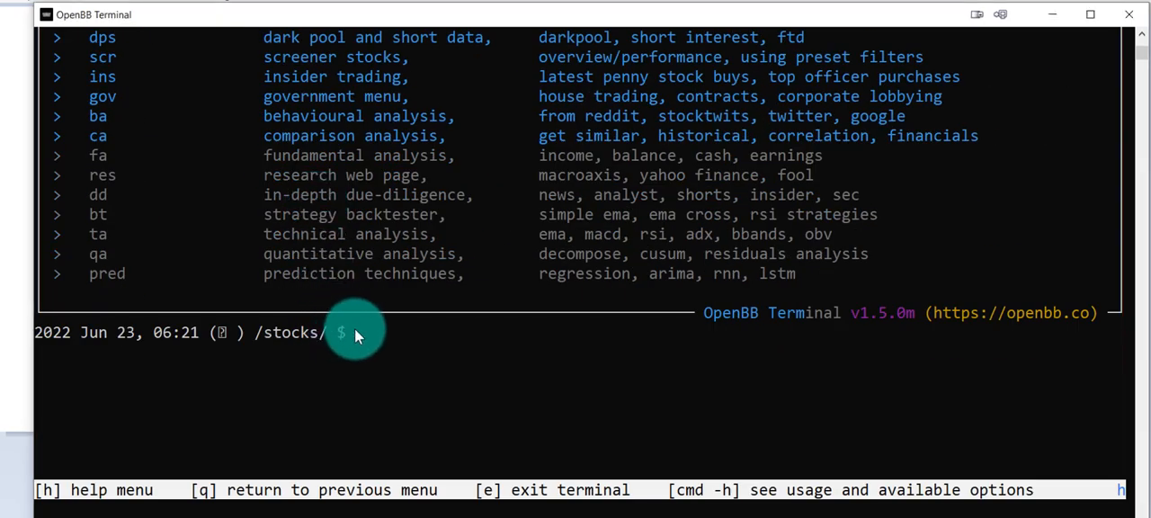
scroll(up, 3)
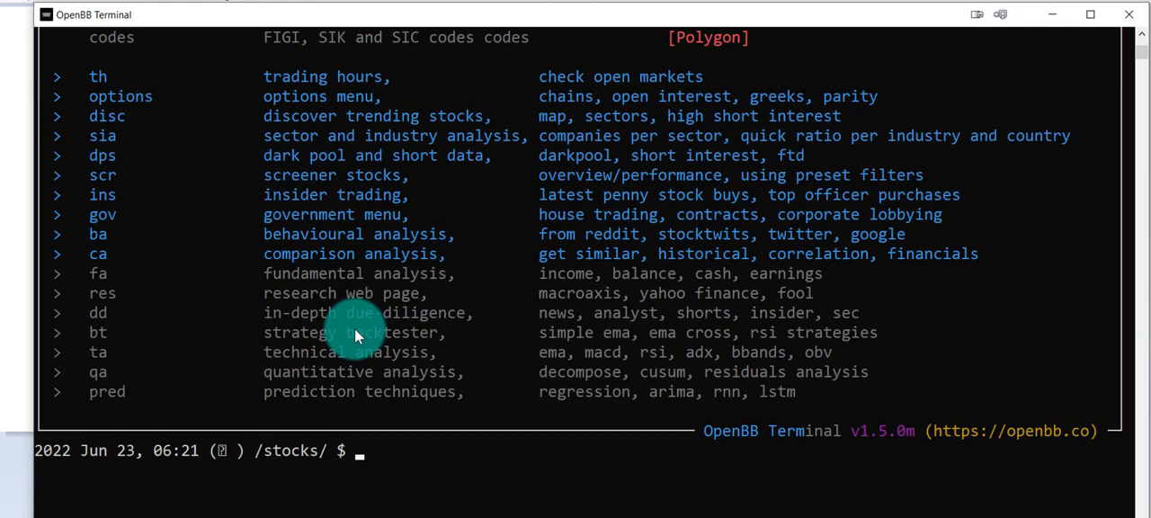
Load AAPL with 'load AAPL', showing Apple's performance table with last price 135.35
text(load AAPL)
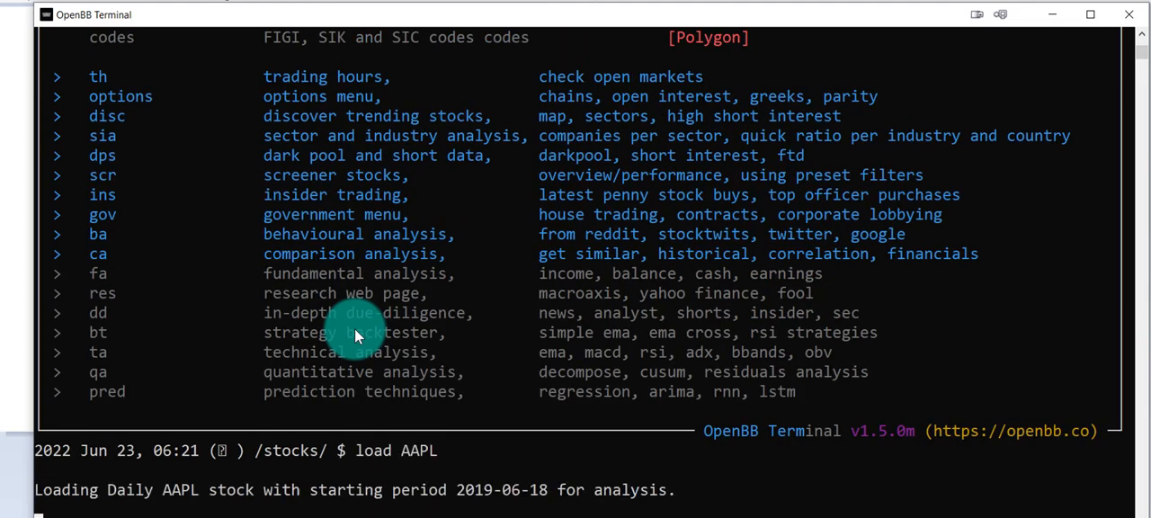
scroll(down, 3)
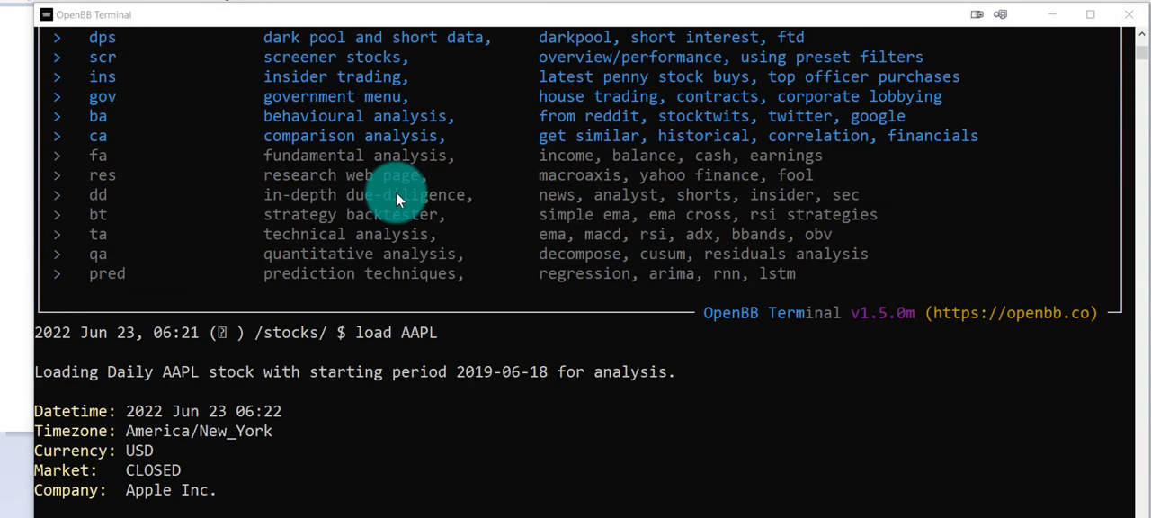
scroll(up, 3)
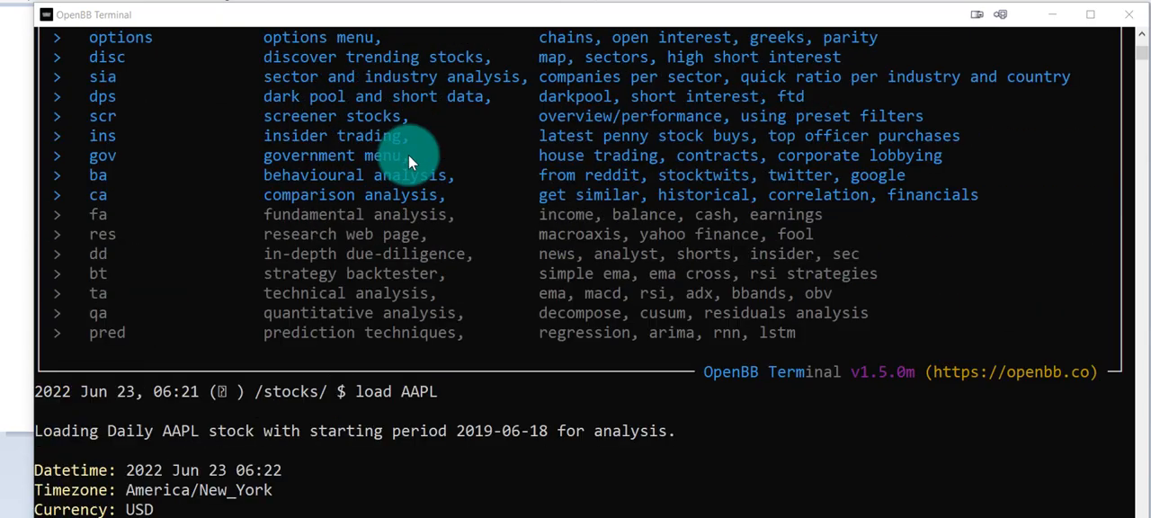
scroll(up, 3)
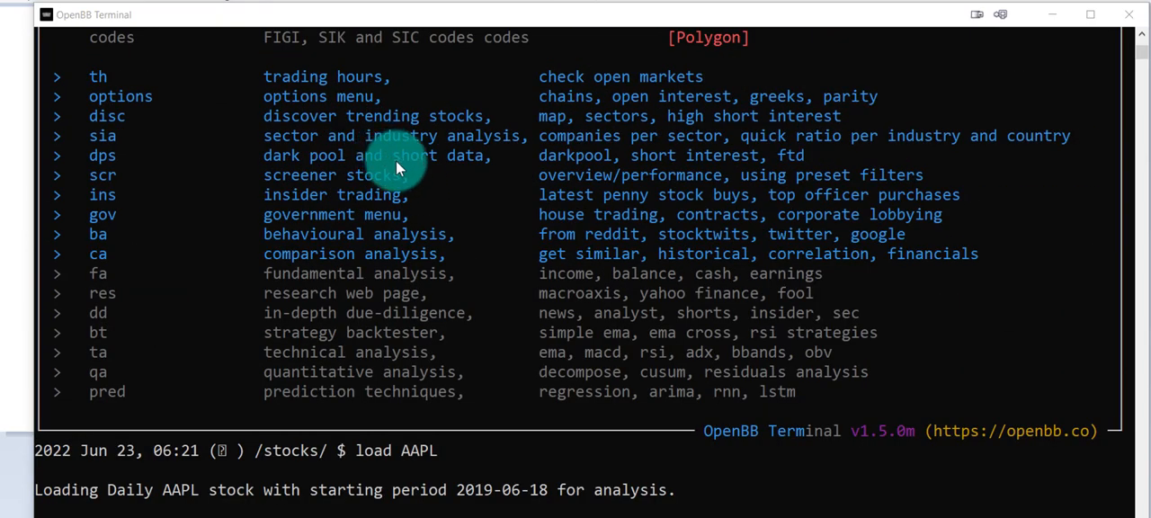
key(Return)
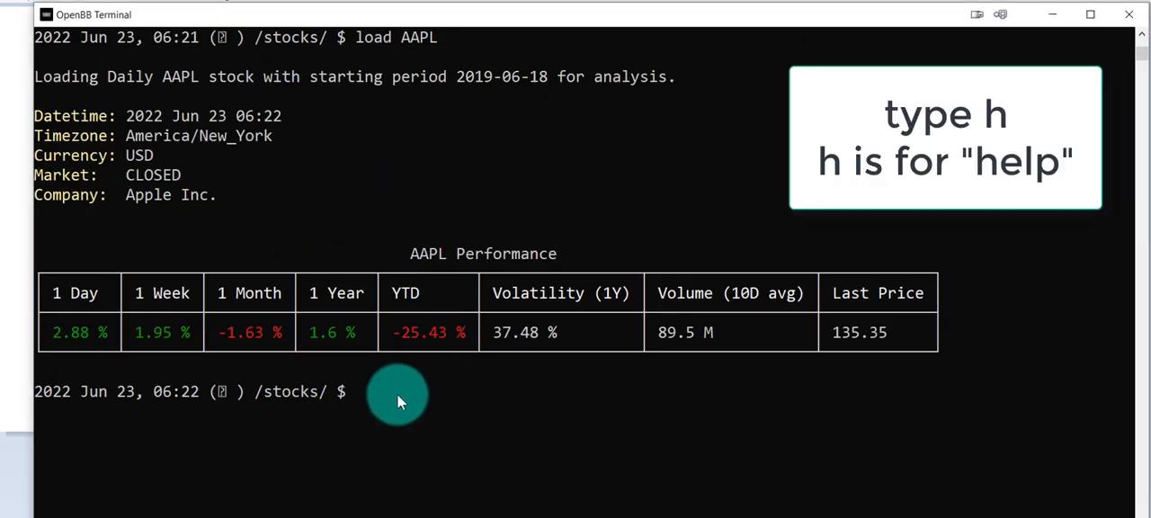
text(h)
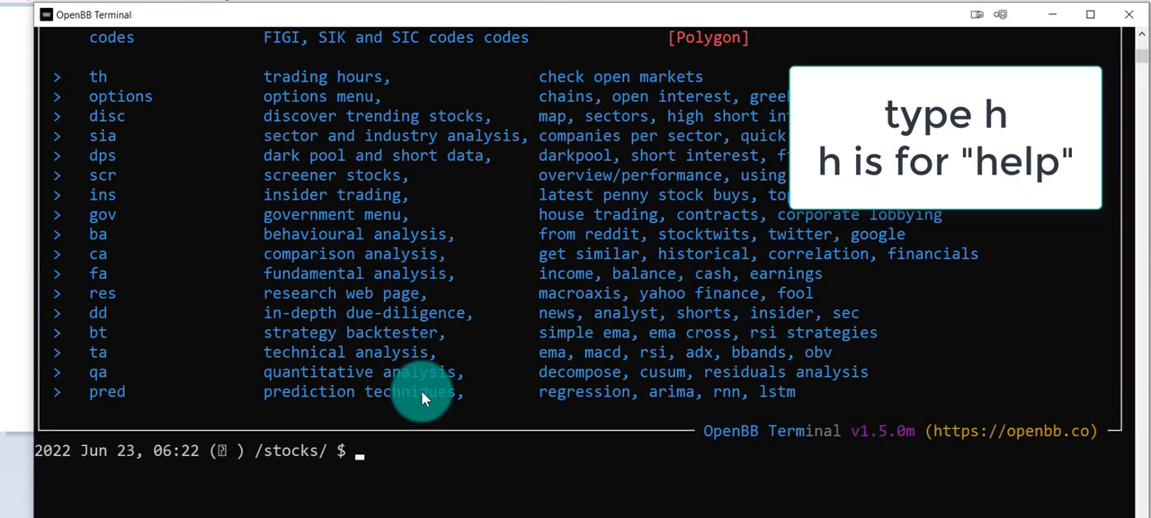
mouse_move(449, 283)
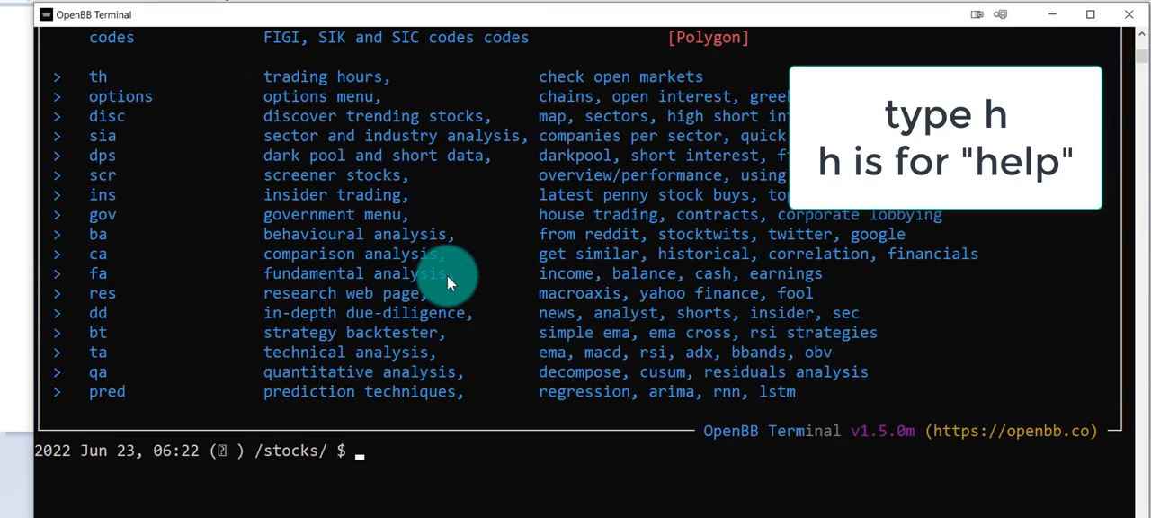
mouse_move(338, 454)
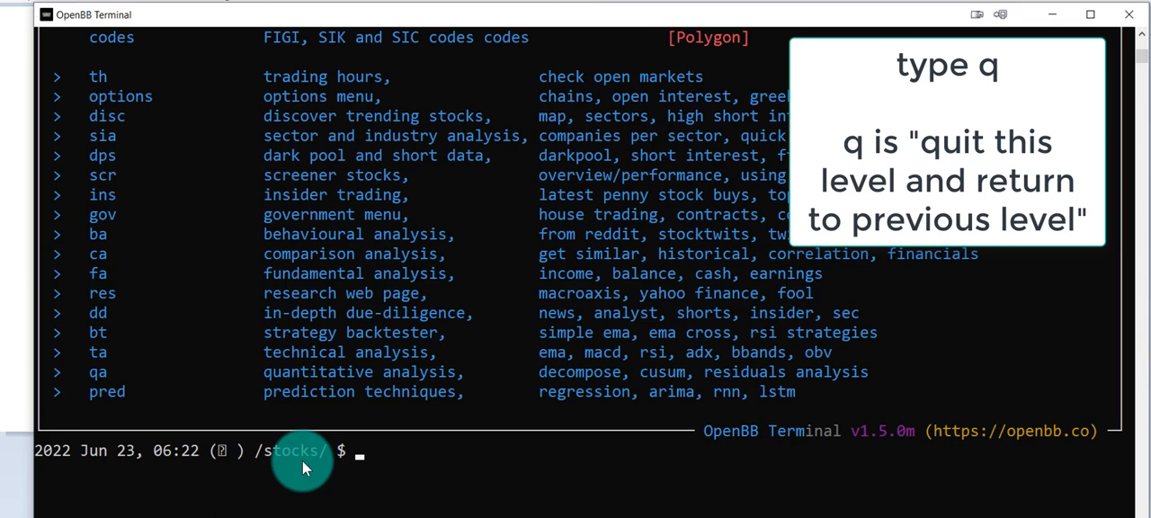
text(q)
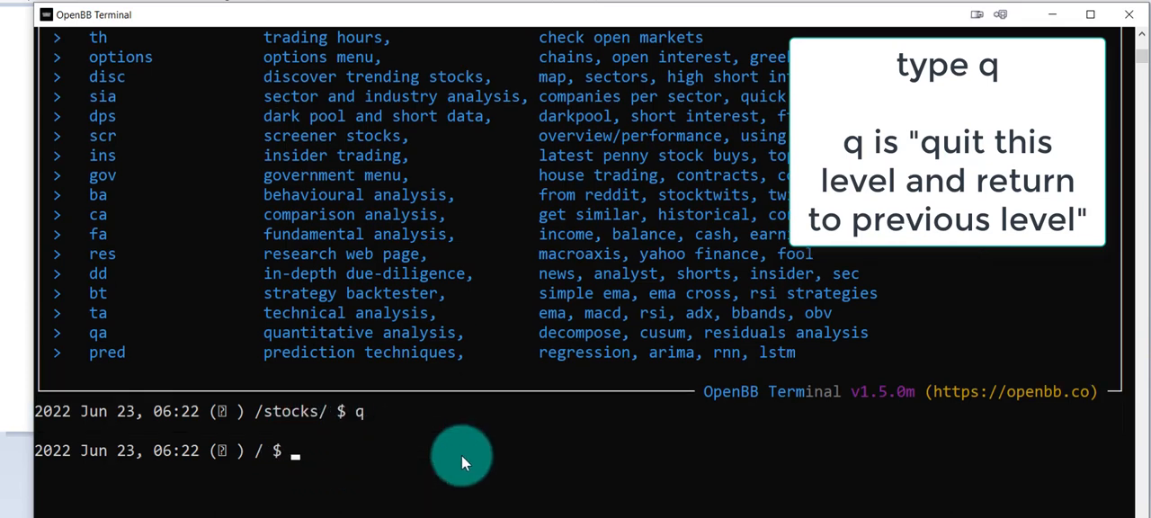
mouse_move(319, 418)
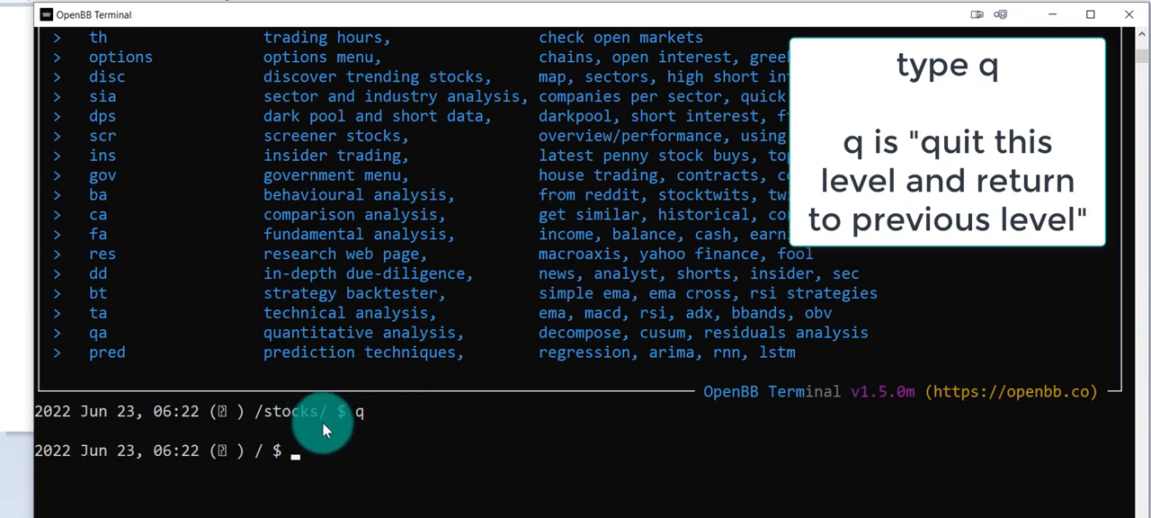
text(h)
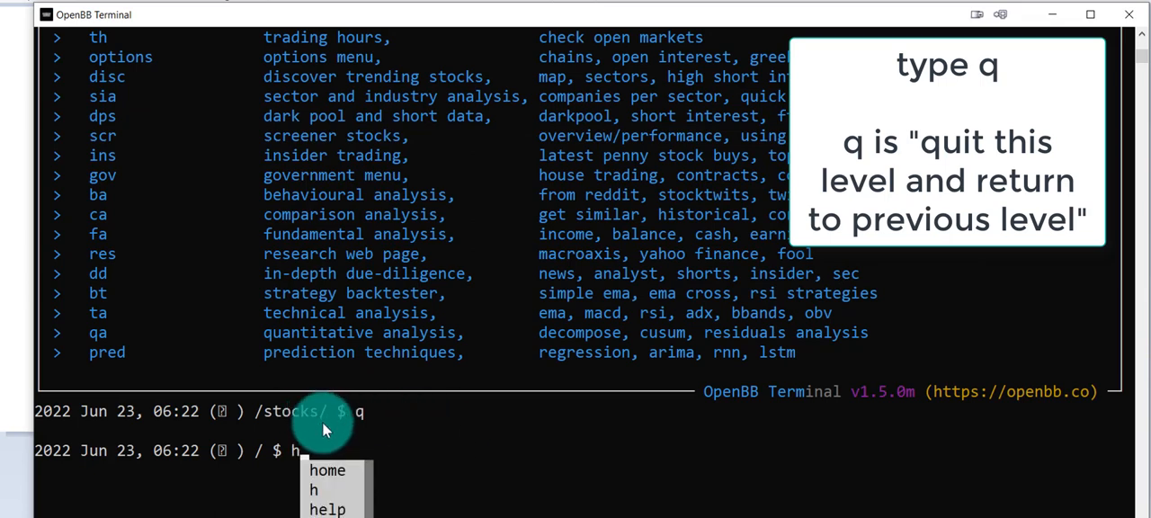
key(Return)
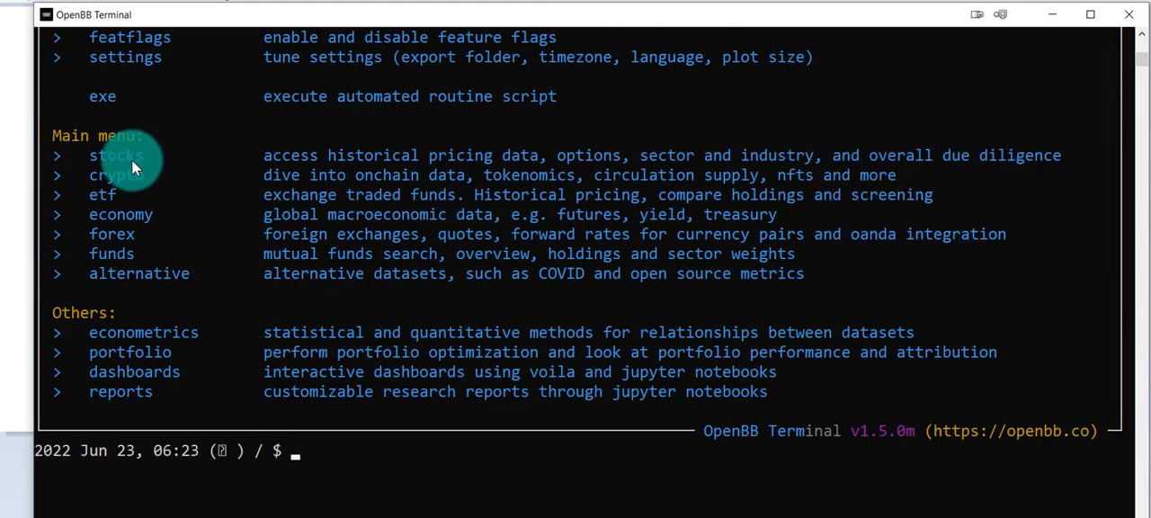
mouse_move(485, 400)
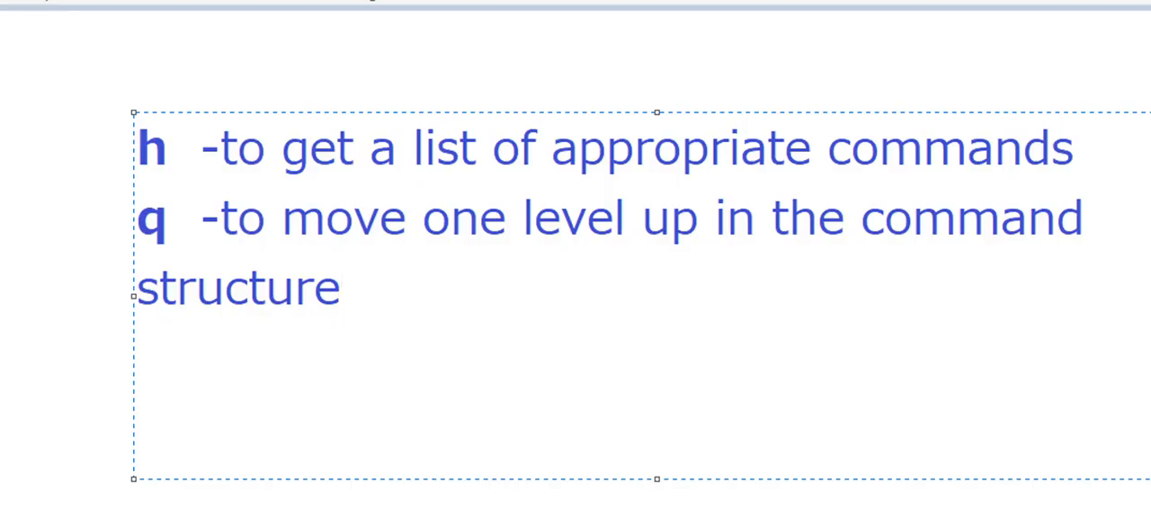
click(157, 207)
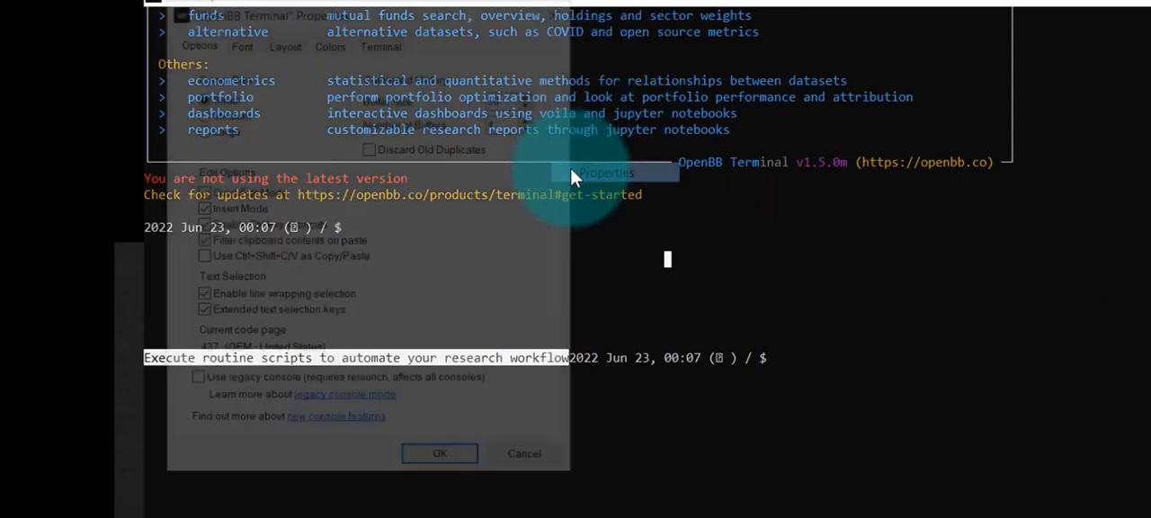
Raise the console's Consolas font size from 16 to 36 in window Properties
click(238, 39)
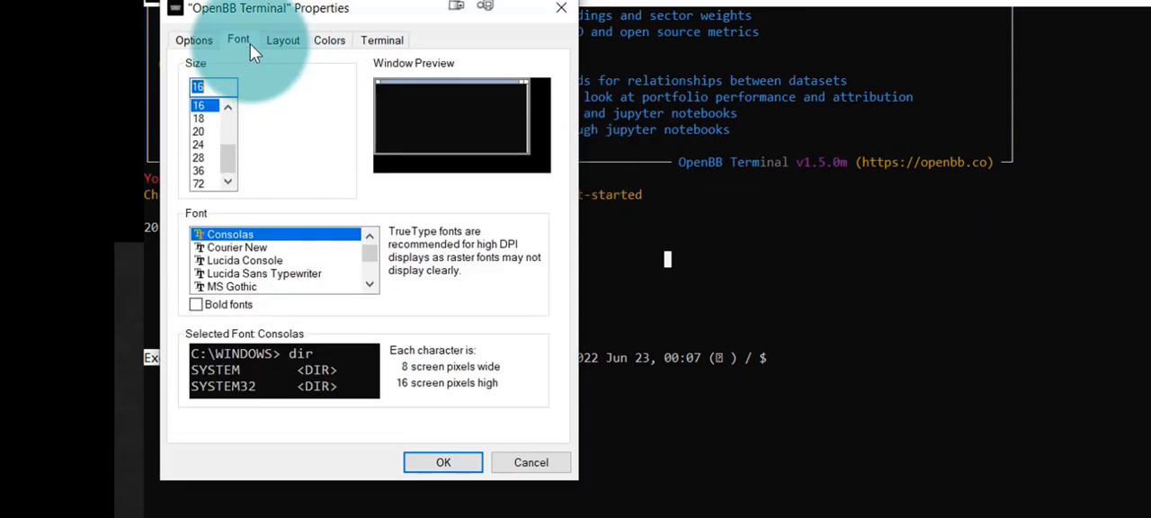
click(198, 157)
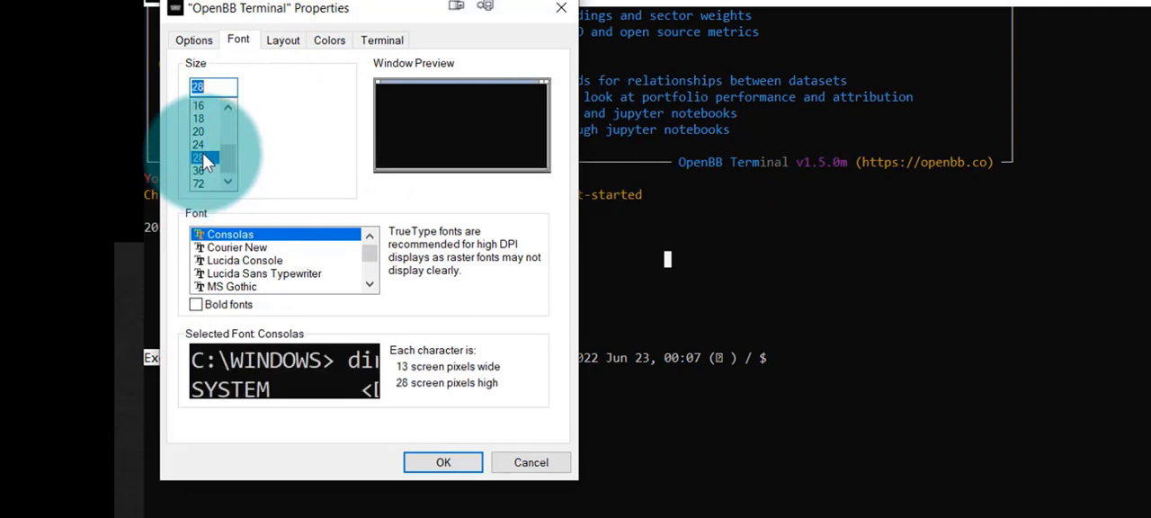
click(199, 169)
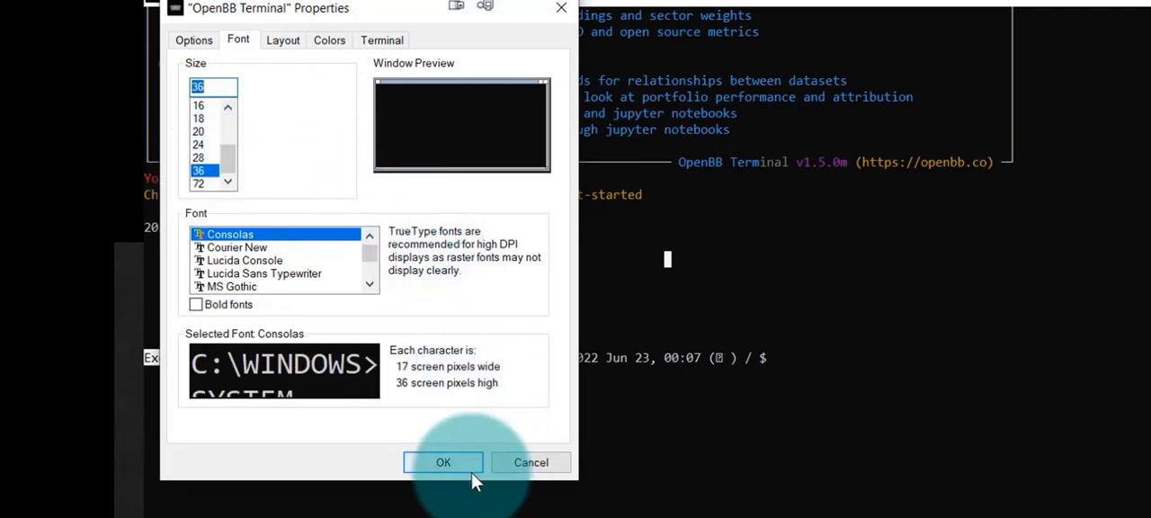
click(443, 462)
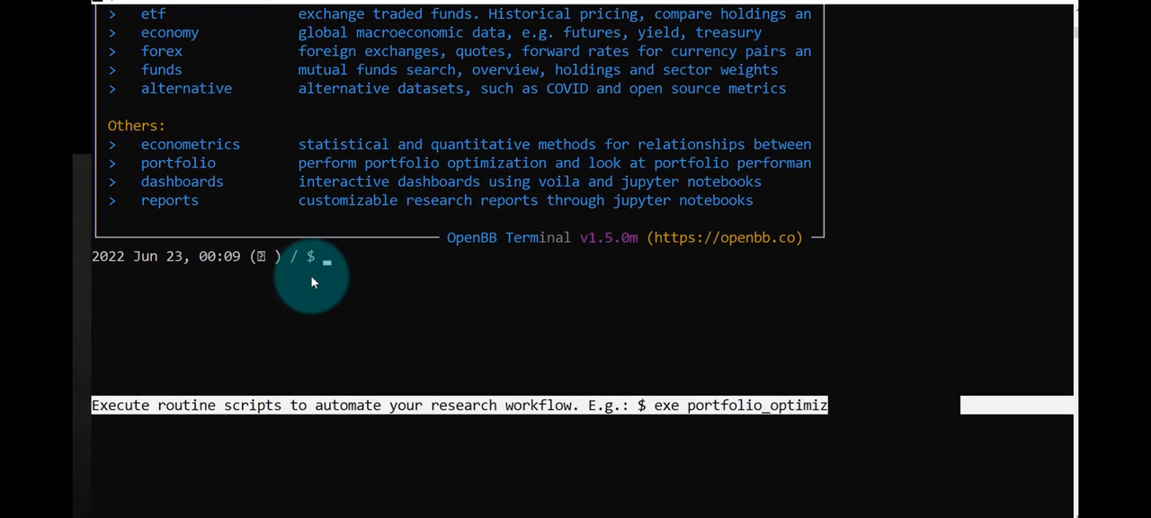
Enter the stocks menu again at the larger font size
scroll(up, 3)
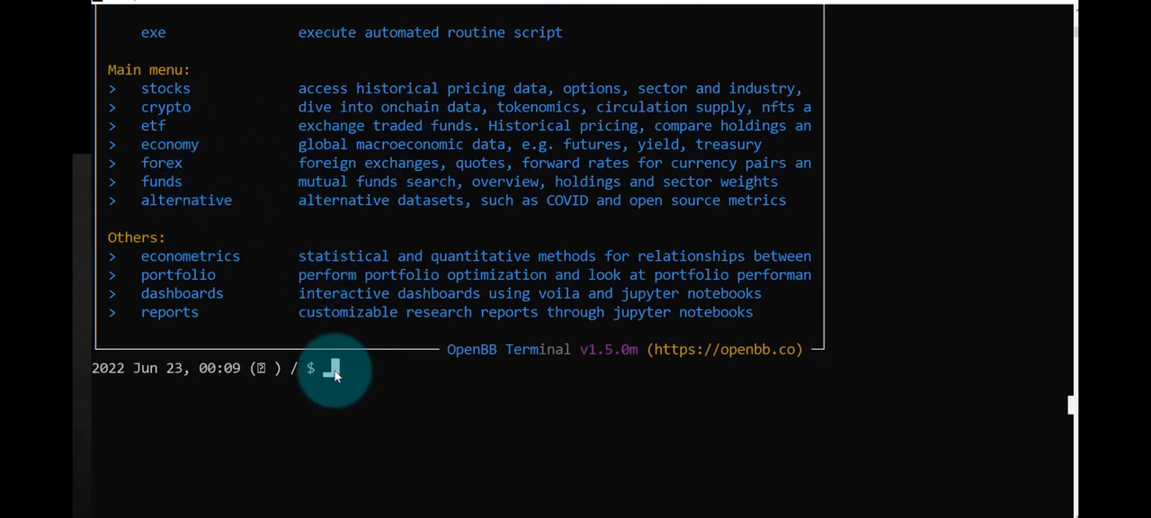
mouse_move(289, 205)
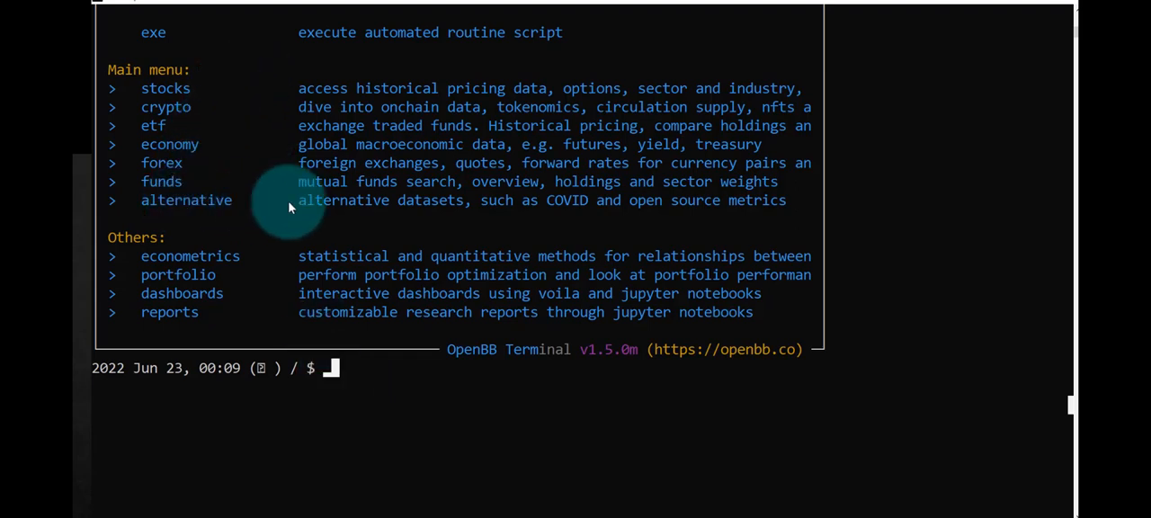
text(stocks)
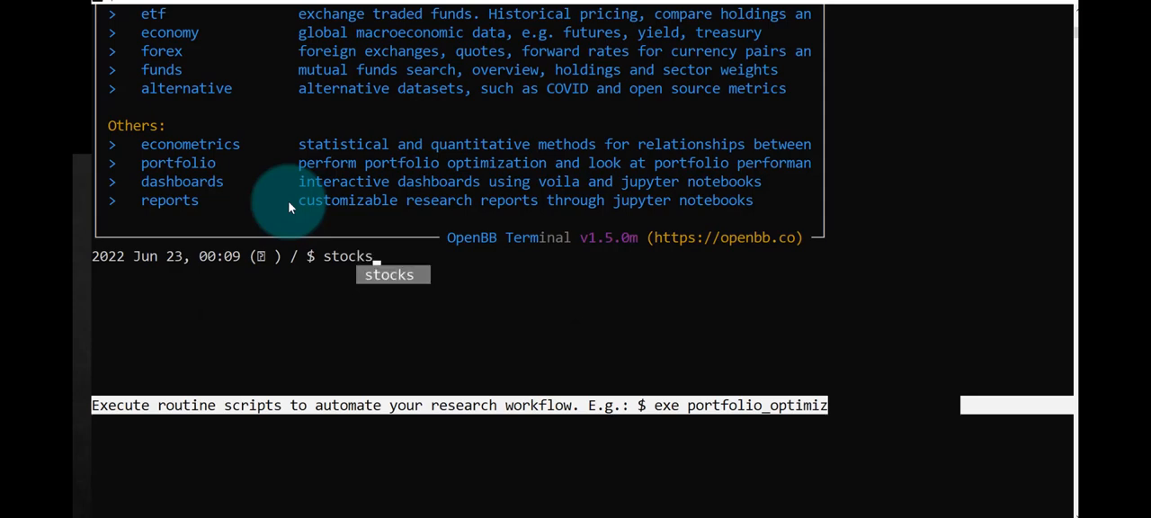
key(Return)
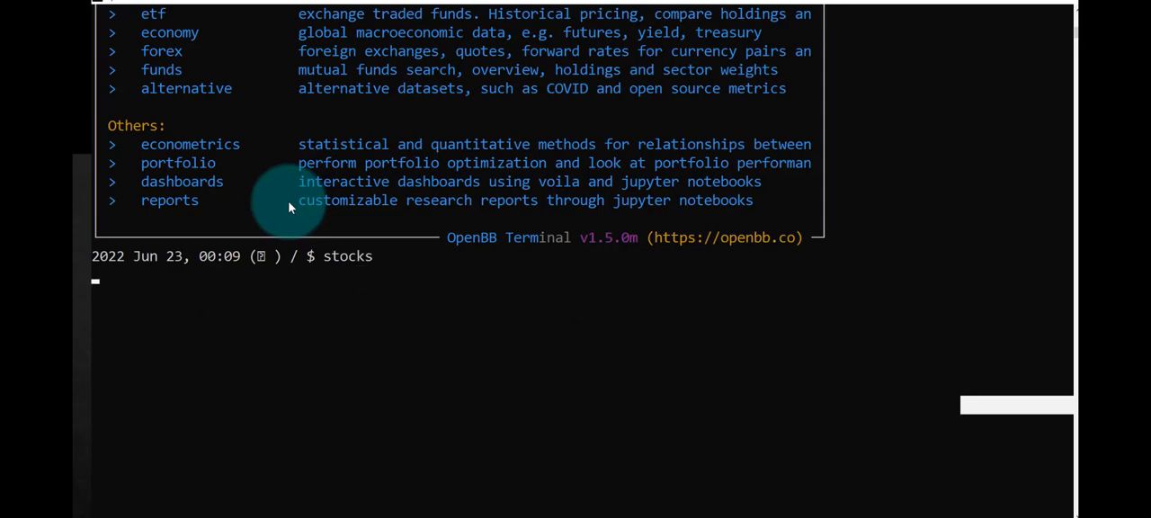
key(Return)
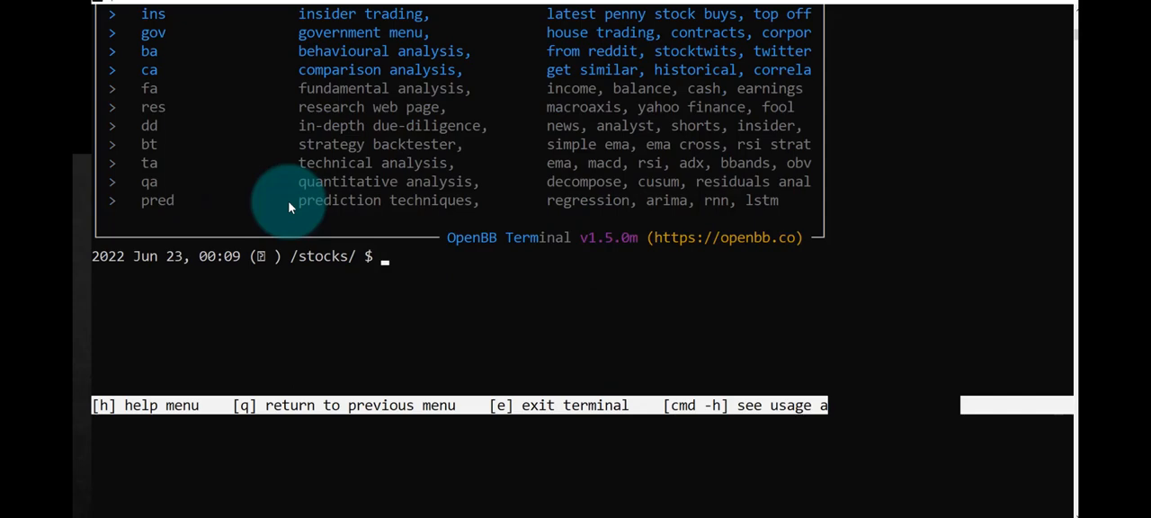
Load daily AAPL stock data starting 2019-06-18 with 'load AAPL'
scroll(up, 3)
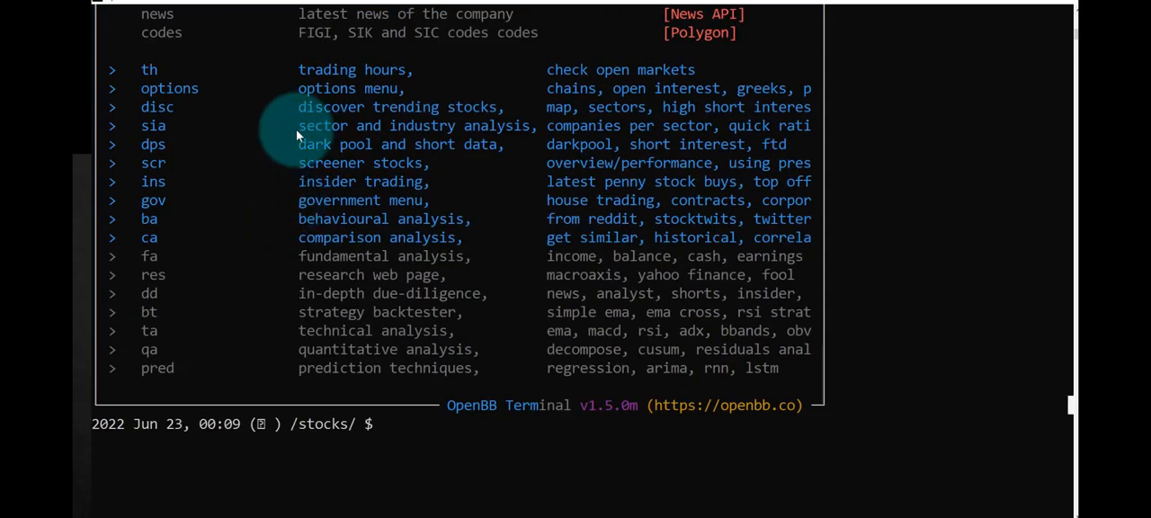
mouse_move(334, 97)
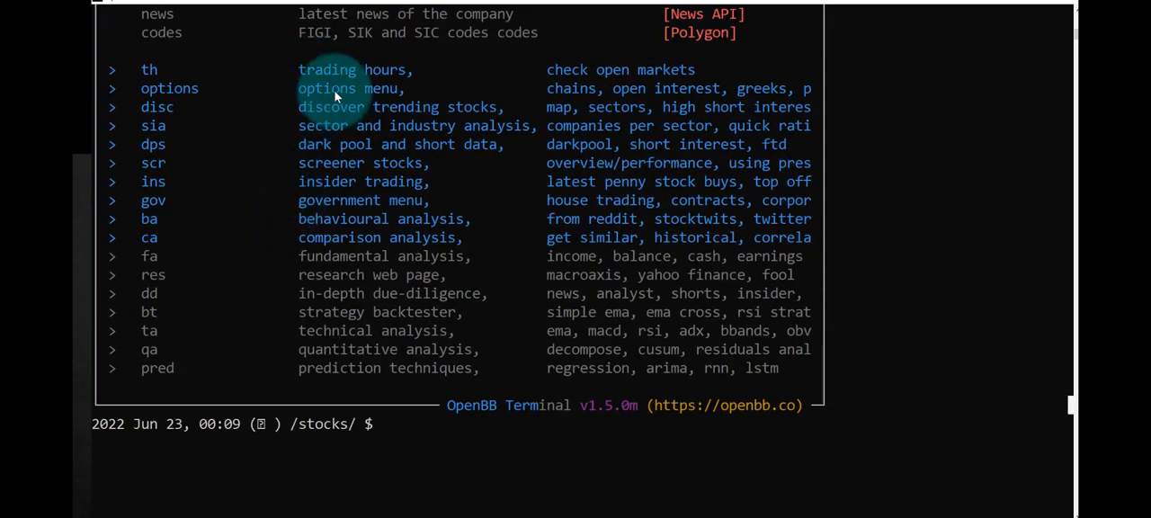
mouse_move(337, 115)
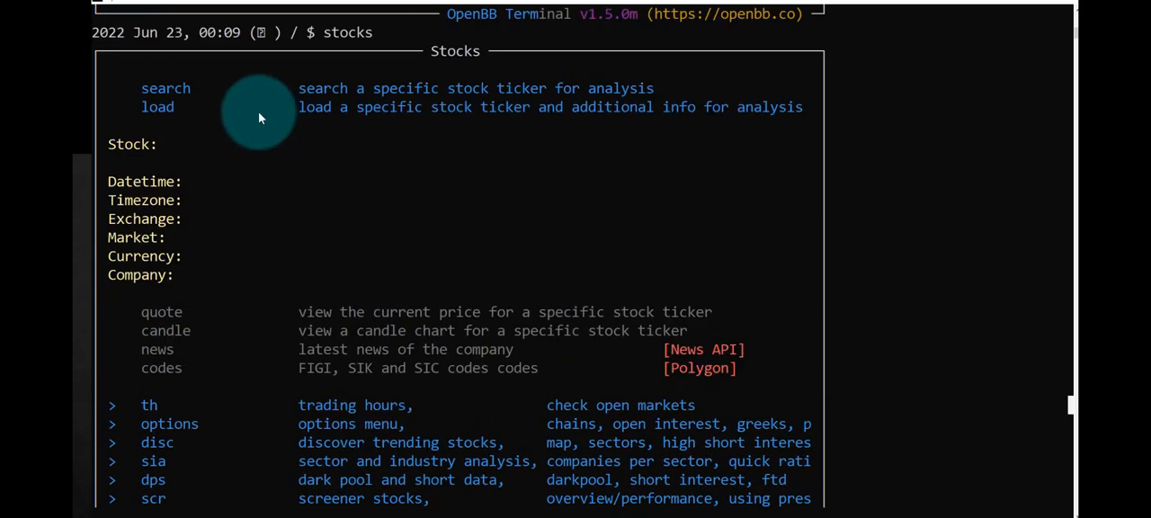
mouse_move(369, 108)
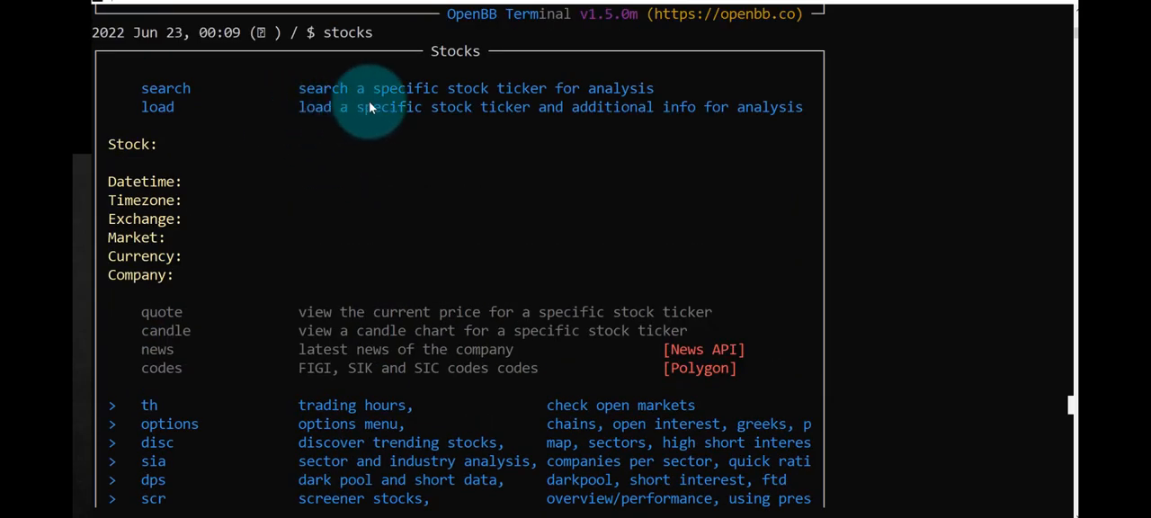
mouse_move(409, 110)
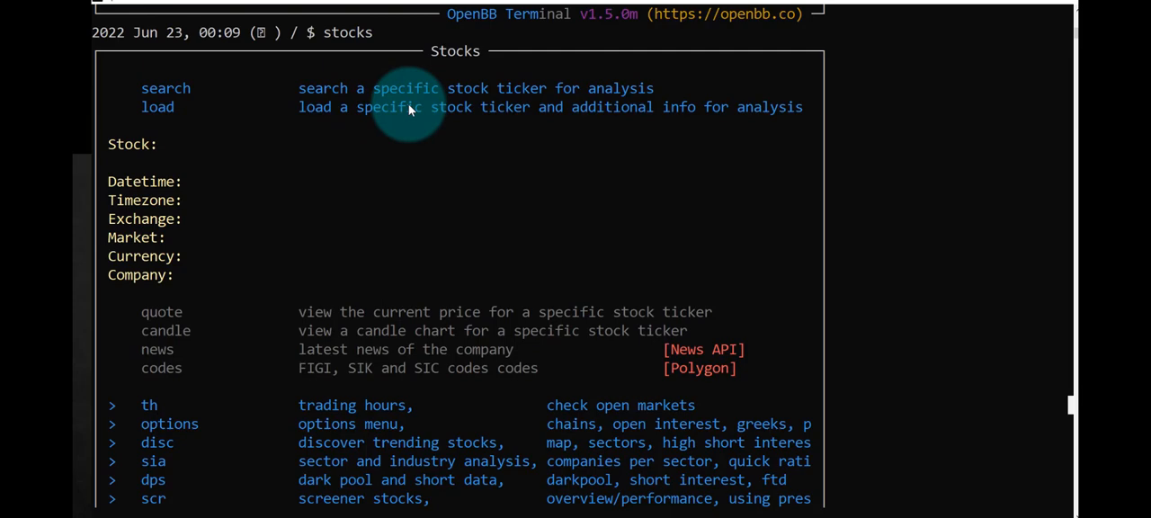
text(l)
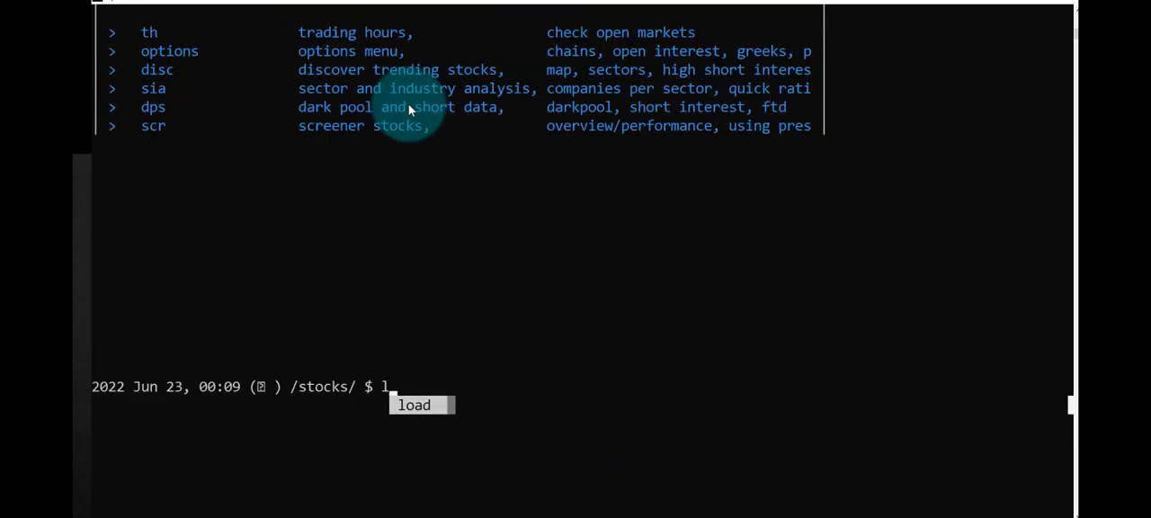
text(oad)
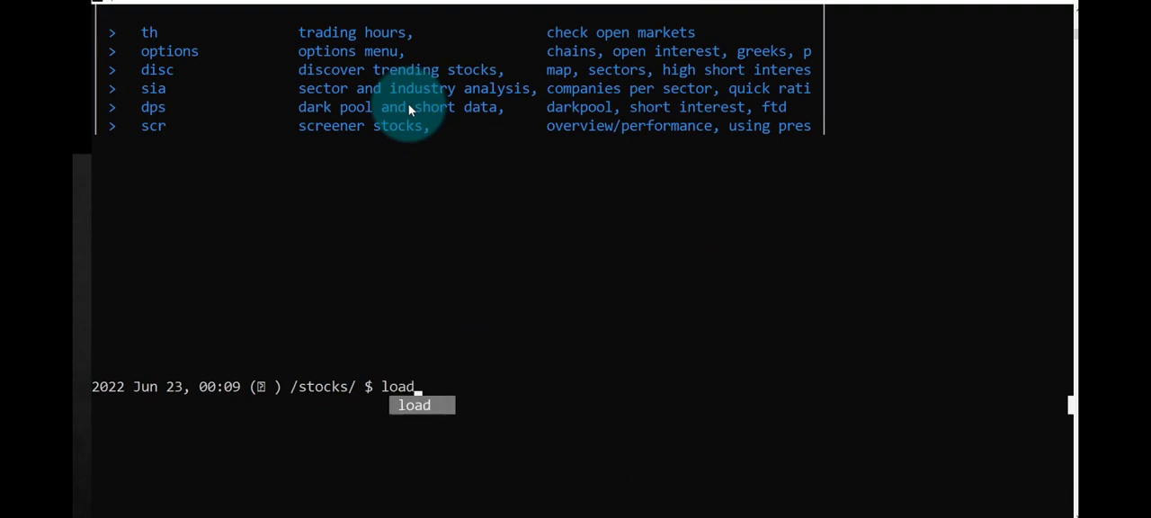
text(A)
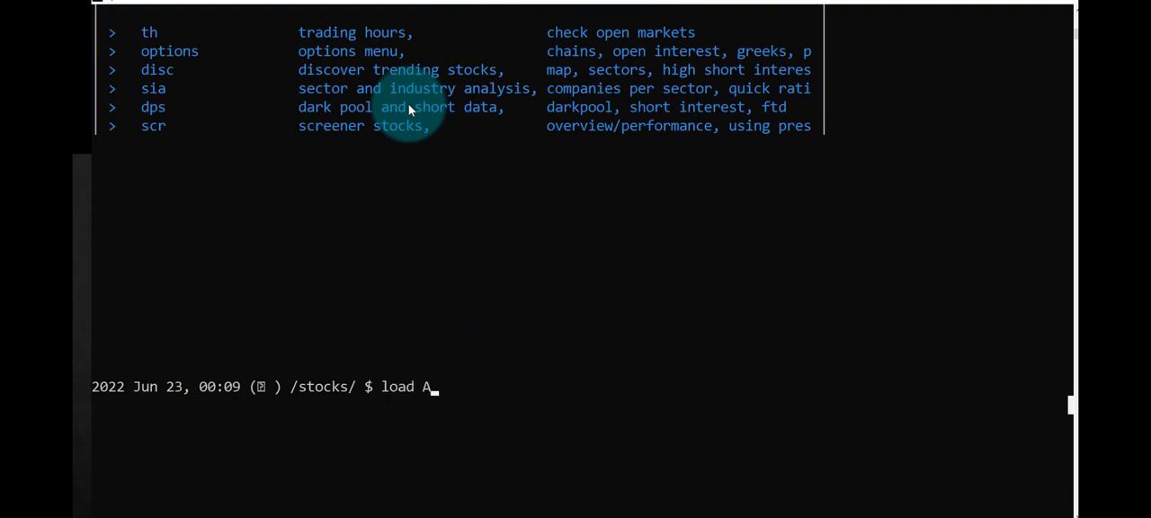
key(Return)
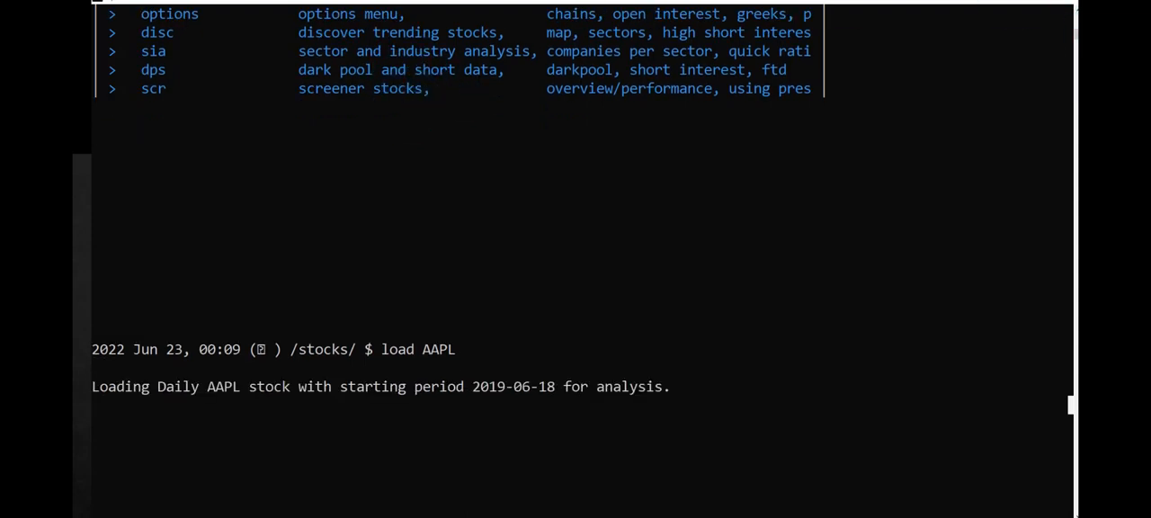
After AAPL's performance table appears, list the stocks menu commands with h
key(Return)
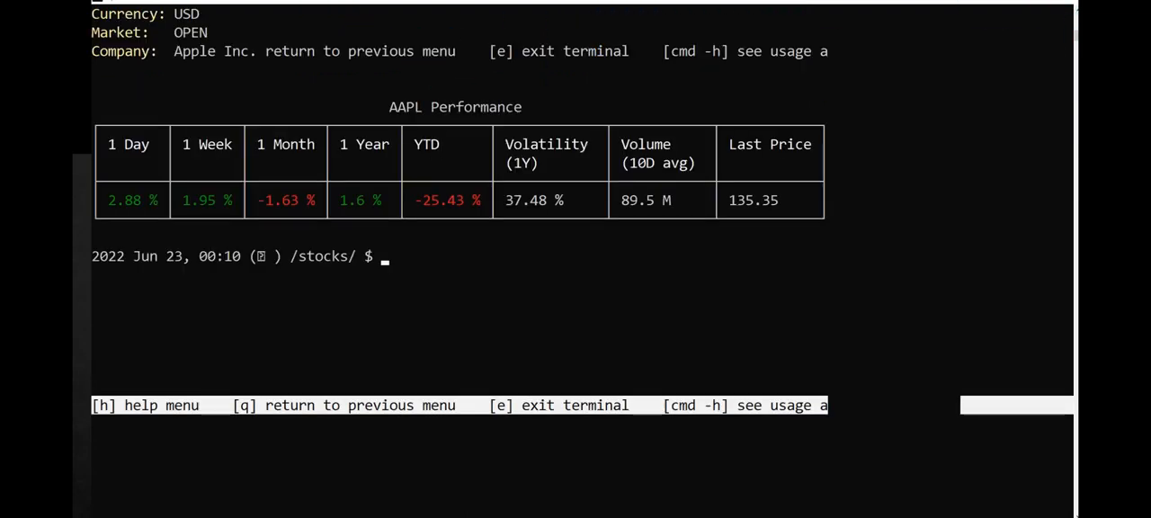
mouse_move(391, 269)
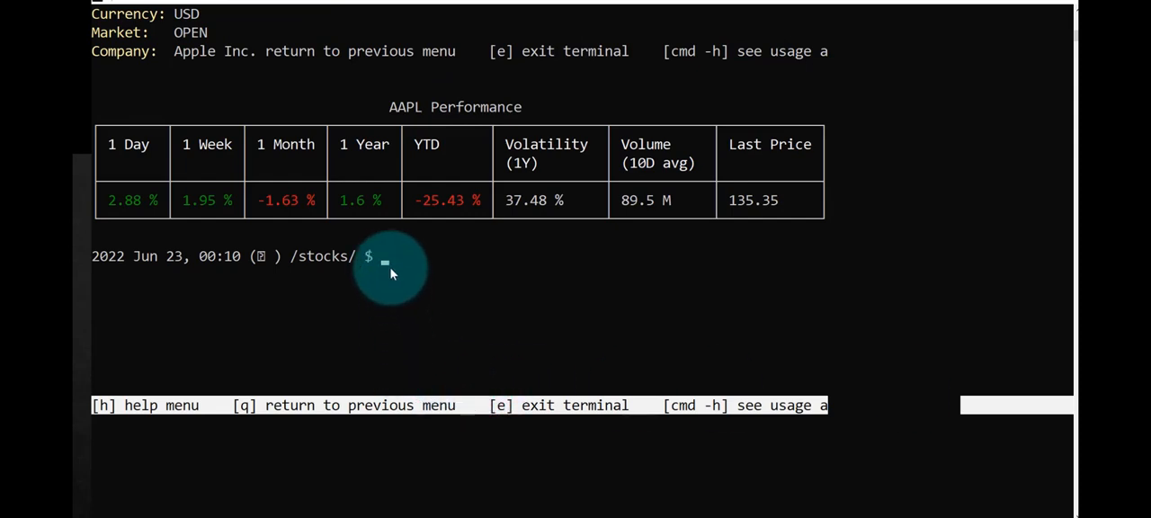
mouse_move(385, 265)
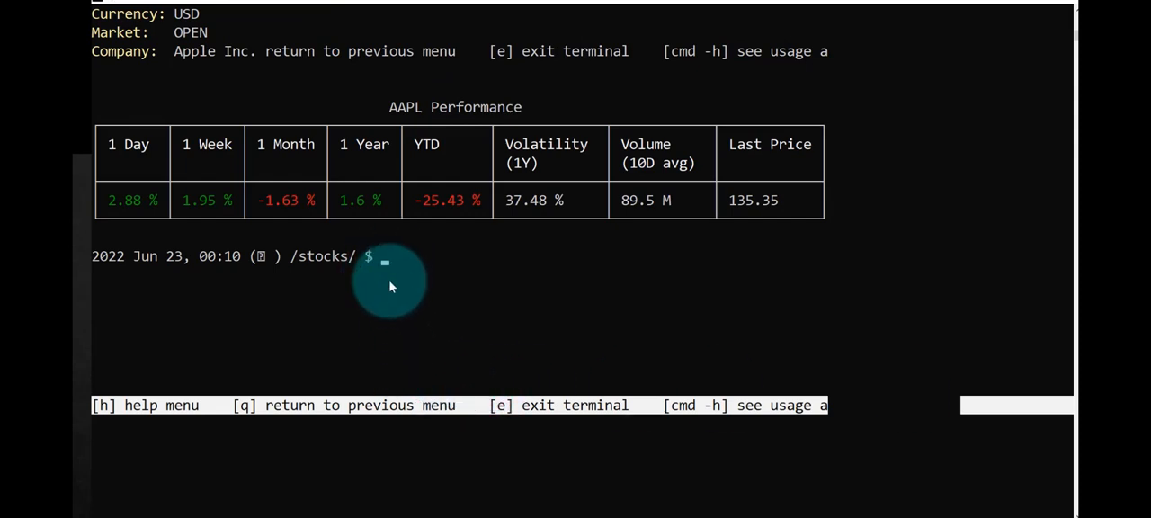
text(h)
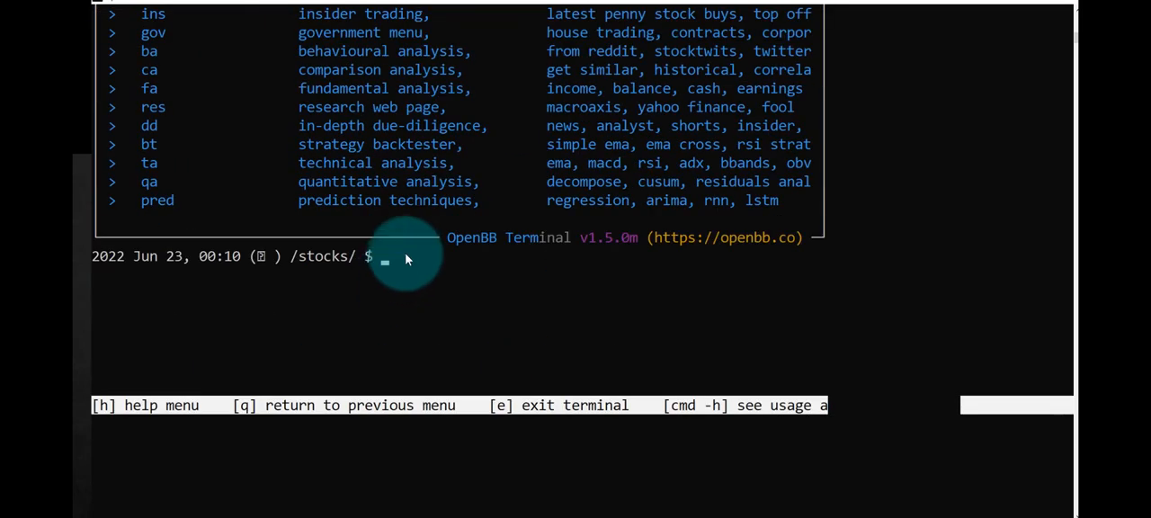
scroll(up, 3)
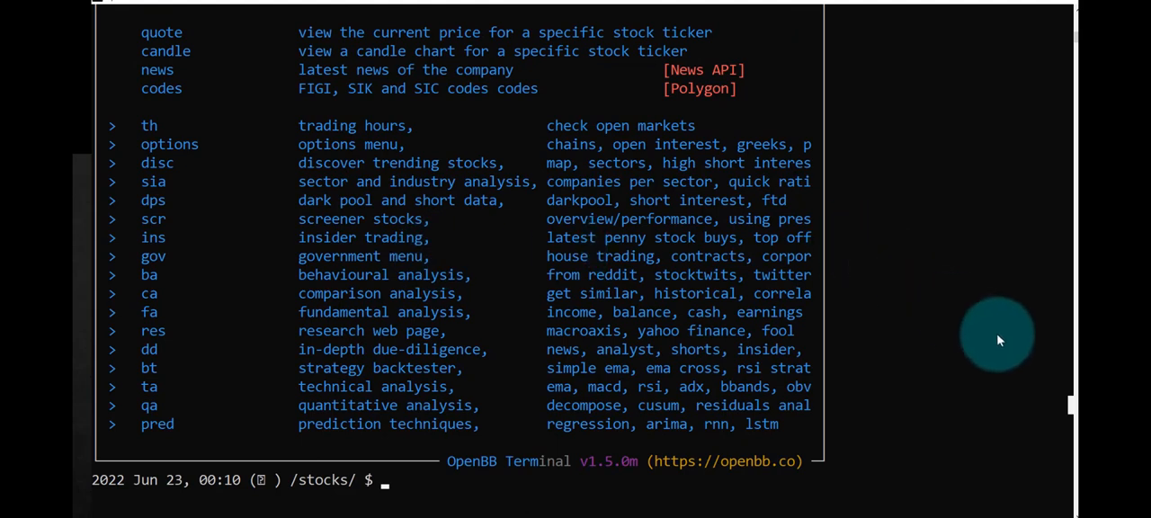
mouse_move(292, 89)
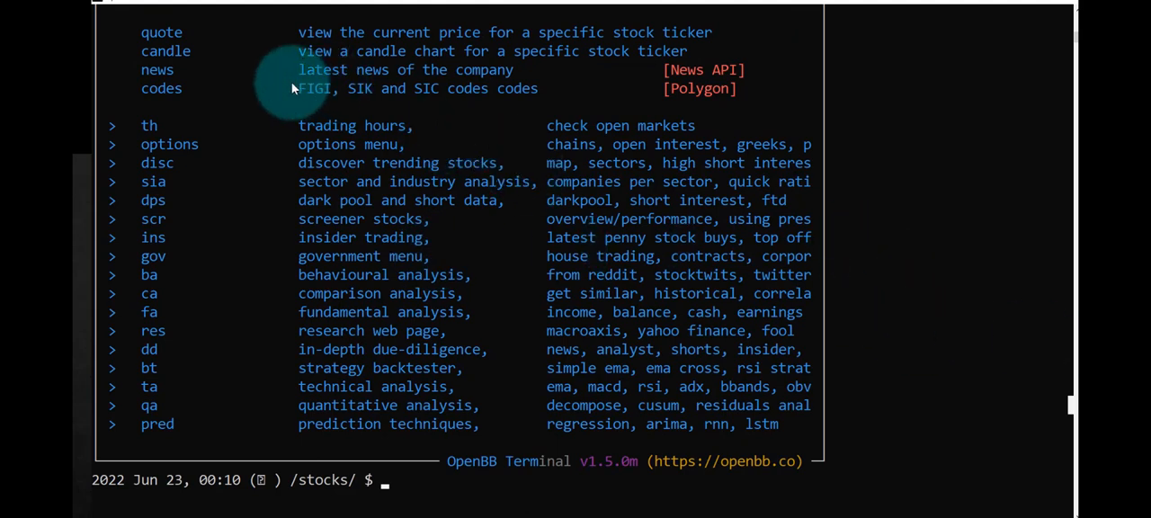
mouse_move(221, 63)
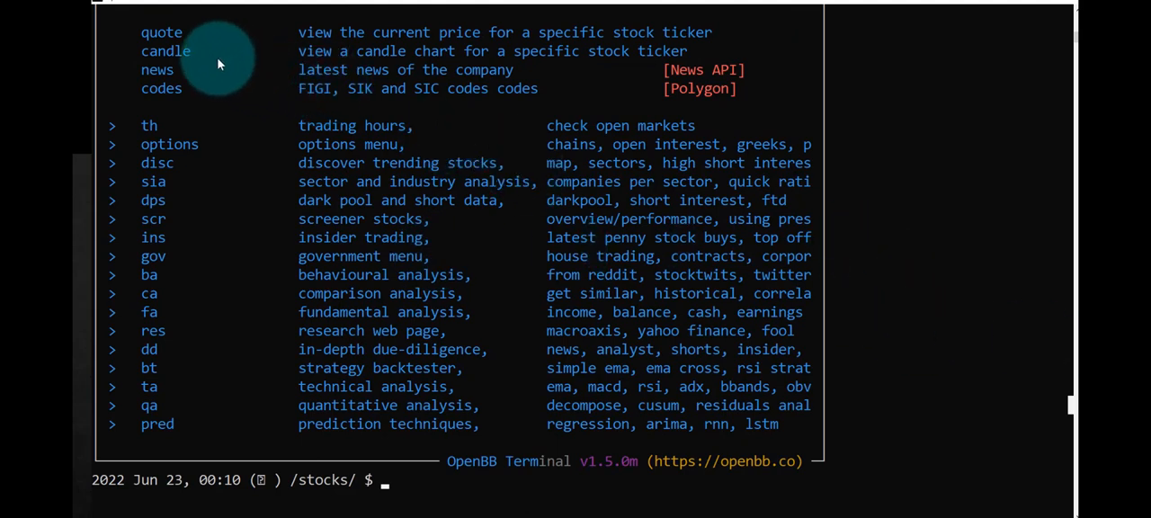
mouse_move(400, 480)
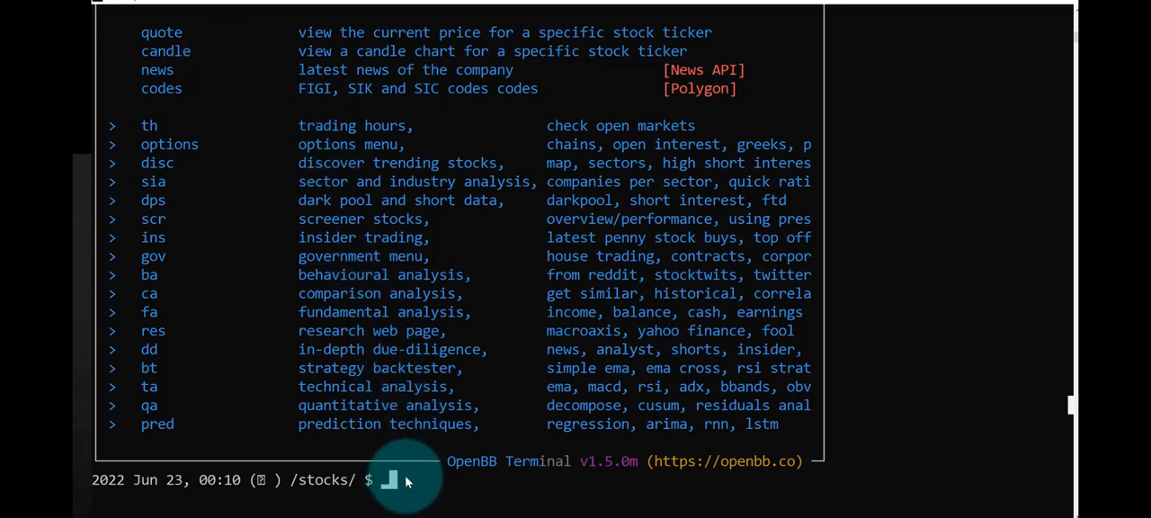
text(quote)
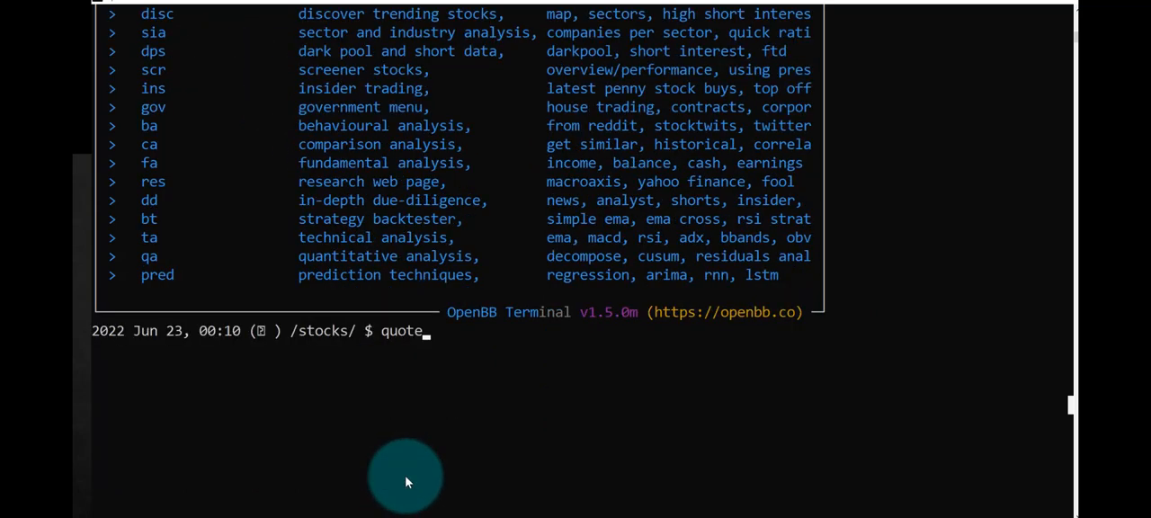
key(Return)
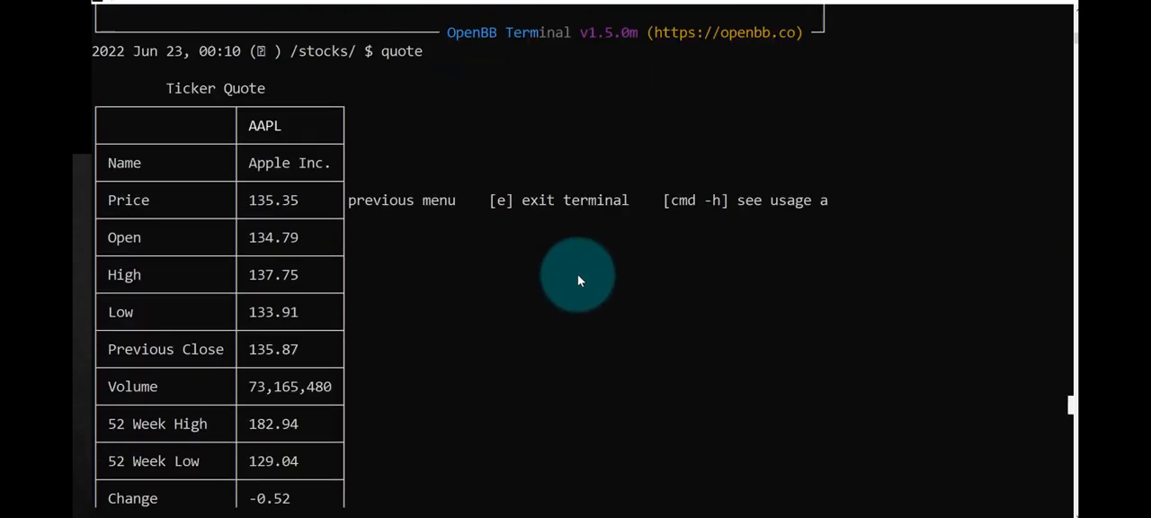
text(h)
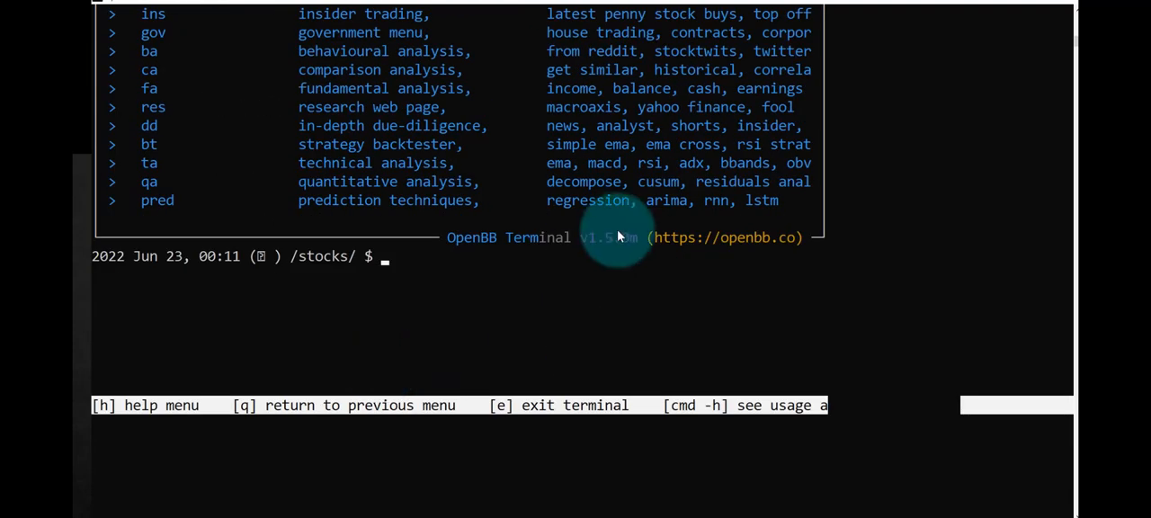
Run candle to chart AAPL candlesticks and volume from 2019 to 2022
scroll(up, 3)
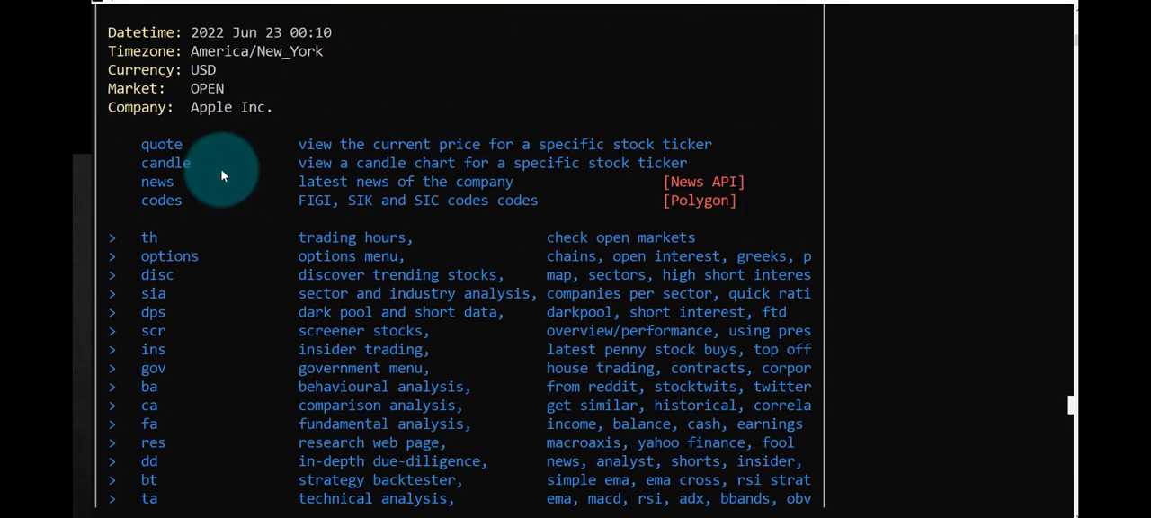
mouse_move(252, 178)
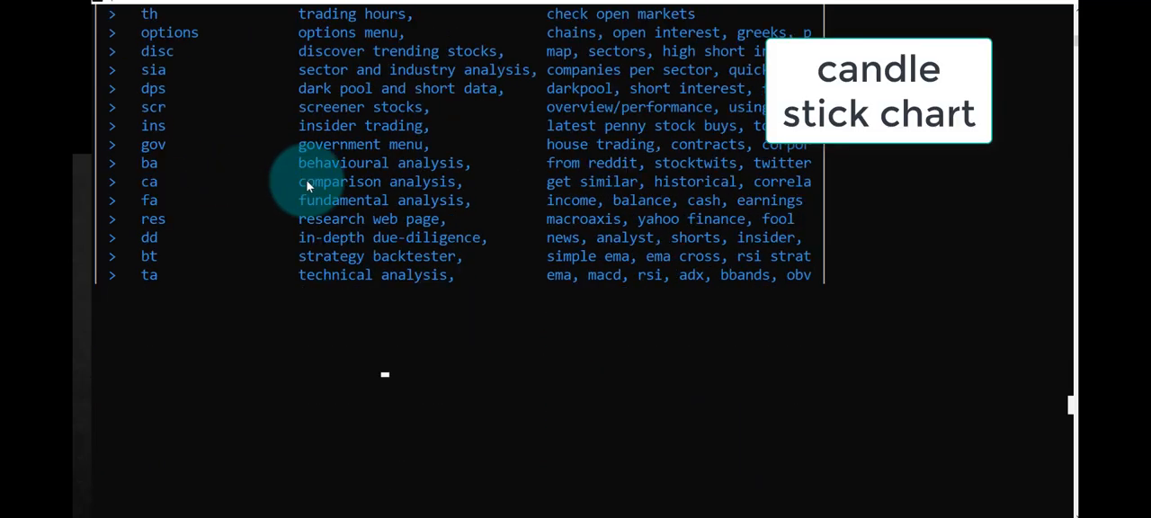
text(candle)
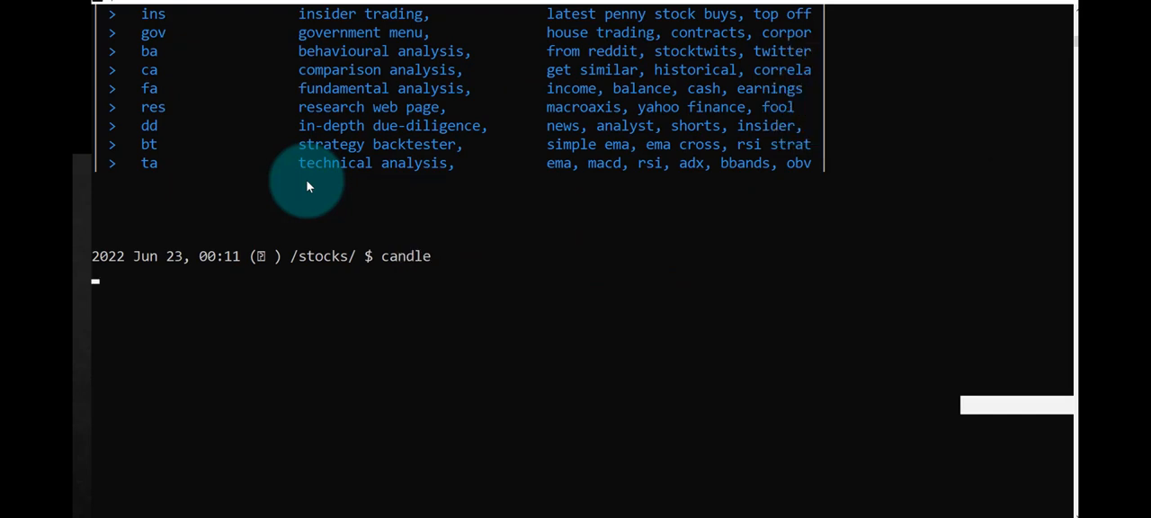
key(Return)
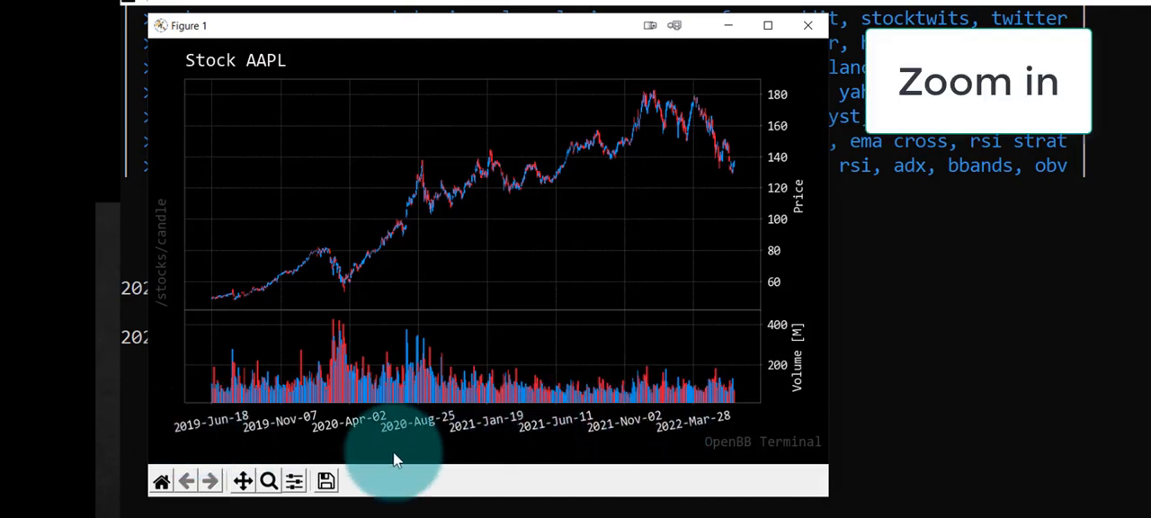
mouse_move(719, 196)
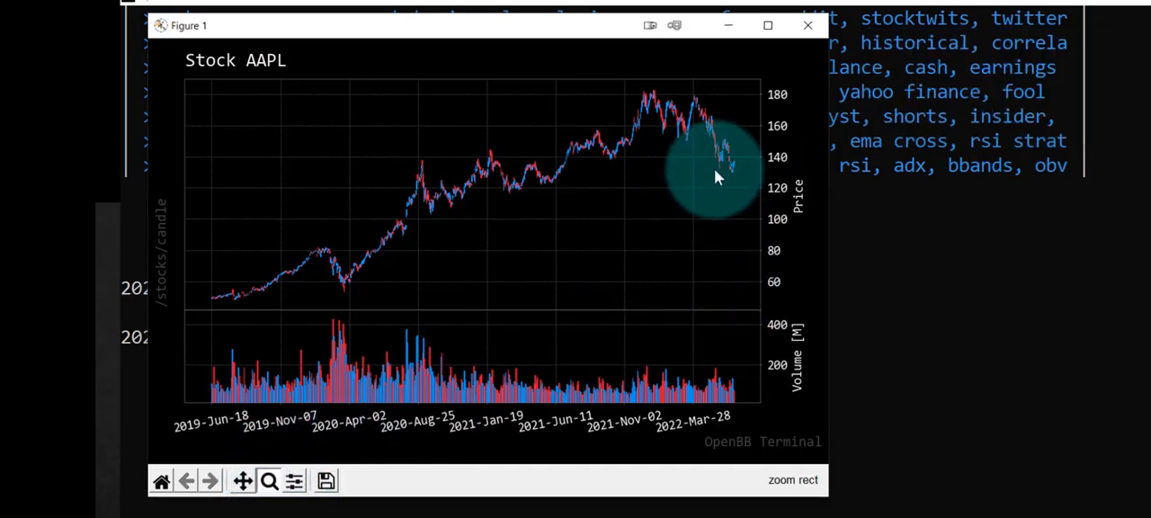
mouse_move(751, 321)
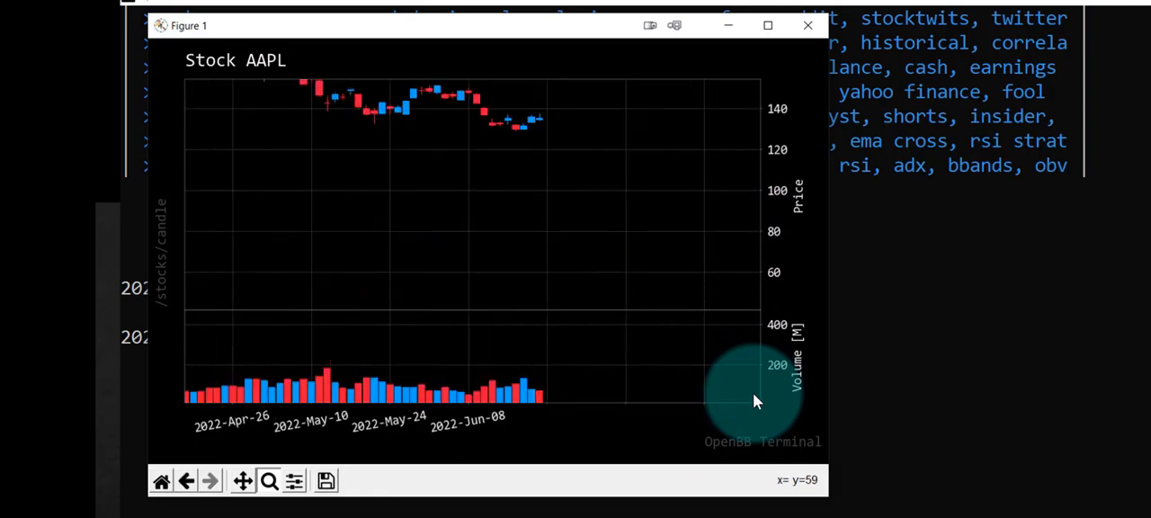
mouse_move(606, 335)
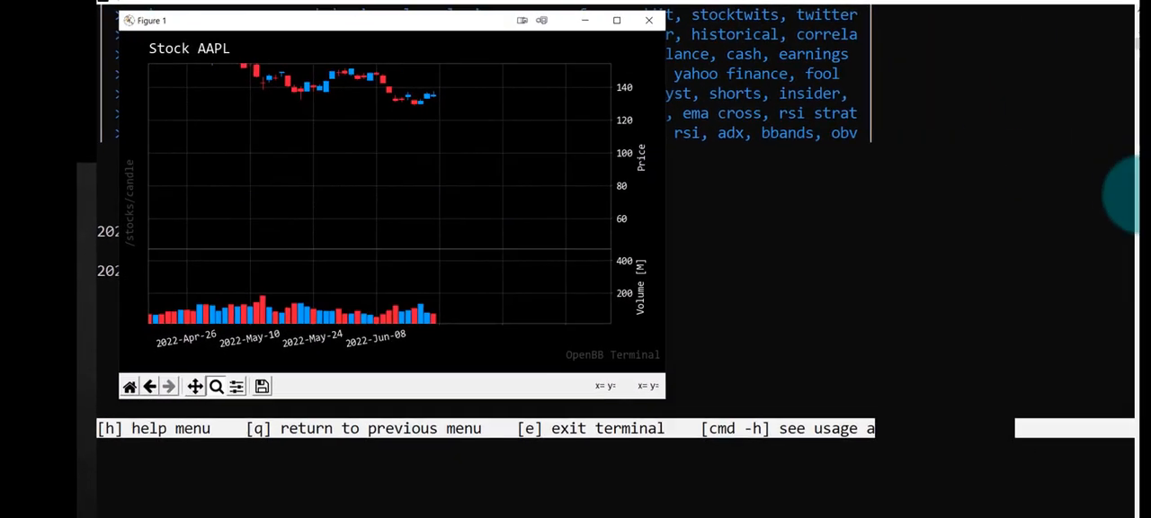
Maximize the AAPL candlestick chart window to view the full history enlarged
click(616, 20)
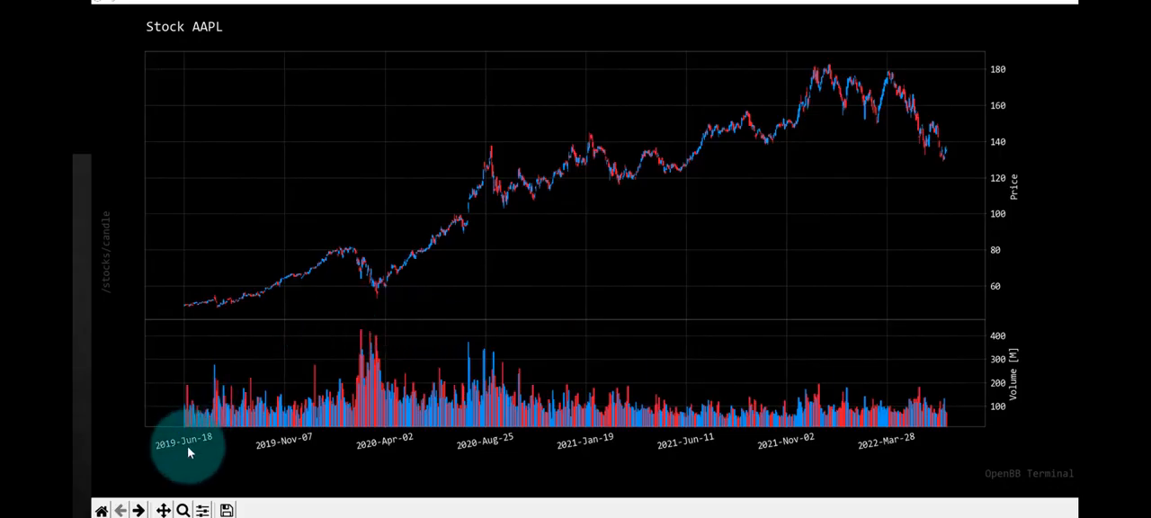
mouse_move(774, 304)
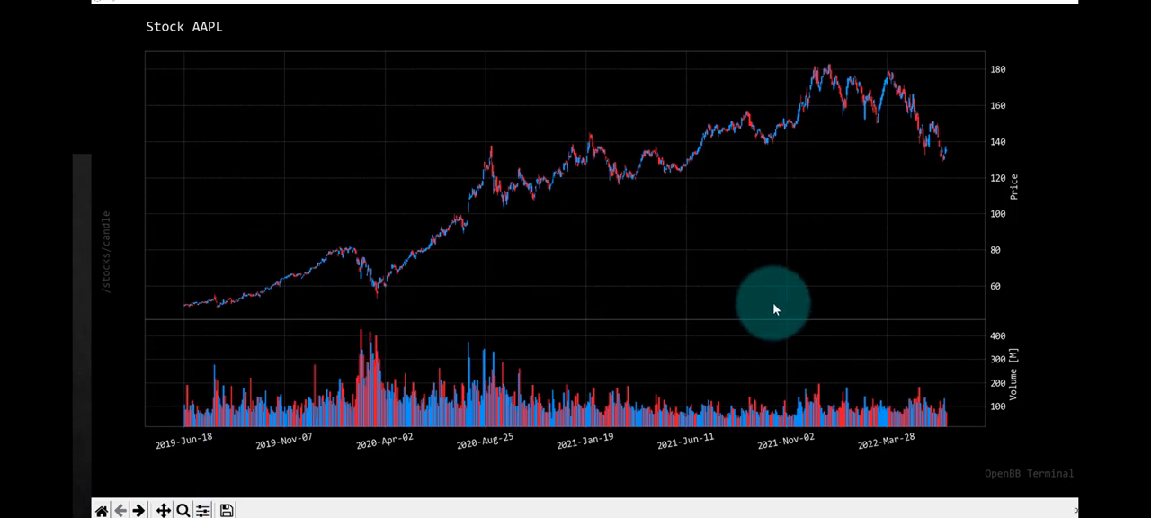
mouse_move(643, 157)
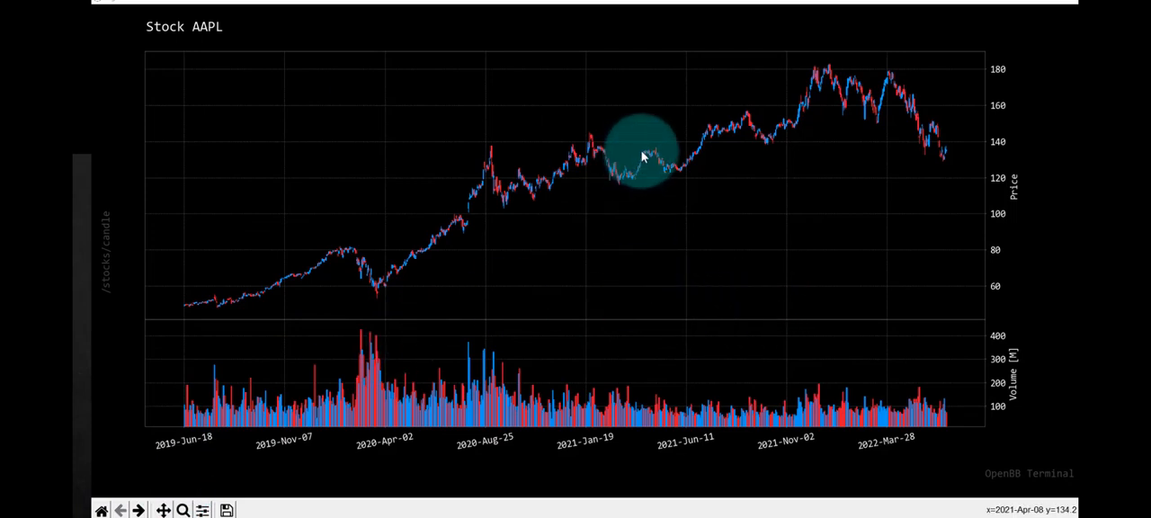
mouse_move(702, 315)
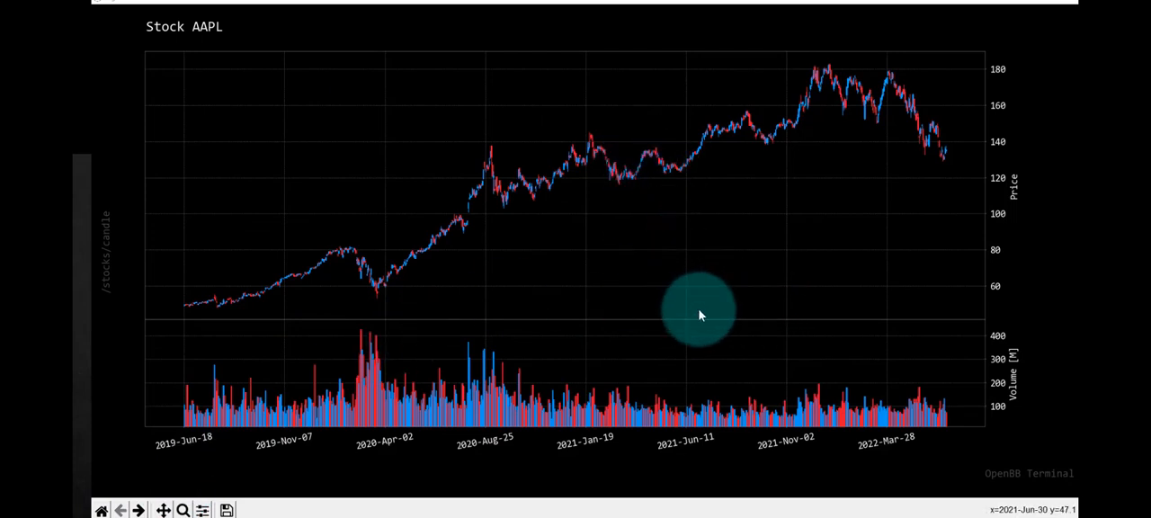
mouse_move(827, 319)
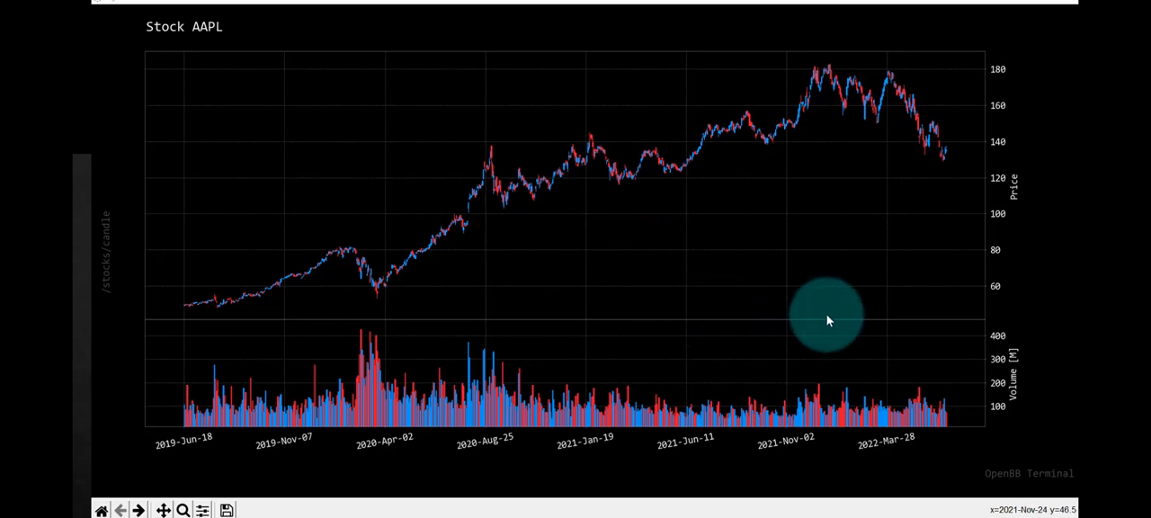
mouse_move(1025, 23)
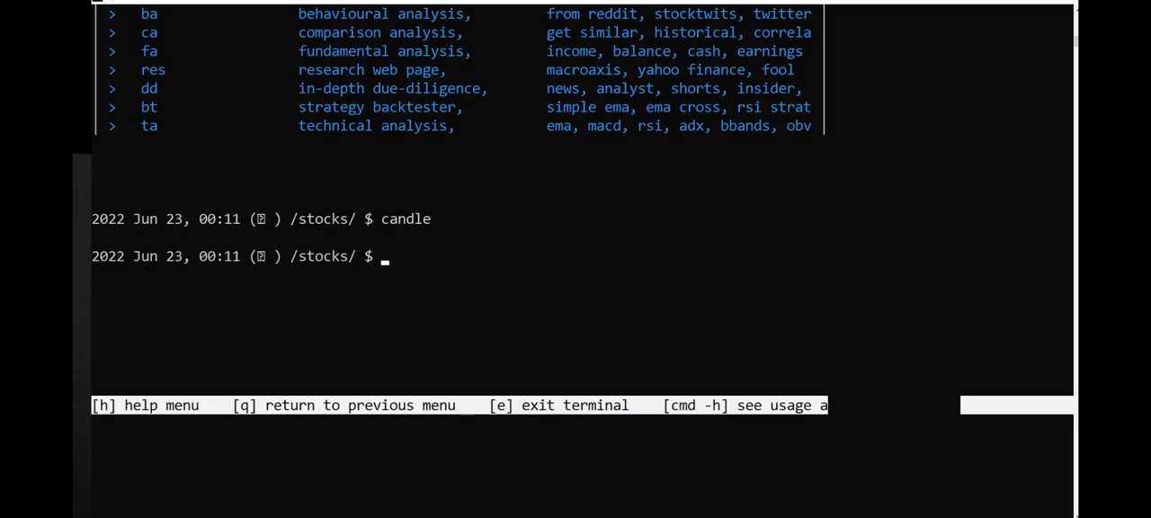
Close the chart and enter the Stocks Discovery submenu with disc
scroll(up, 3)
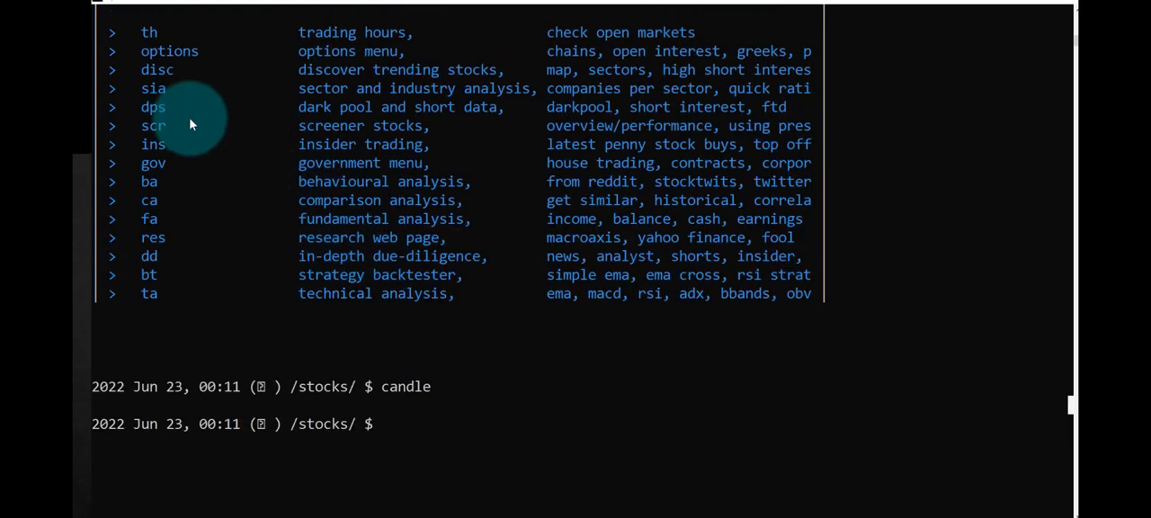
mouse_move(187, 93)
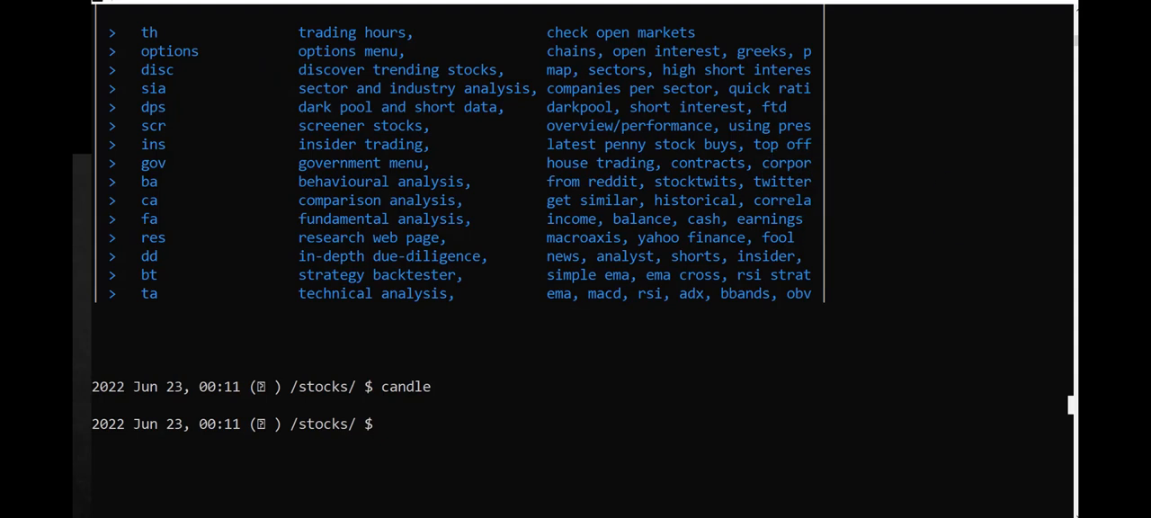
text(disc)
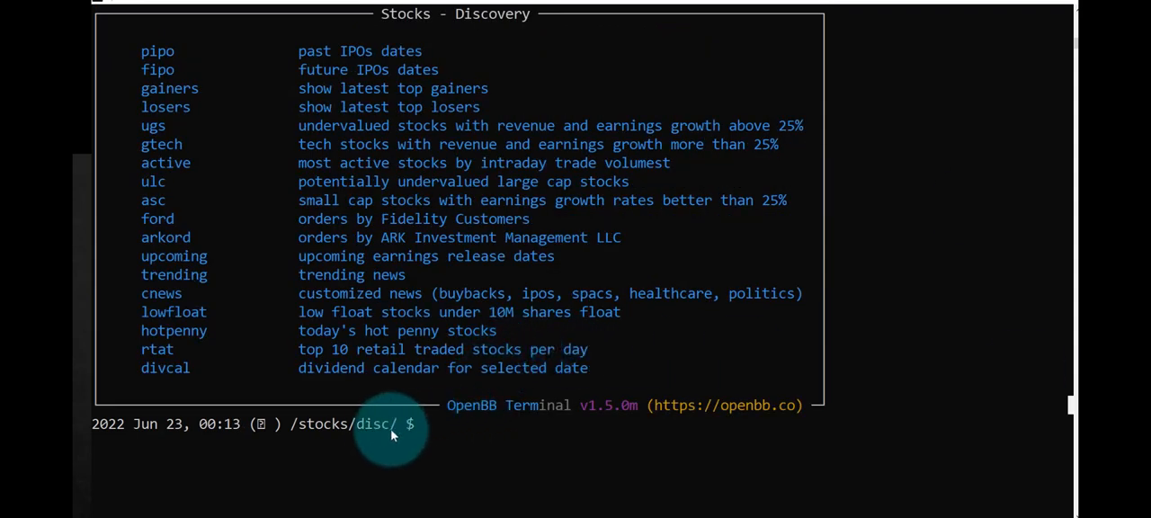
mouse_move(377, 369)
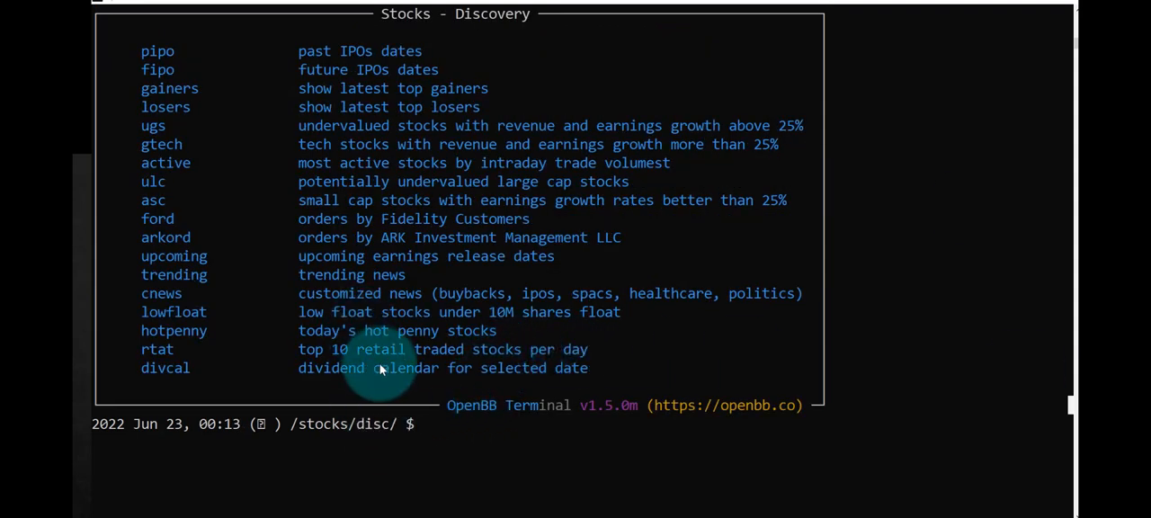
mouse_move(176, 153)
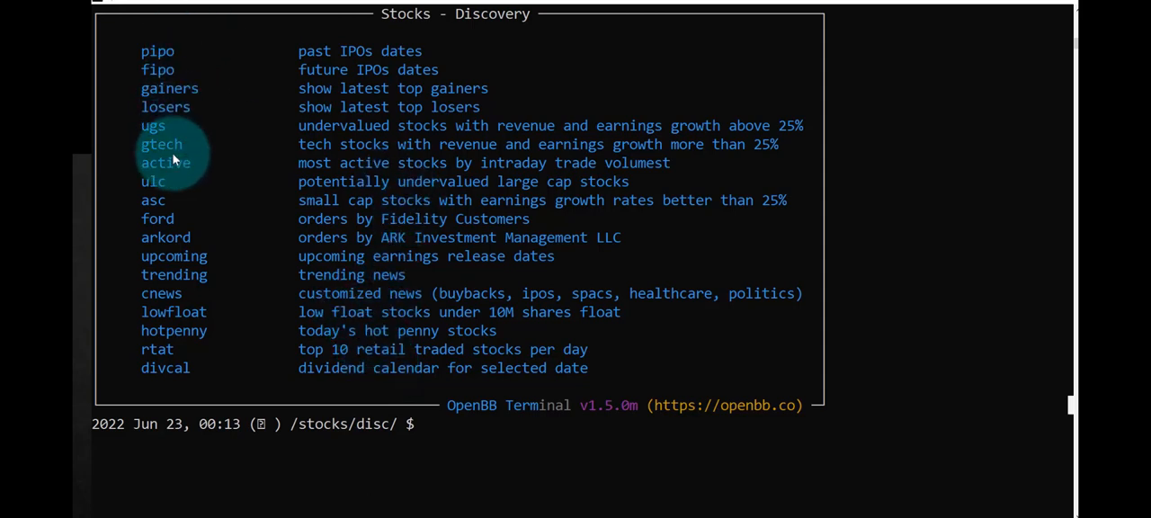
mouse_move(216, 259)
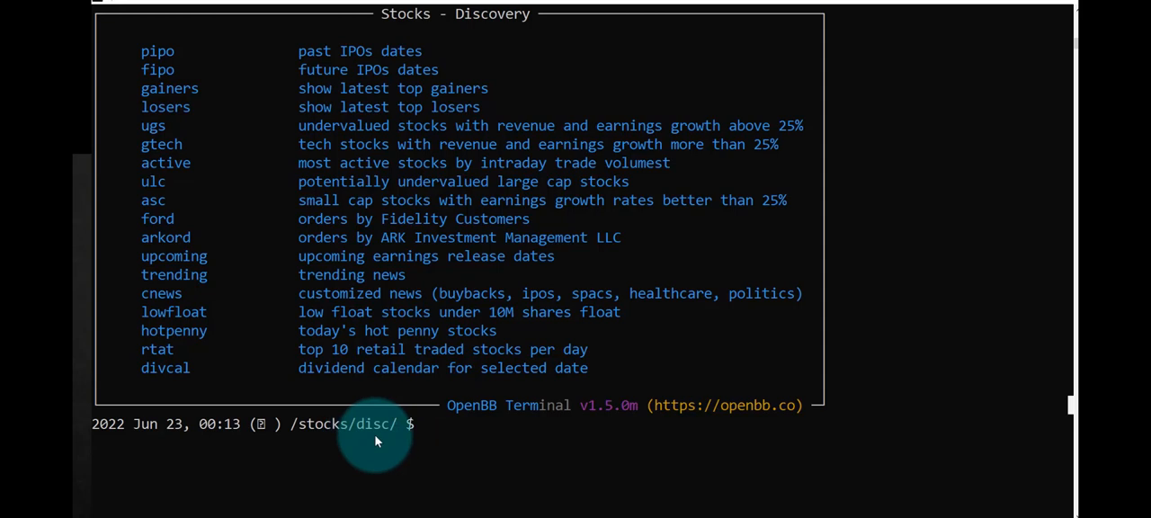
mouse_move(196, 123)
text(gainers)
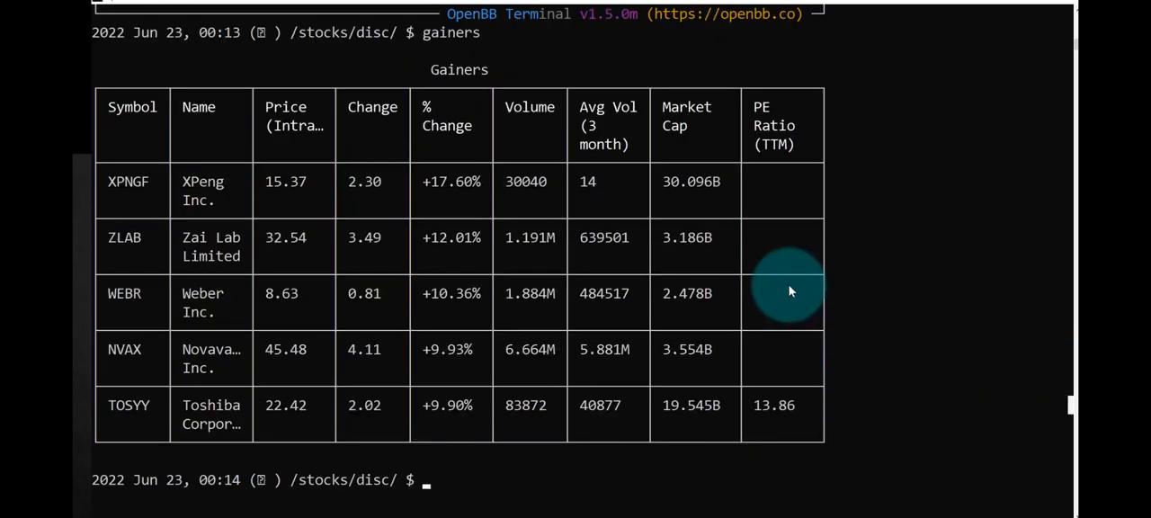
mouse_move(431, 252)
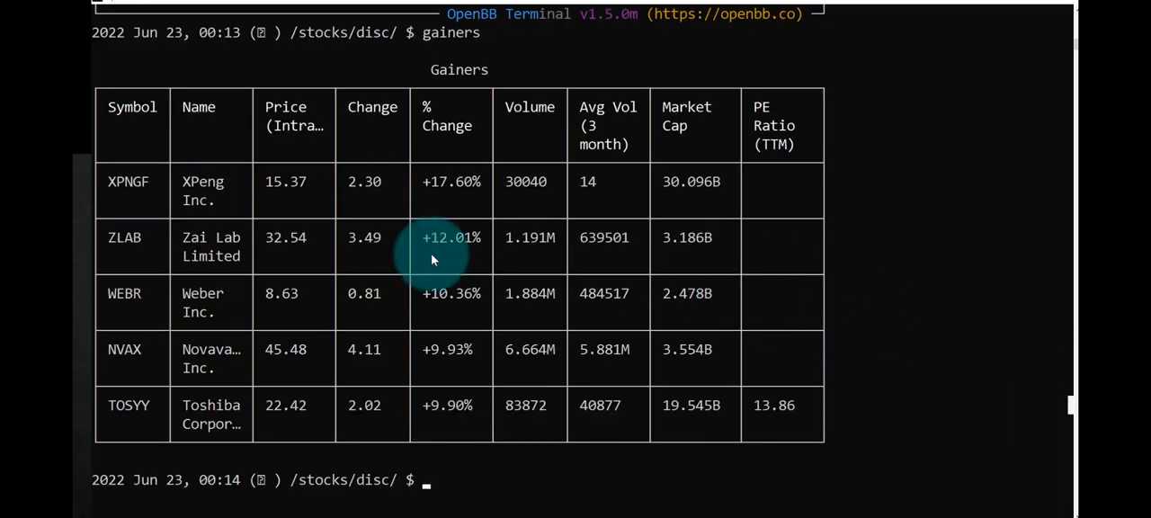
mouse_move(292, 279)
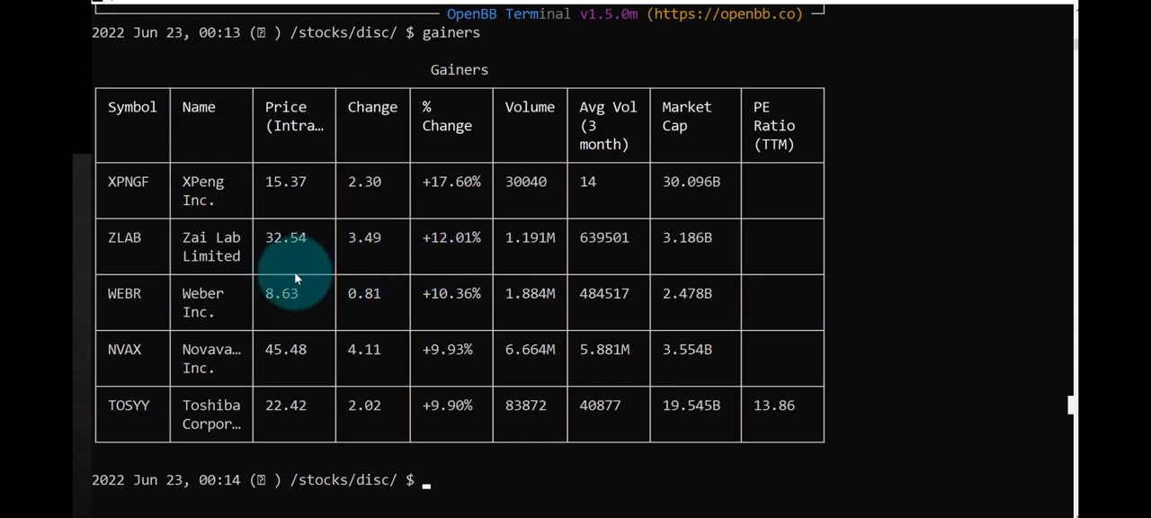
mouse_move(227, 391)
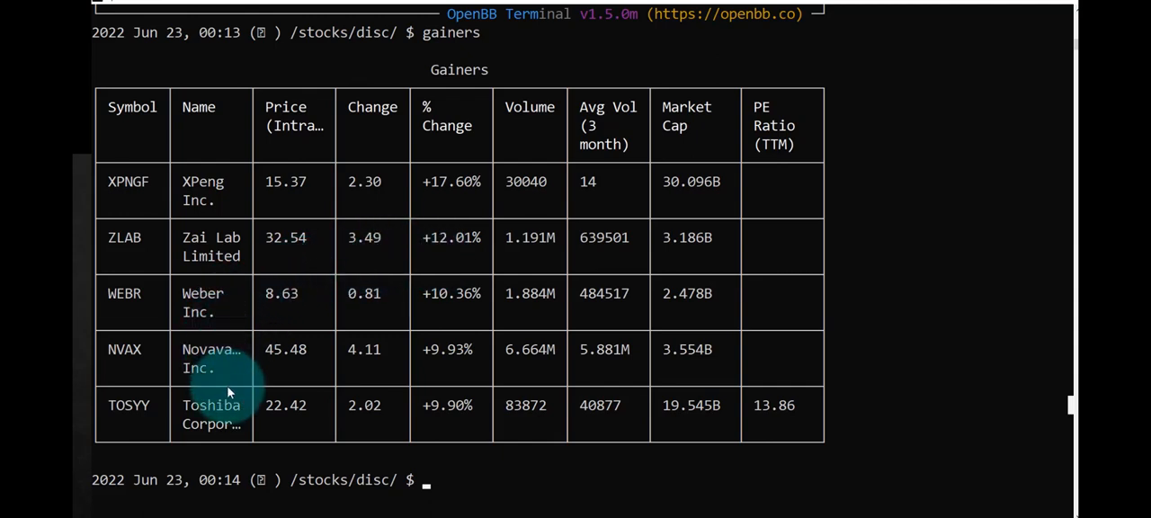
mouse_move(283, 326)
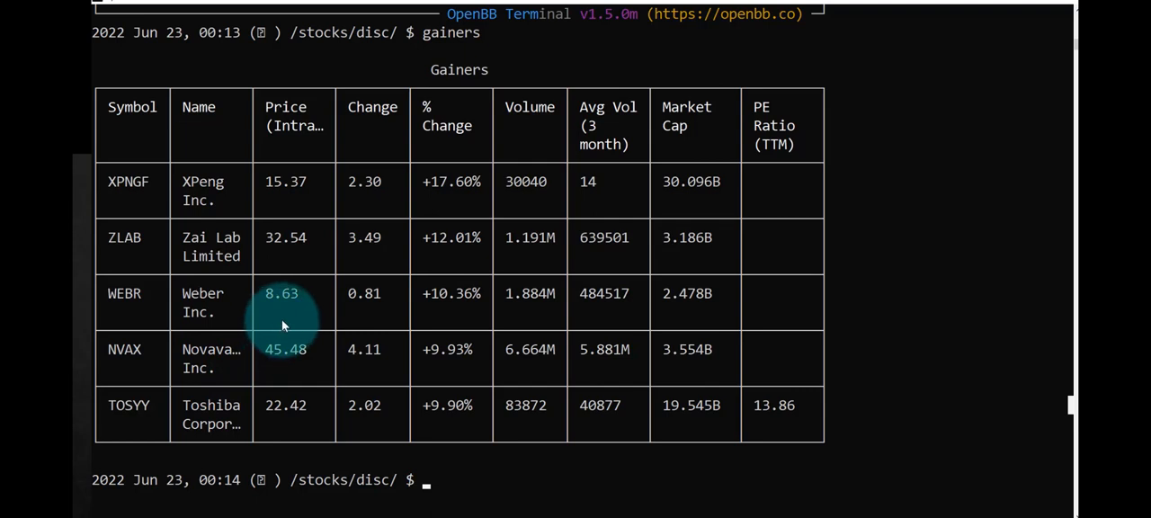
mouse_move(283, 326)
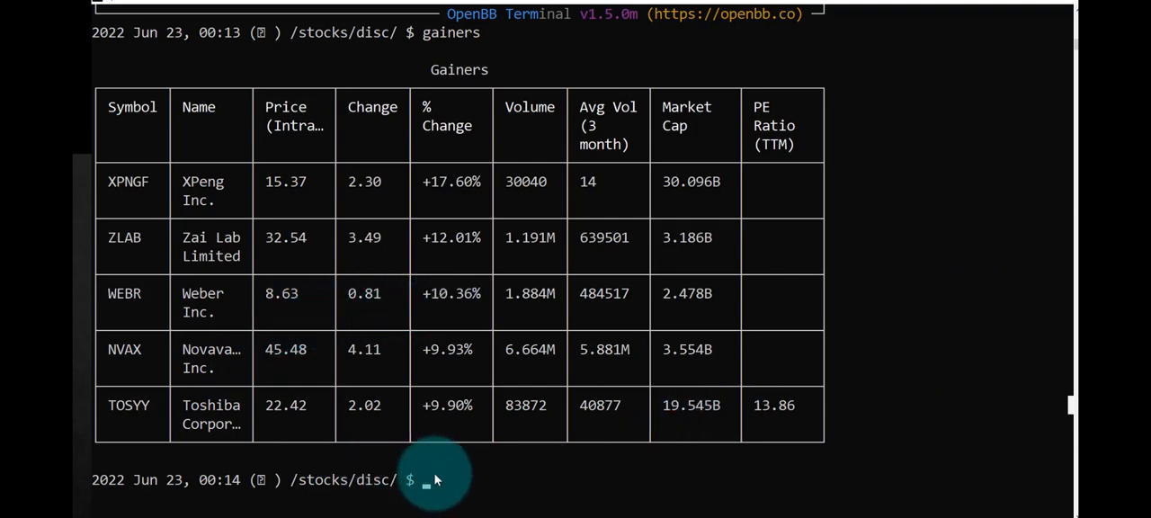
Run gtech to list growth tech stocks like BTCM, NVDA, UBER and QCOM
text(h)
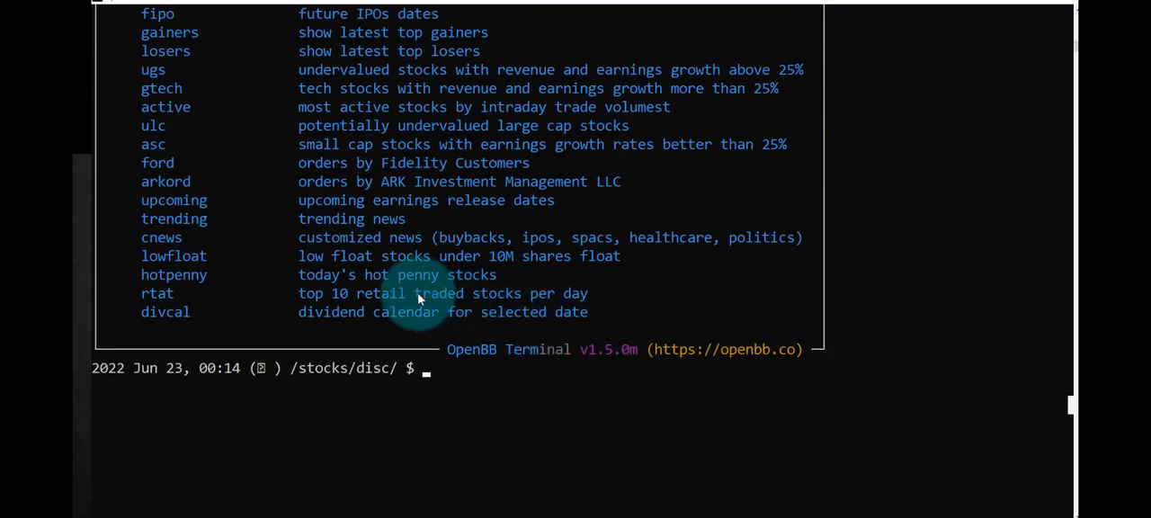
mouse_move(360, 274)
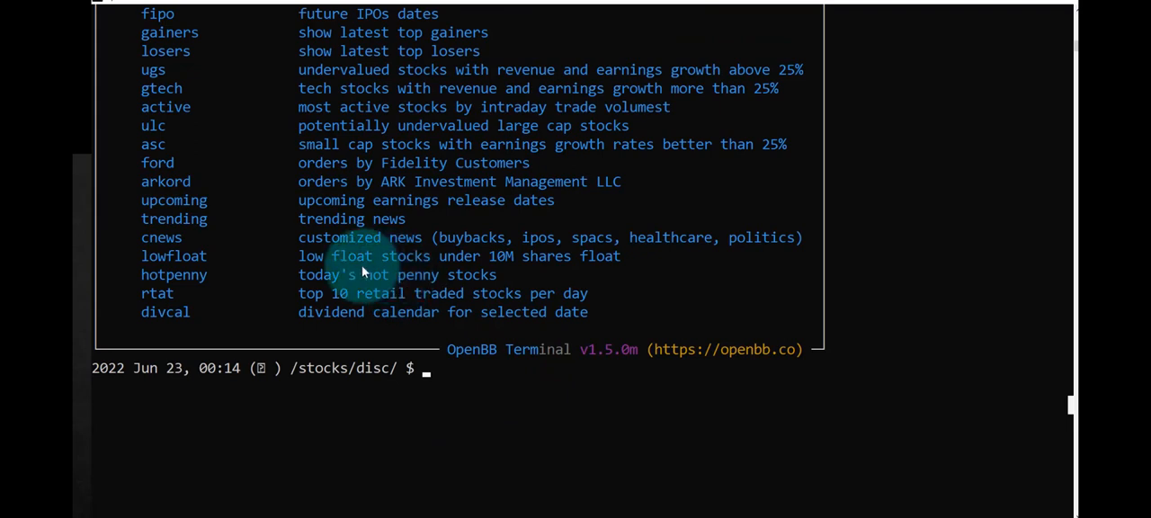
mouse_move(369, 196)
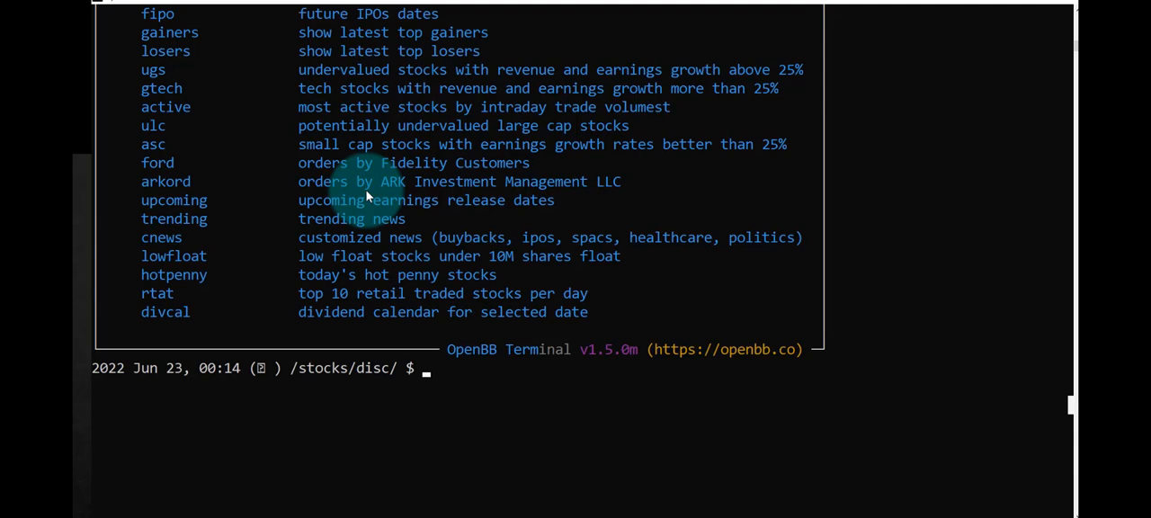
mouse_move(333, 132)
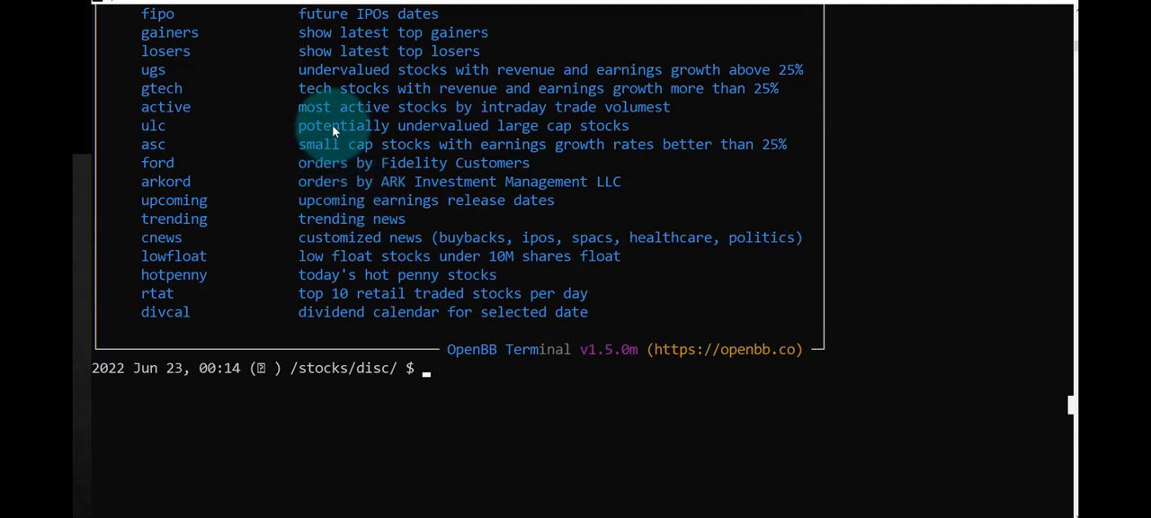
mouse_move(322, 97)
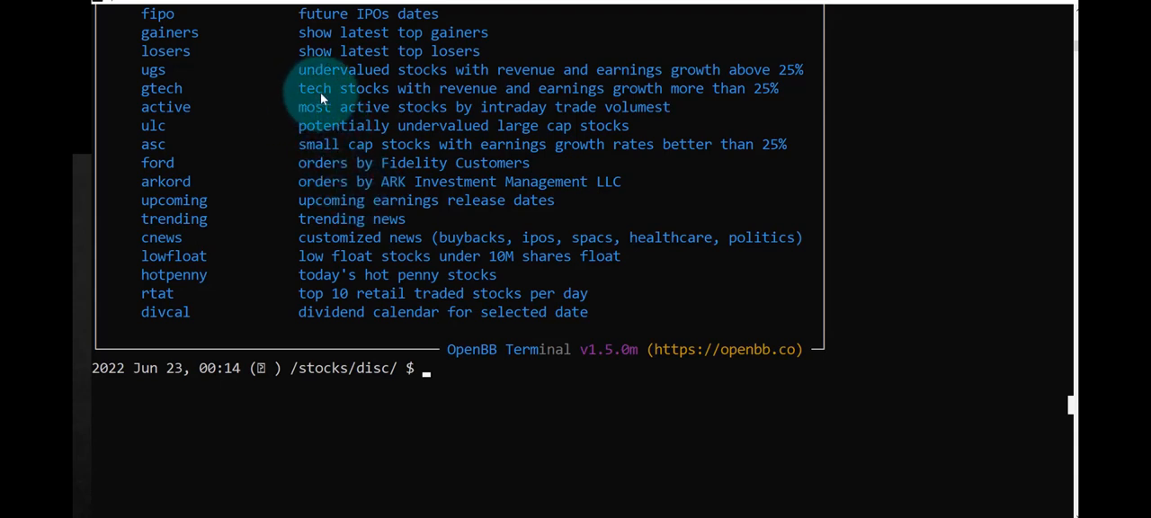
mouse_move(454, 99)
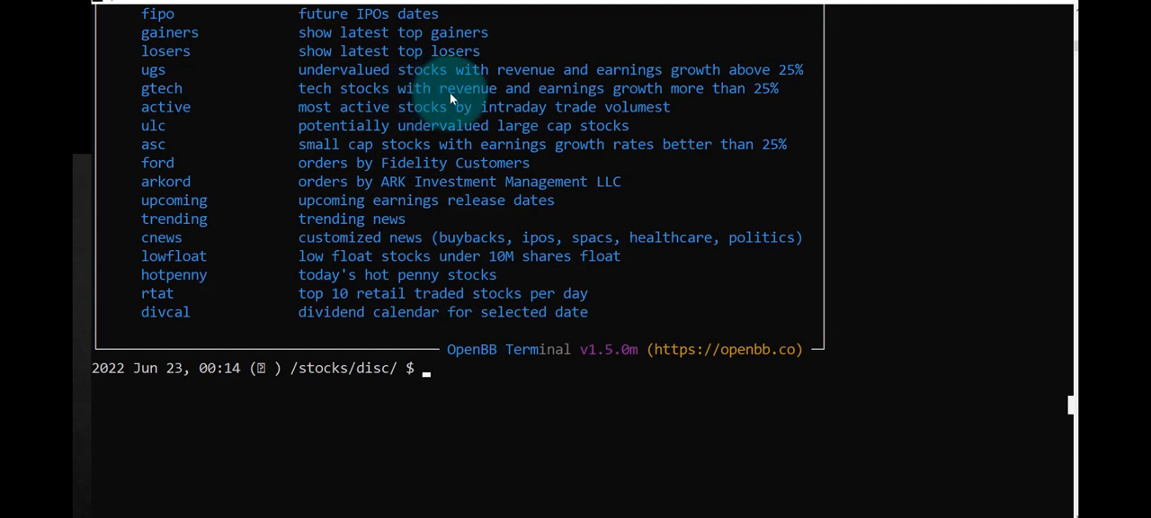
mouse_move(441, 374)
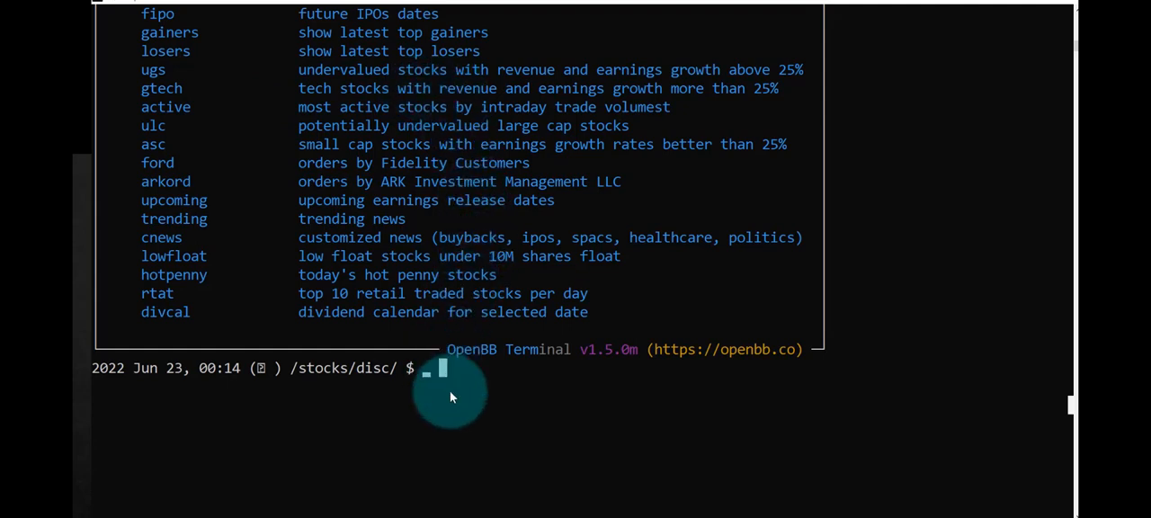
text(gtech)
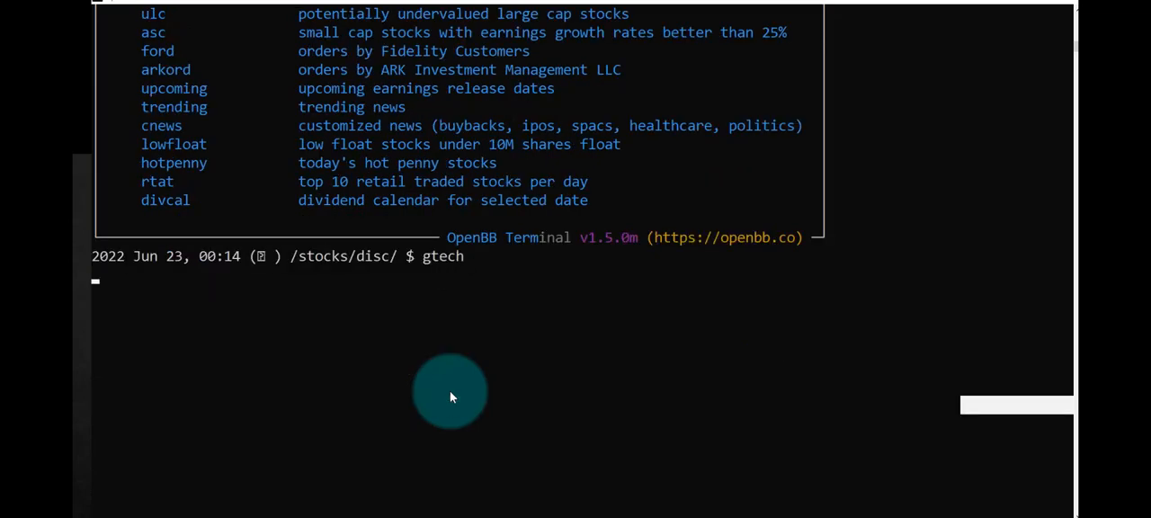
key(Return)
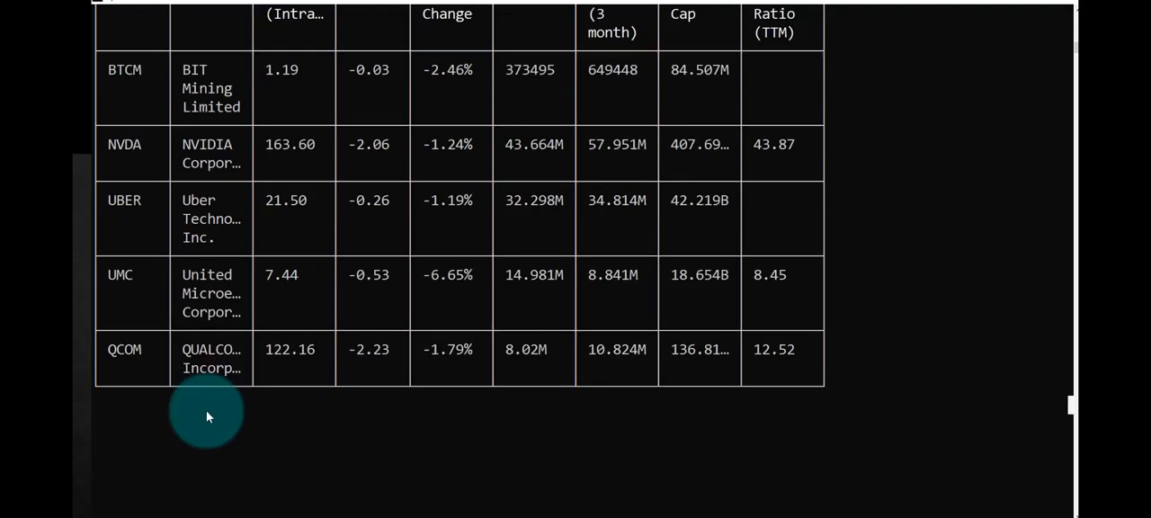
Quit discovery back to /stocks/ and print the stocks help menu
text(q)
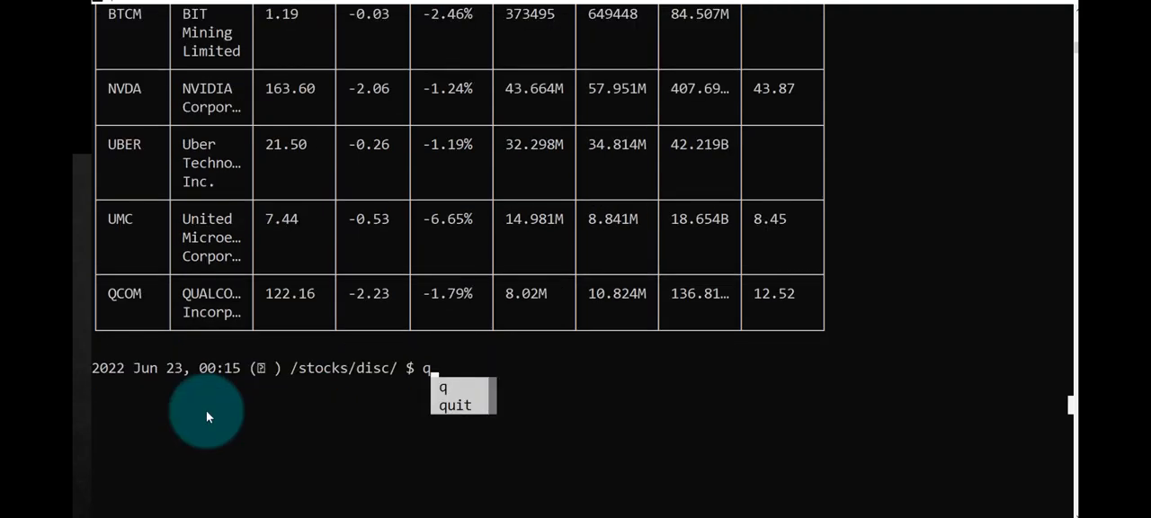
key(Return)
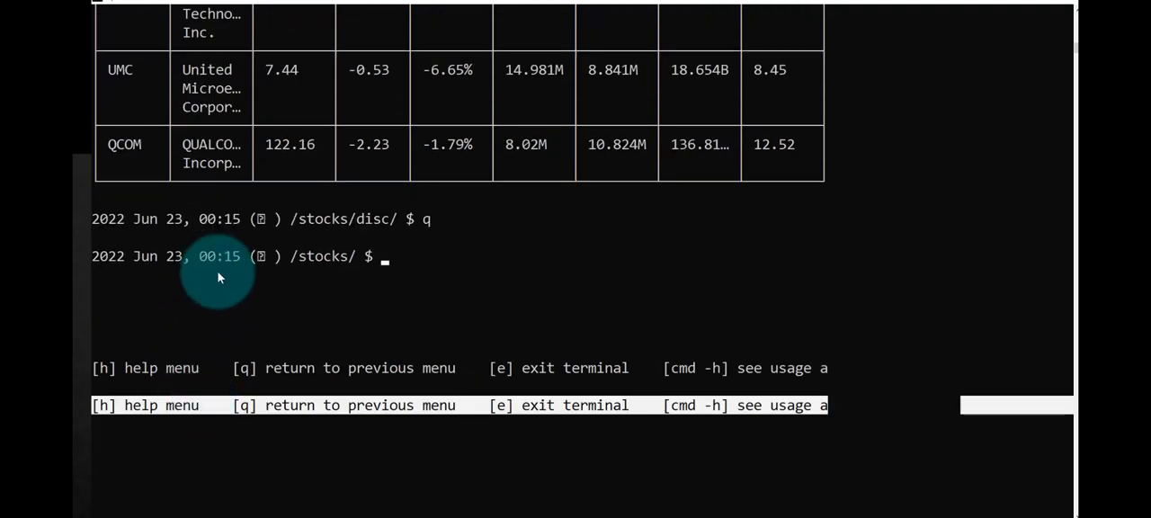
mouse_move(316, 267)
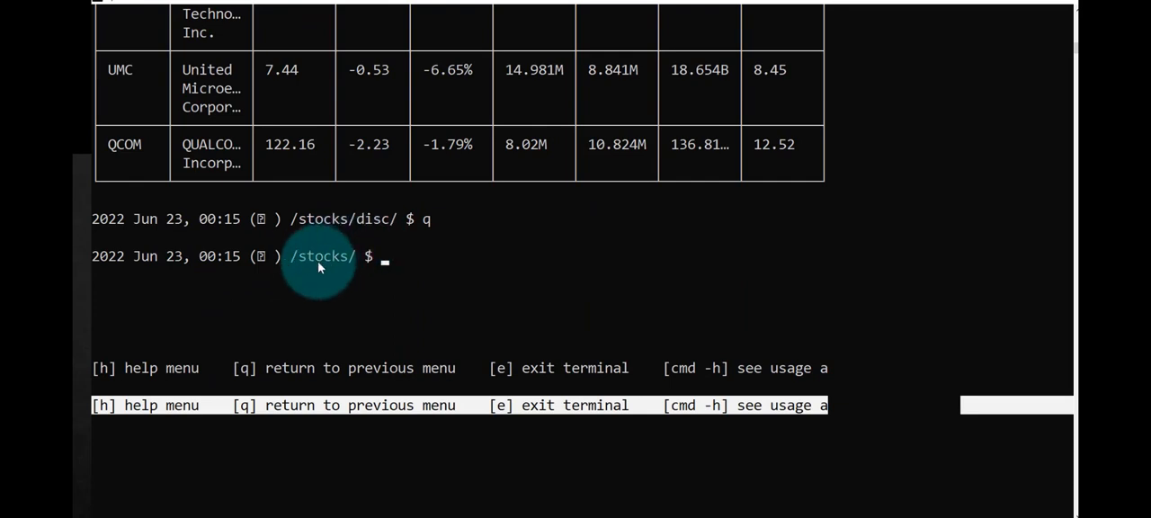
mouse_move(329, 290)
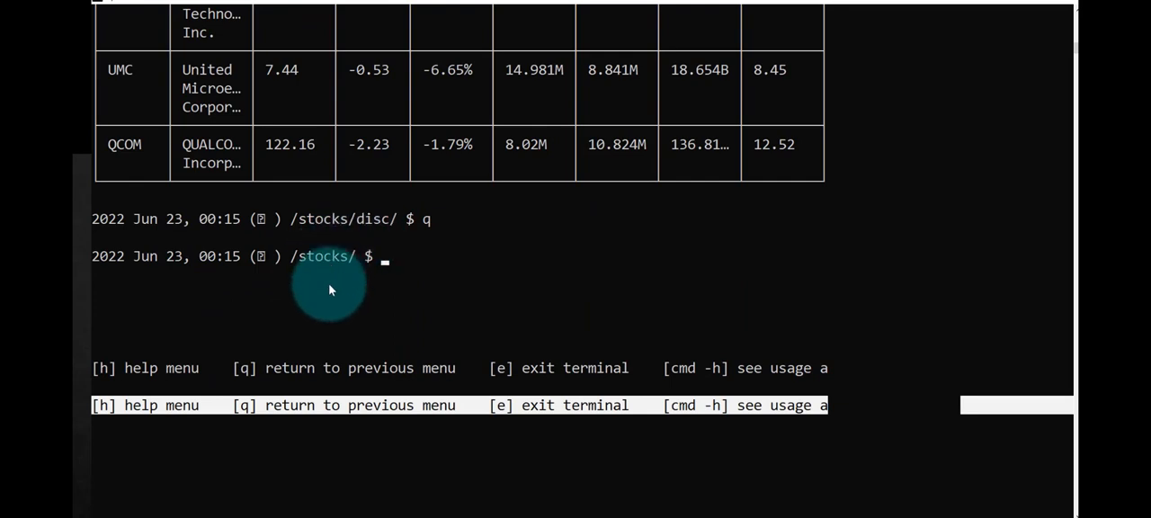
text(h)
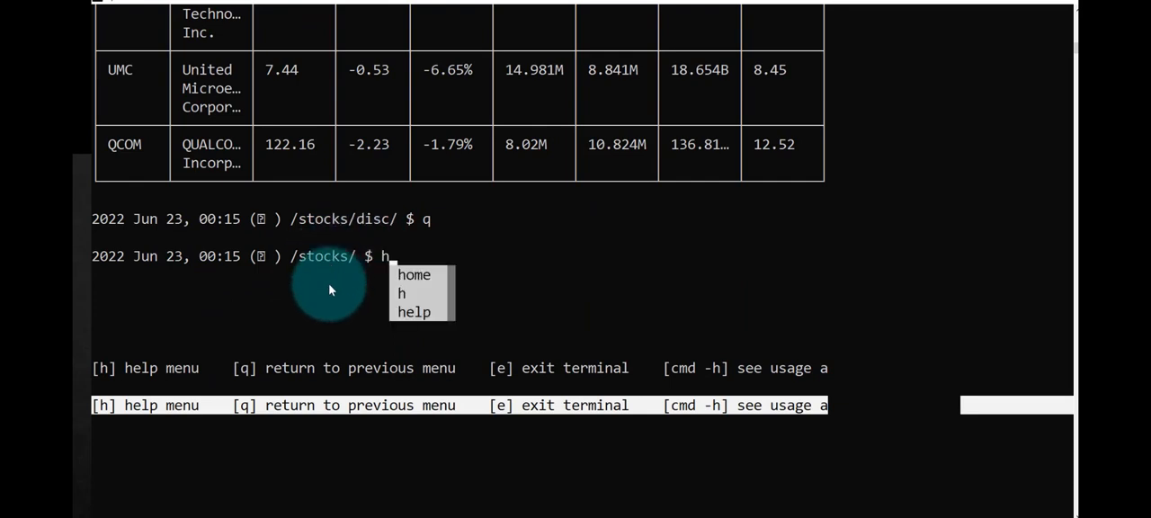
key(Return)
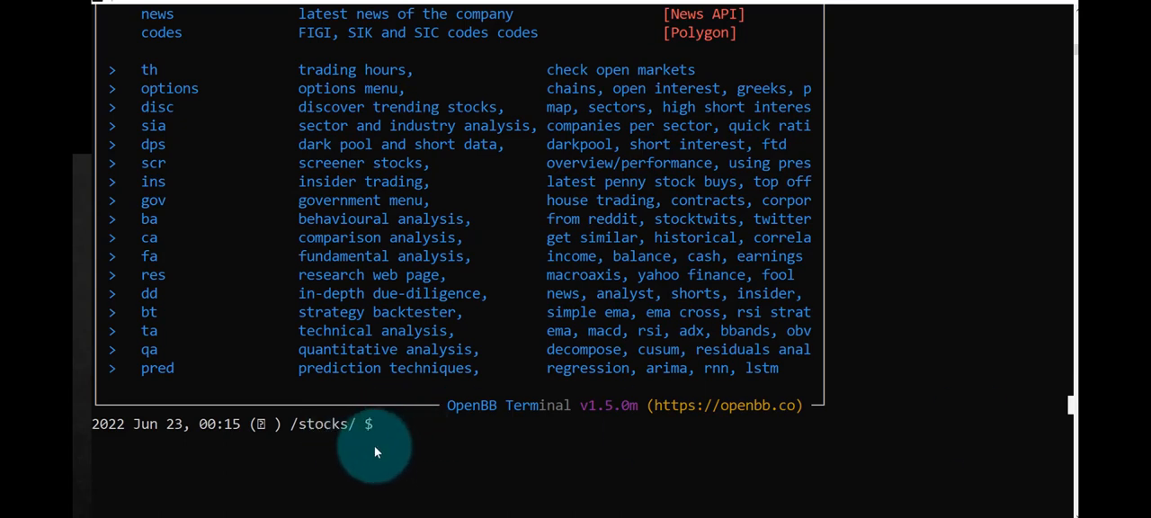
Enter the /stocks/sia/ sector and industry analysis submenu with sia
text(sia)
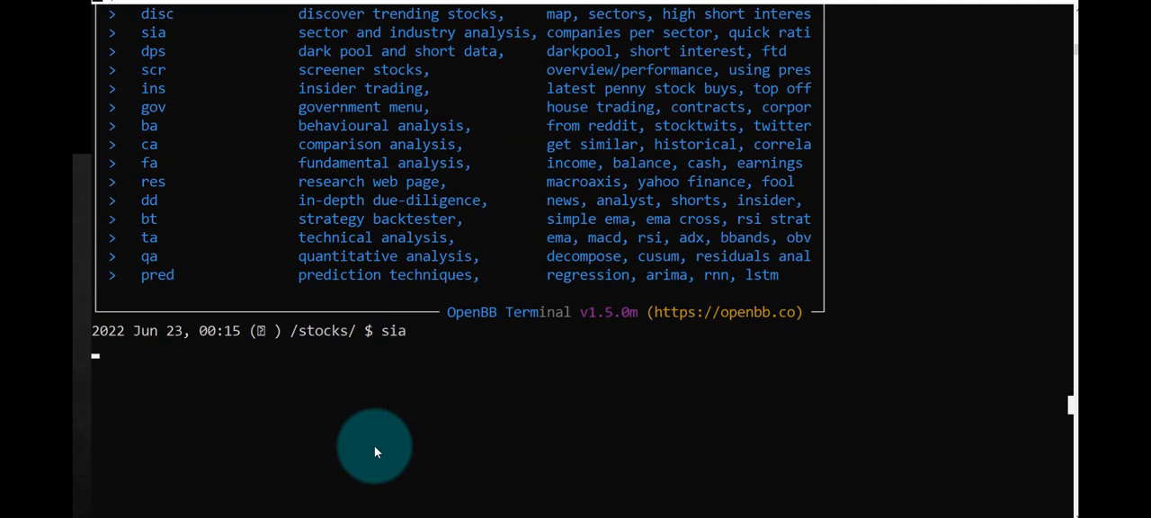
key(Return)
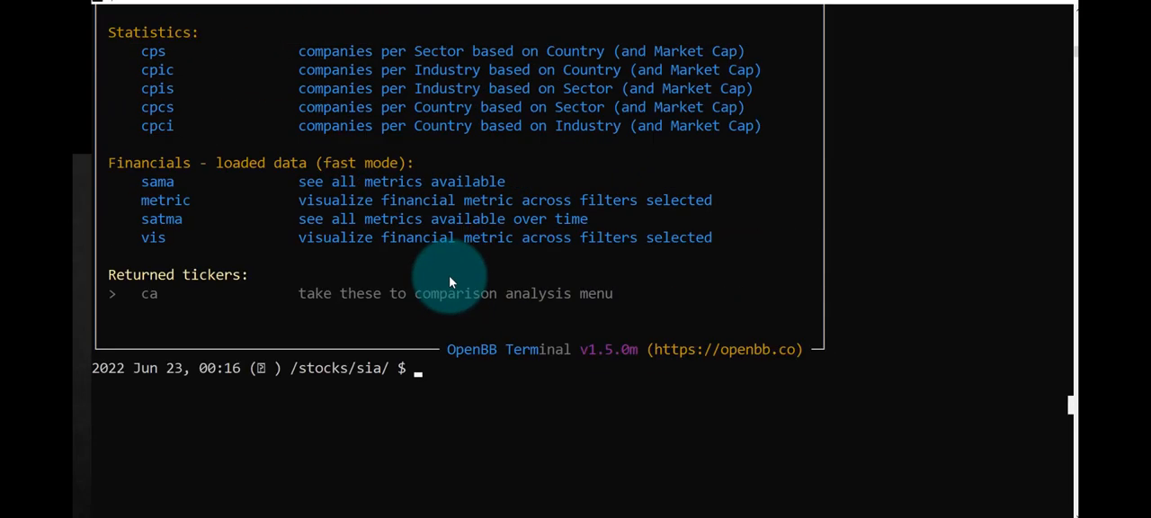
mouse_move(360, 125)
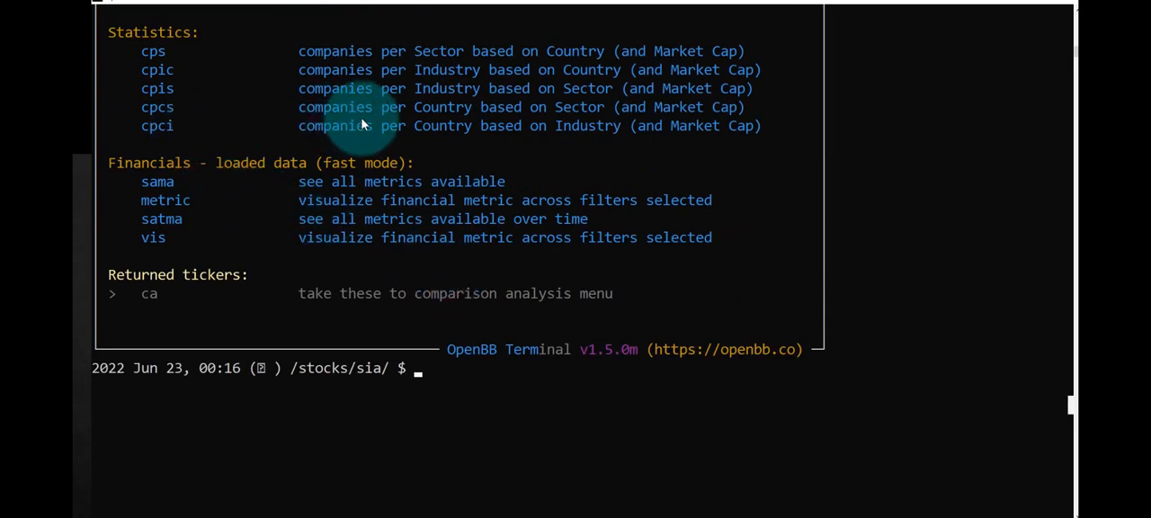
mouse_move(454, 117)
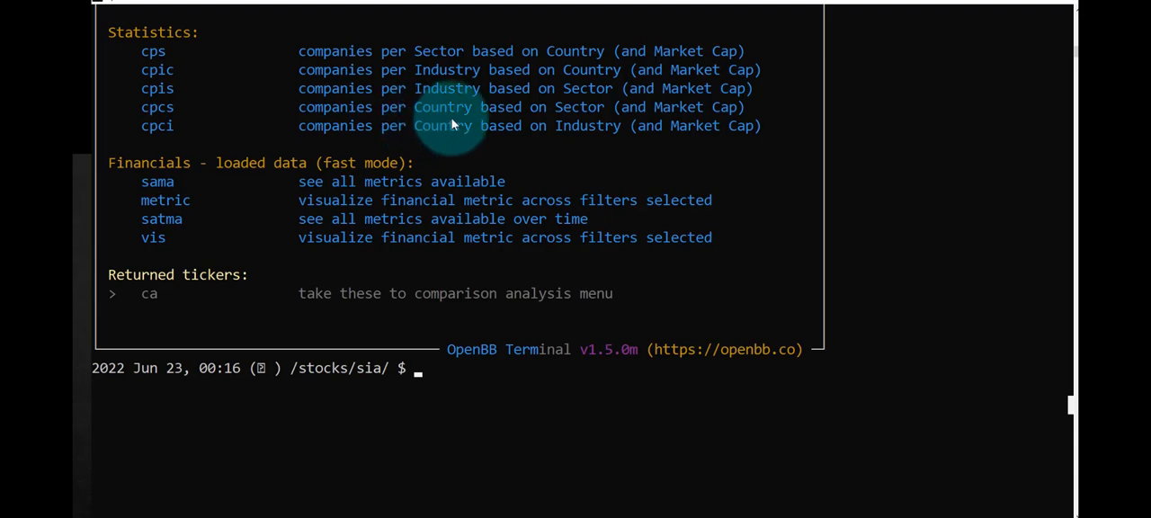
mouse_move(418, 369)
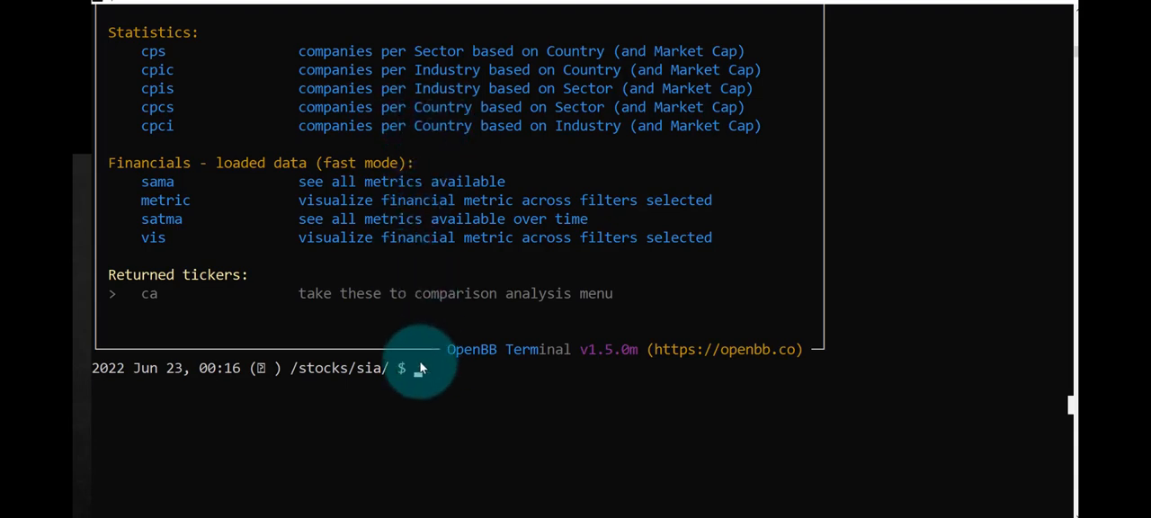
mouse_move(416, 376)
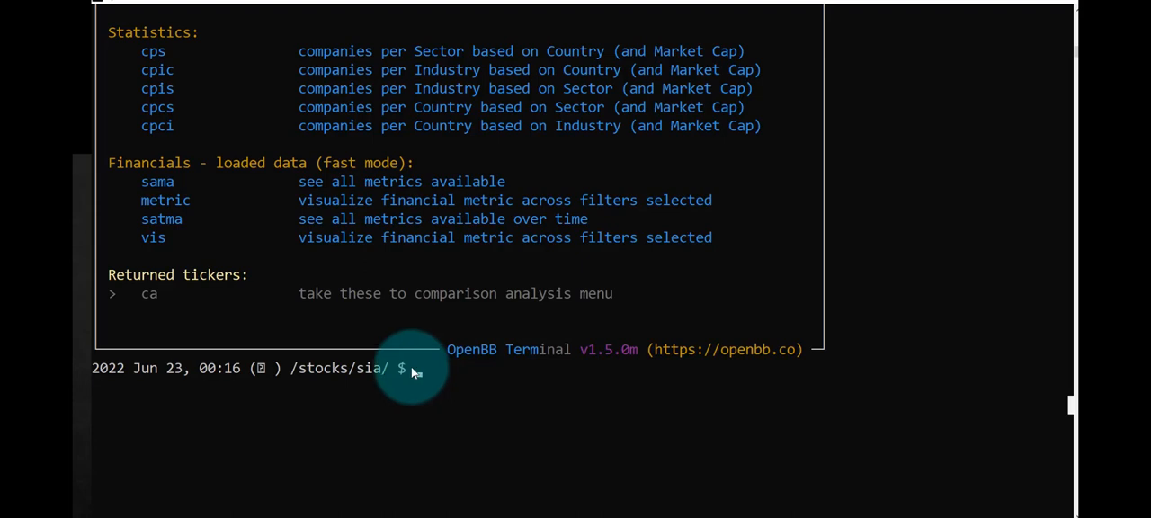
mouse_move(418, 369)
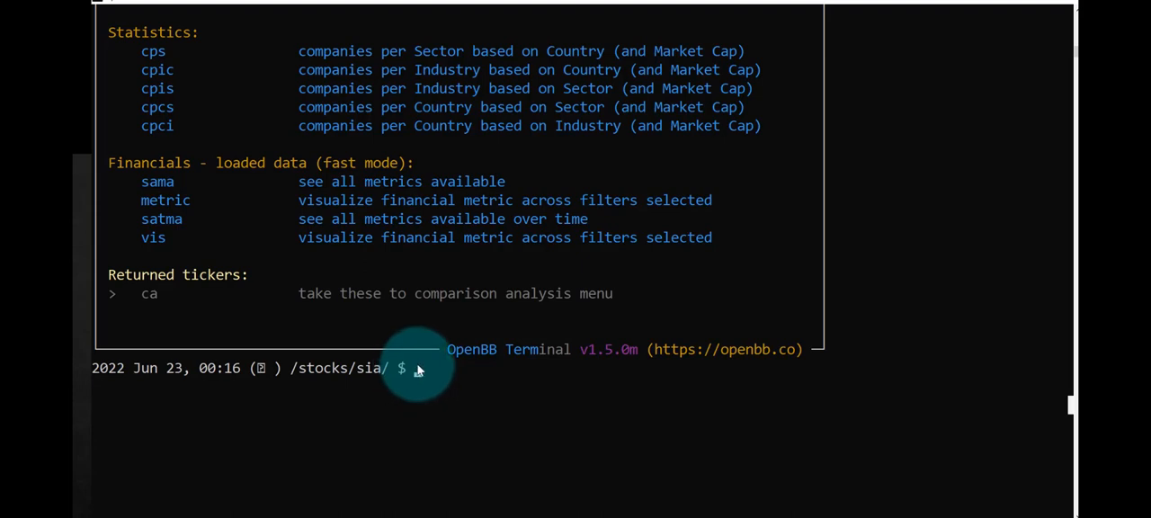
Run cpcs for the mega-cap tech country pie chart, then close it
text(cpcs)
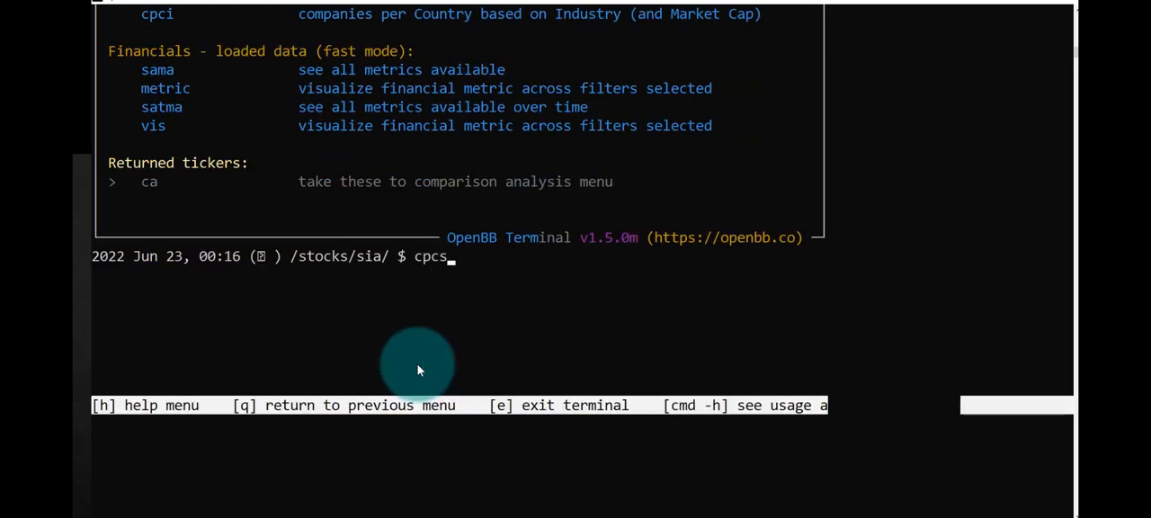
key(Return)
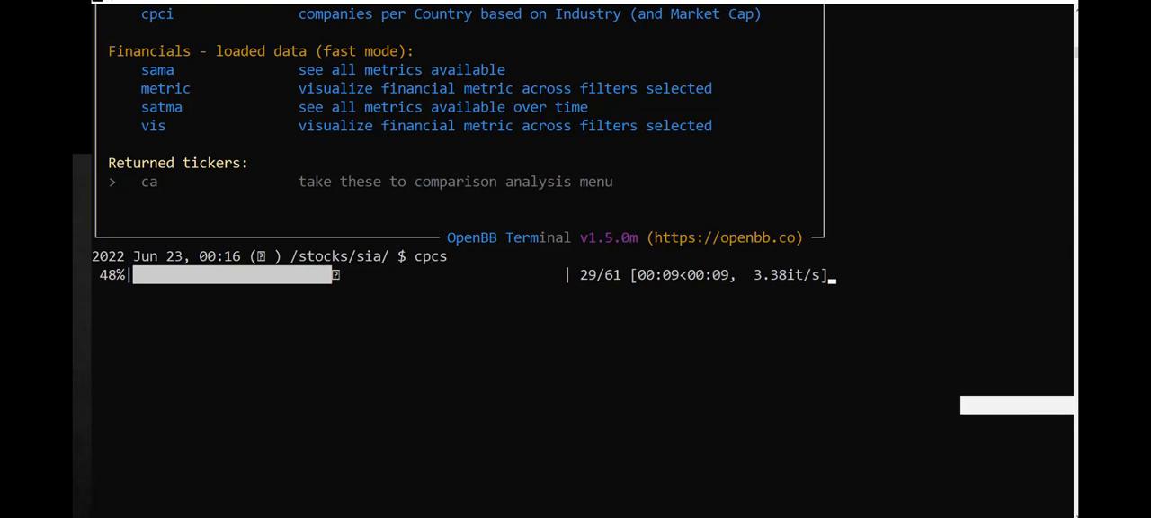
key(Return)
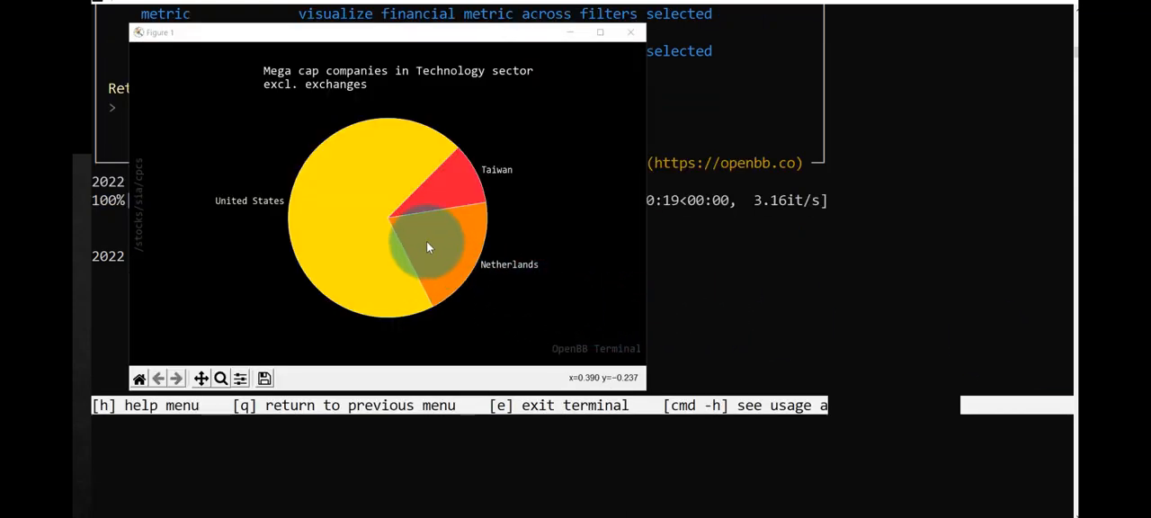
mouse_move(431, 234)
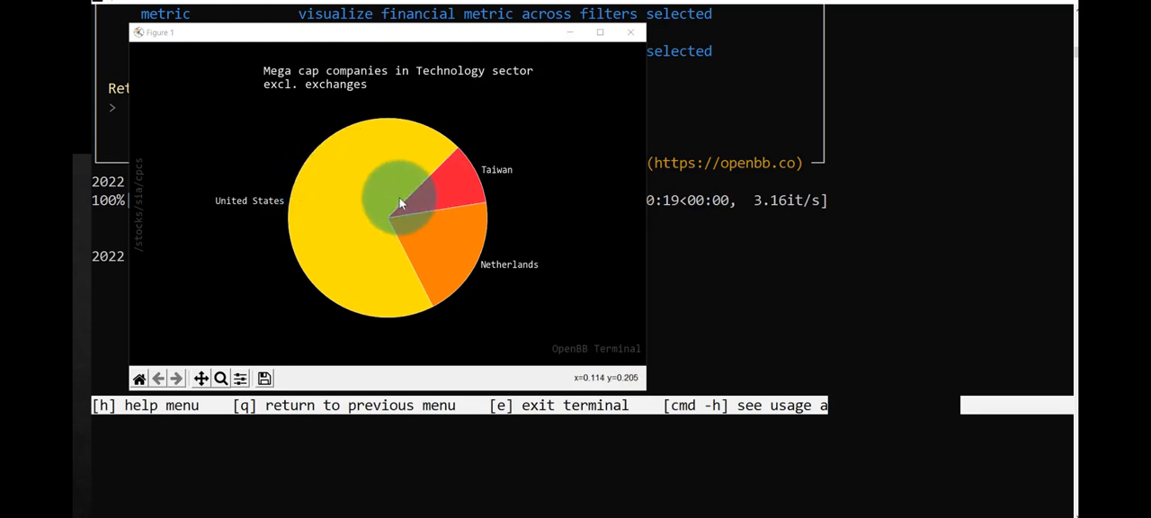
mouse_move(360, 203)
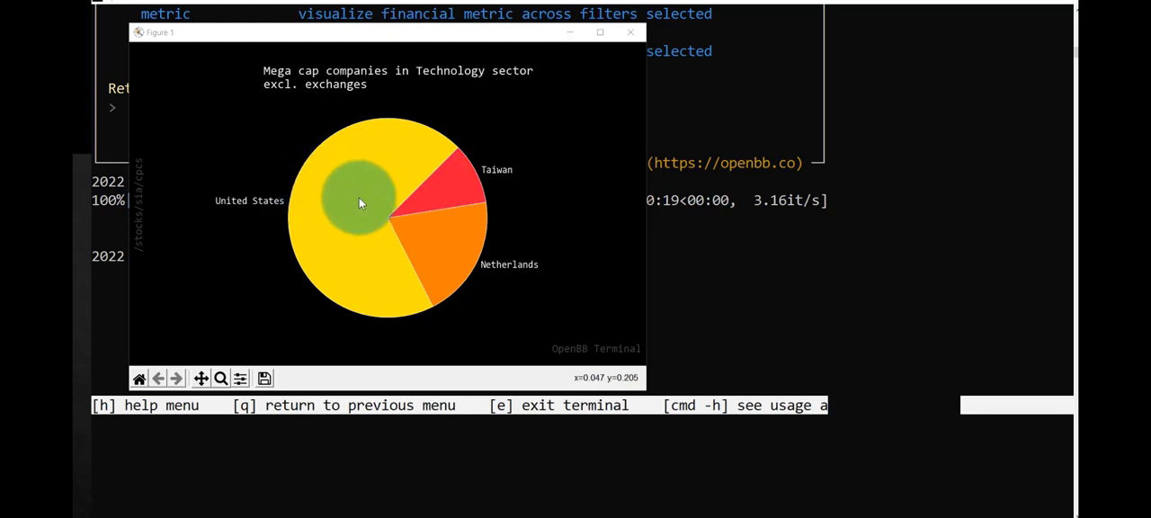
mouse_move(453, 193)
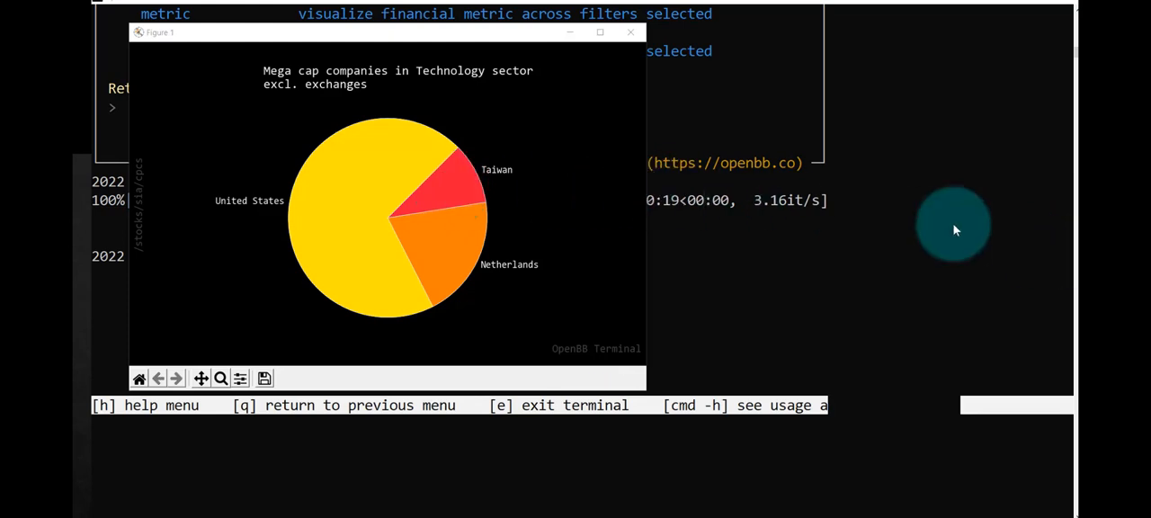
click(630, 32)
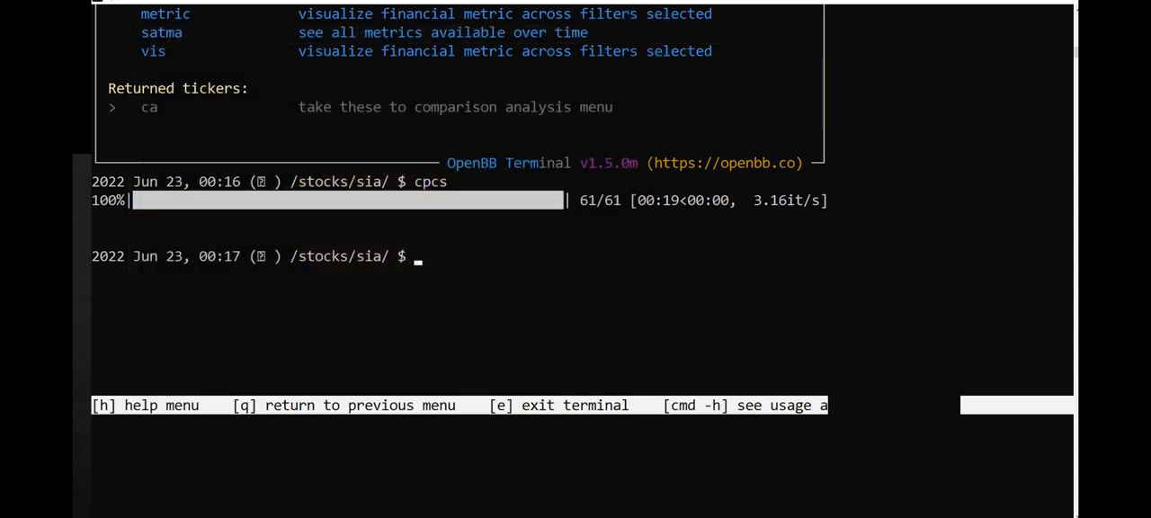
mouse_move(1070, 355)
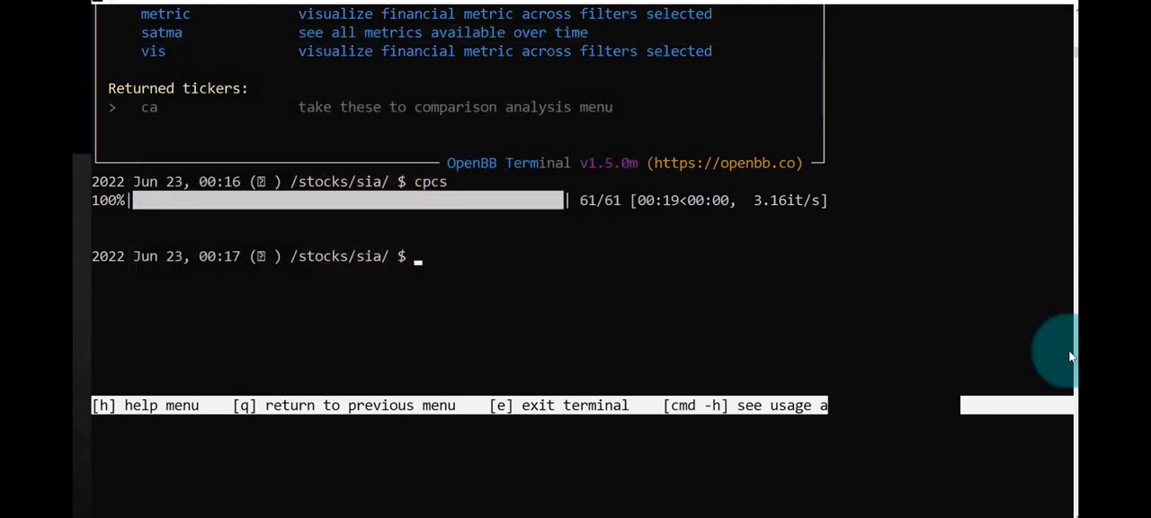
mouse_move(443, 297)
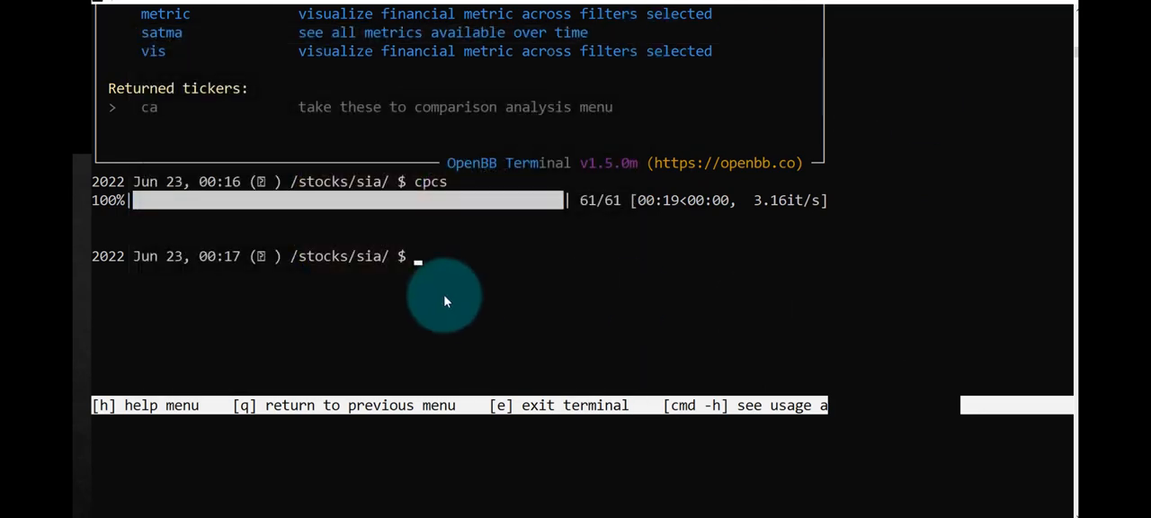
mouse_move(436, 279)
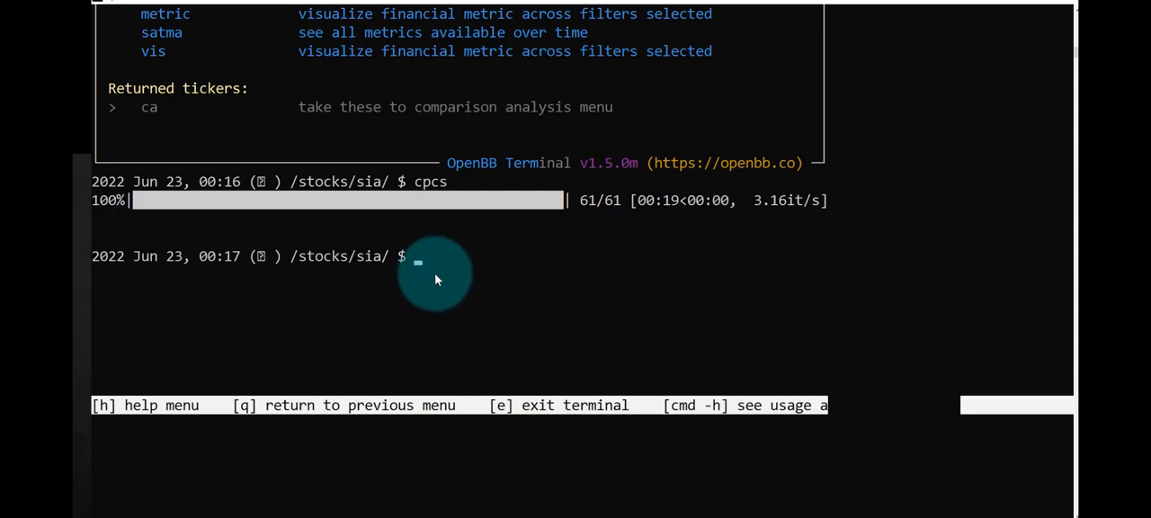
Quit /stocks/sia/ up to the root prompt and request the main help menu
text(q)
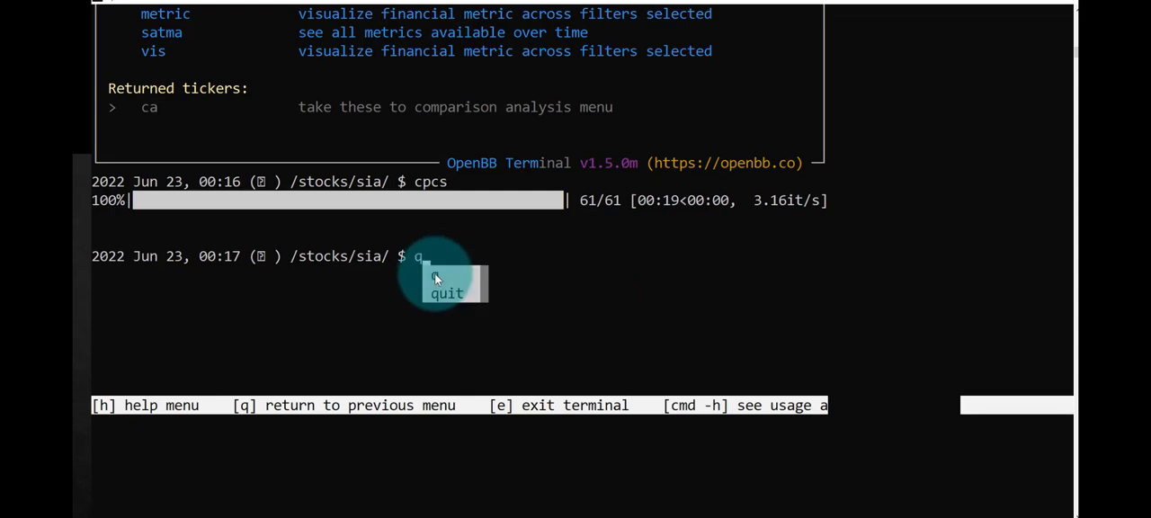
key(Return)
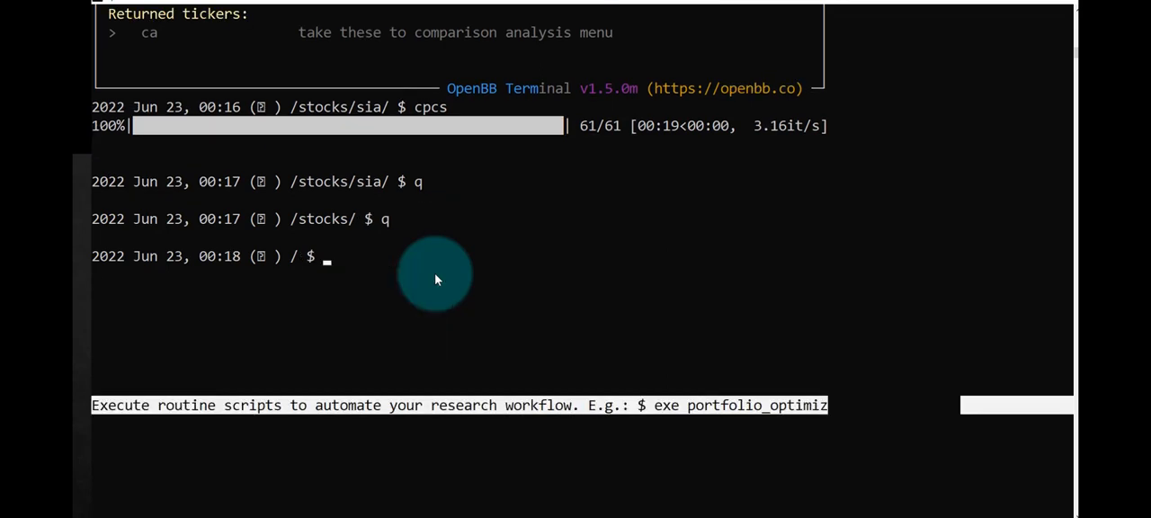
text(h)
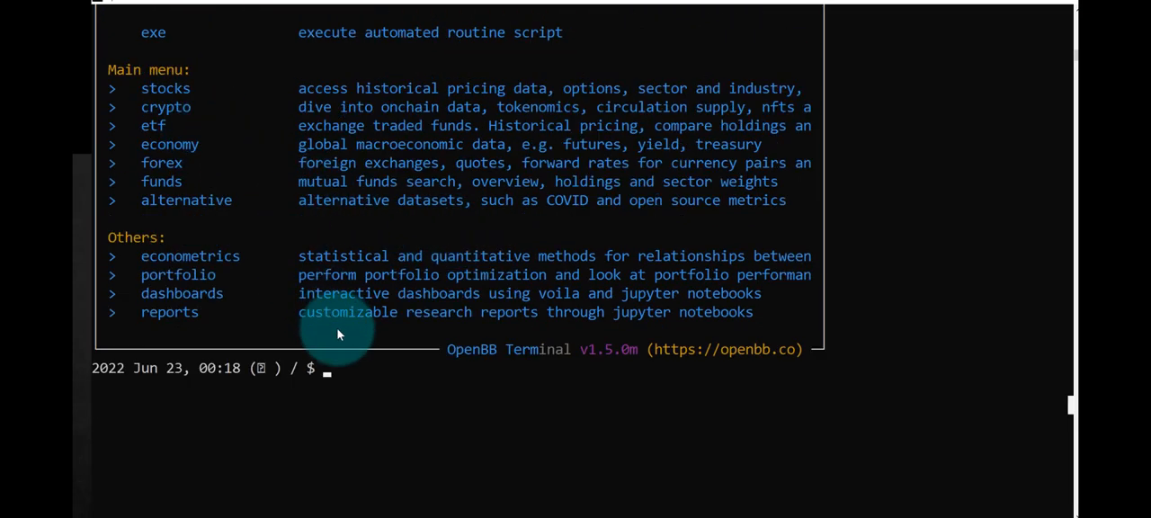
Enter the /crypto/ menu listing disc, ov, onchain, defi and nft
text(c)
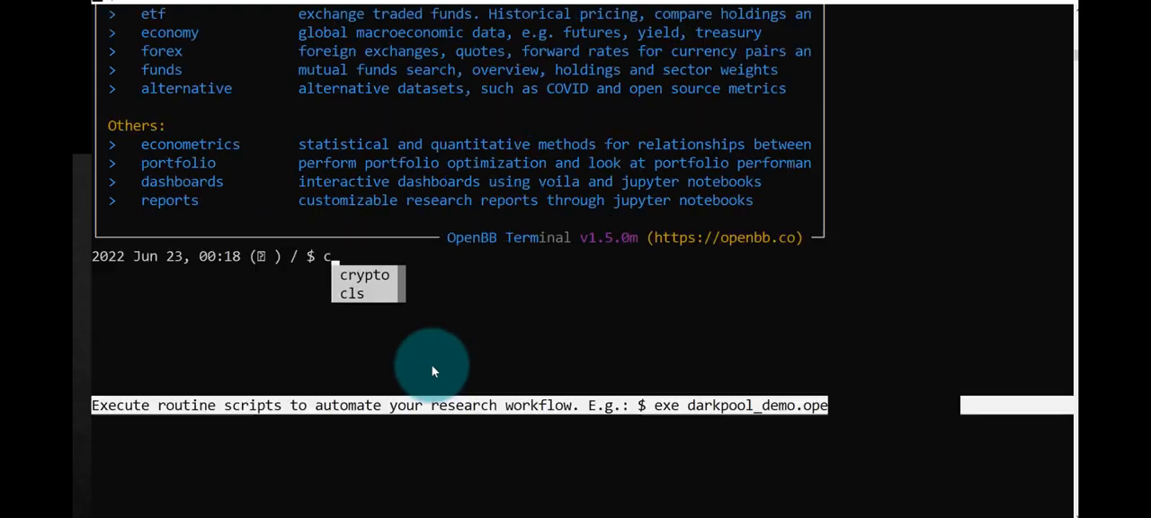
text(y)
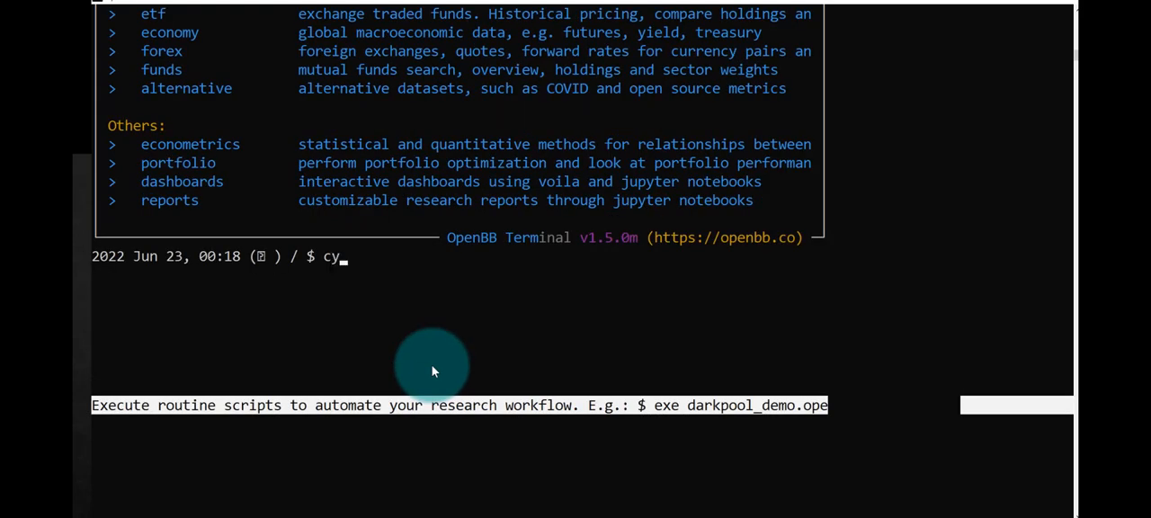
key(Backspace)
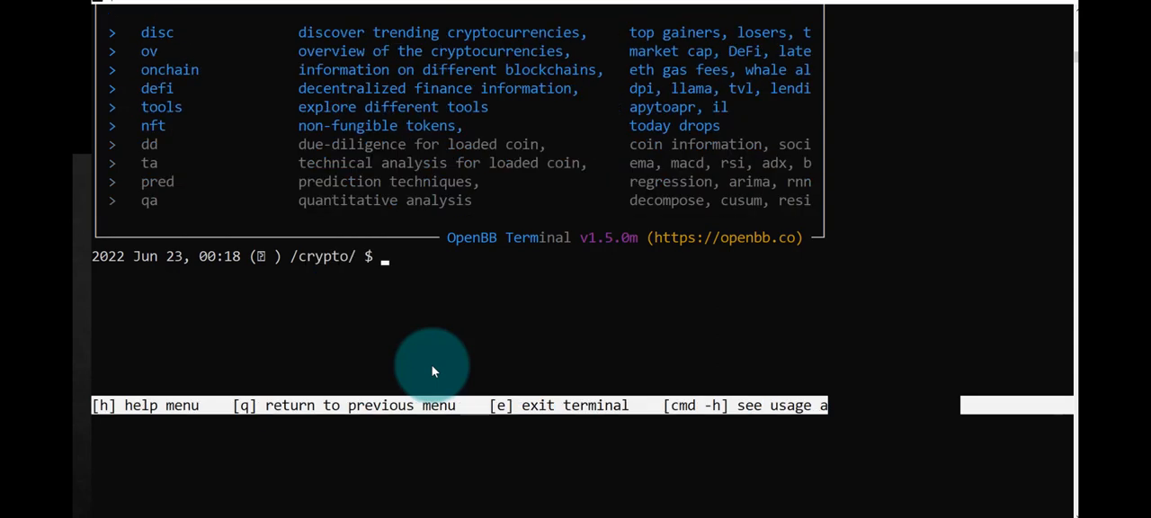
mouse_move(433, 372)
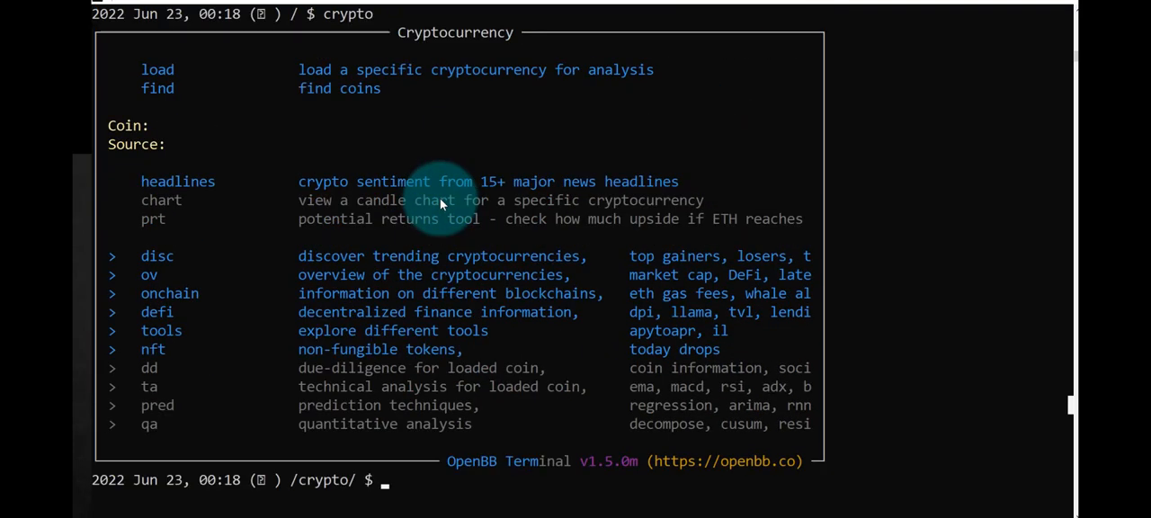
mouse_move(414, 96)
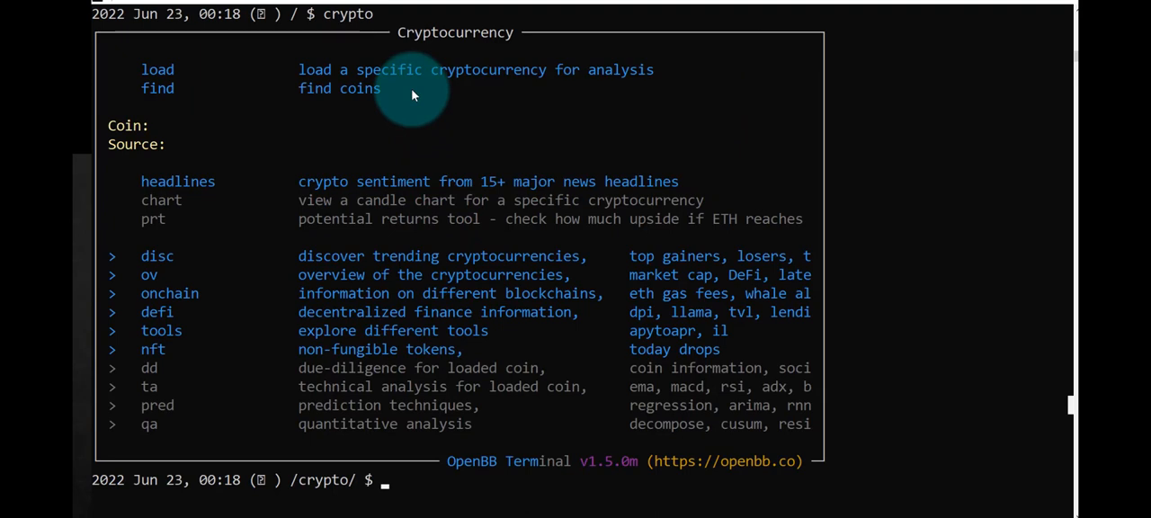
mouse_move(357, 250)
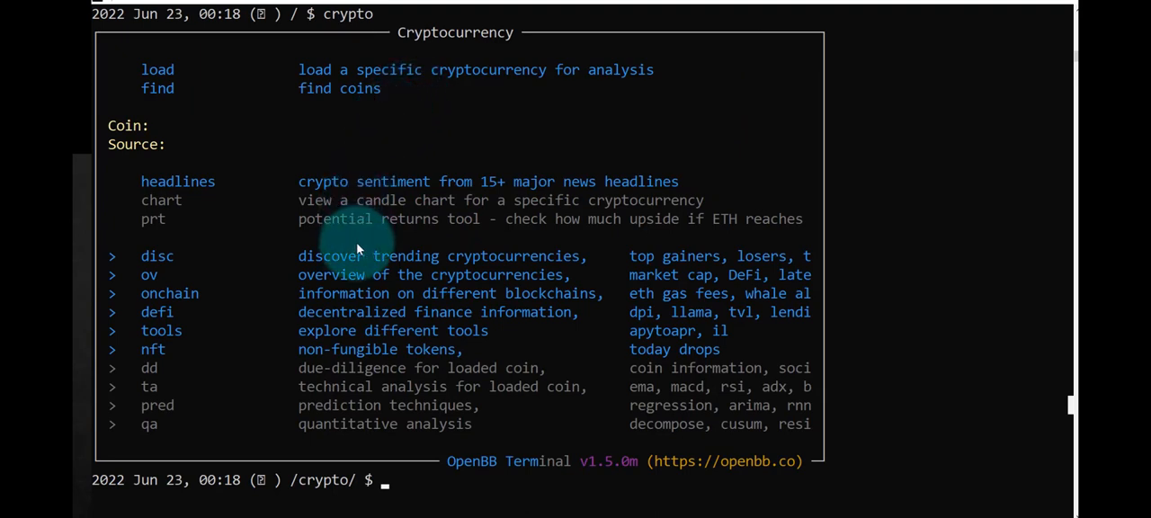
mouse_move(391, 479)
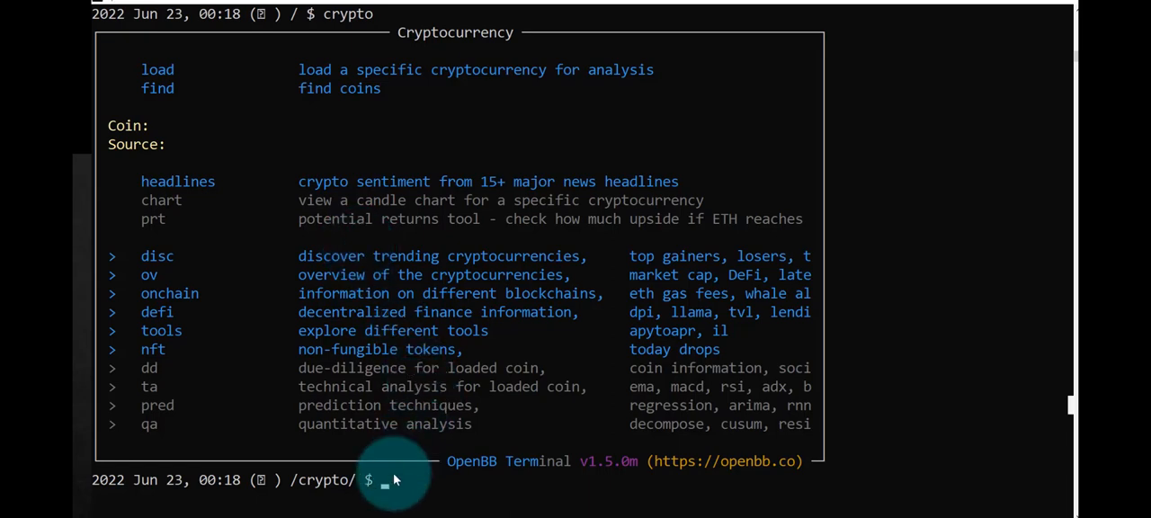
Open the /crypto/disc/ discovery submenu listing cgtop, cgtrending and cggainers
text(disc)
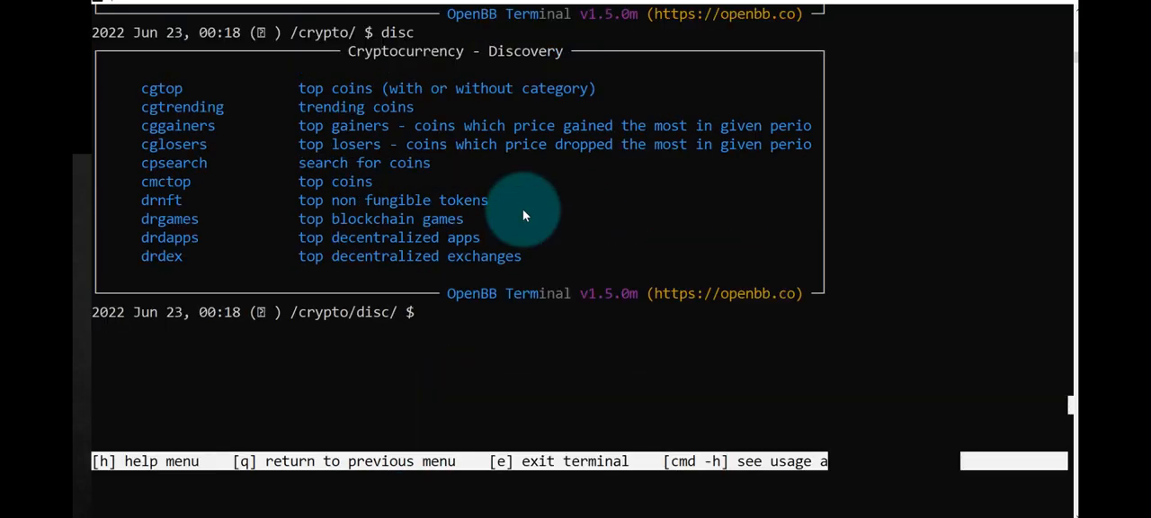
scroll(up, 3)
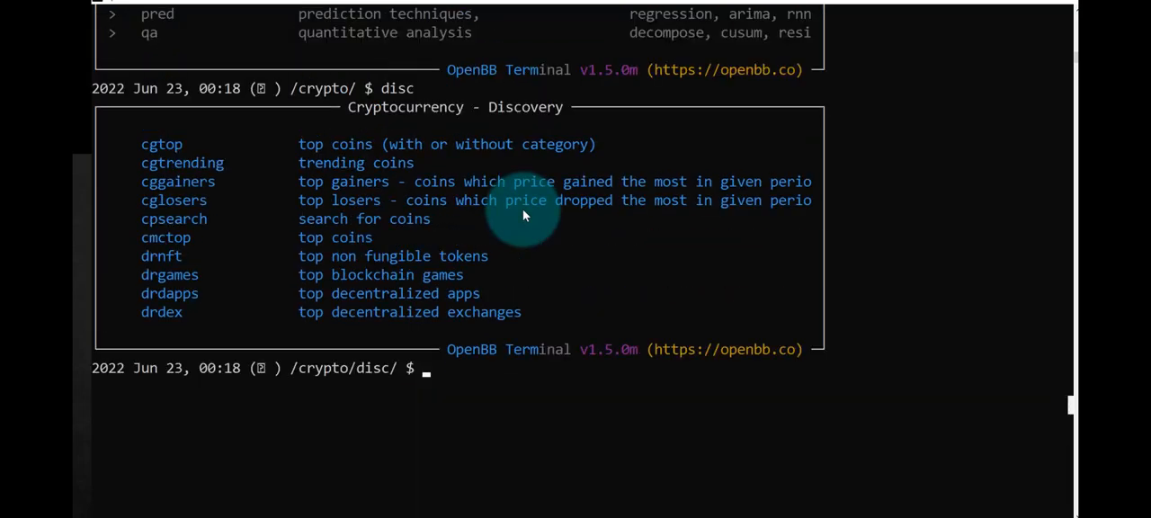
mouse_move(391, 234)
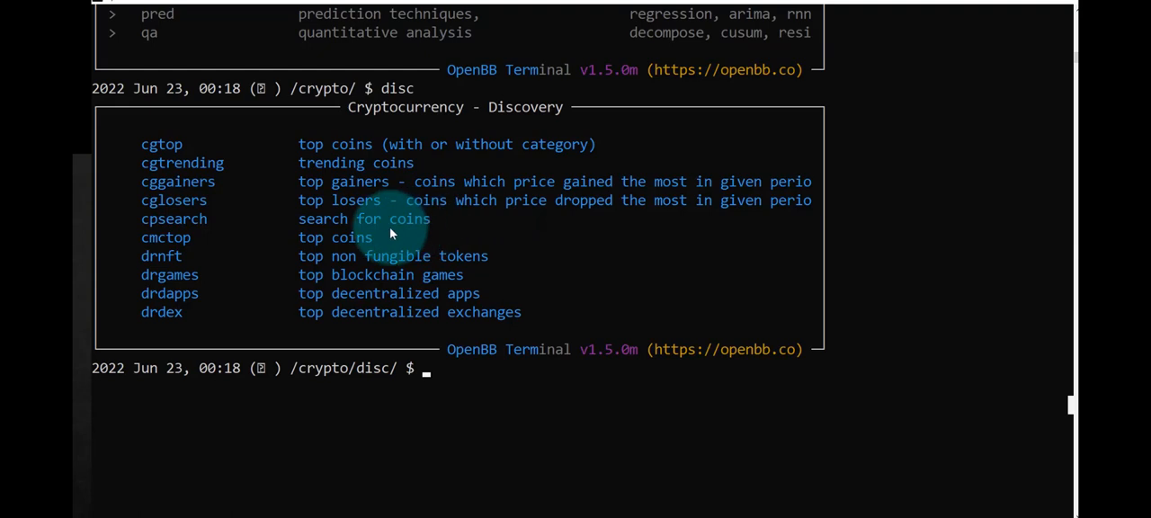
mouse_move(321, 169)
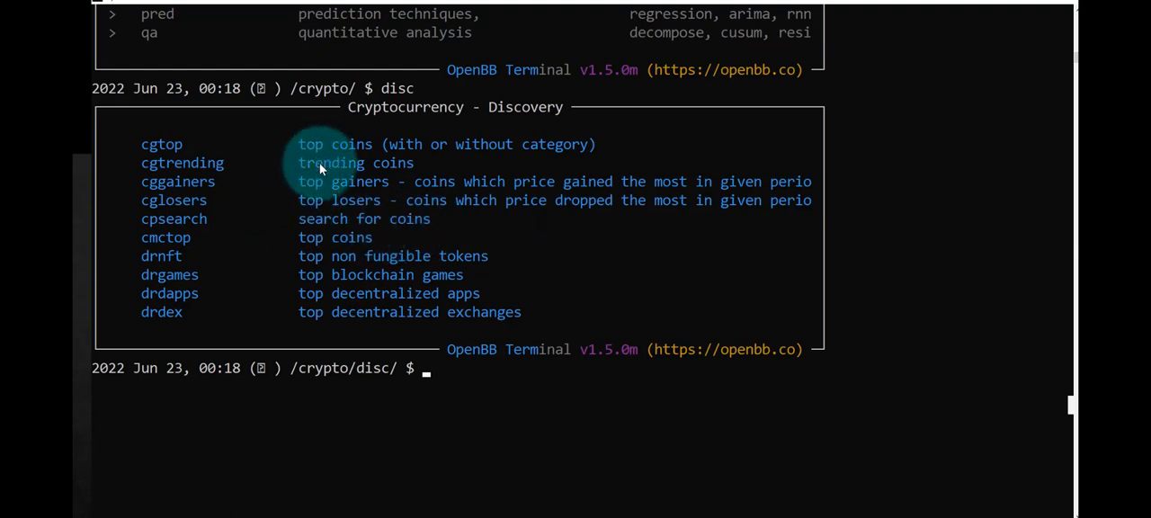
mouse_move(306, 189)
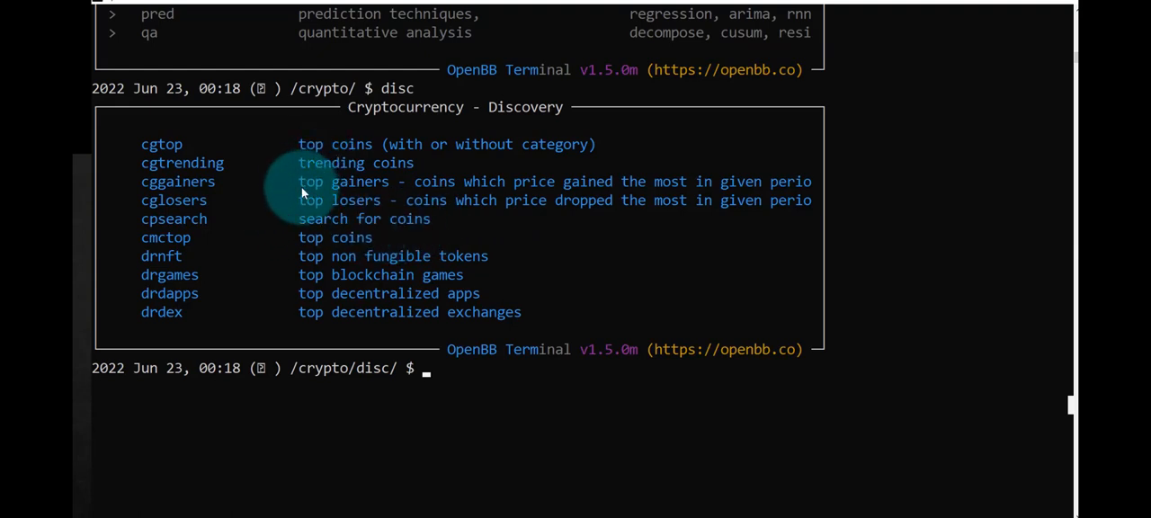
mouse_move(304, 205)
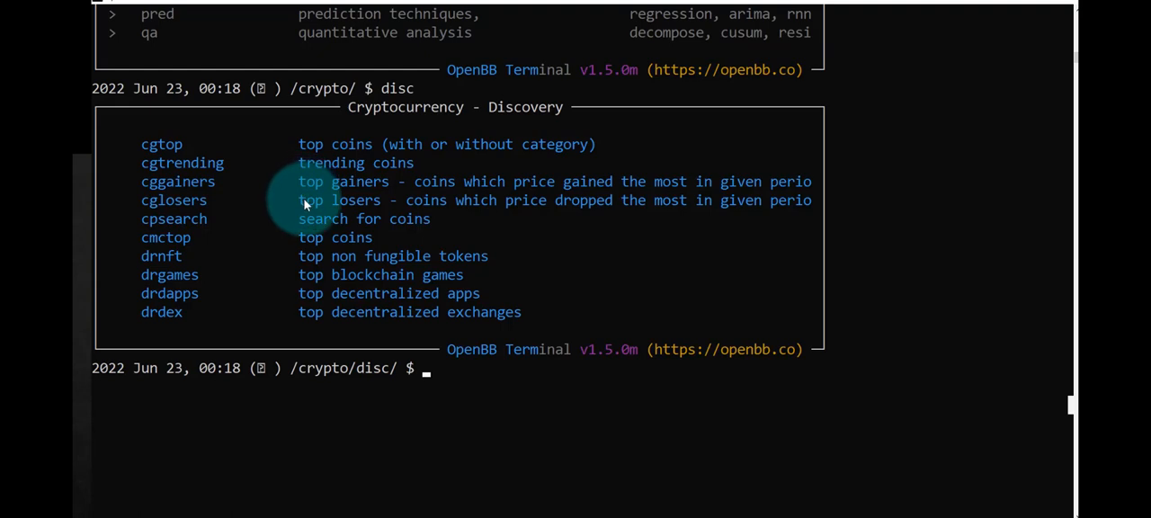
mouse_move(315, 193)
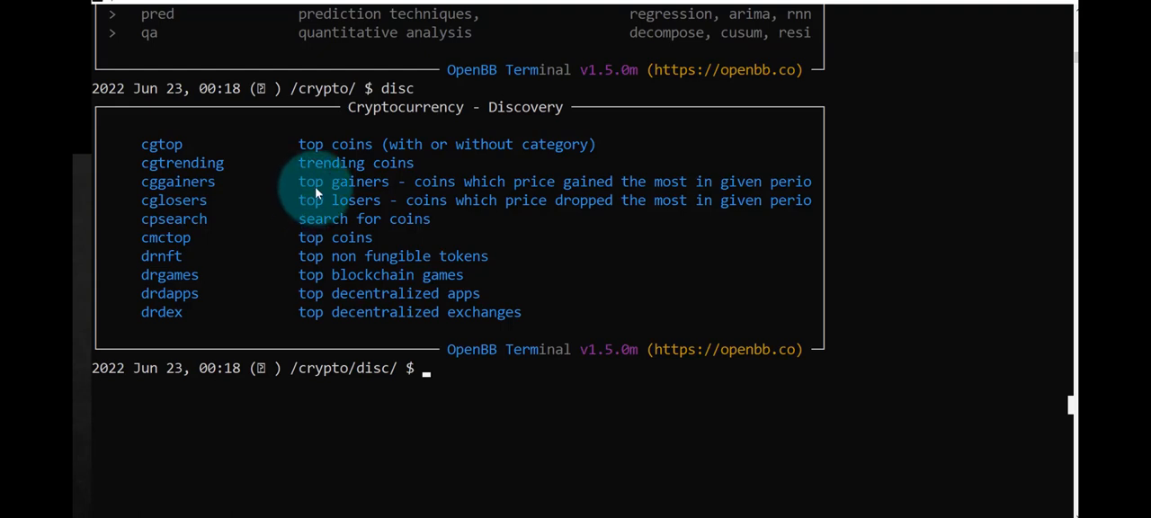
mouse_move(239, 180)
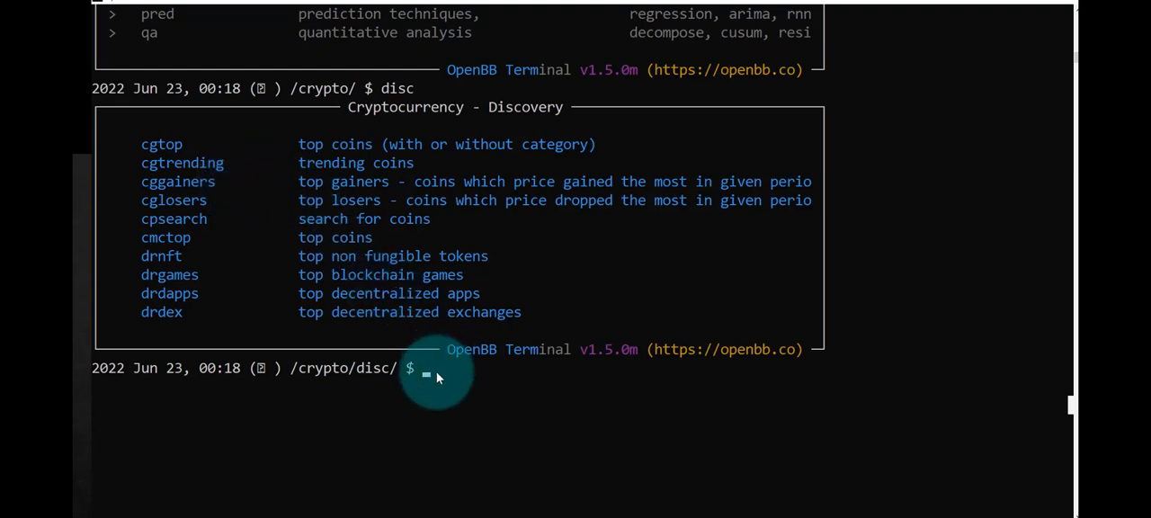
Run cgtrending to list trending coins like dYdX, Polygon and Solana
text(c)
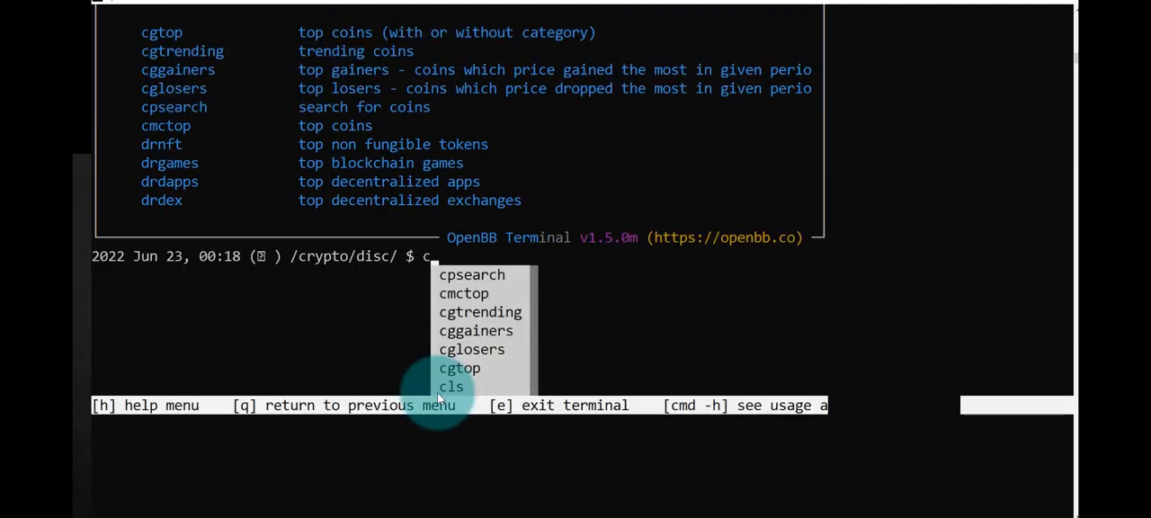
text(g)
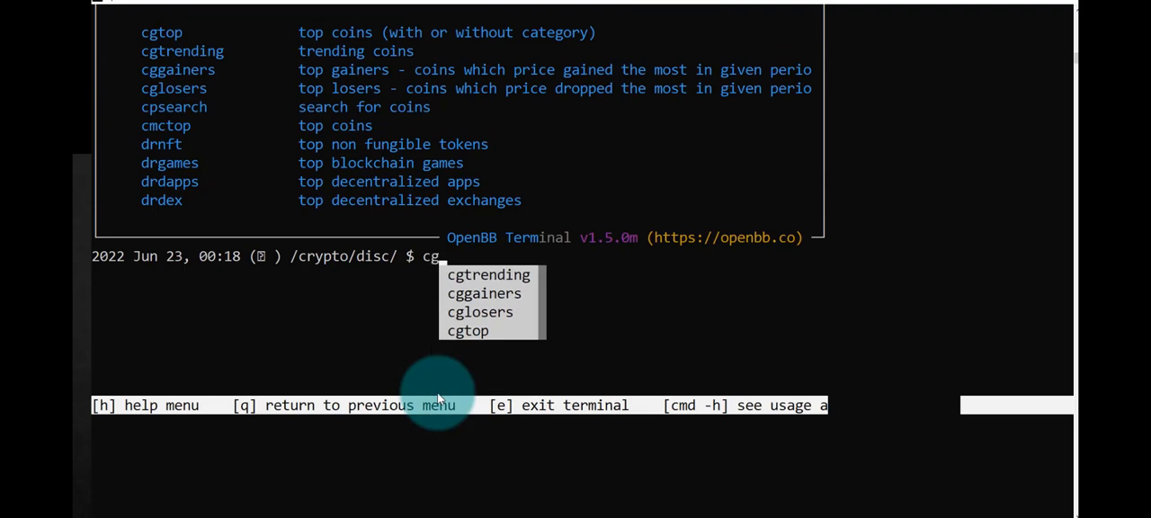
text(t)
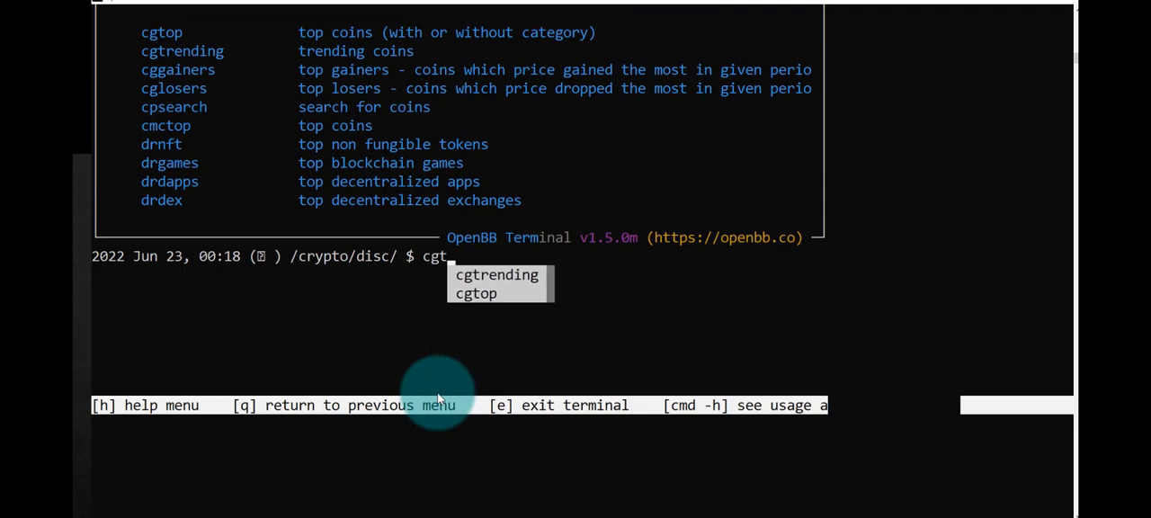
click(496, 275)
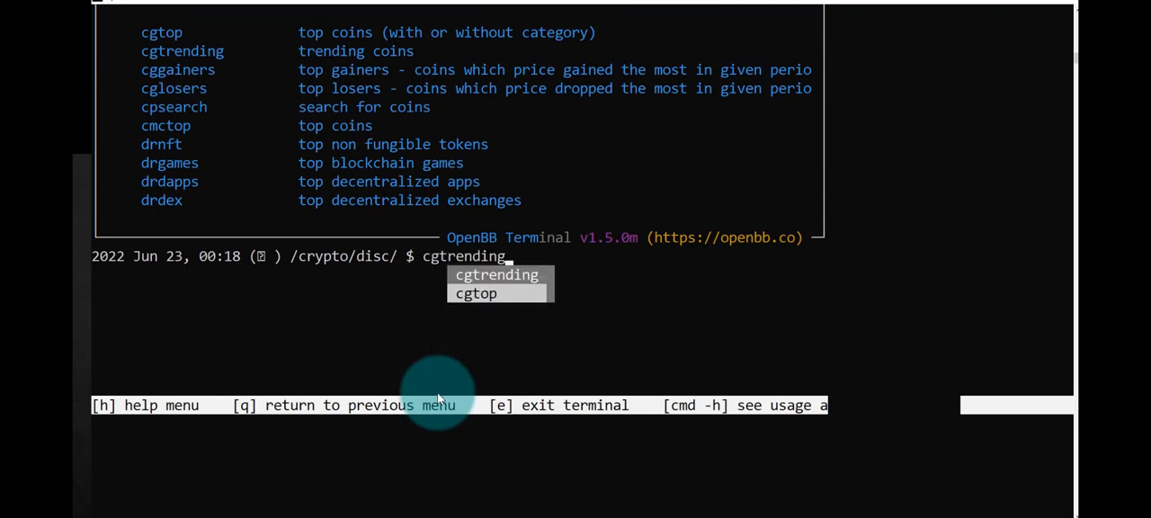
key(Return)
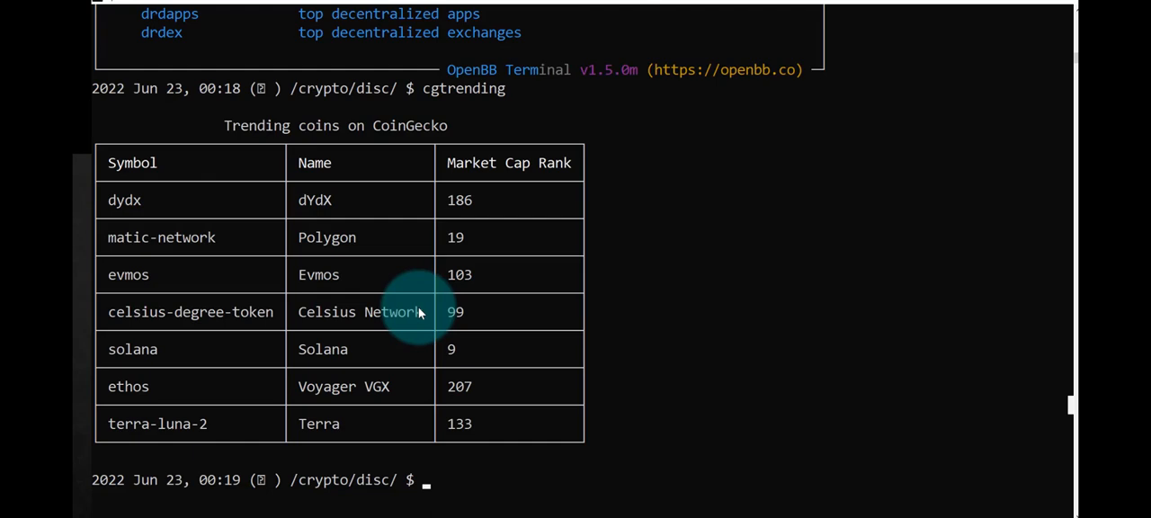
mouse_move(454, 296)
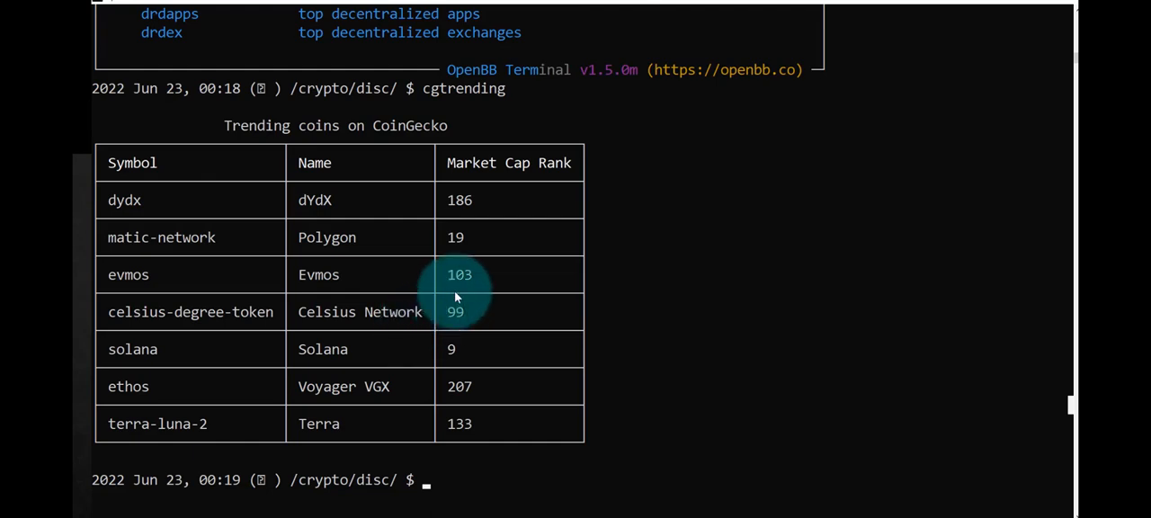
mouse_move(184, 339)
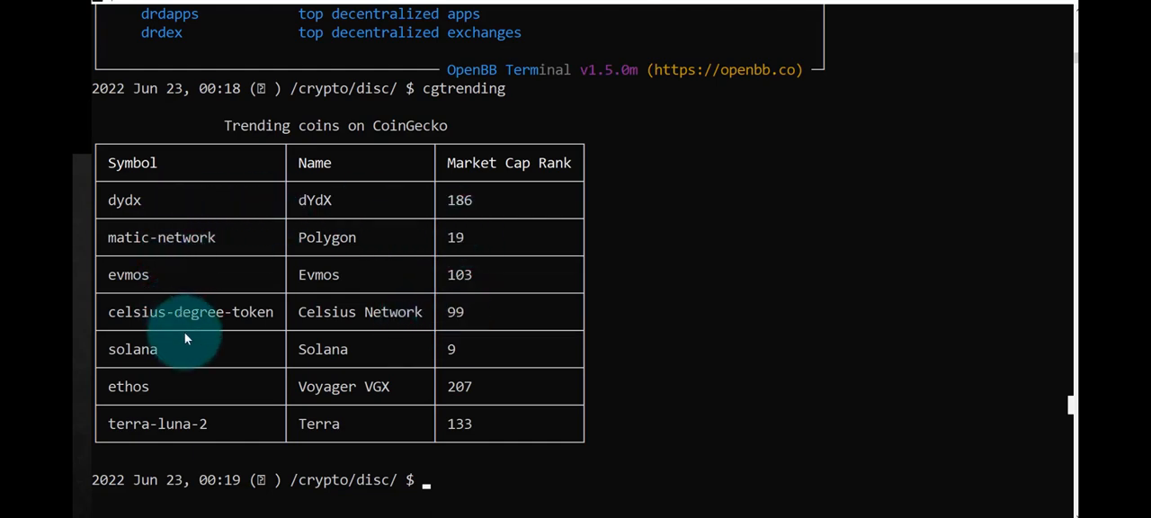
mouse_move(459, 424)
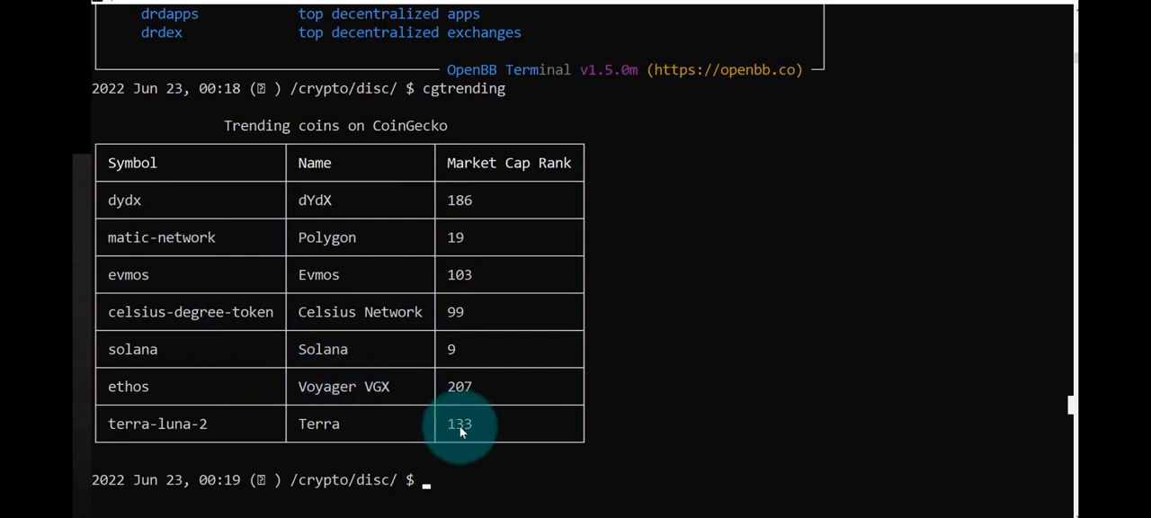
mouse_move(478, 199)
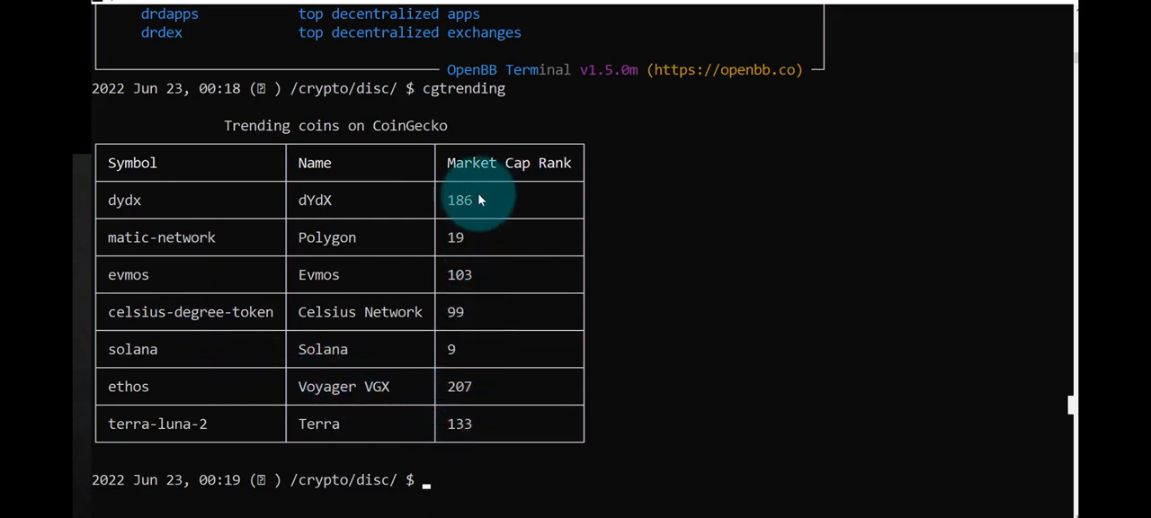
mouse_move(463, 211)
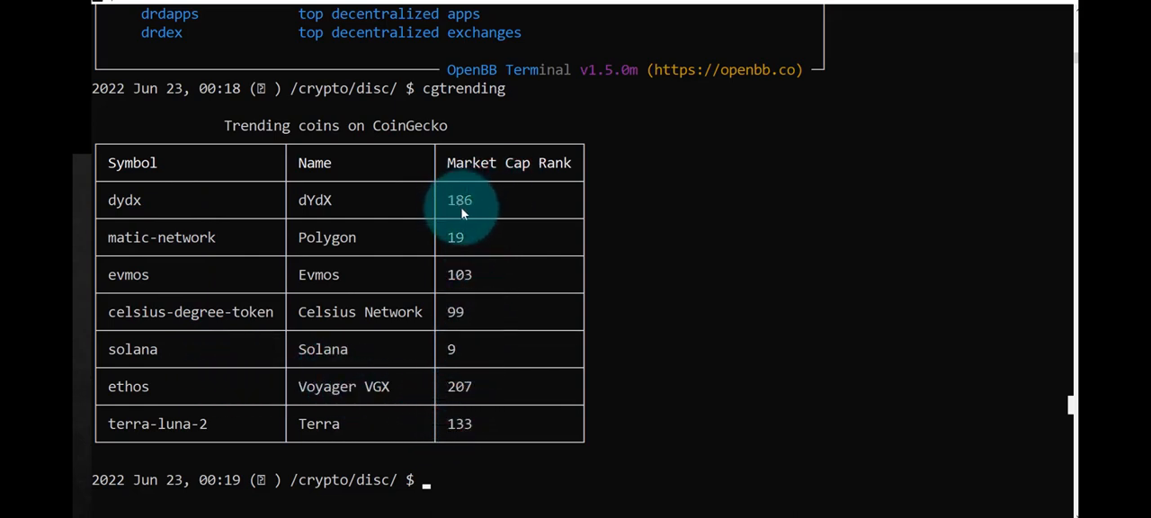
mouse_move(737, 257)
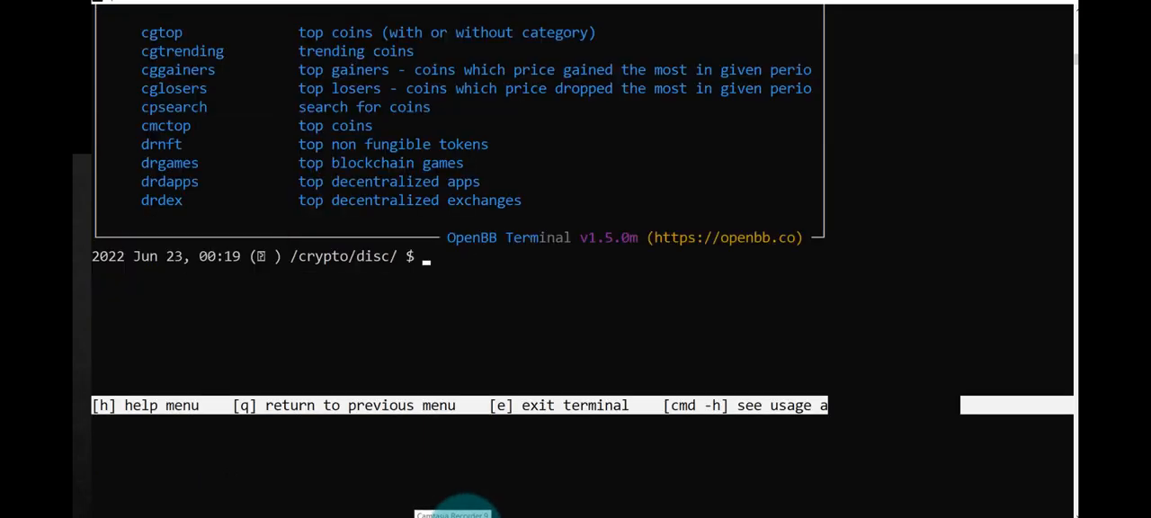
Run cglosers and scroll the 1-hour losers table led by Dogecoin and Bitcoin
text(h)
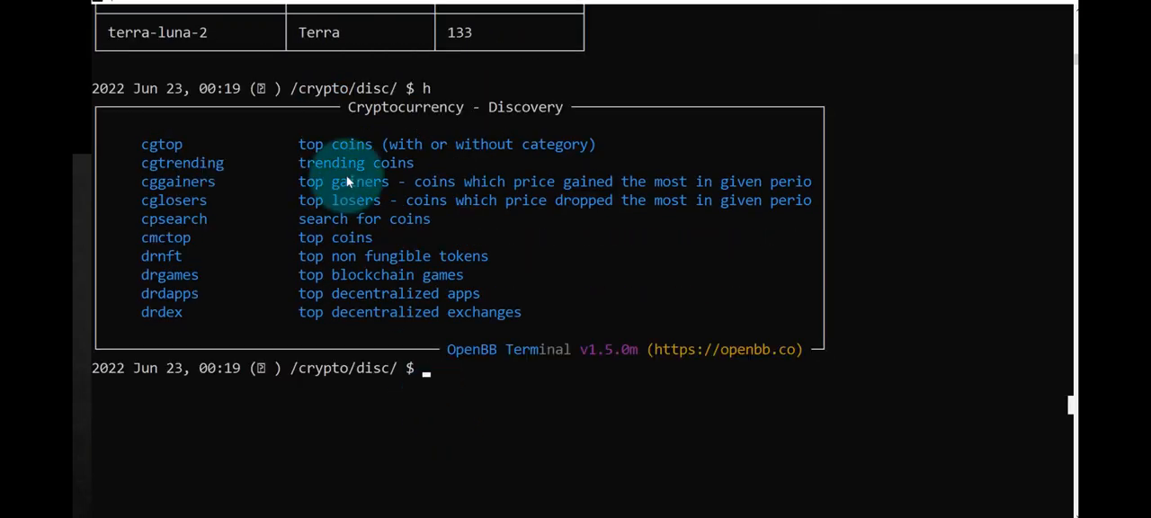
mouse_move(349, 206)
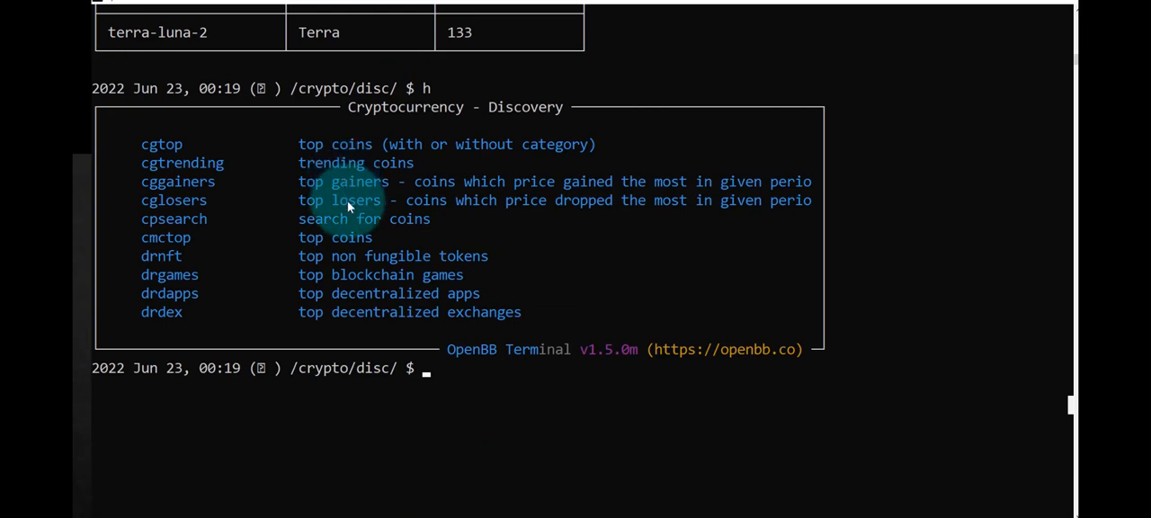
mouse_move(438, 369)
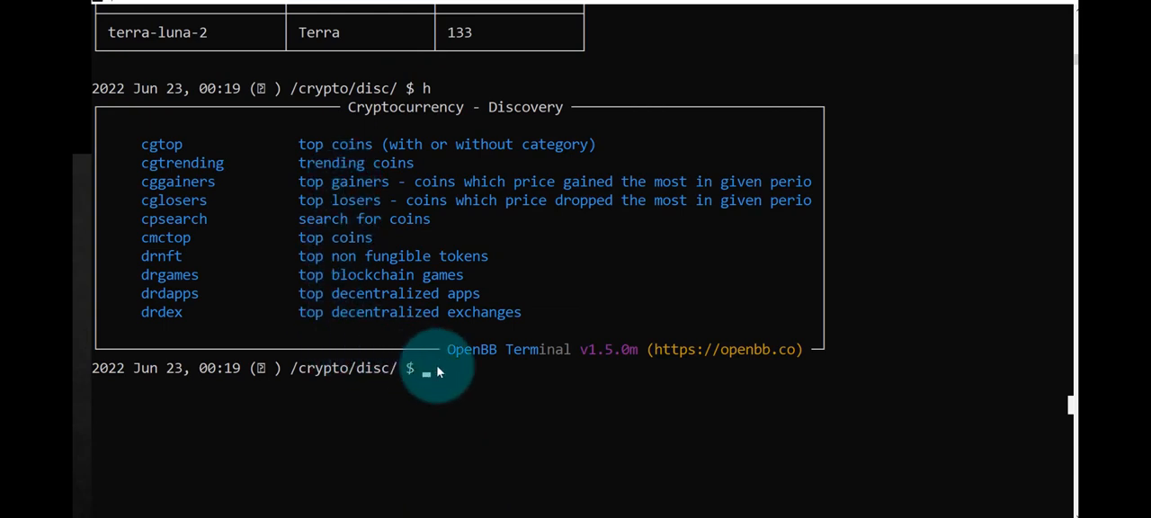
text(cg)
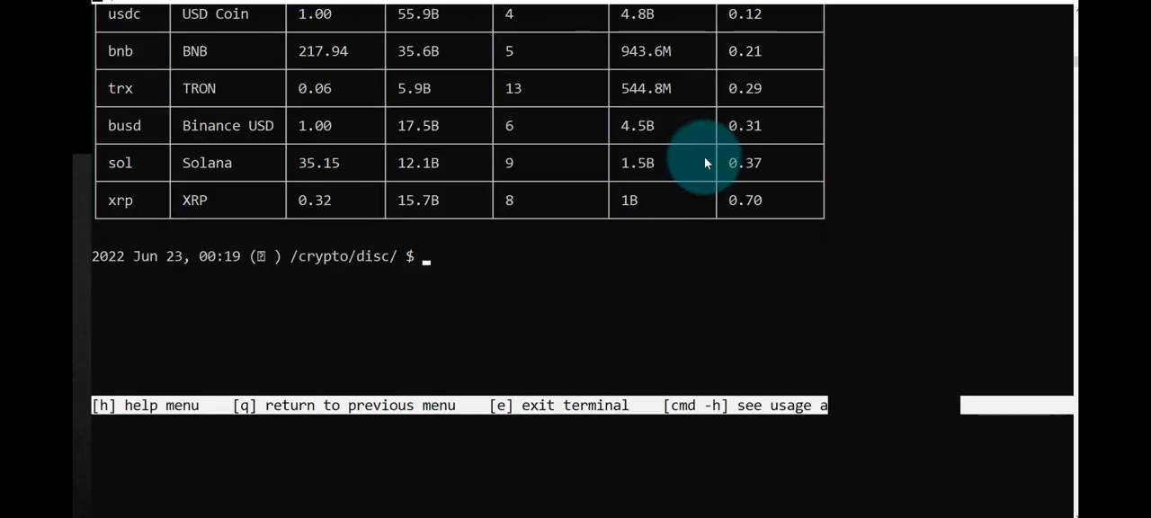
scroll(up, 3)
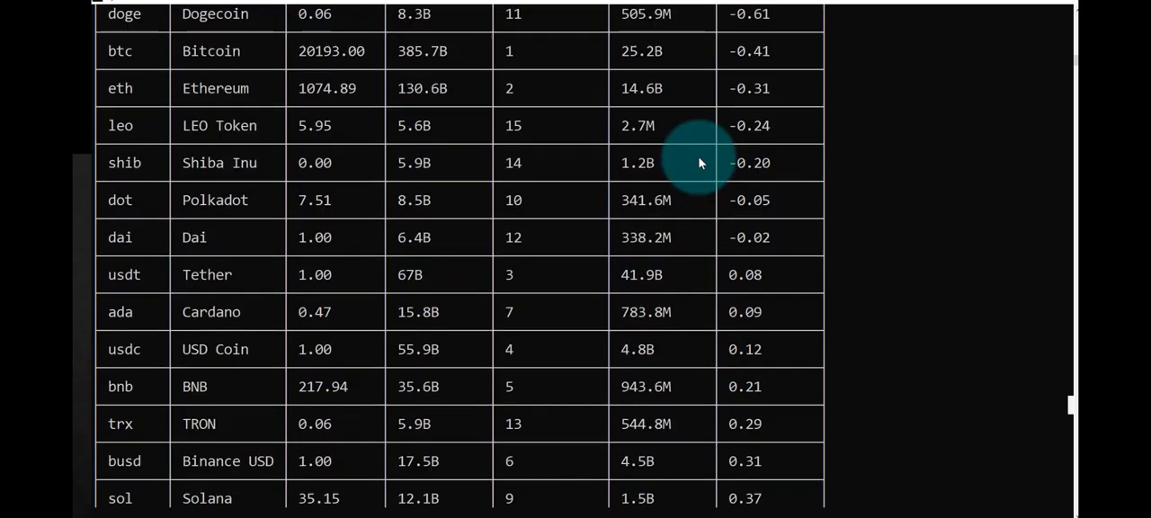
scroll(up, 3)
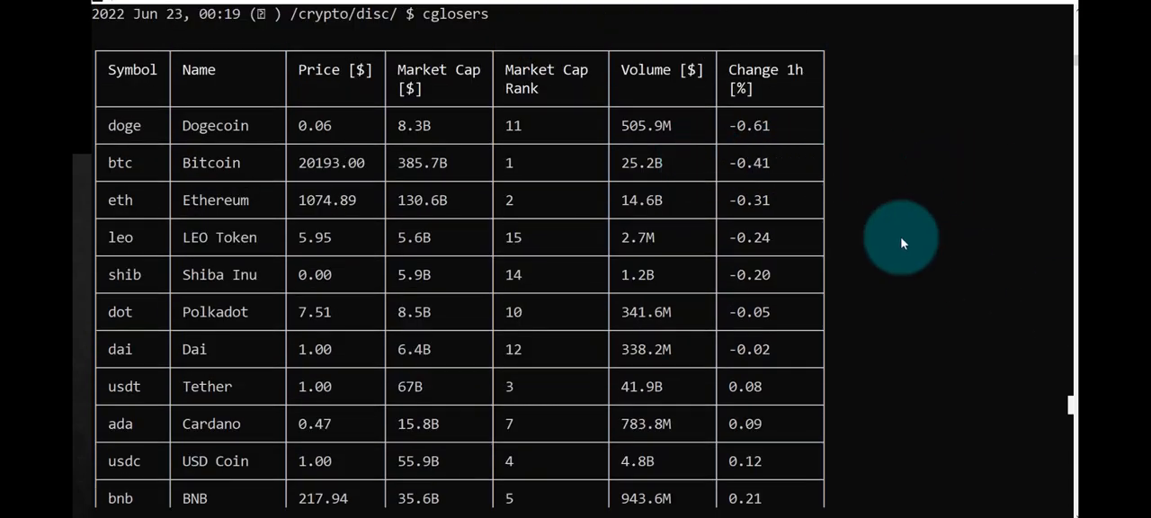
mouse_move(760, 166)
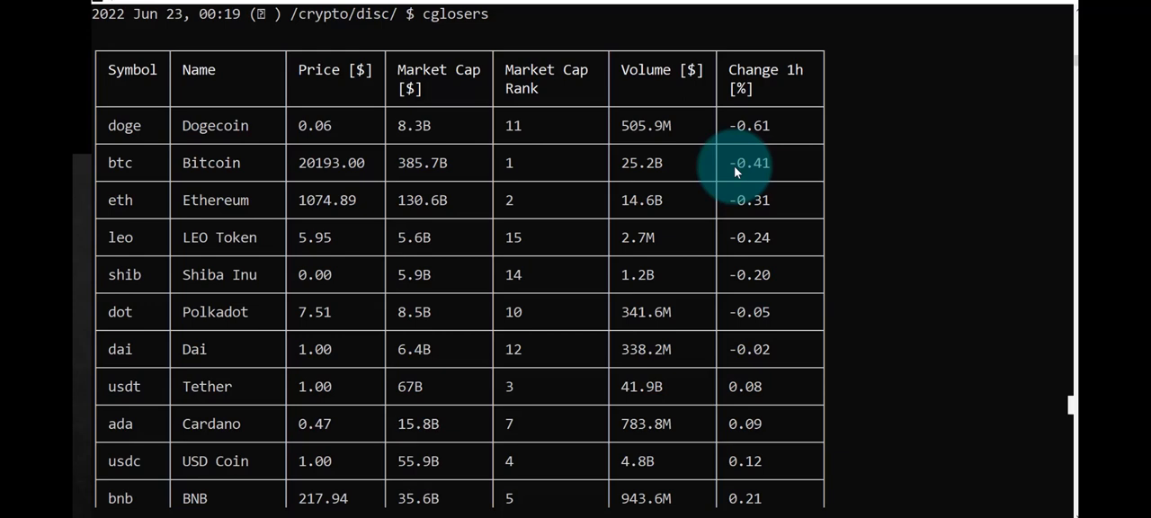
mouse_move(449, 131)
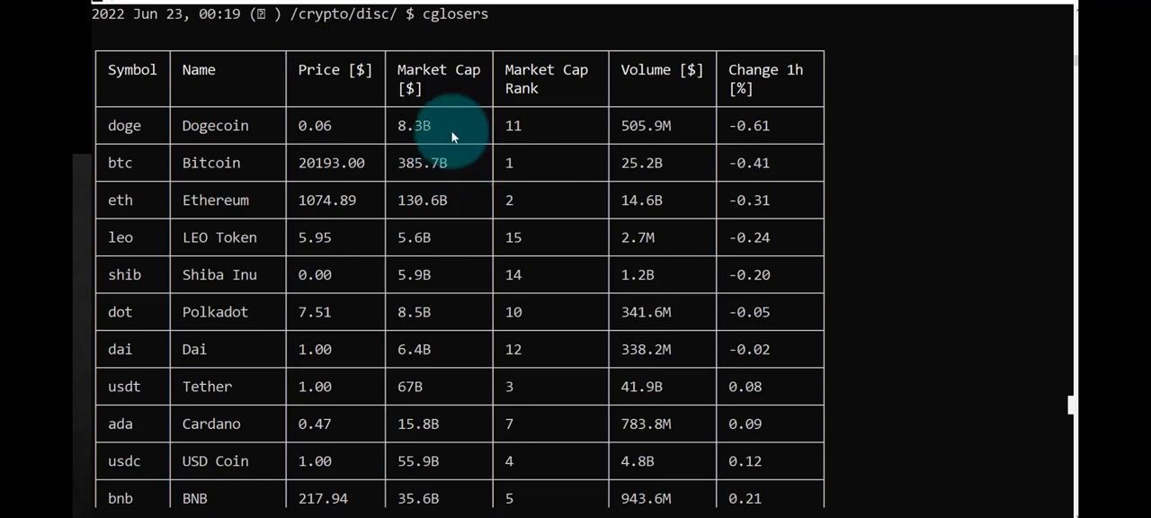
mouse_move(346, 171)
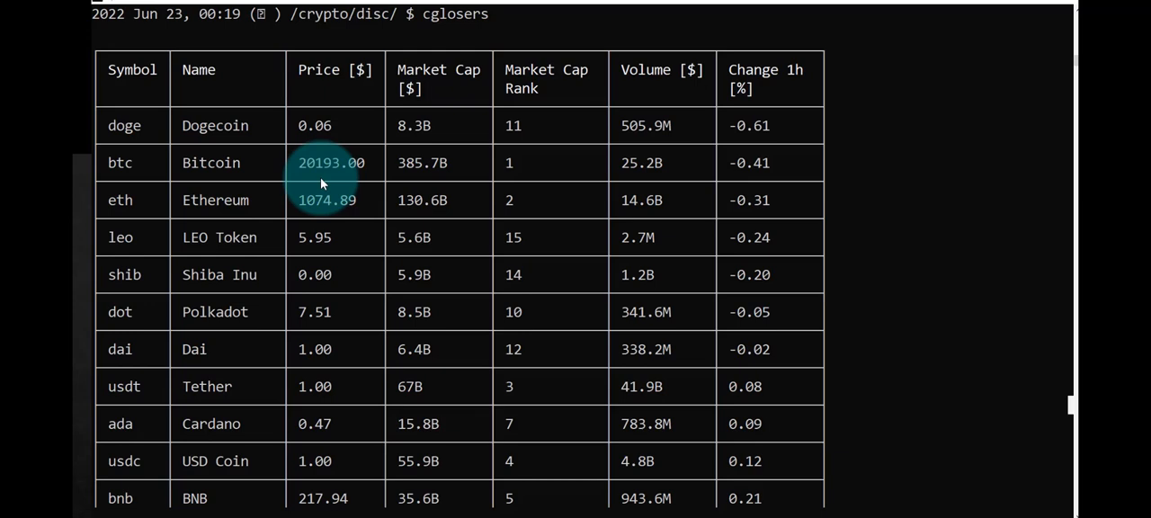
mouse_move(321, 182)
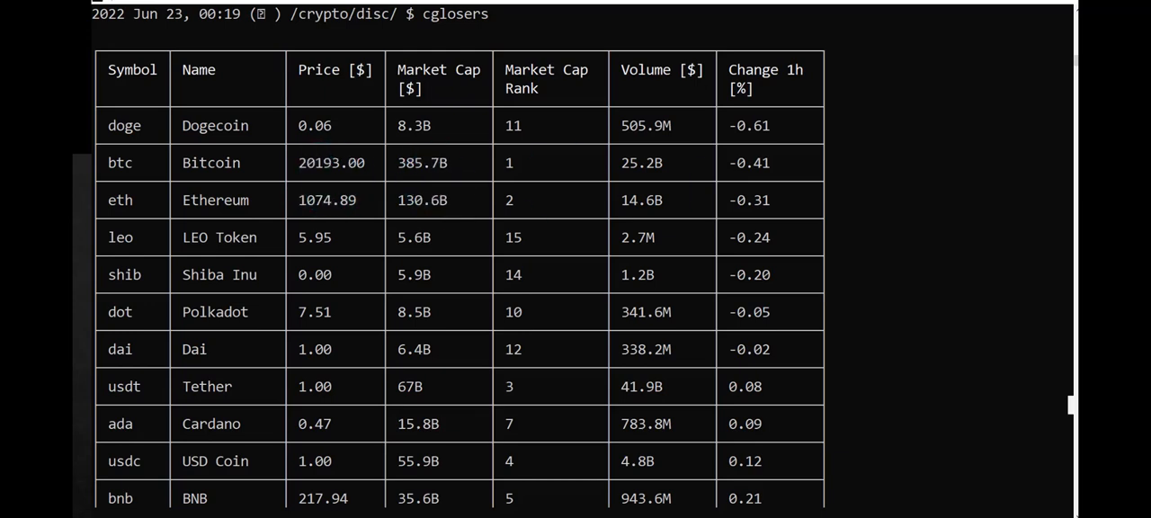
scroll(down, 3)
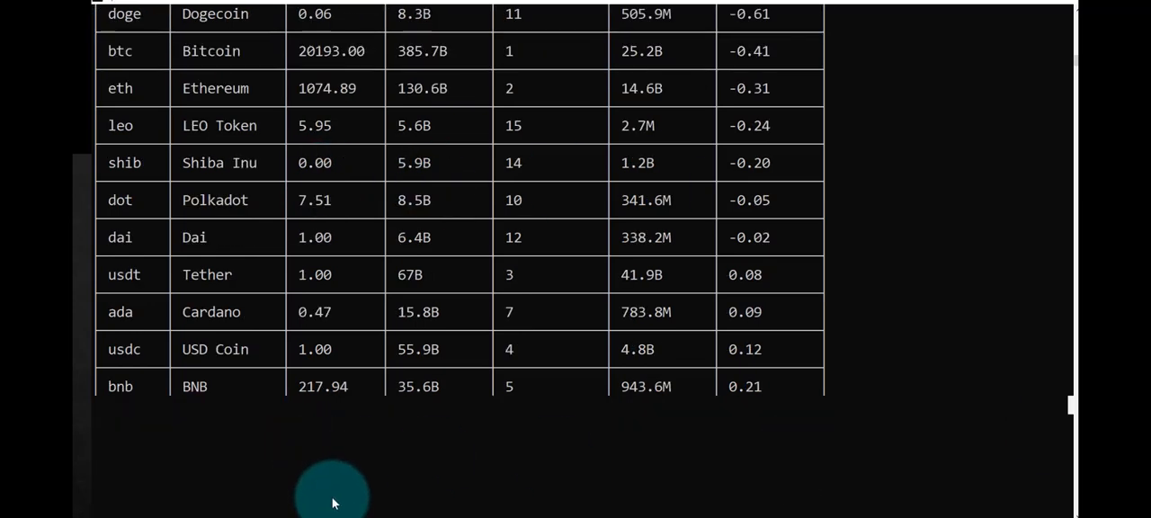
Quit discovery to the crypto menu and load daily BTC data (19983.57 USD)
text(q)
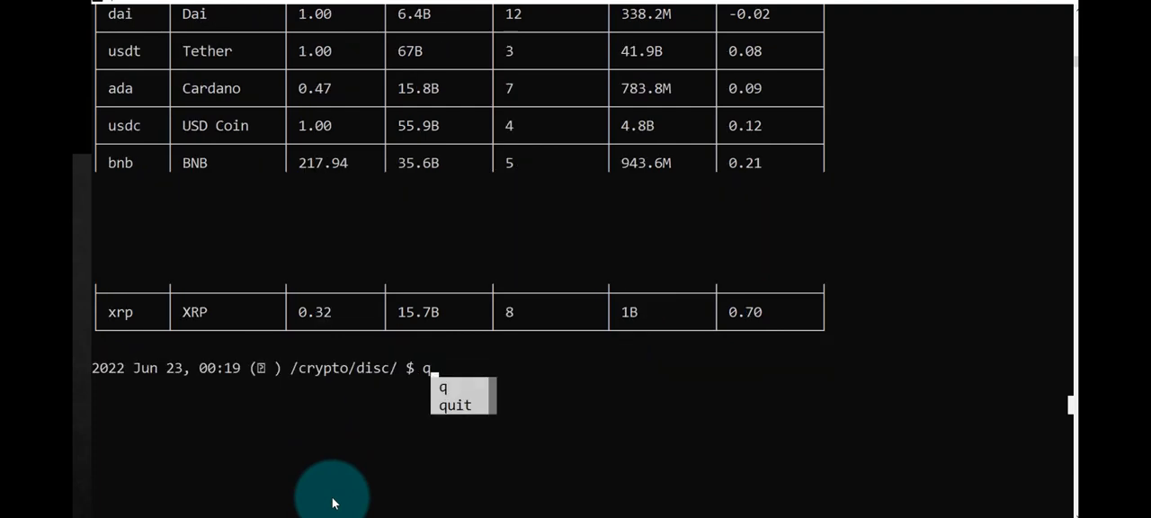
key(Return)
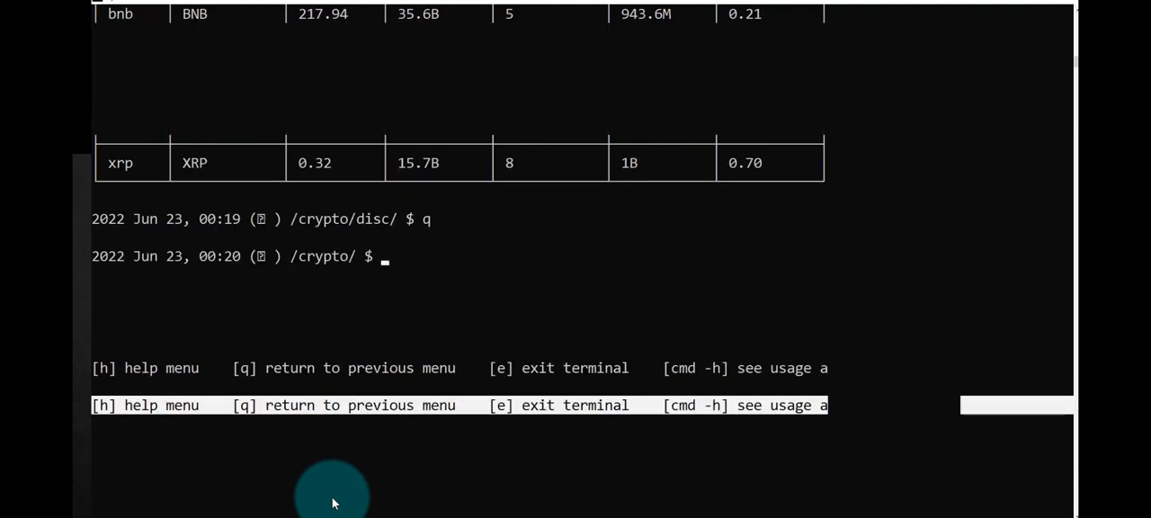
text(load)
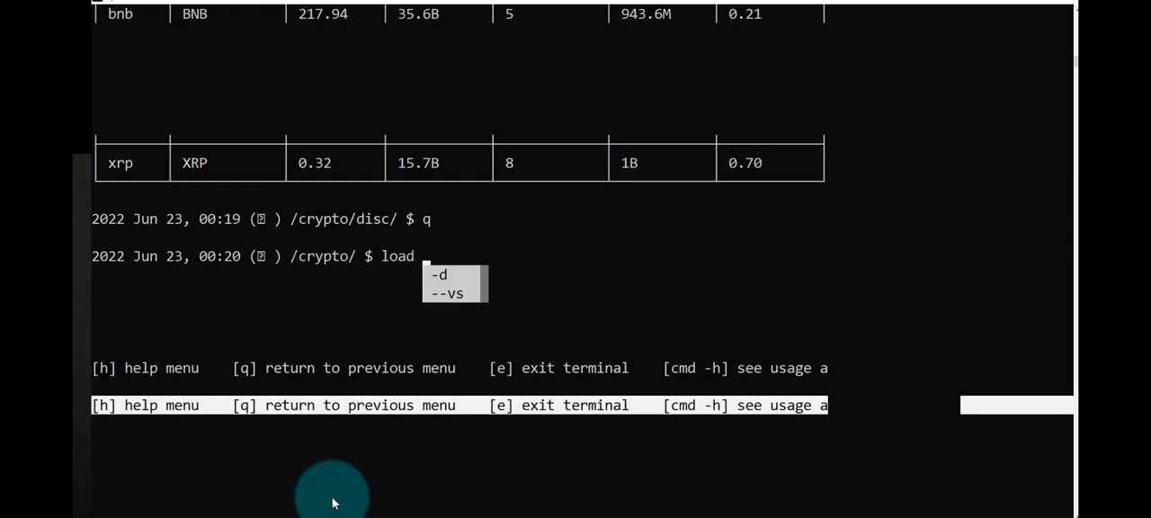
text(btc)
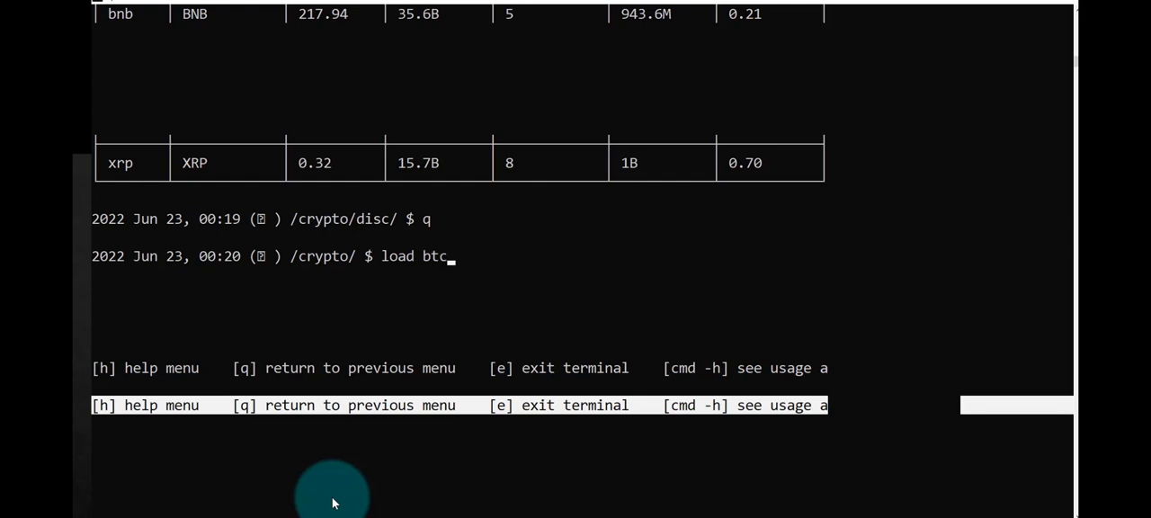
key(Return)
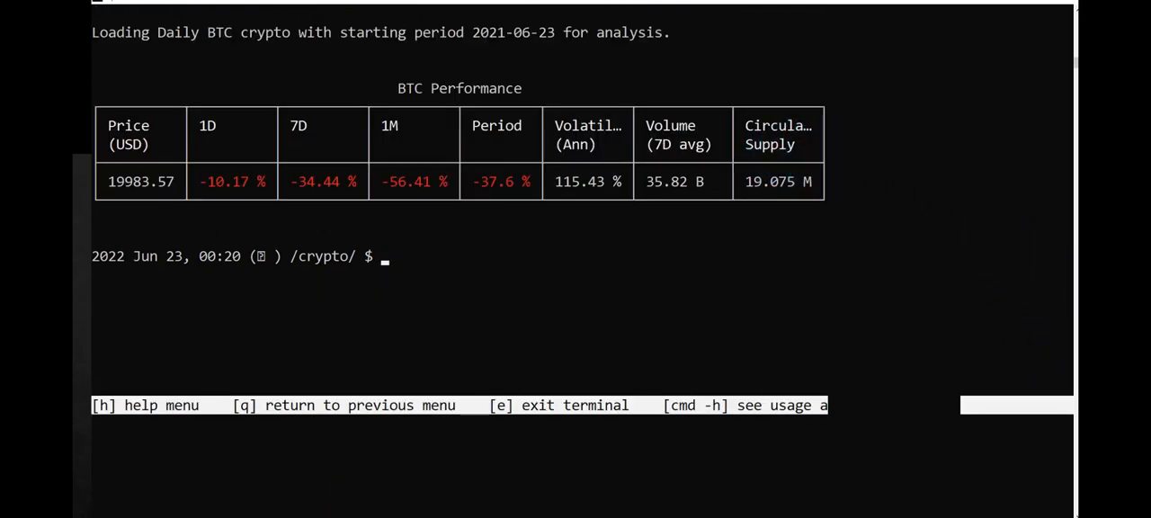
mouse_move(469, 277)
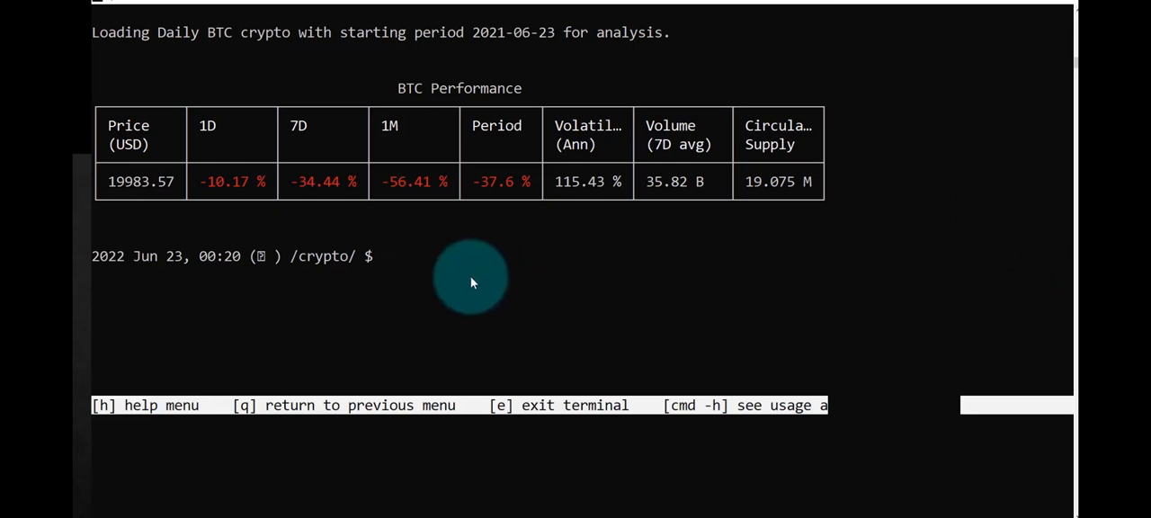
mouse_move(230, 196)
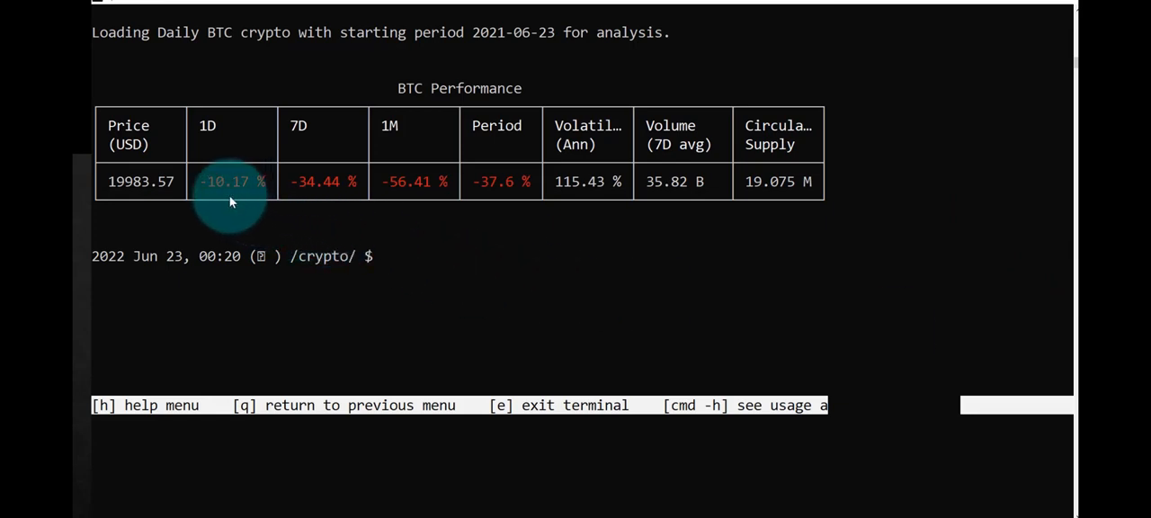
mouse_move(290, 202)
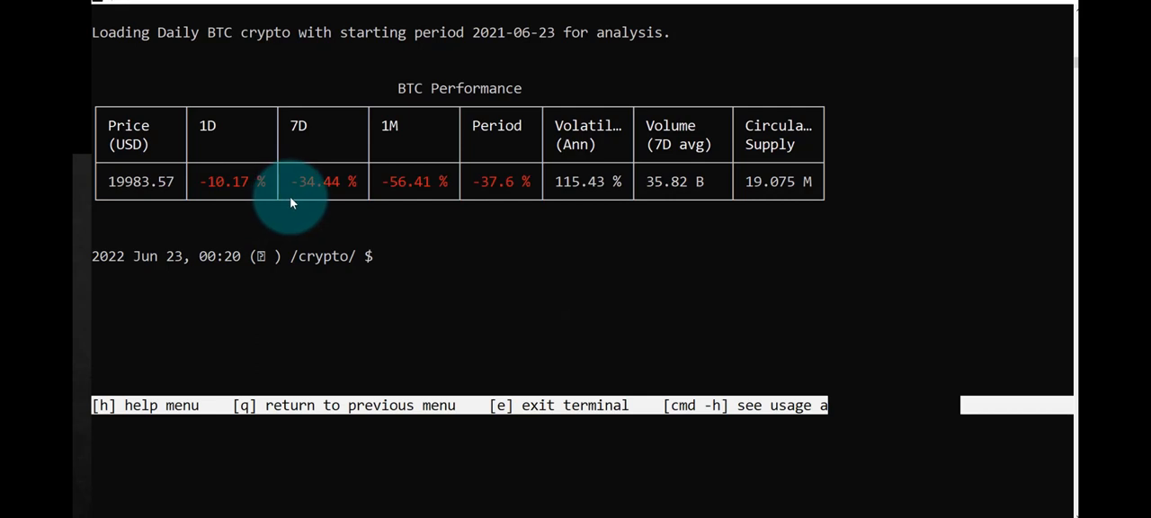
mouse_move(314, 199)
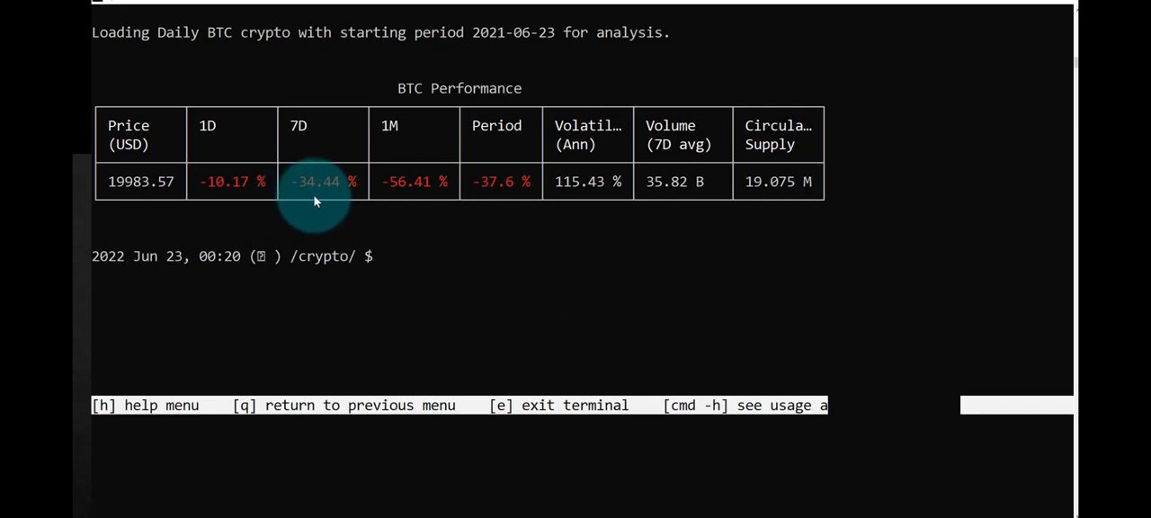
mouse_move(414, 181)
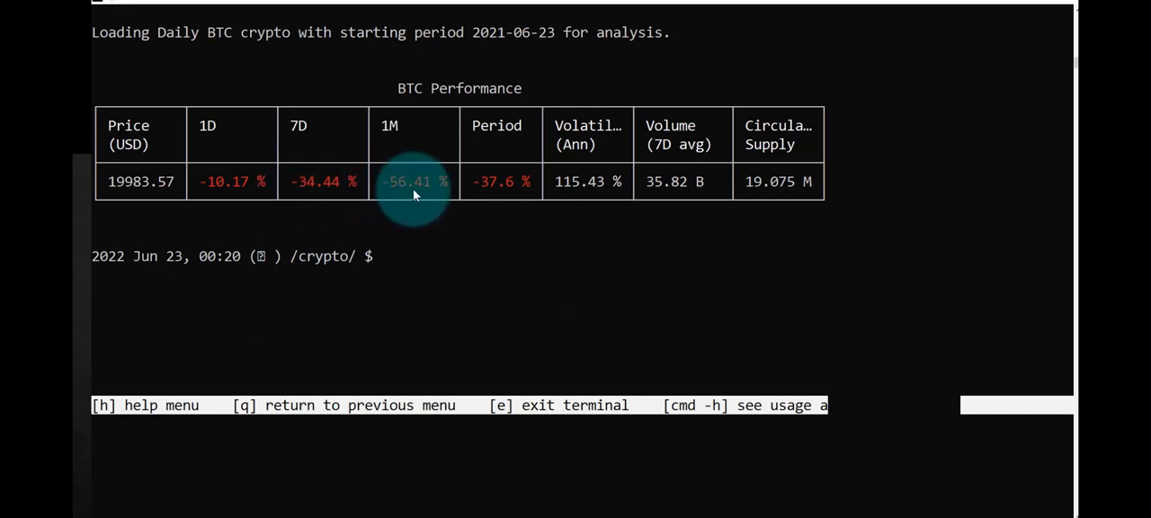
mouse_move(1070, 270)
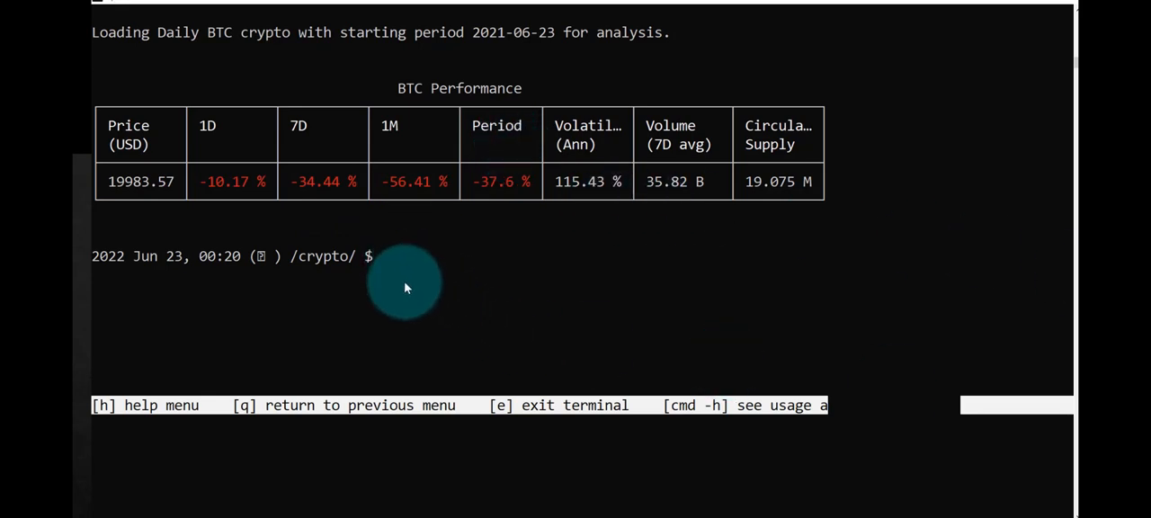
Quit to the root menu and enter the economy menu
text(q)
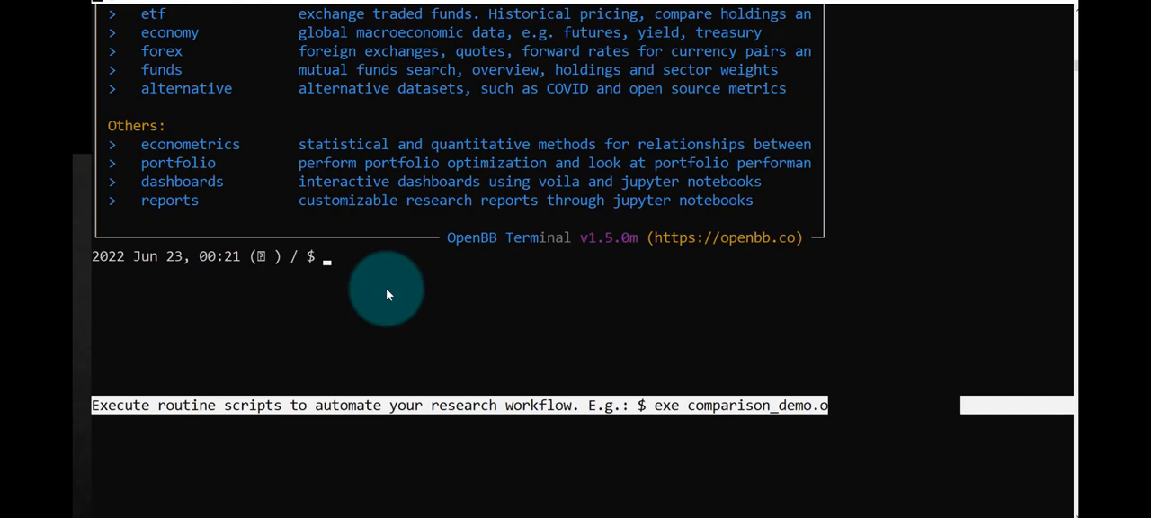
scroll(up, 3)
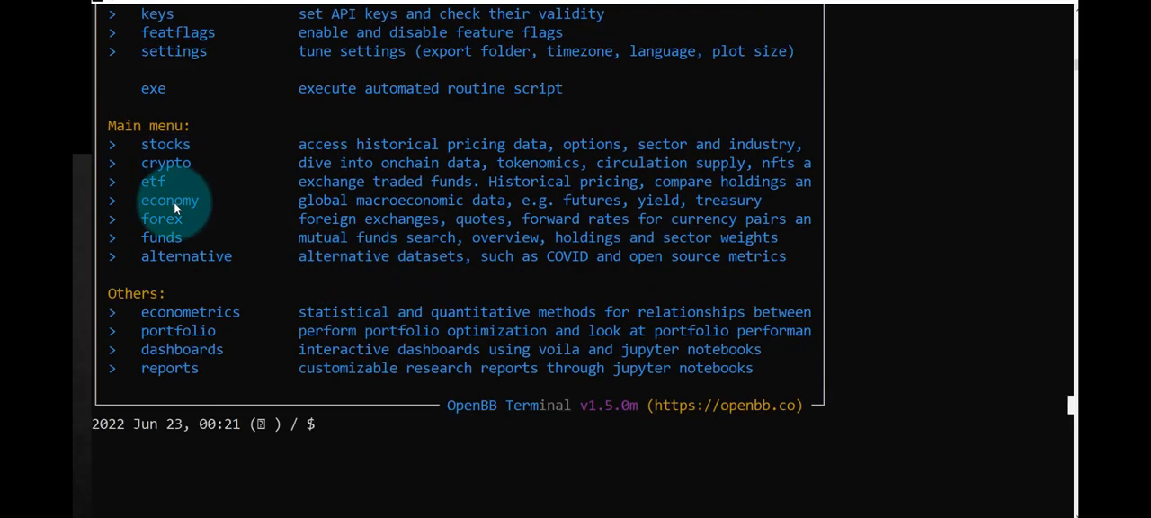
mouse_move(332, 427)
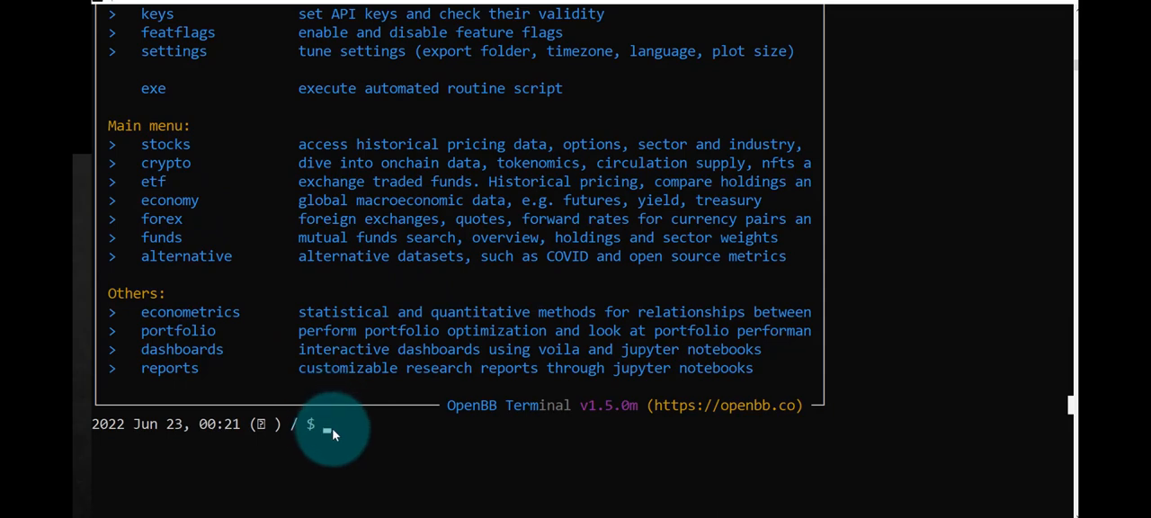
text(economy)
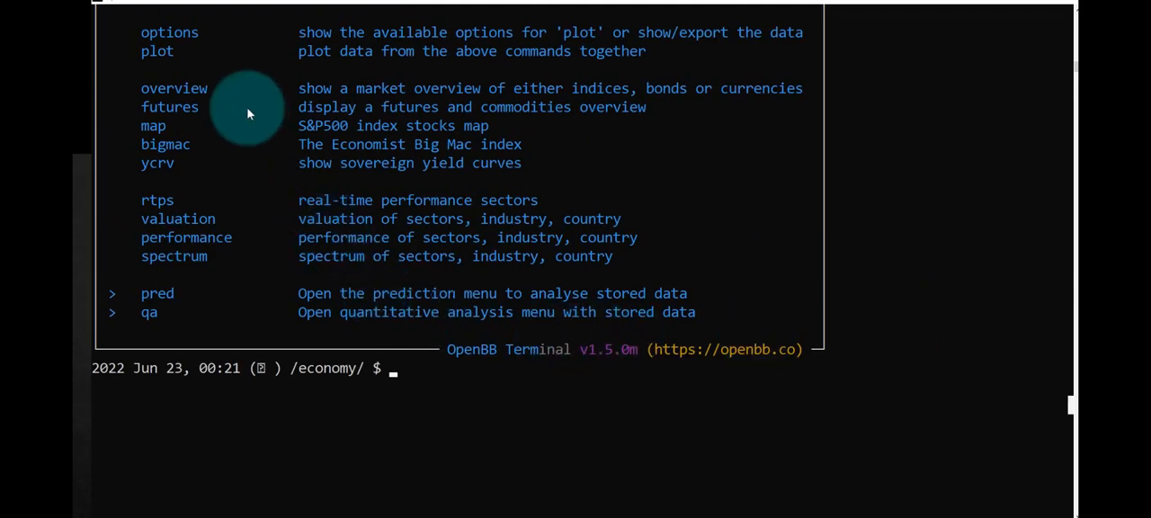
mouse_move(911, 259)
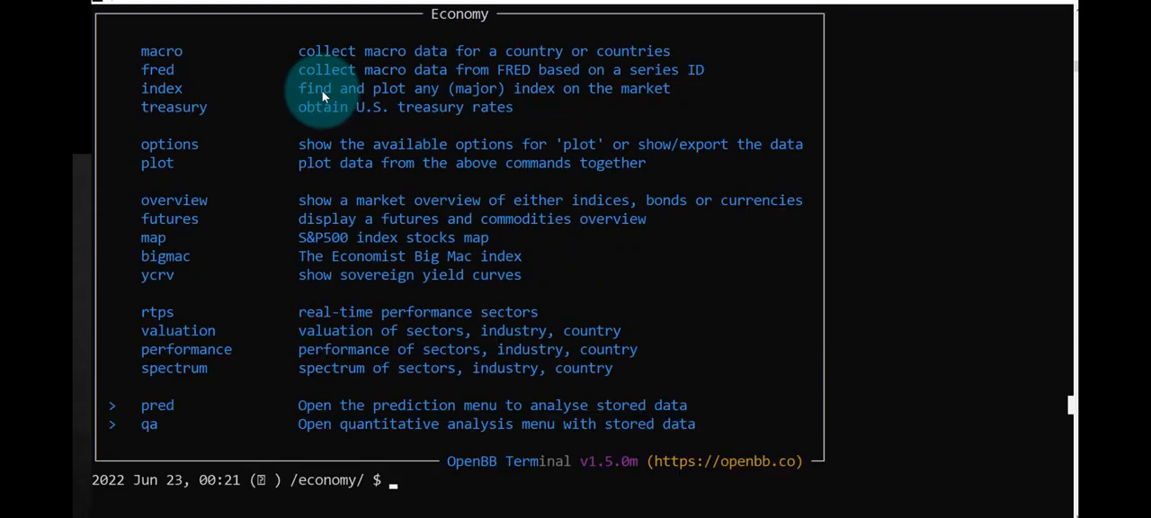
mouse_move(485, 81)
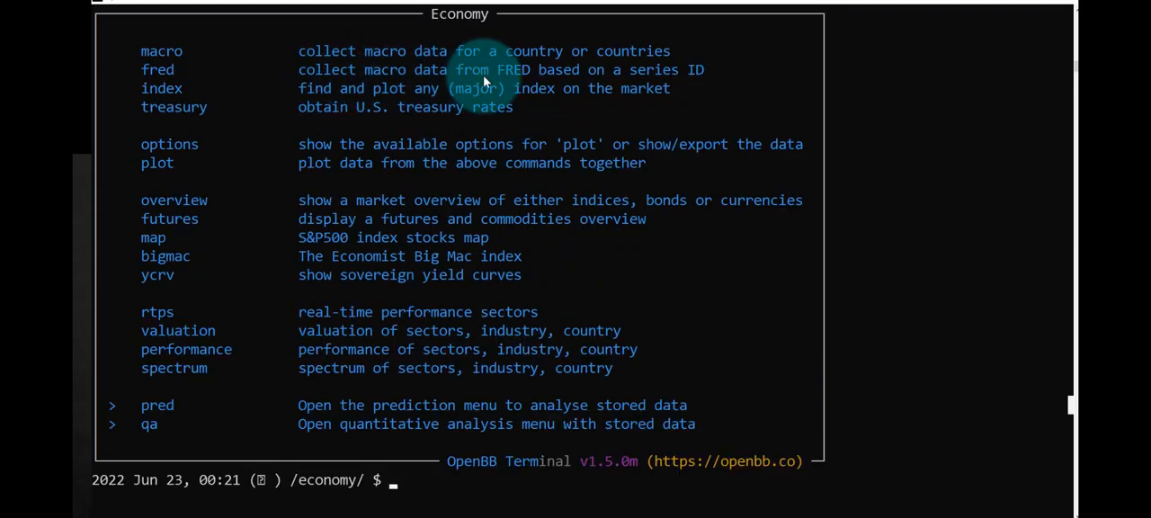
mouse_move(229, 81)
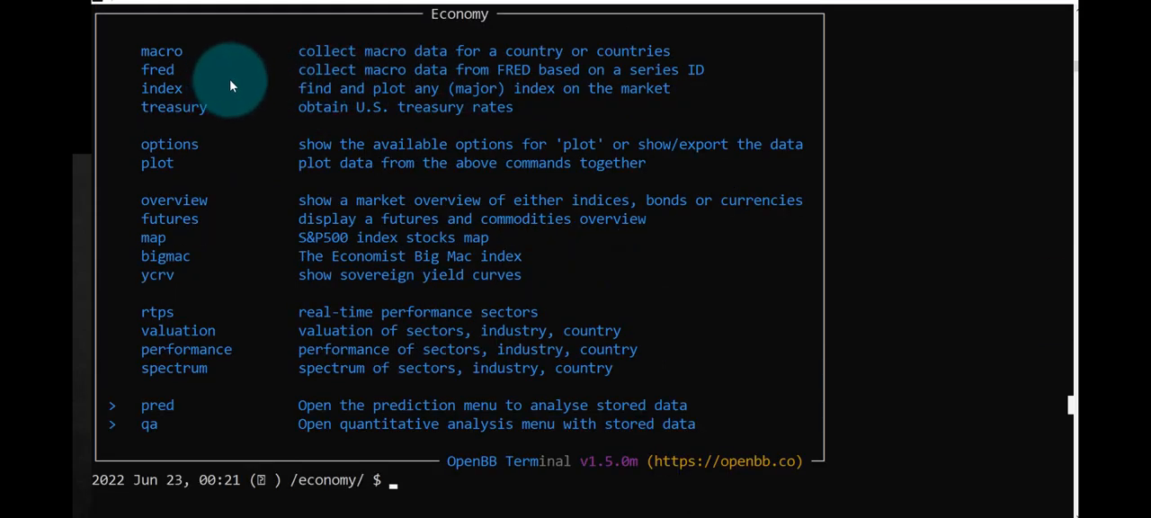
mouse_move(575, 88)
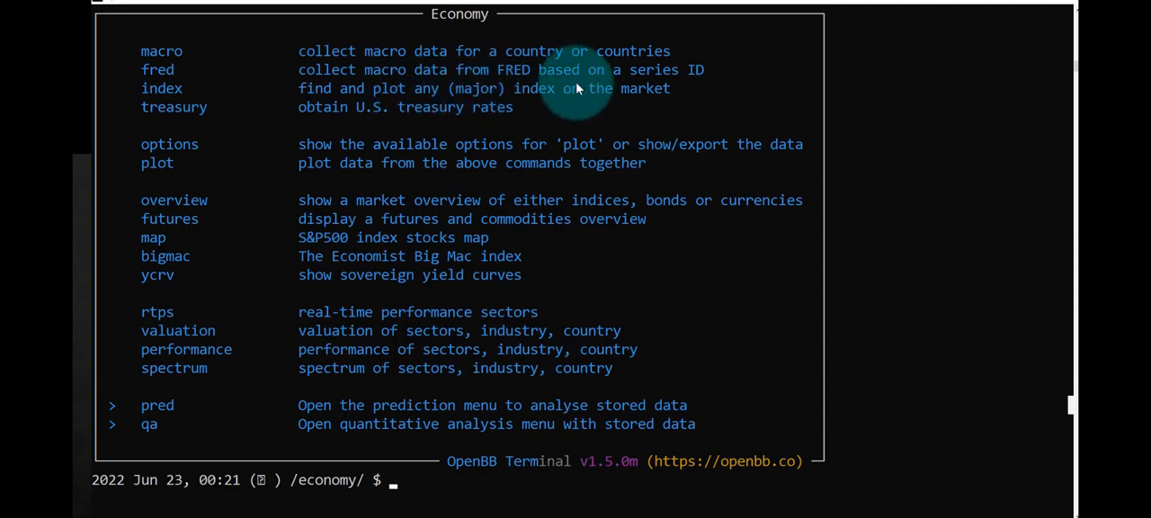
mouse_move(211, 97)
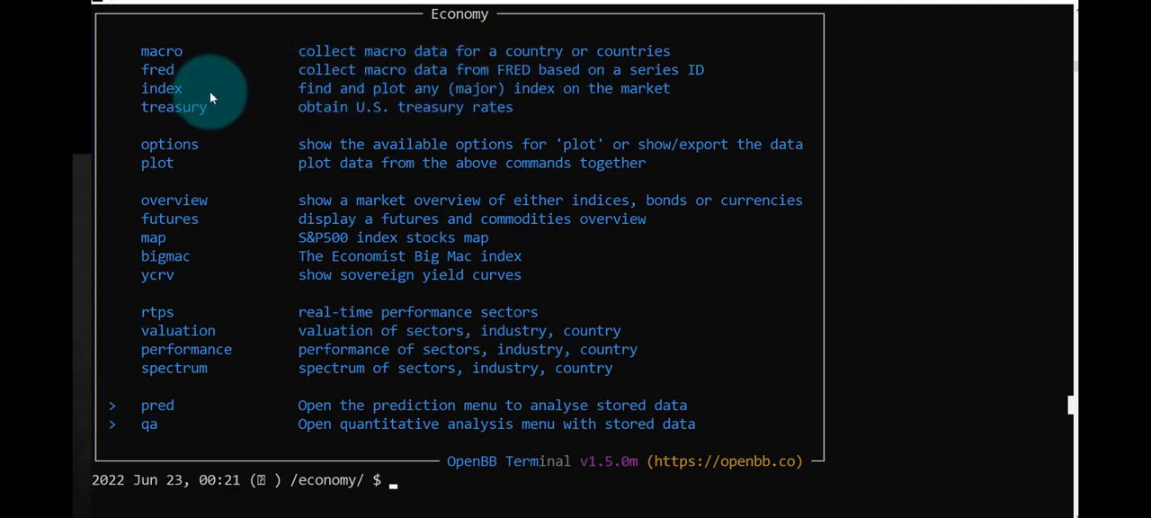
mouse_move(485, 102)
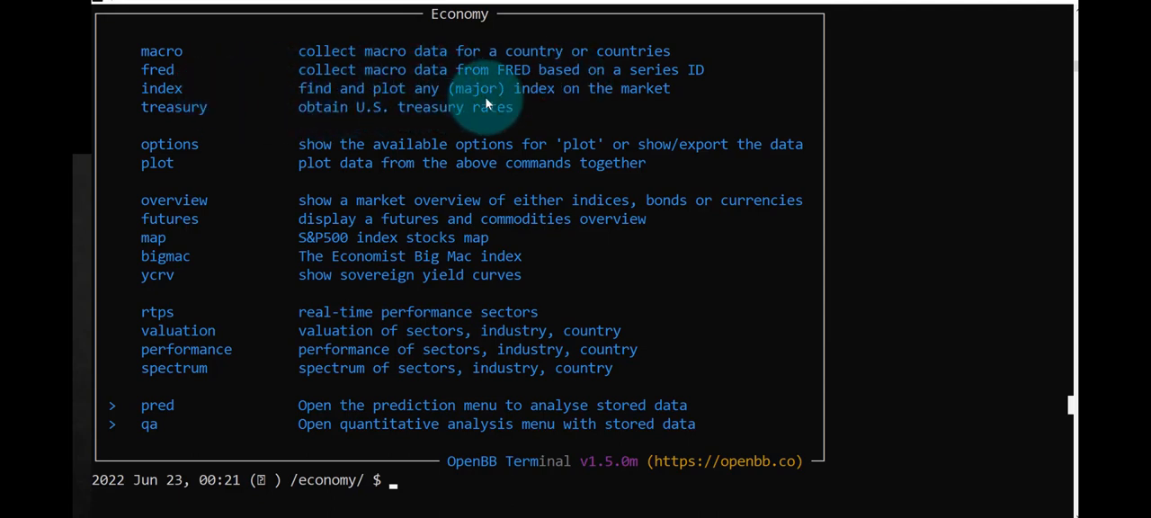
mouse_move(525, 106)
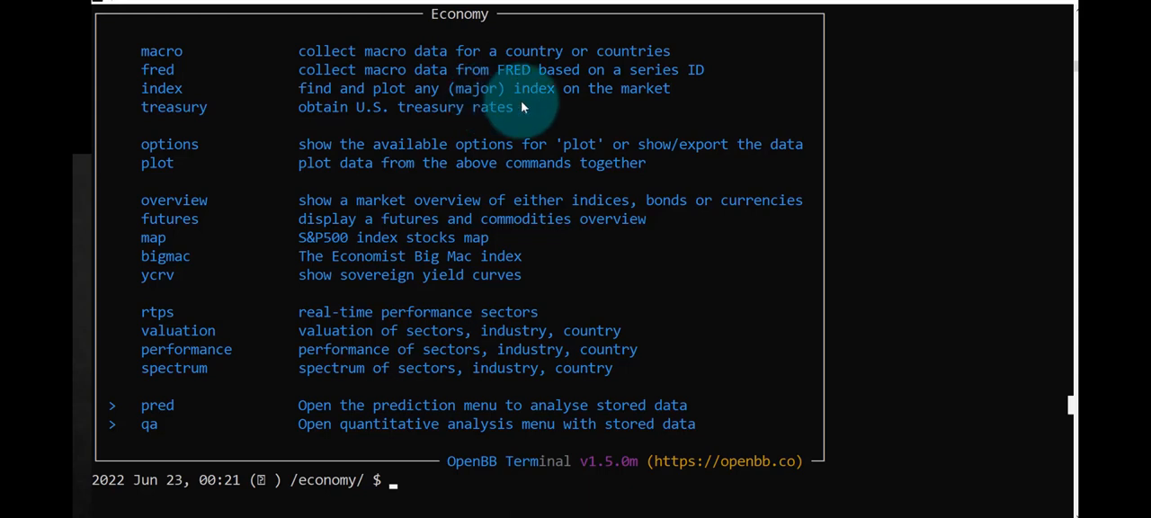
mouse_move(391, 112)
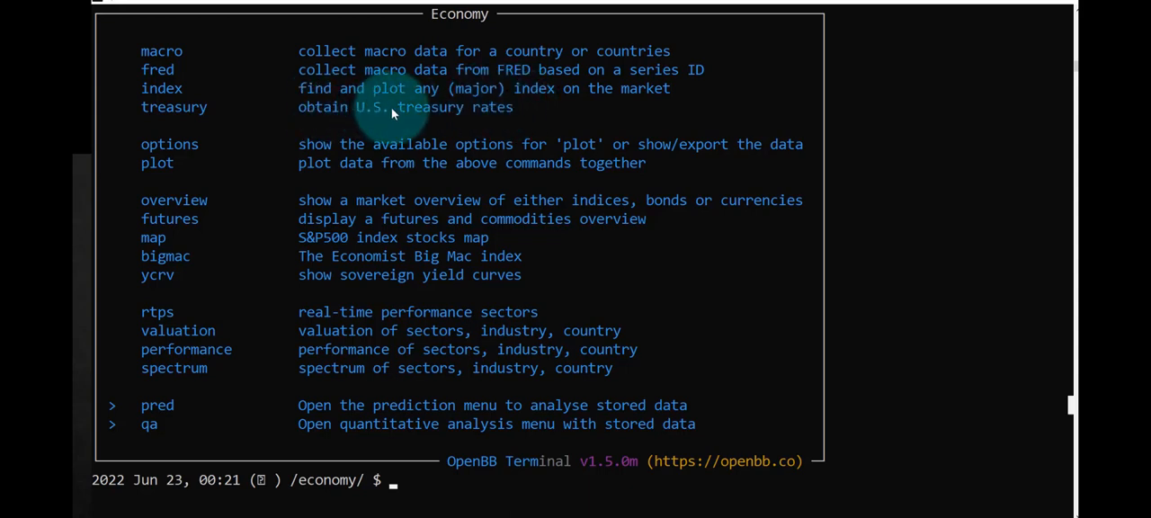
mouse_move(304, 171)
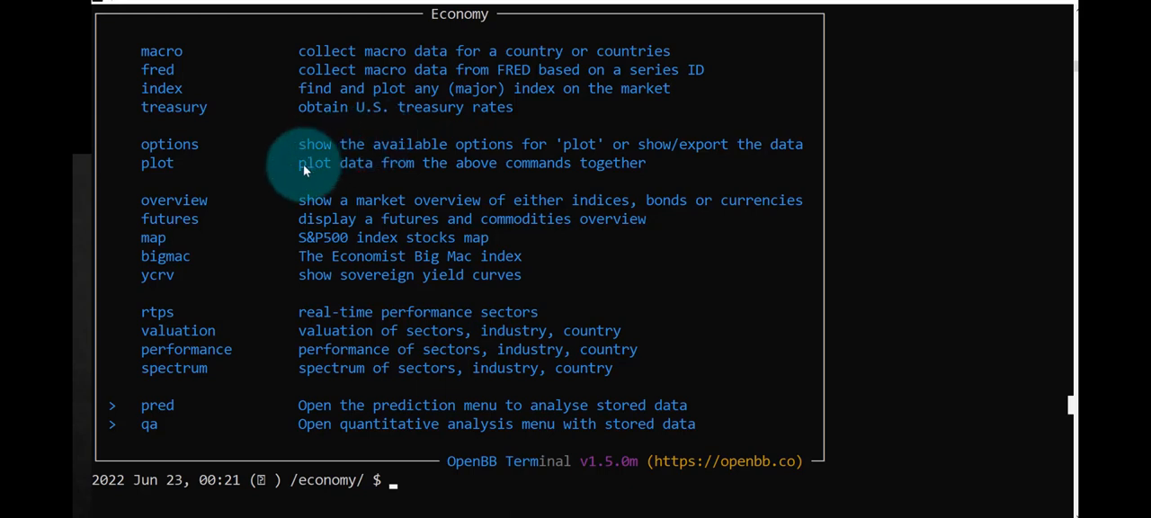
mouse_move(441, 216)
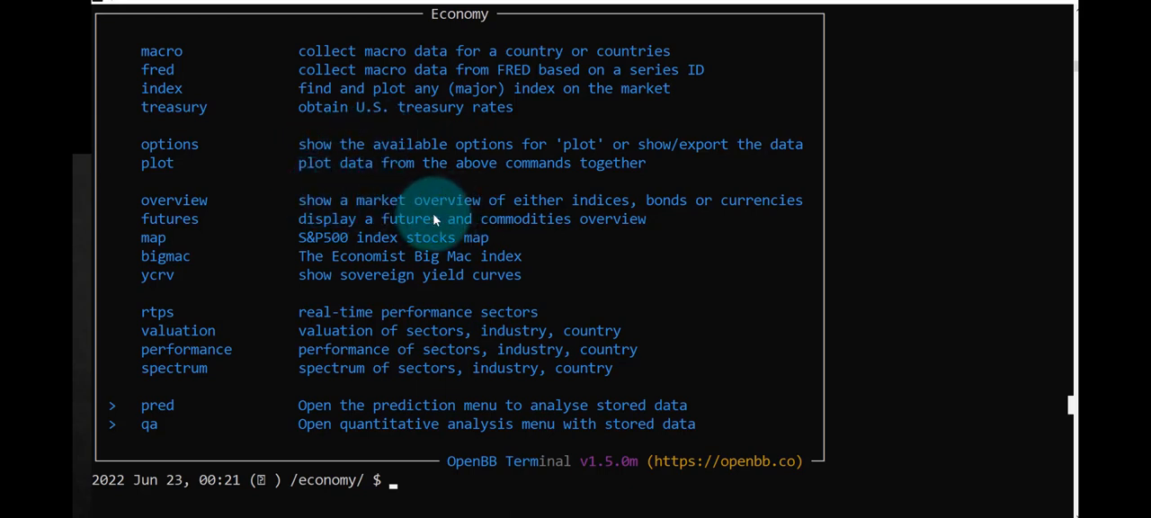
mouse_move(638, 210)
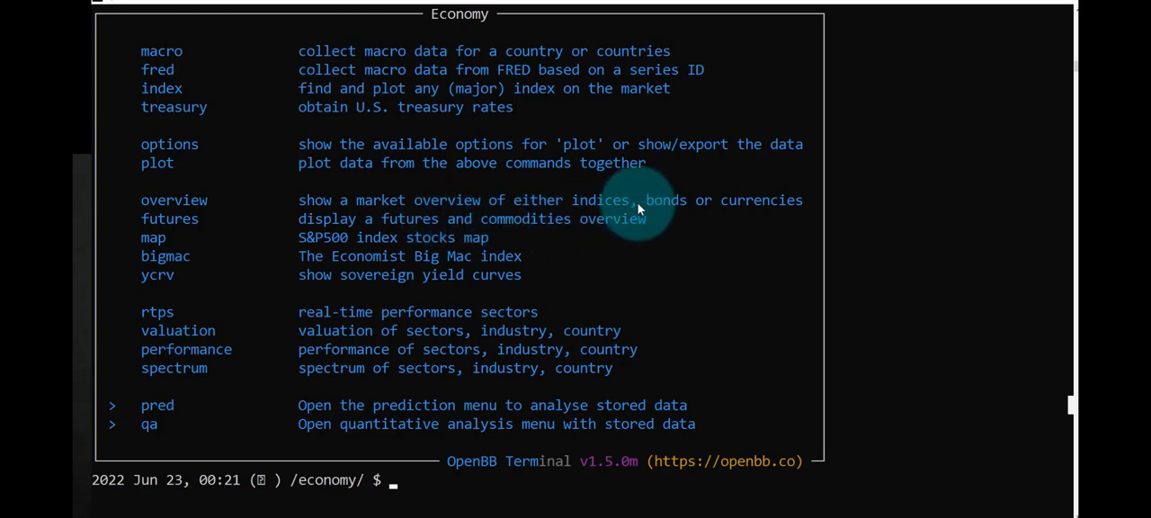
mouse_move(638, 207)
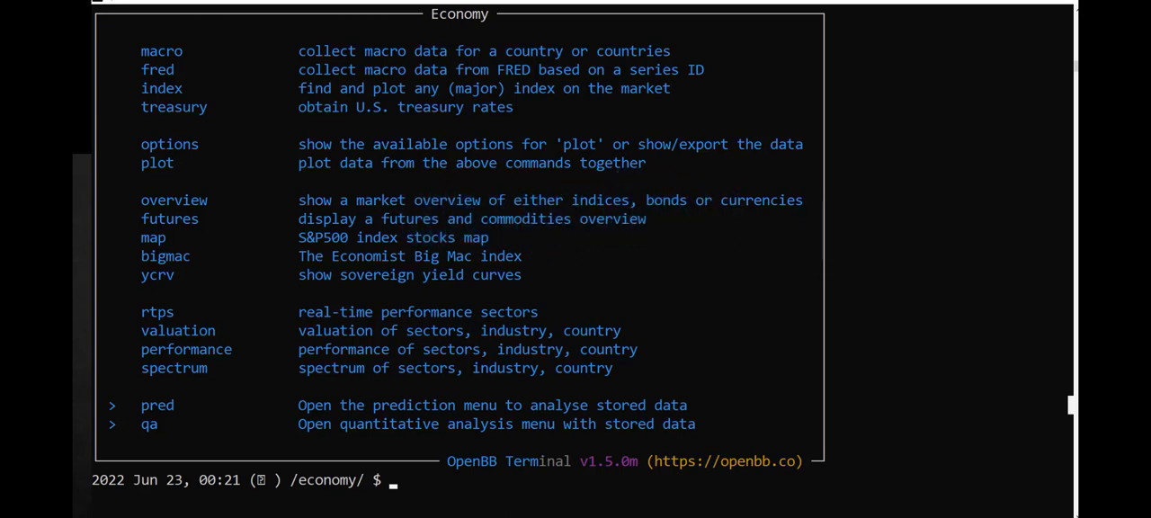
Run overview to show index, oil, gold, yen and euro prices
text(o)
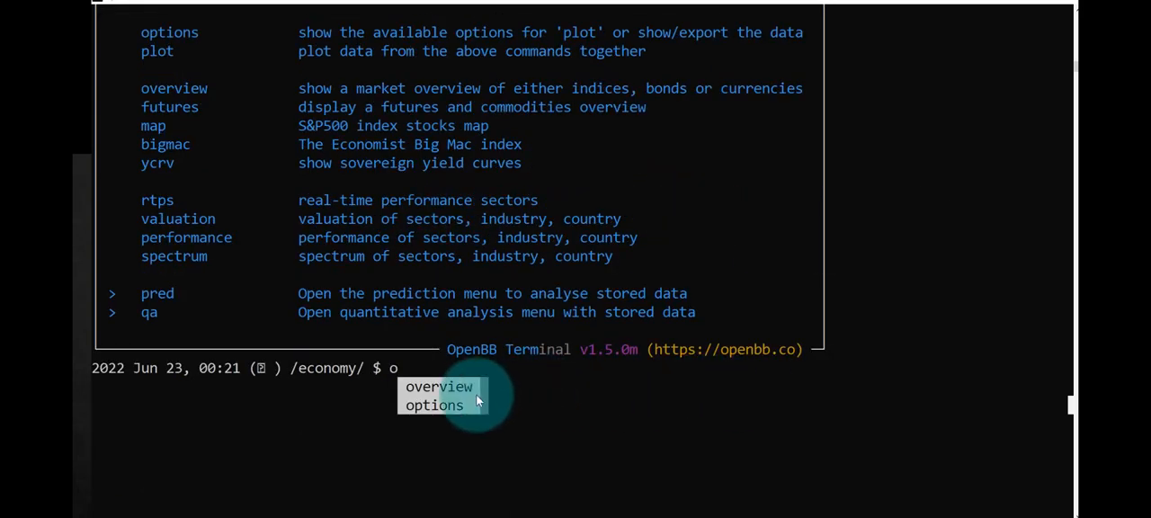
mouse_move(446, 373)
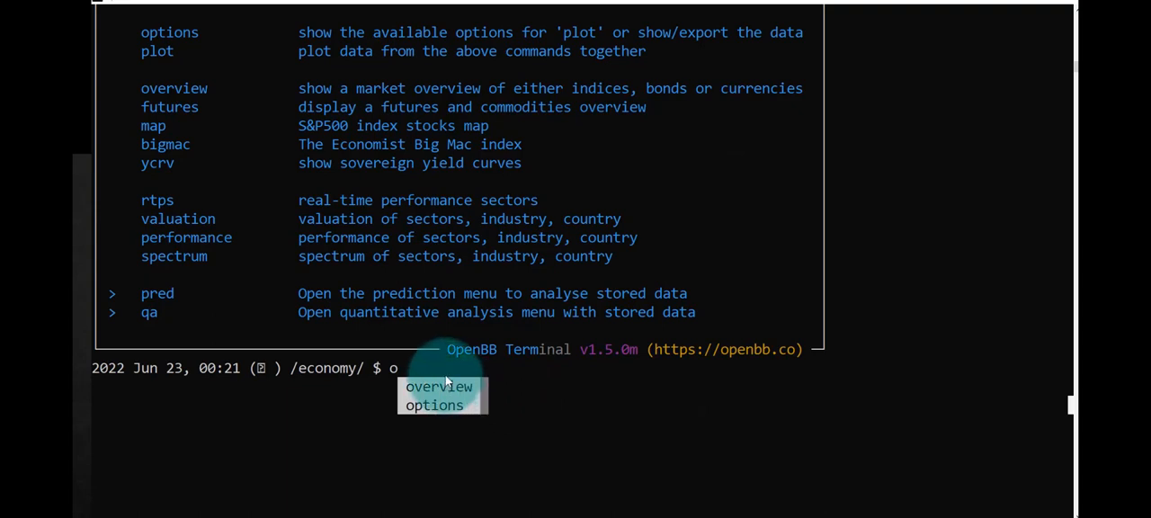
mouse_move(429, 376)
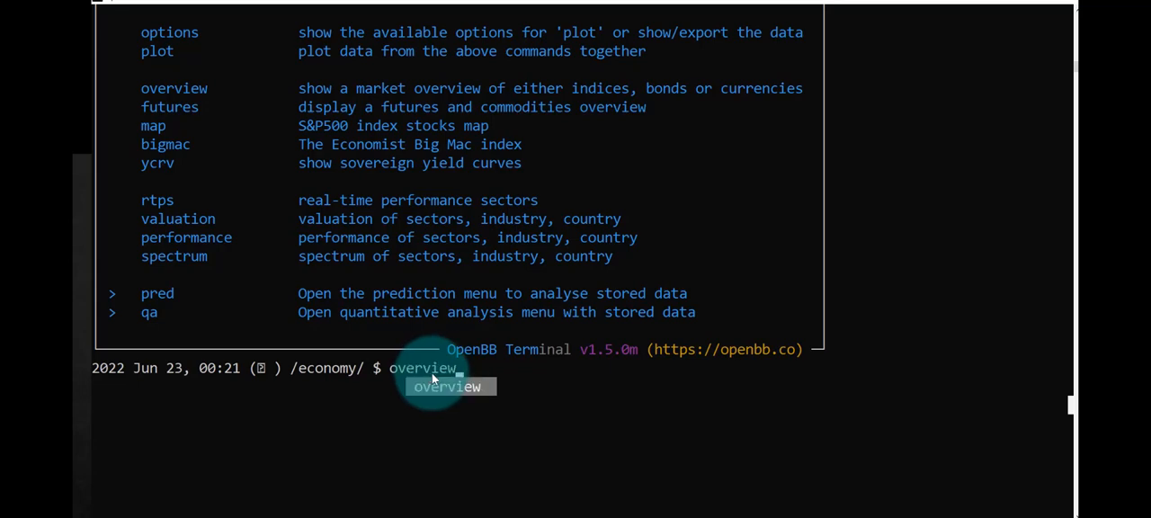
key(Return)
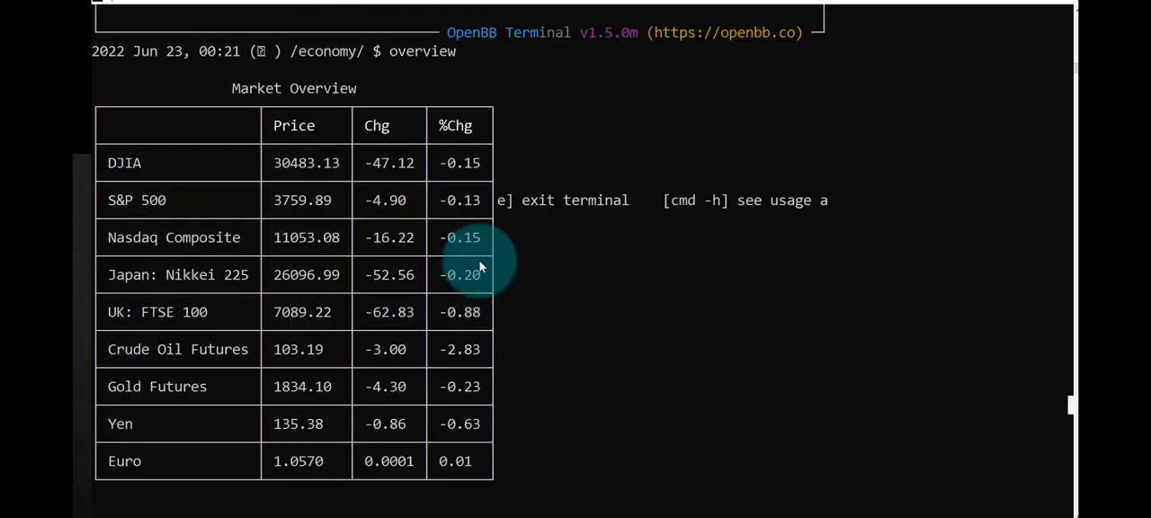
mouse_move(130, 175)
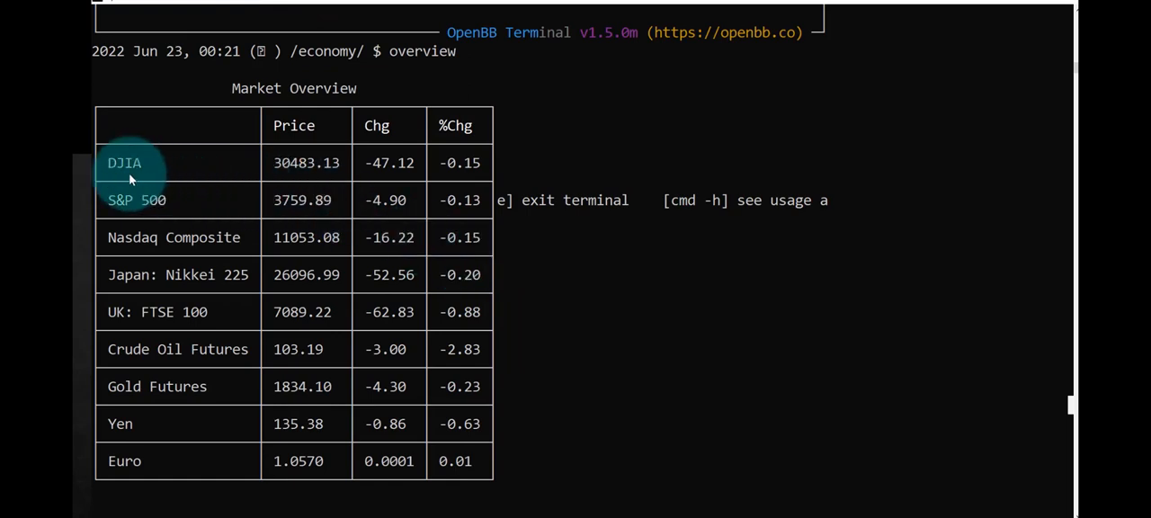
mouse_move(130, 236)
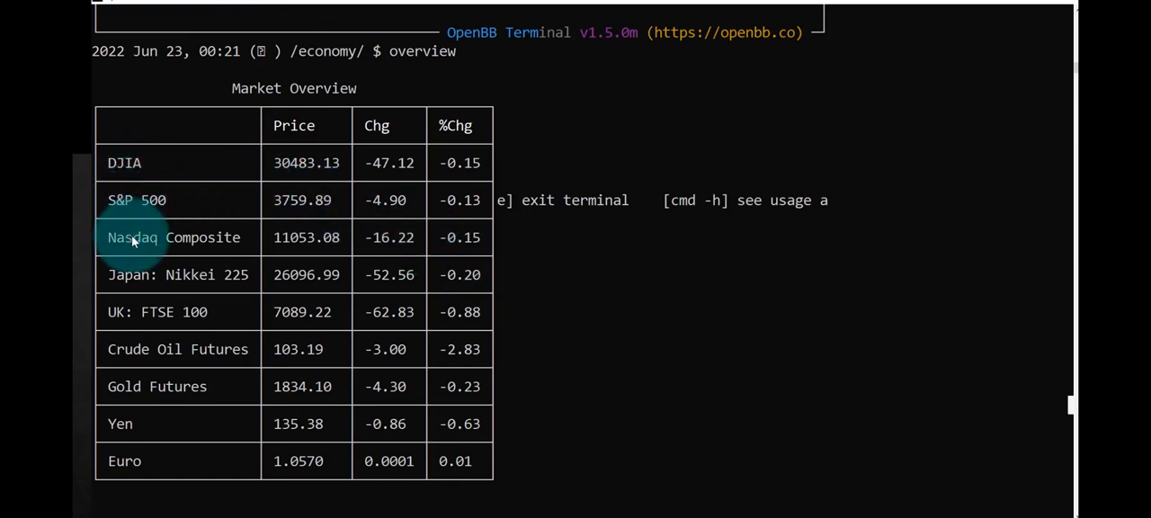
mouse_move(157, 312)
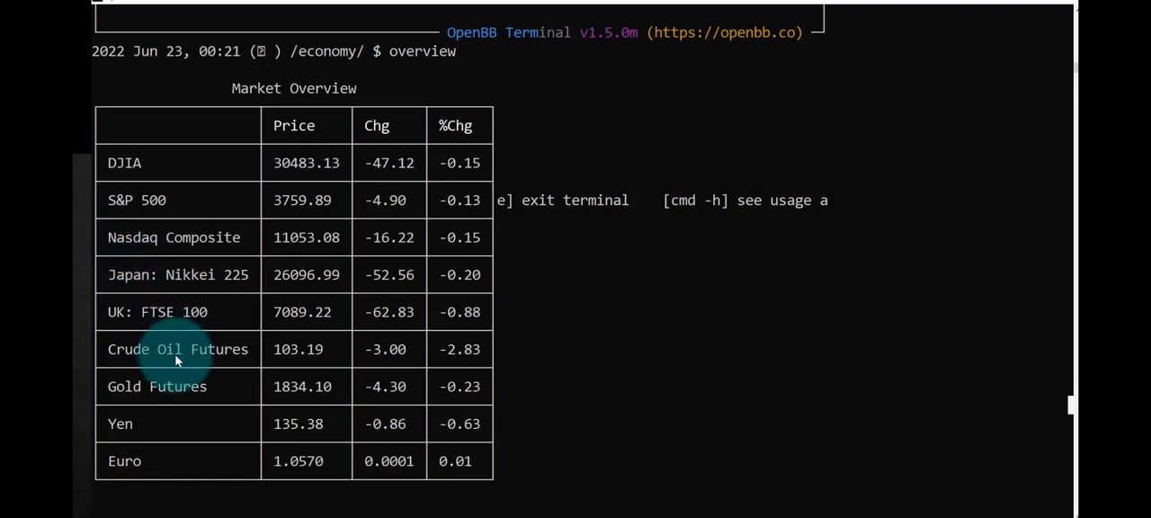
mouse_move(157, 379)
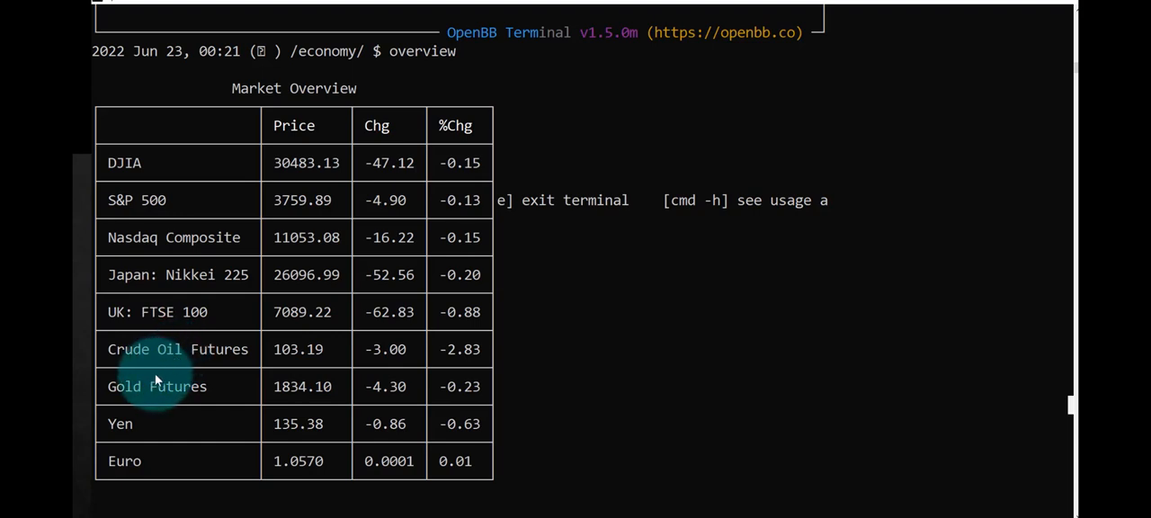
mouse_move(510, 373)
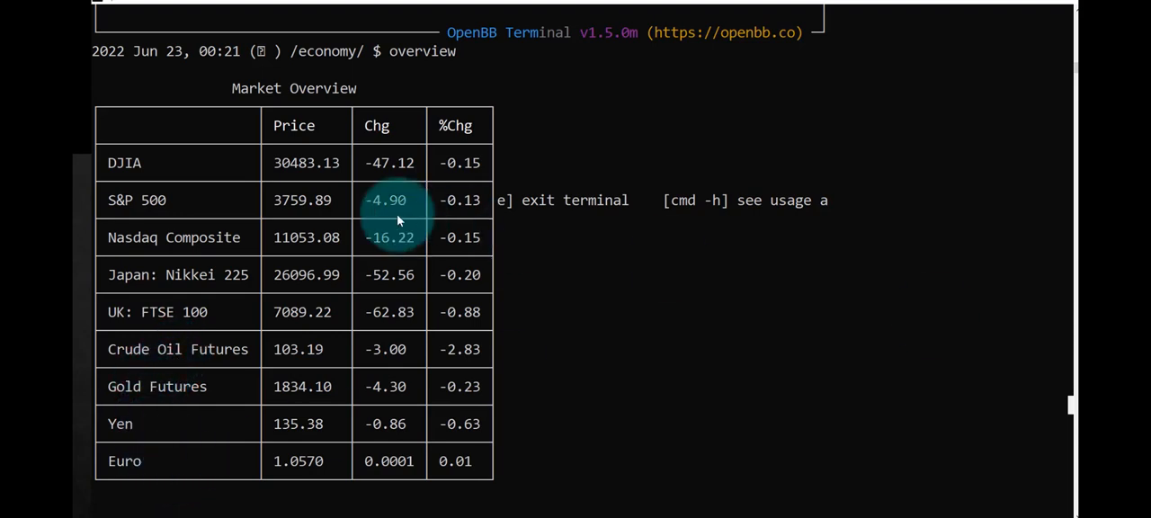
mouse_move(485, 293)
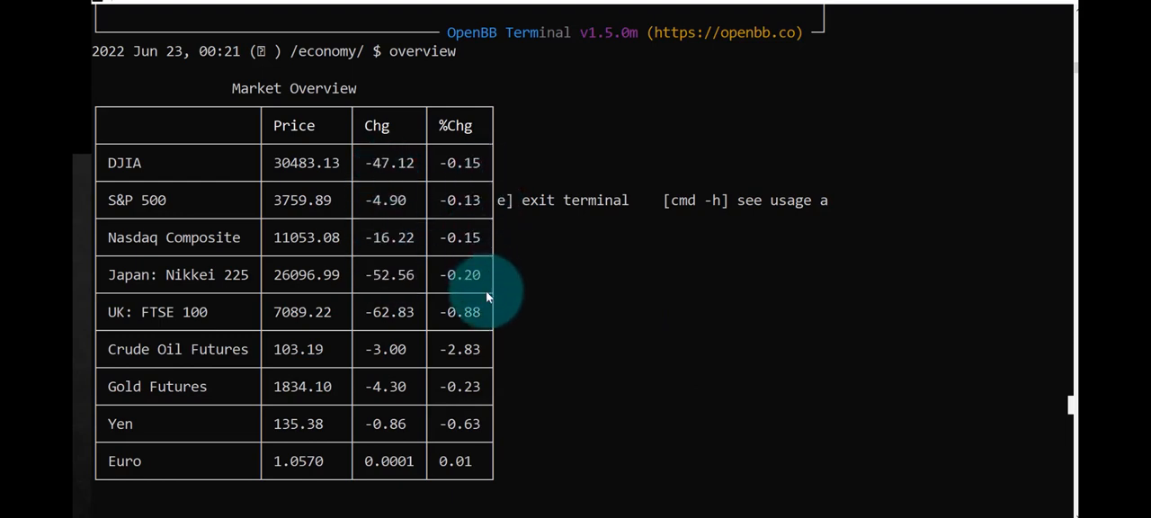
mouse_move(949, 226)
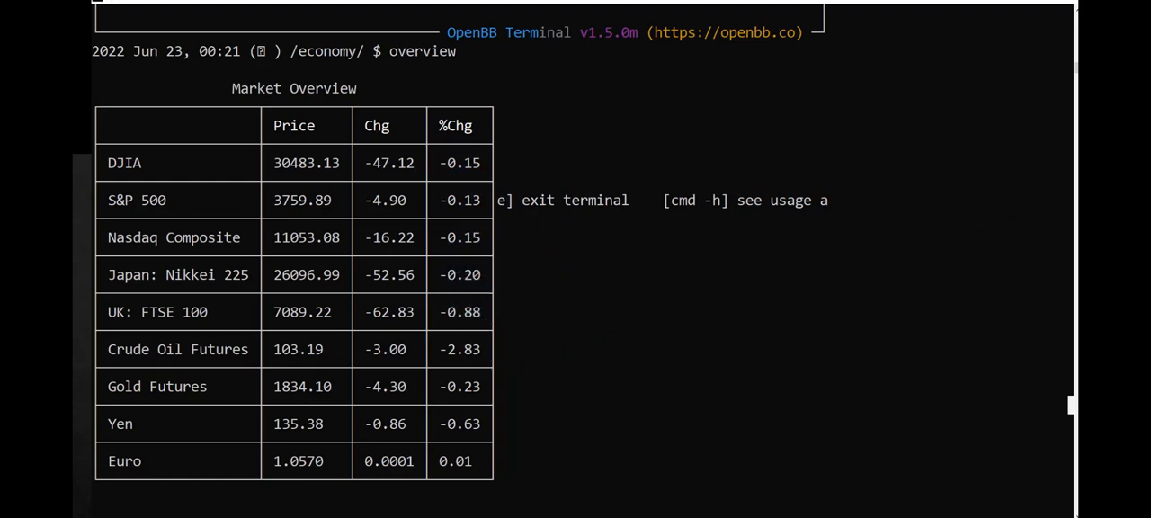
mouse_move(461, 495)
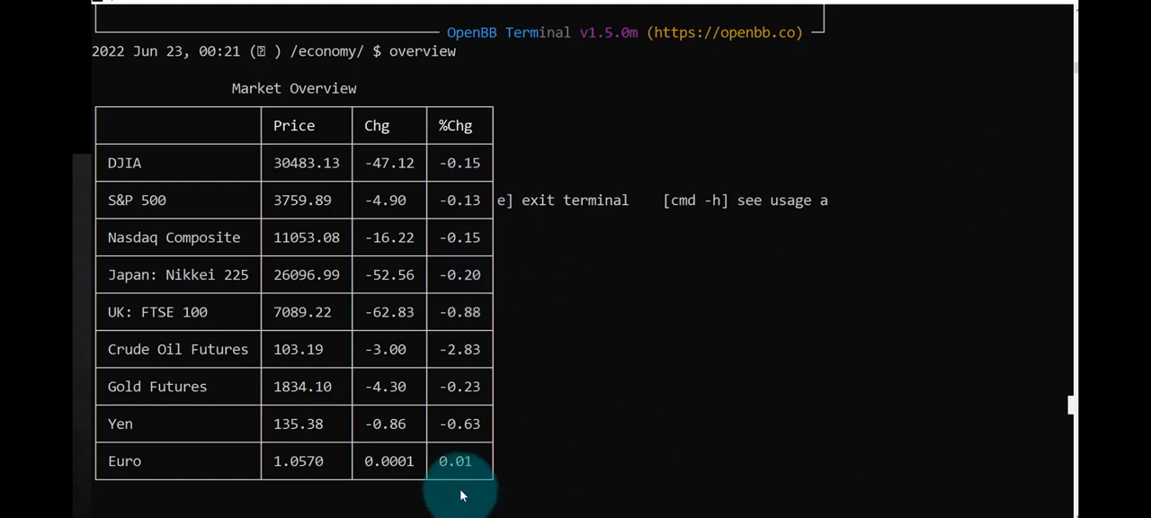
Quit the economy menu back to the root main menu listing
text(q)
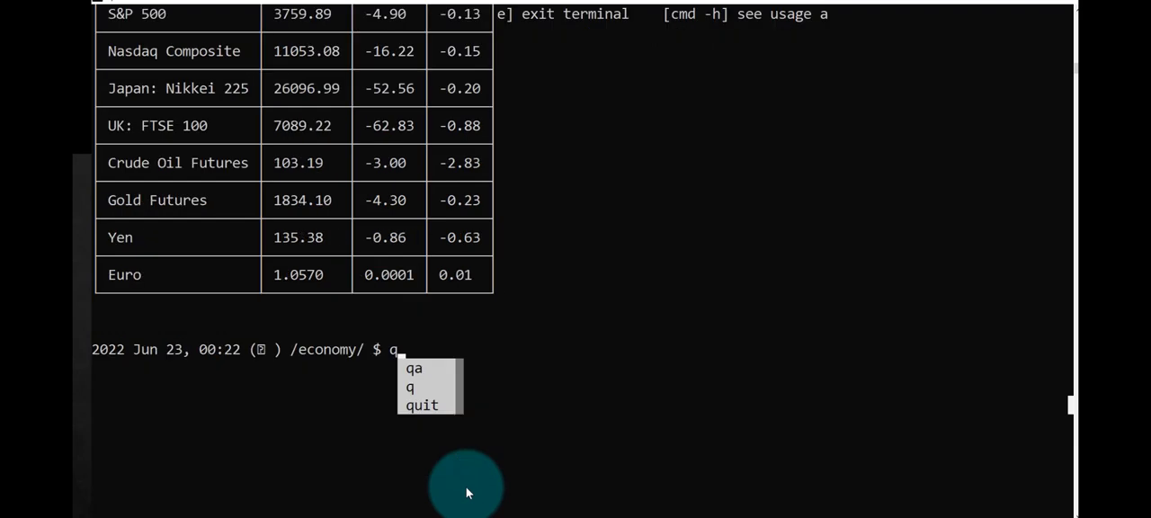
key(Return)
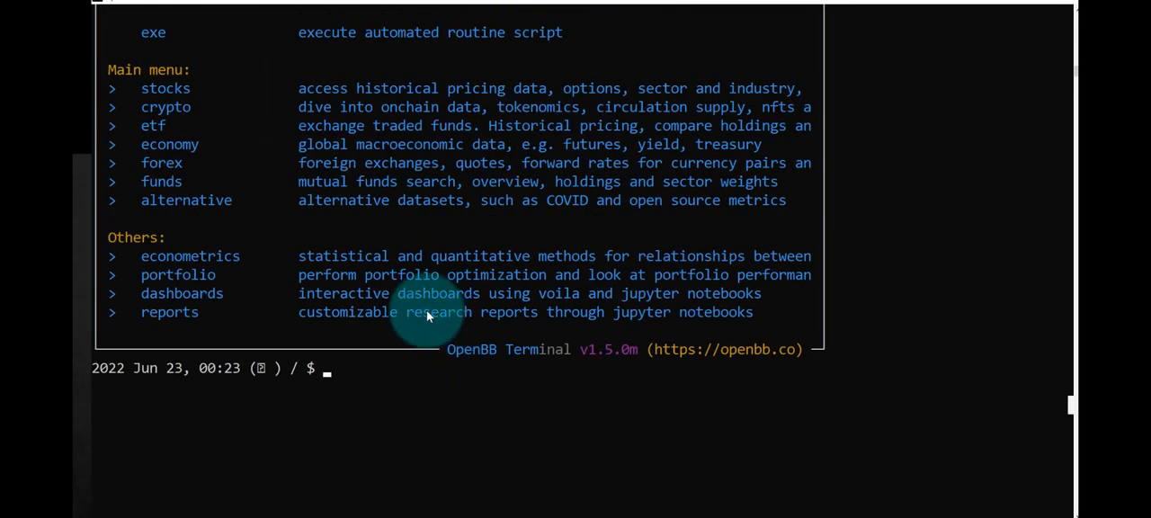
mouse_move(188, 157)
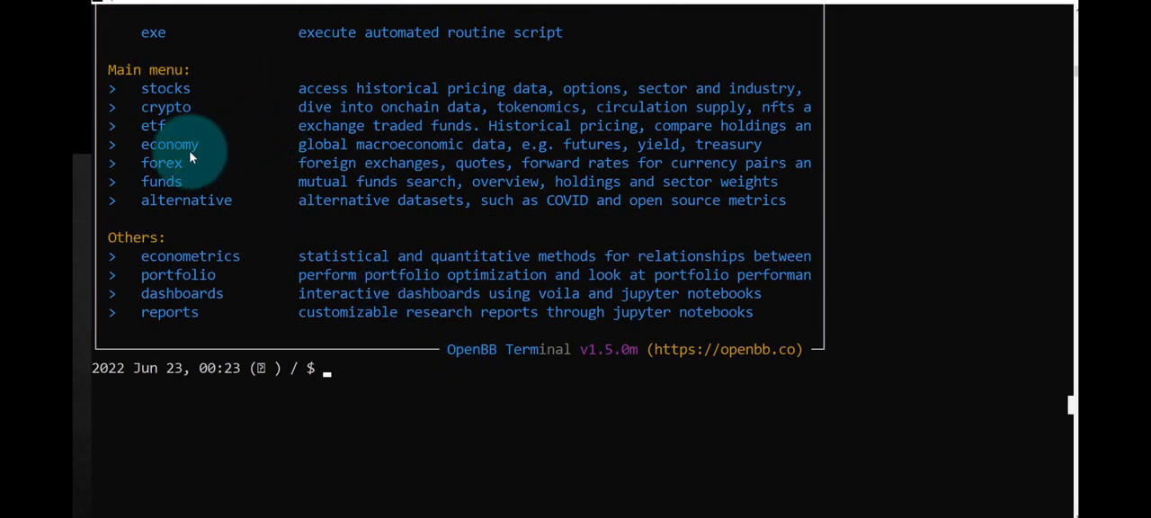
mouse_move(213, 200)
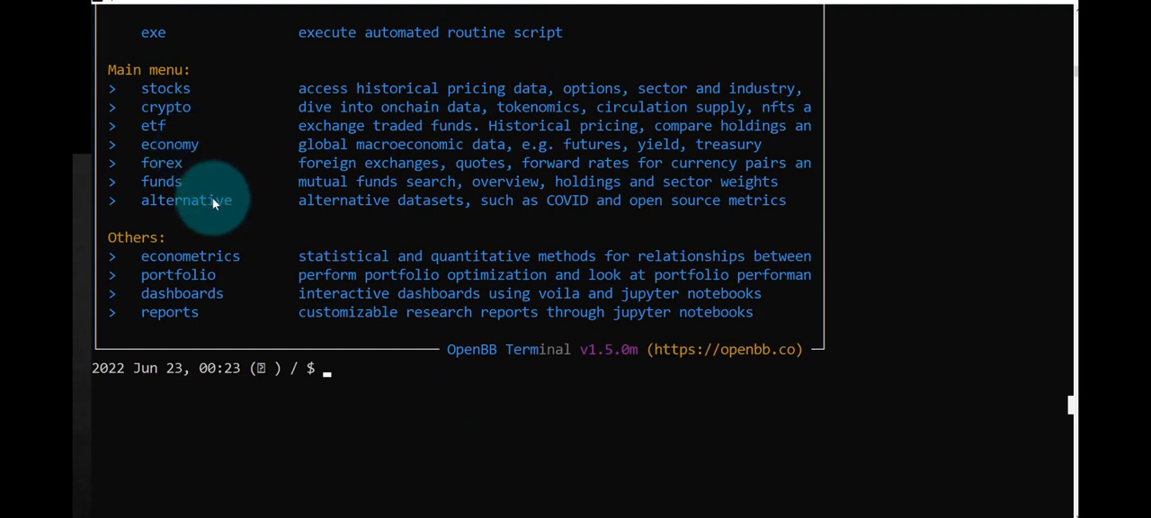
mouse_move(593, 220)
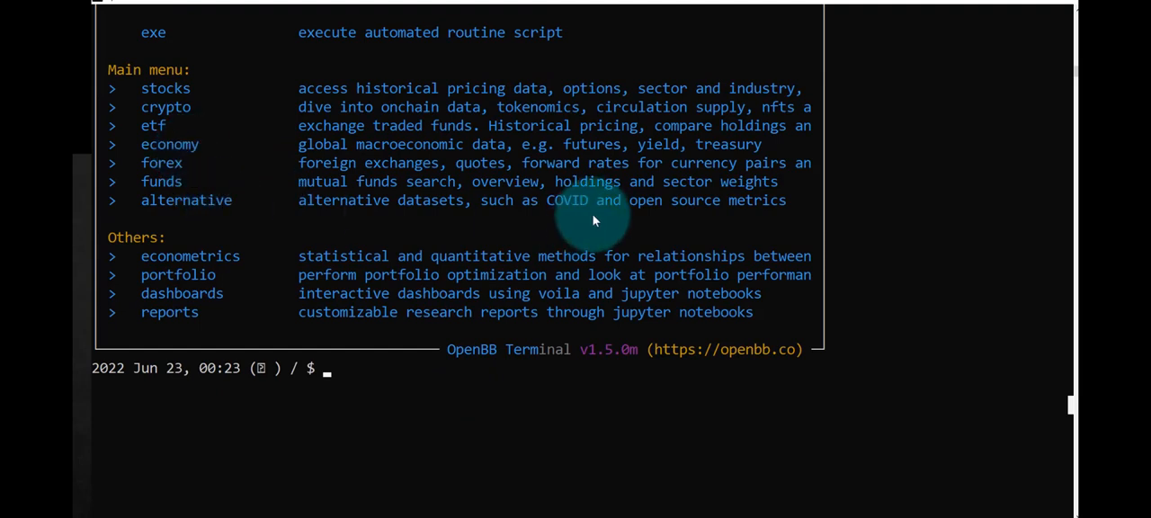
mouse_move(601, 230)
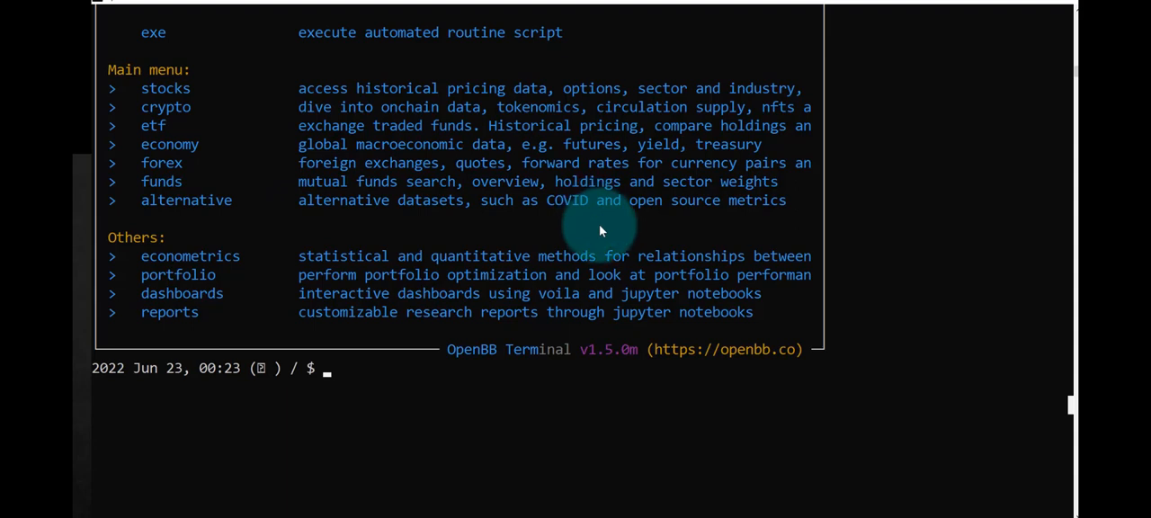
mouse_move(348, 371)
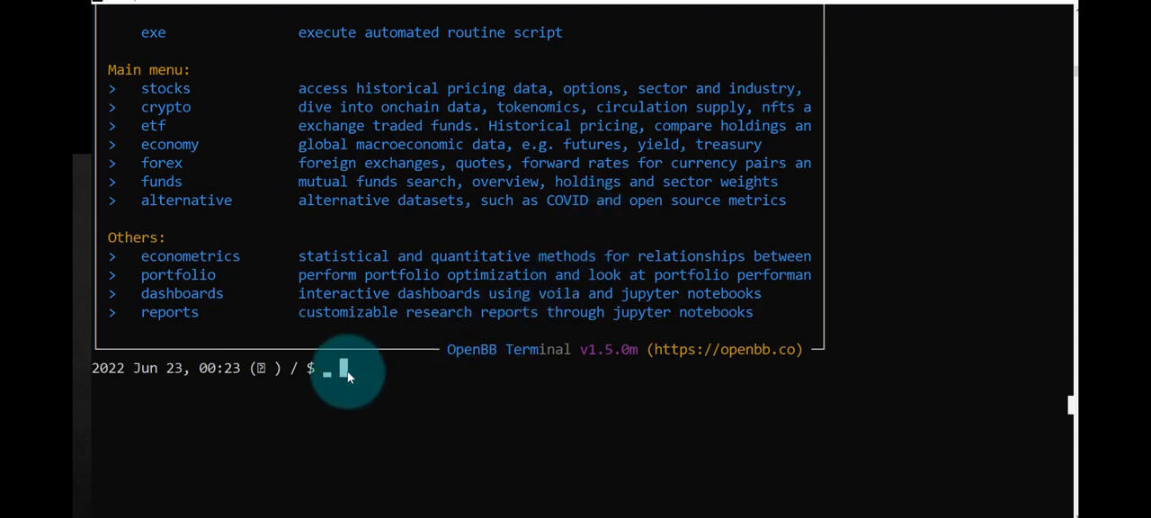
Enter the alternative datasets menu and its covid submenu, country US
text(a)
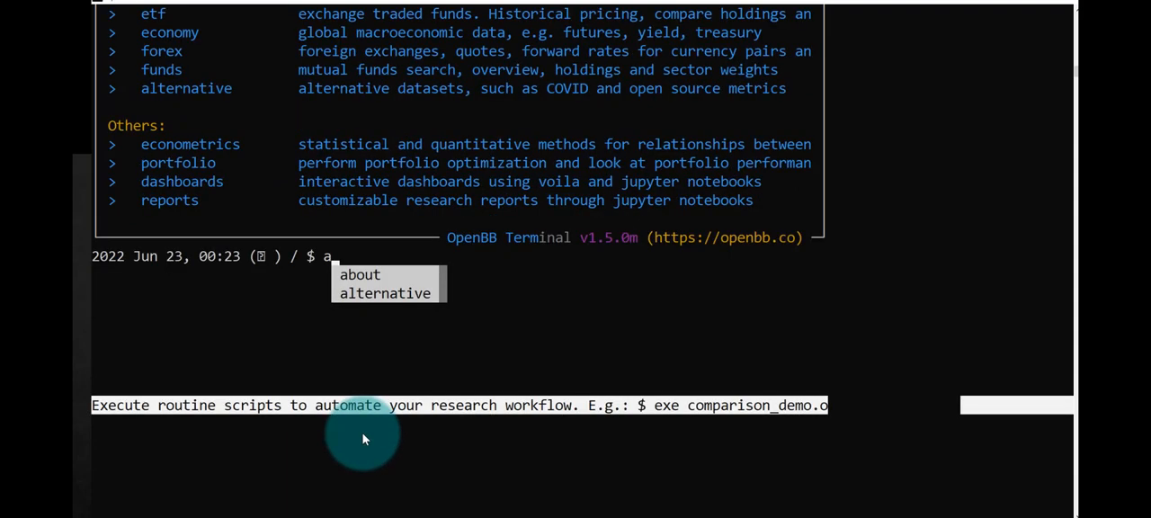
text(l)
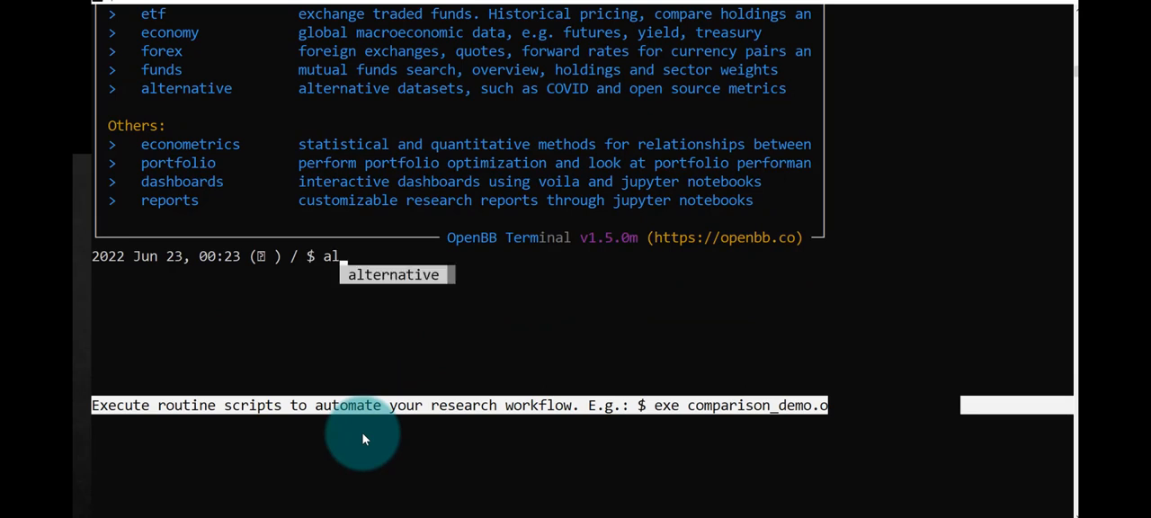
key(Return)
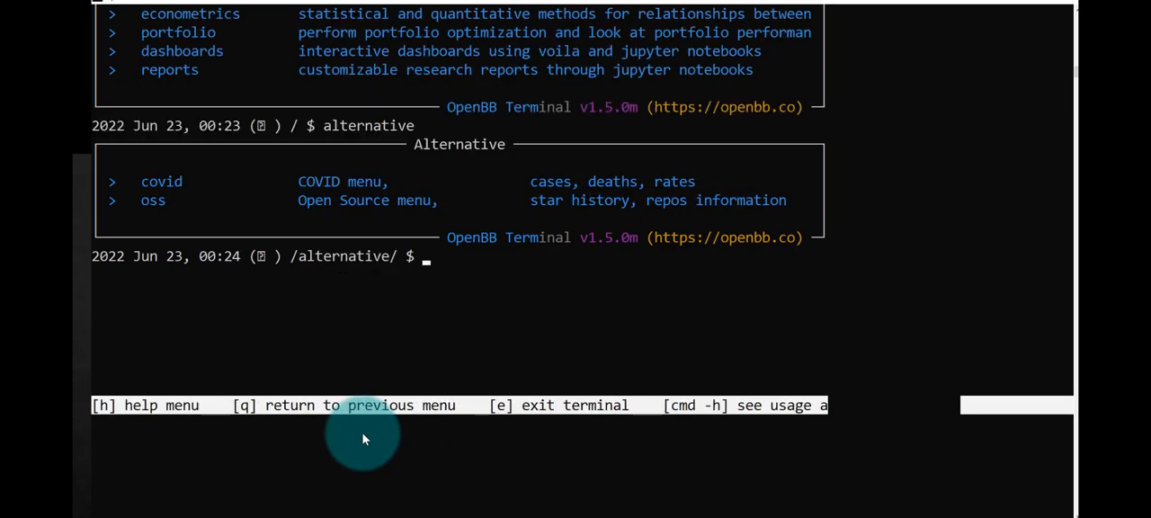
mouse_move(365, 438)
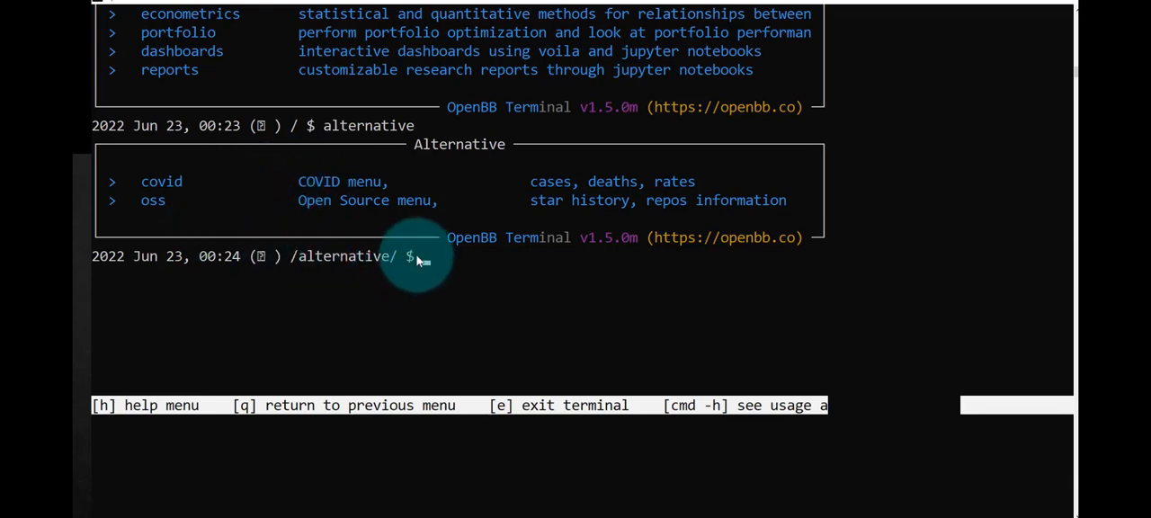
text(covid)
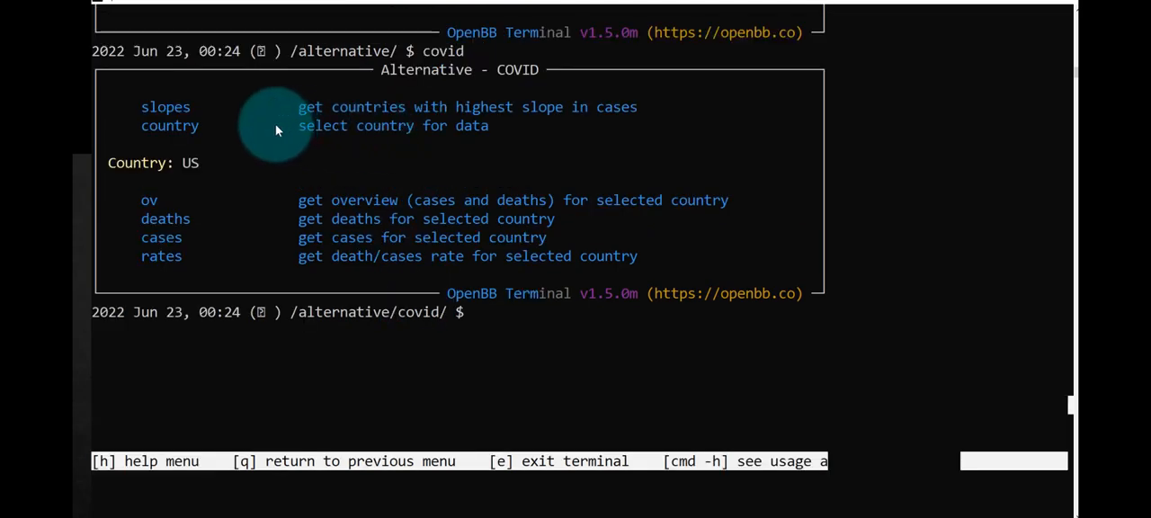
mouse_move(366, 153)
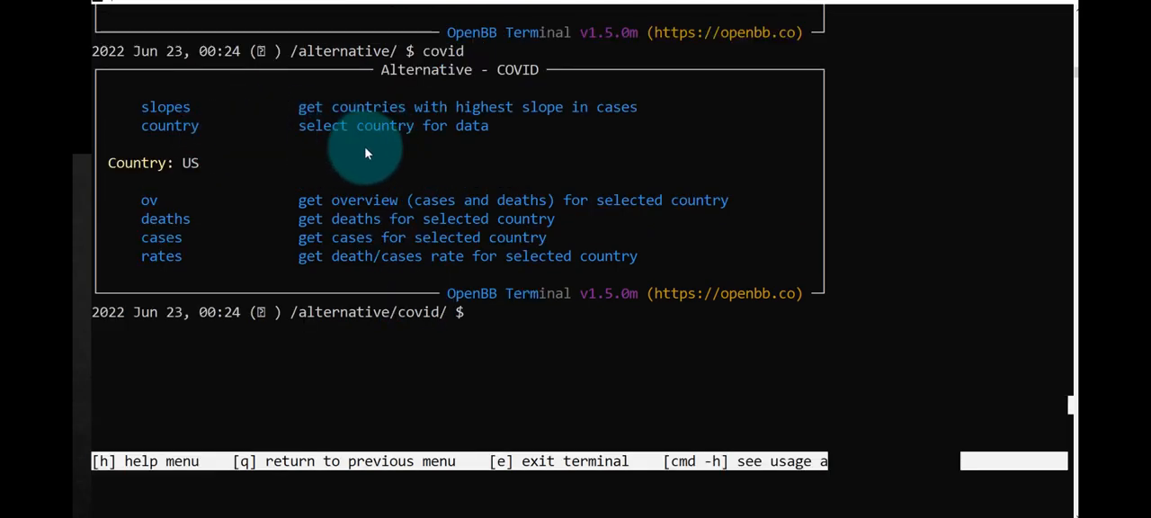
mouse_move(184, 216)
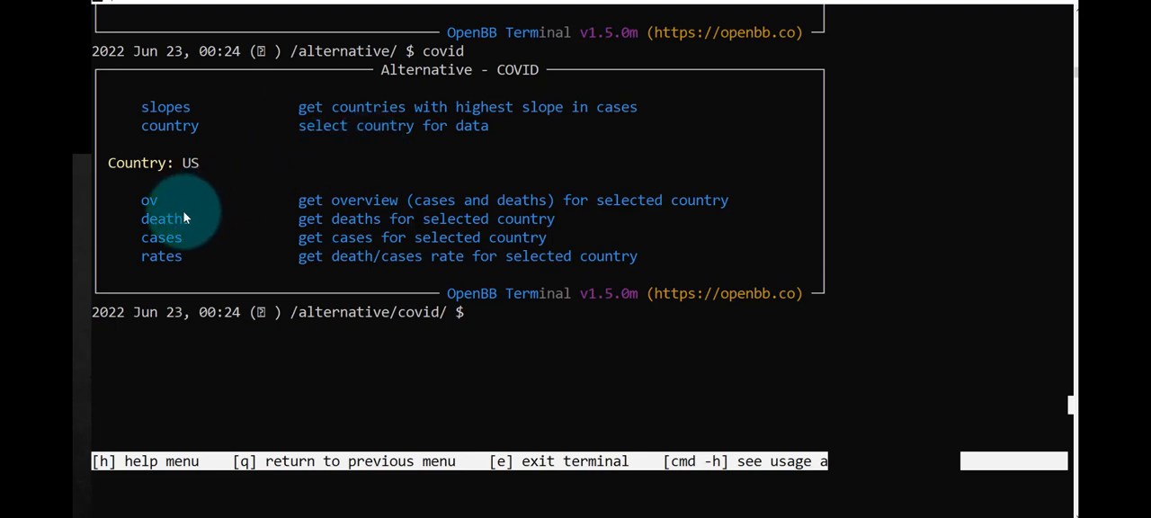
mouse_move(202, 232)
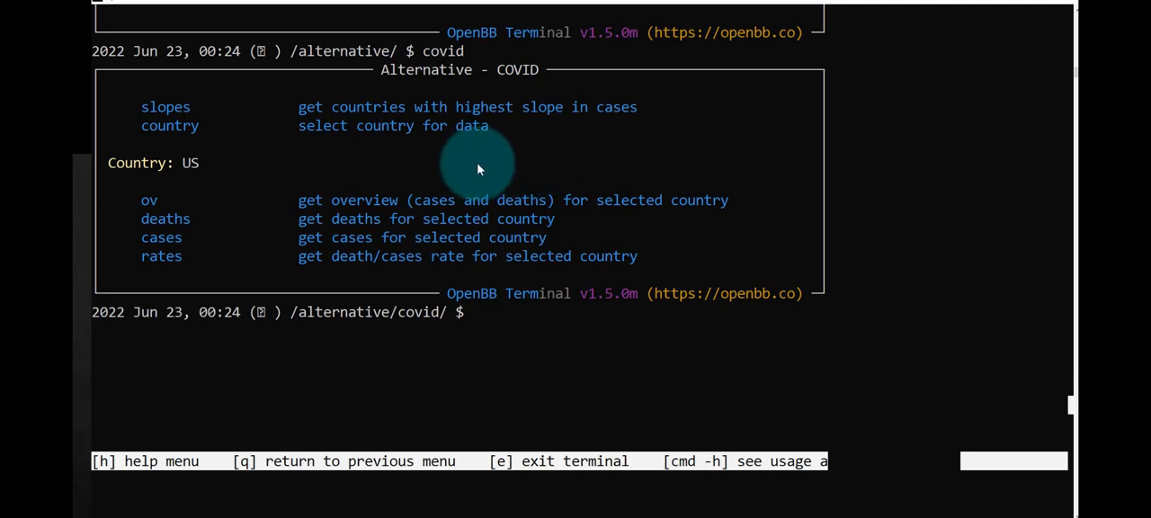
mouse_move(459, 272)
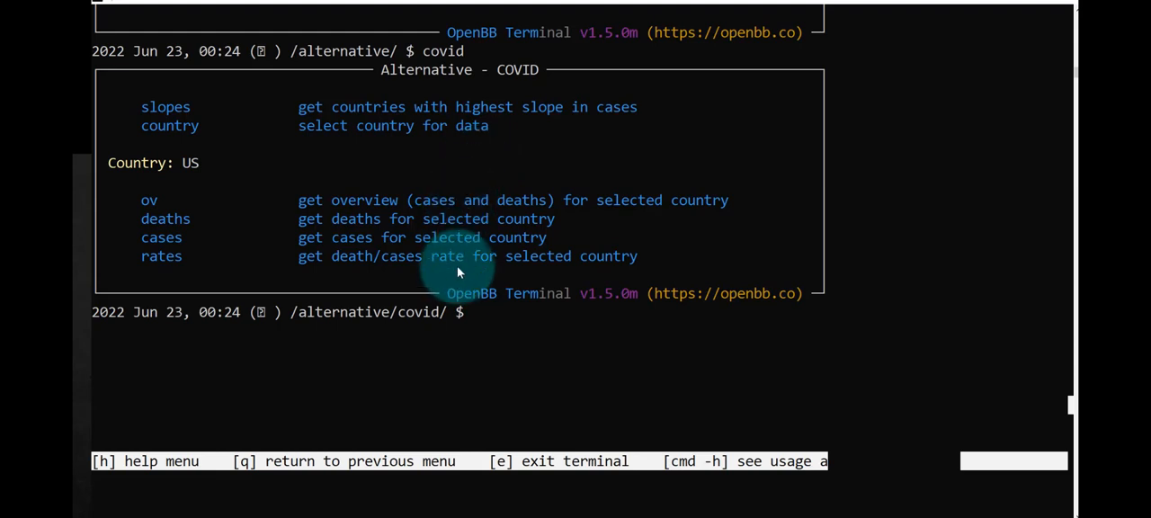
mouse_move(472, 315)
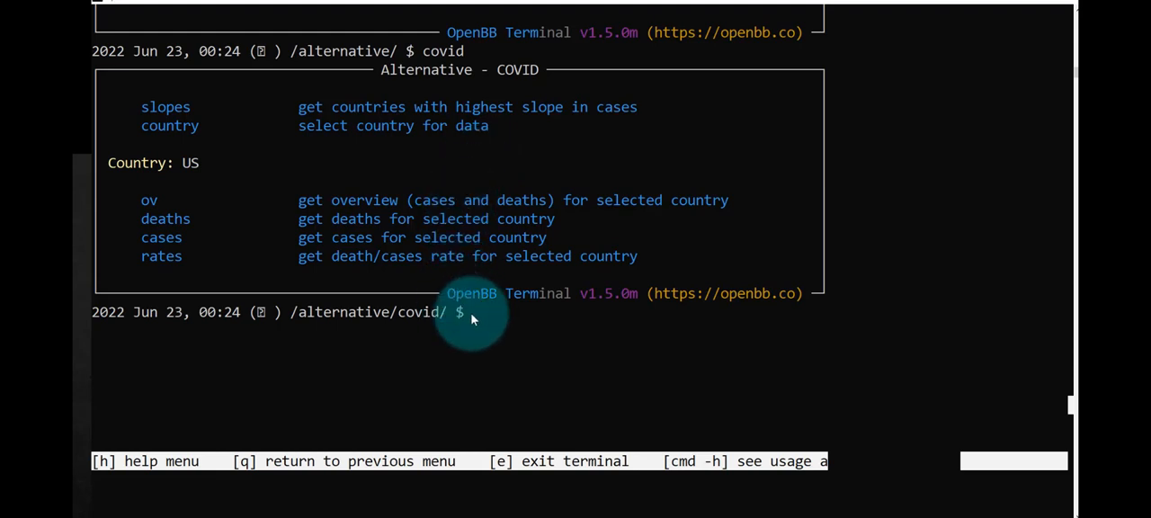
Run slopes to list top-sloping COVID case countries: US, Taiwan, Germany, Brazil
text(sl)
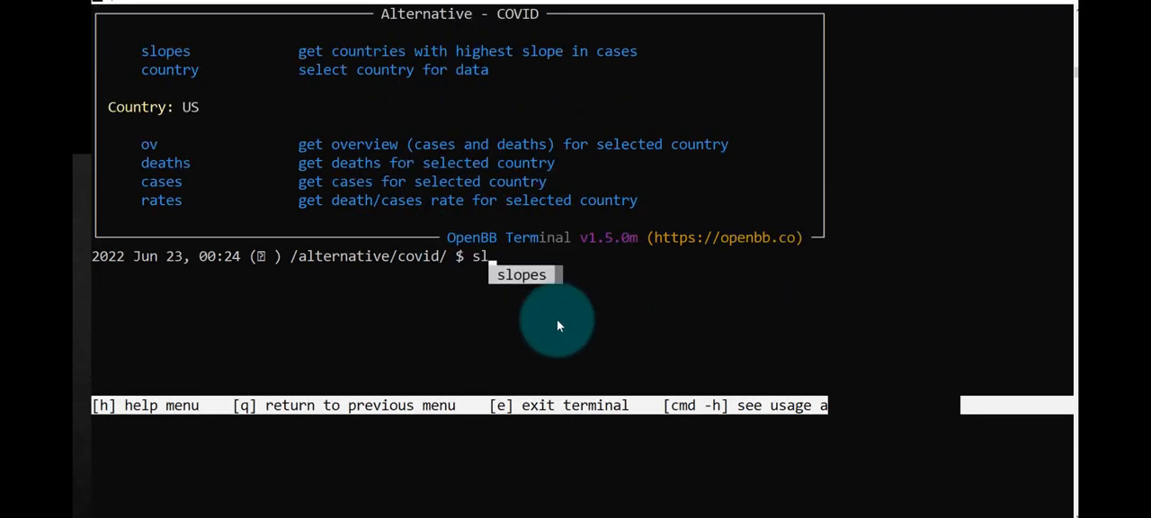
key(Return)
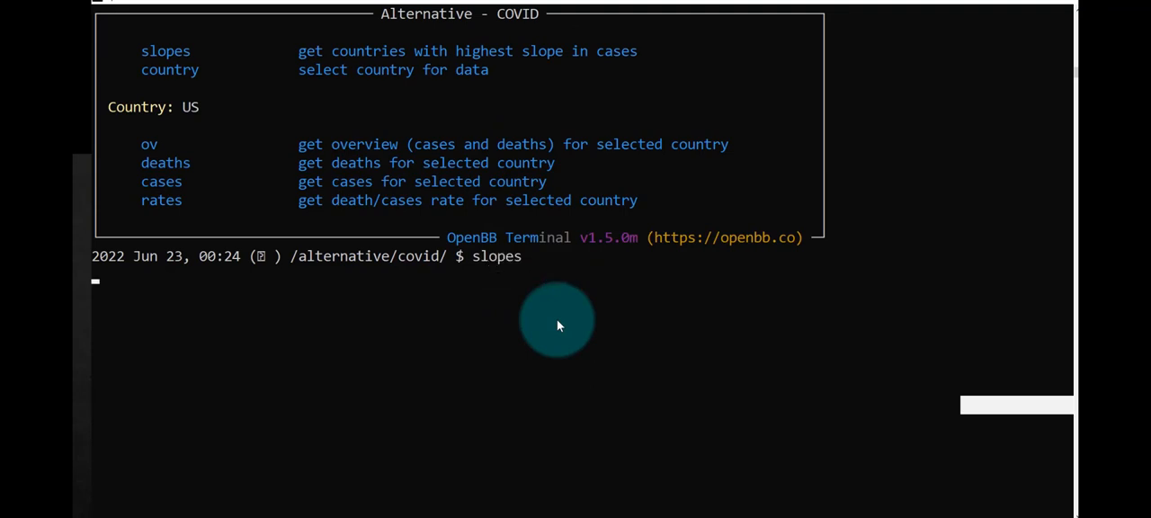
key(Return)
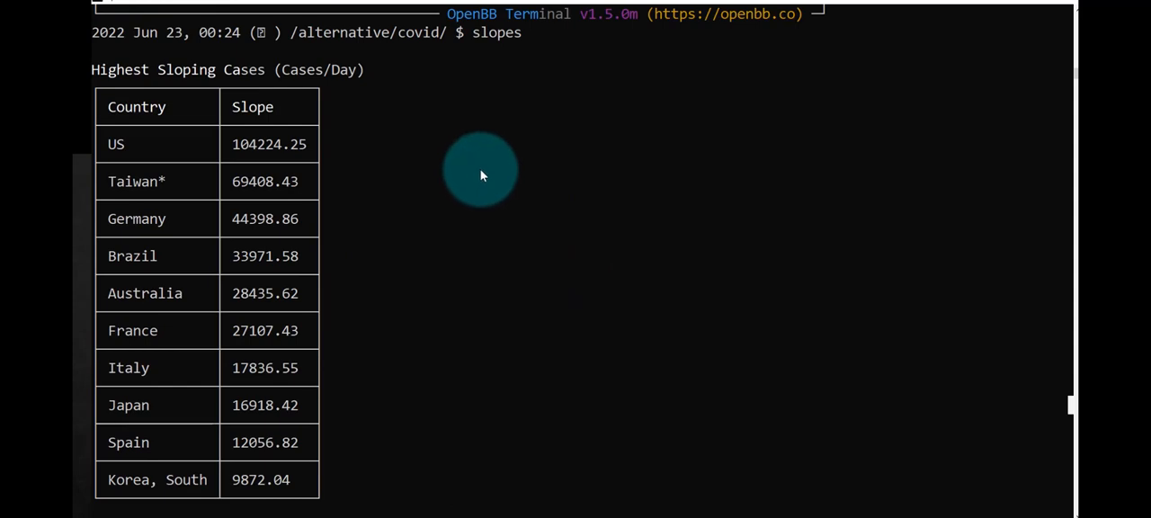
mouse_move(239, 81)
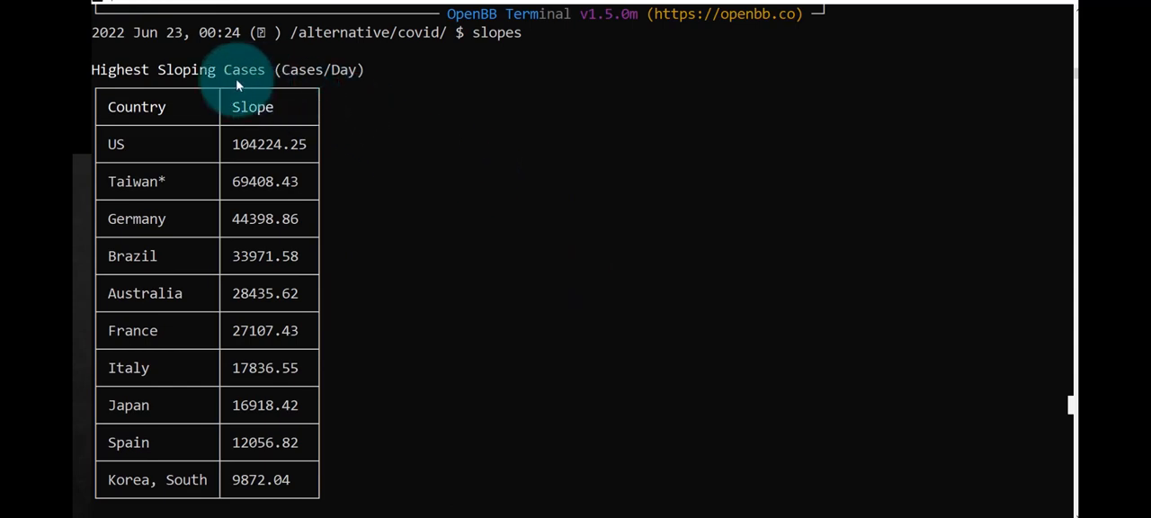
mouse_move(340, 87)
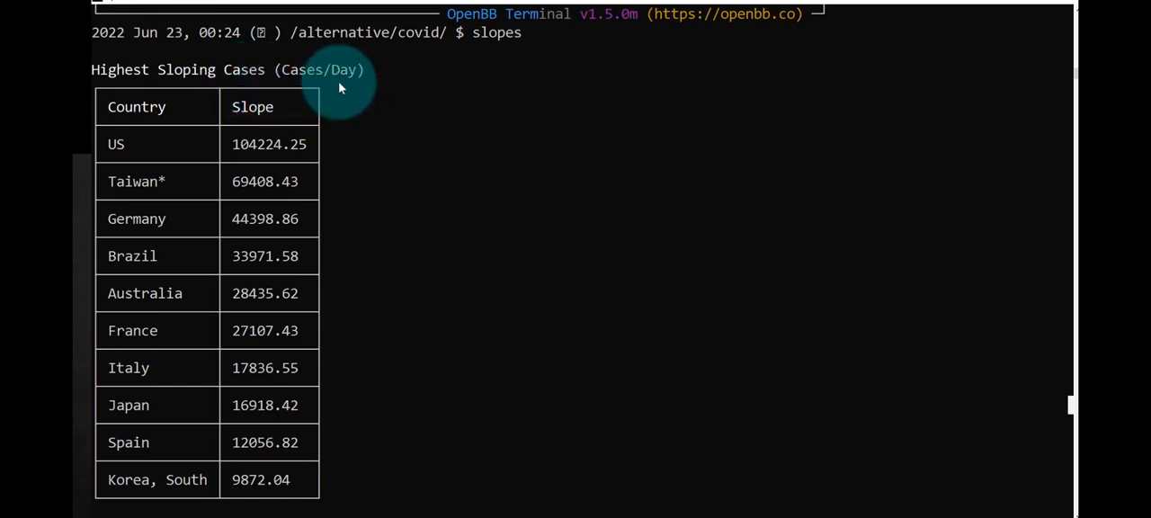
mouse_move(340, 87)
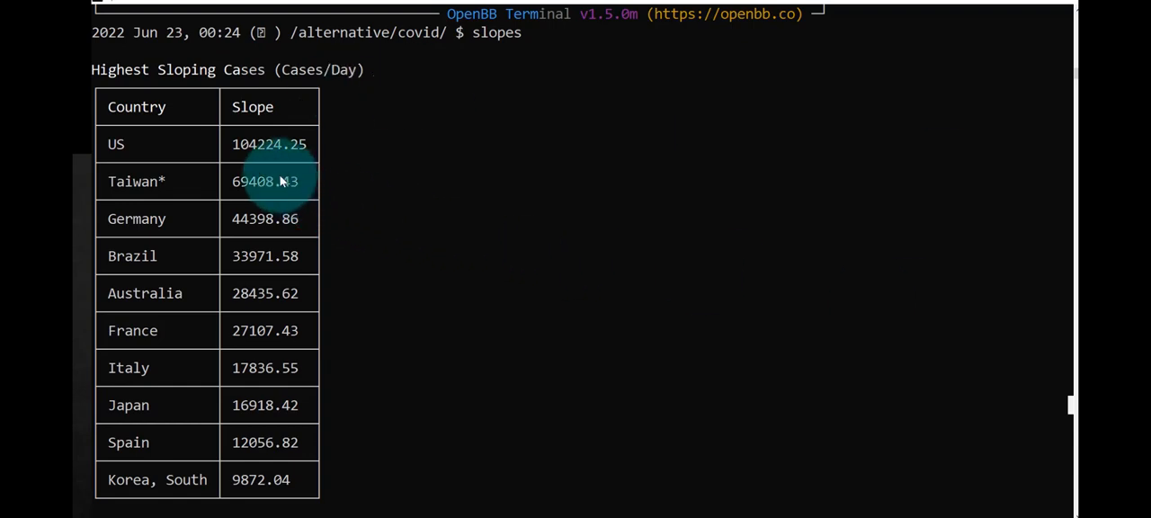
mouse_move(265, 166)
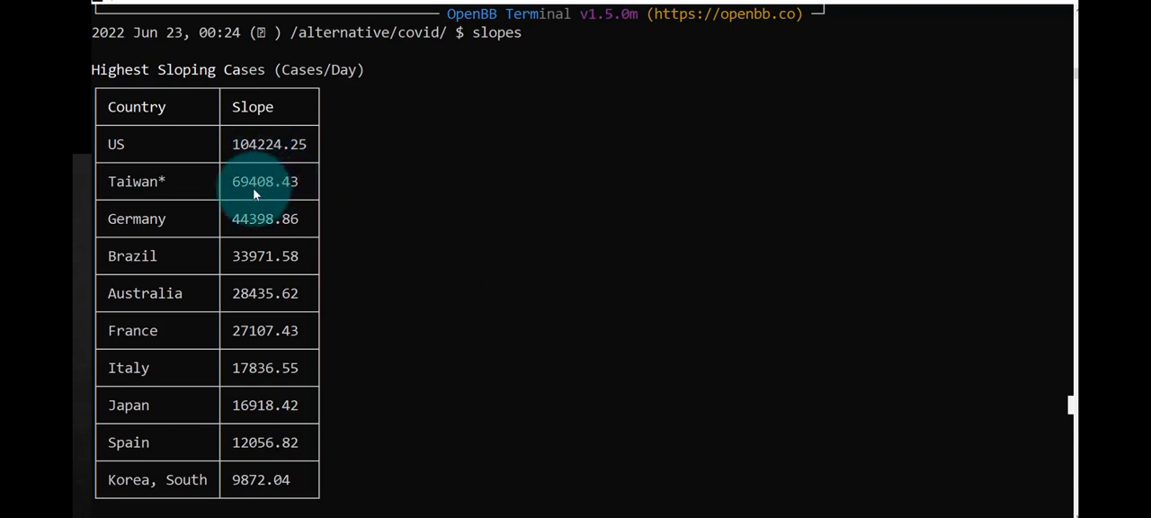
mouse_move(260, 216)
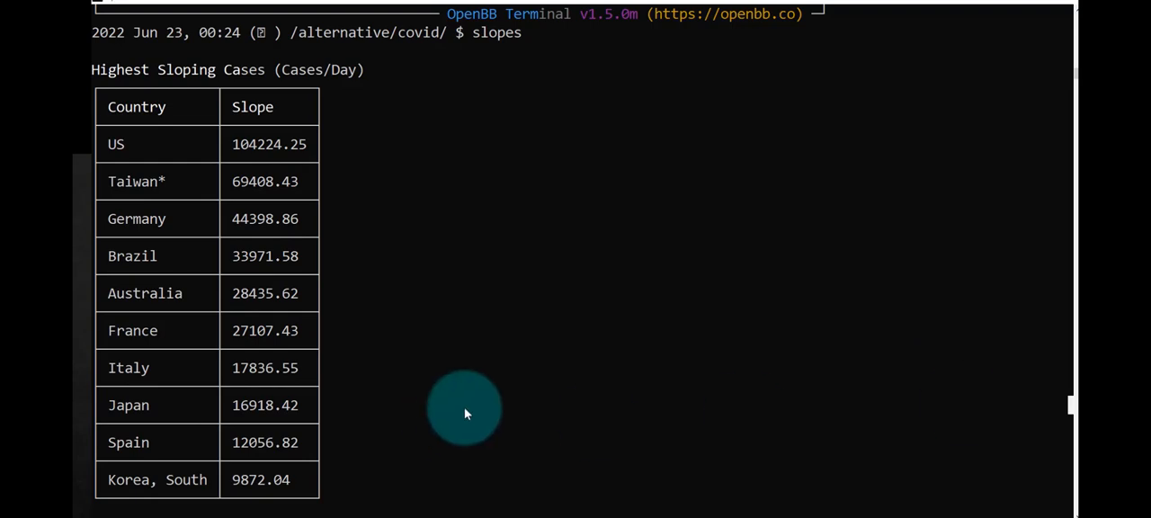
Quit the covid and alternative menus back to the root menu
text(q)
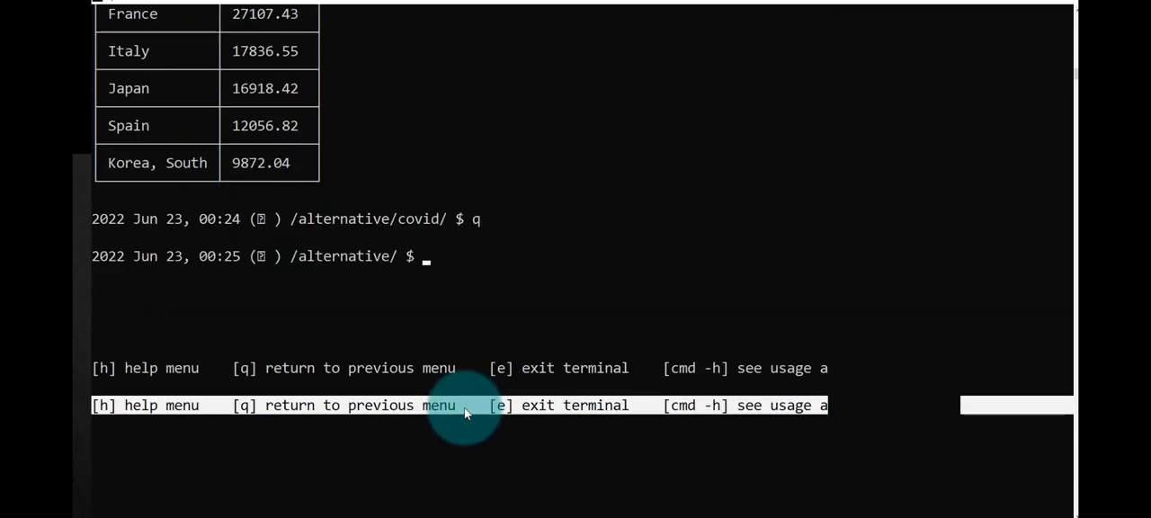
text(q)
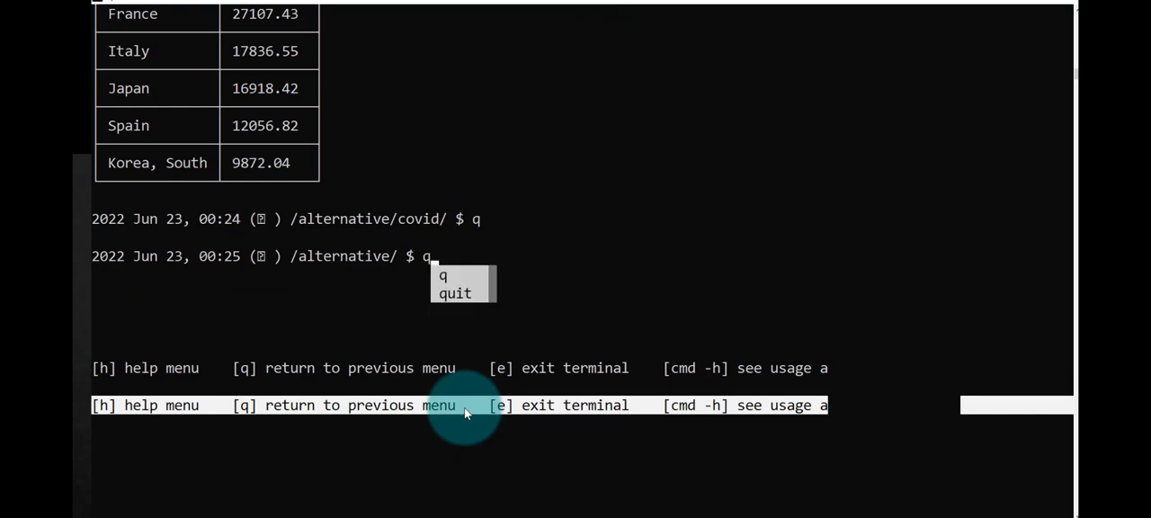
key(Return)
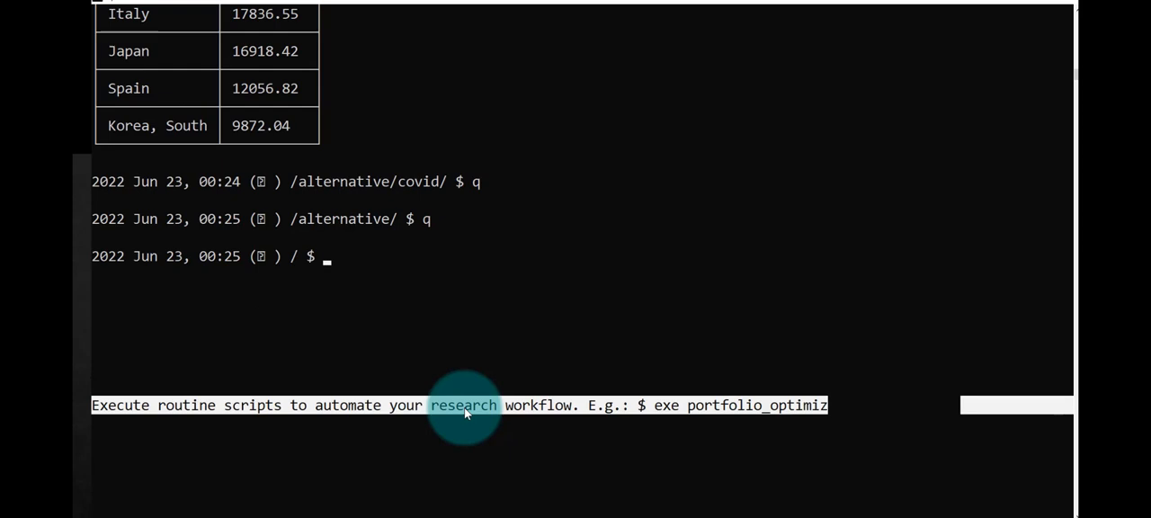
Enter the stocks menu and its fa fundamental analysis submenu
text(sto)
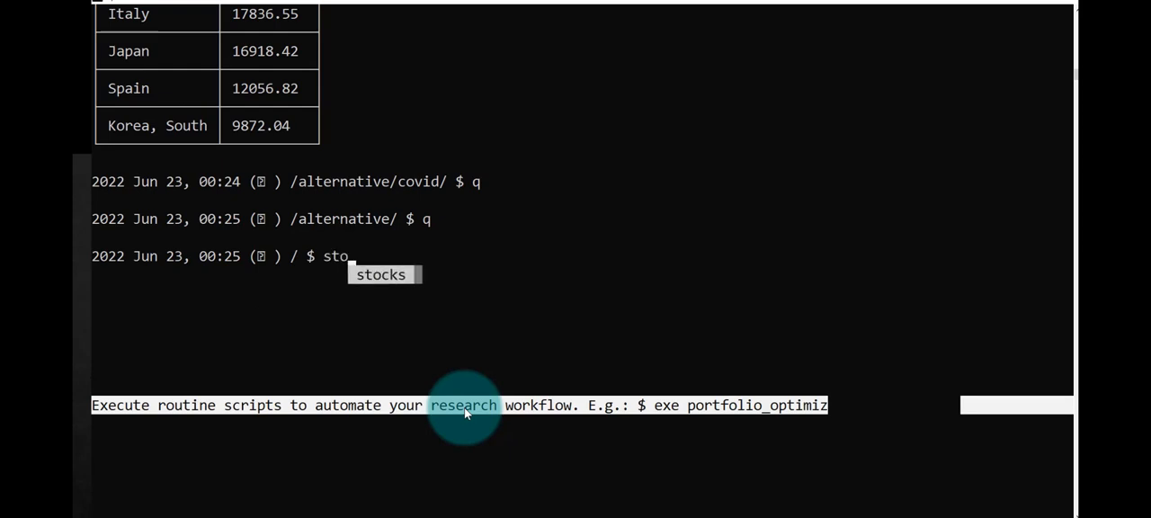
key(Return)
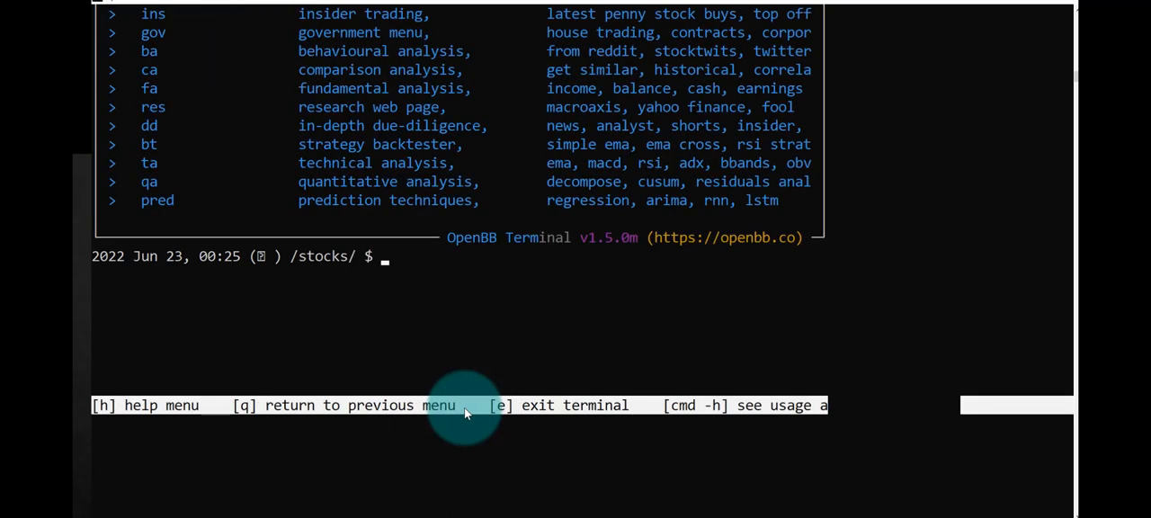
mouse_move(220, 107)
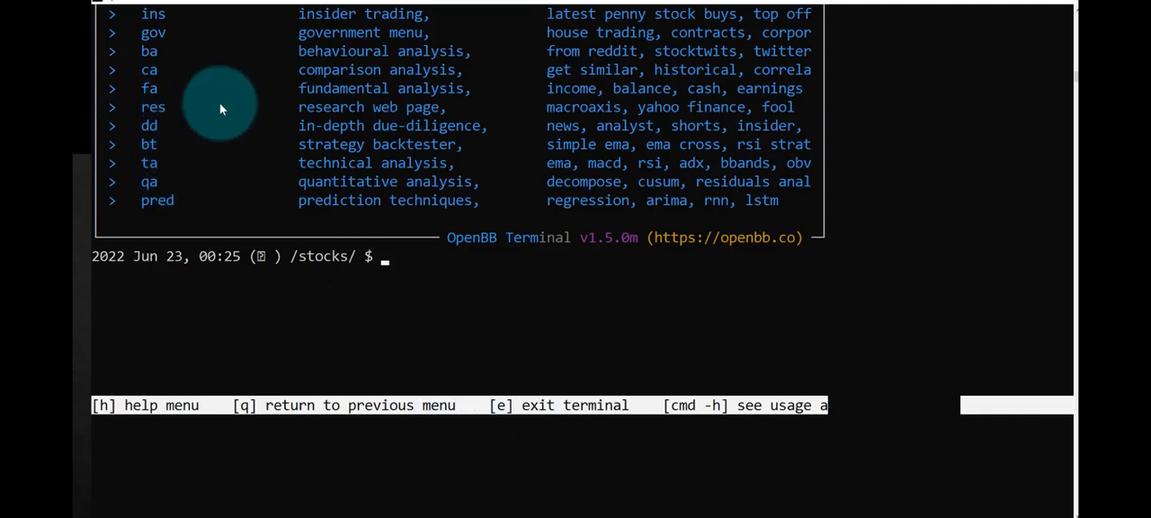
mouse_move(580, 106)
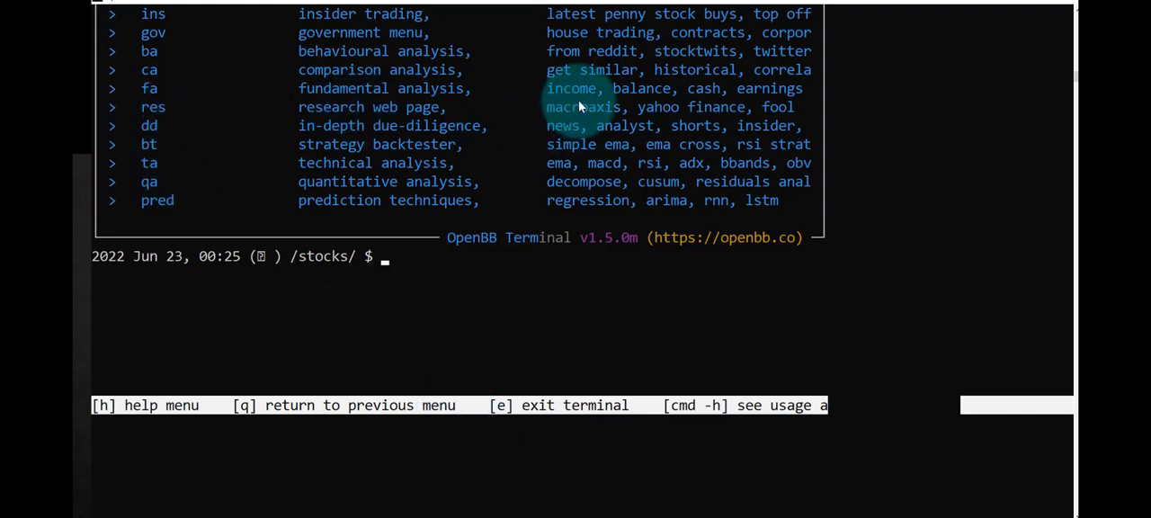
mouse_move(643, 107)
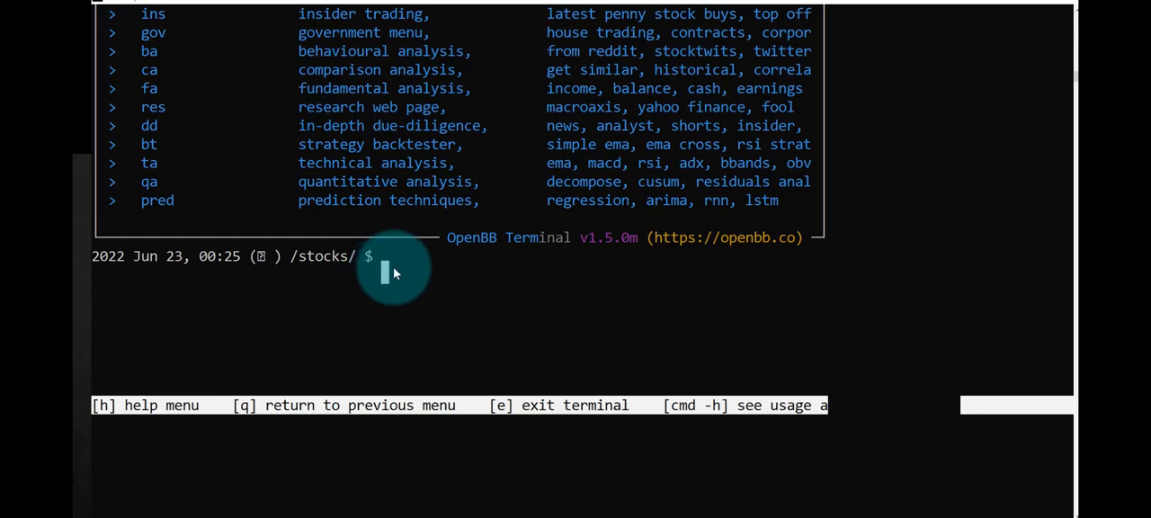
text(fa)
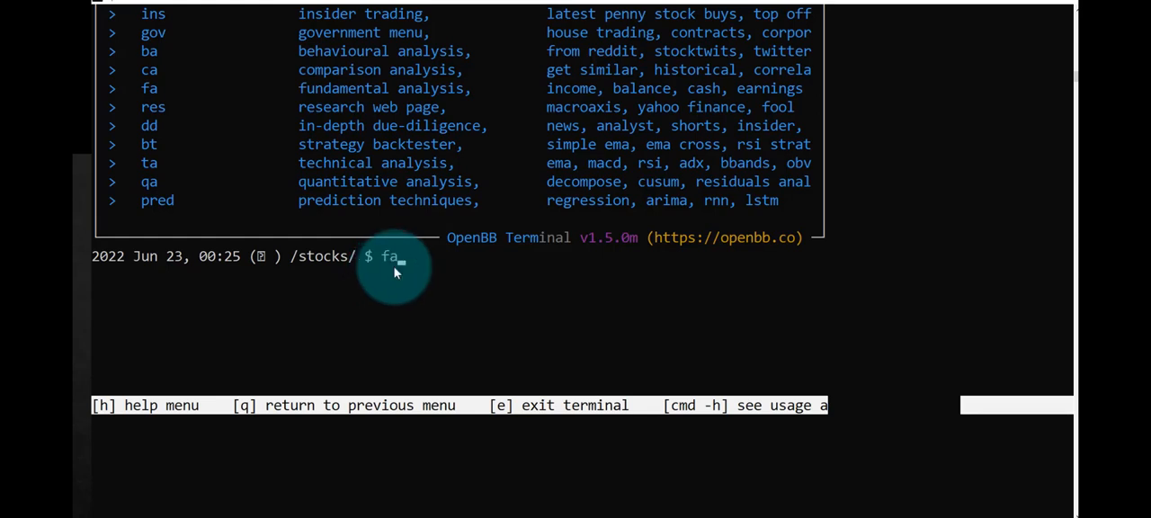
key(Return)
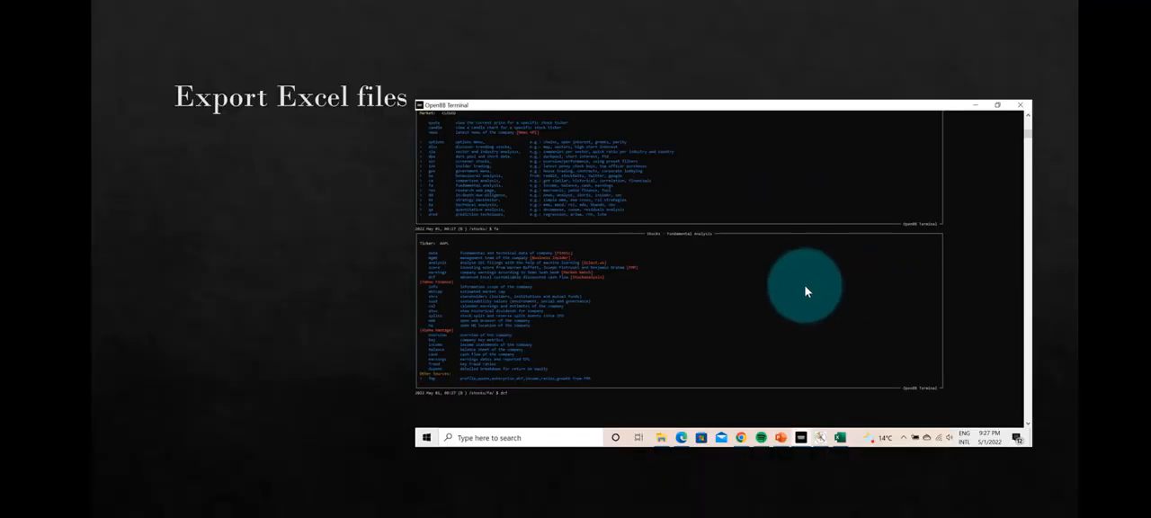
mouse_move(814, 285)
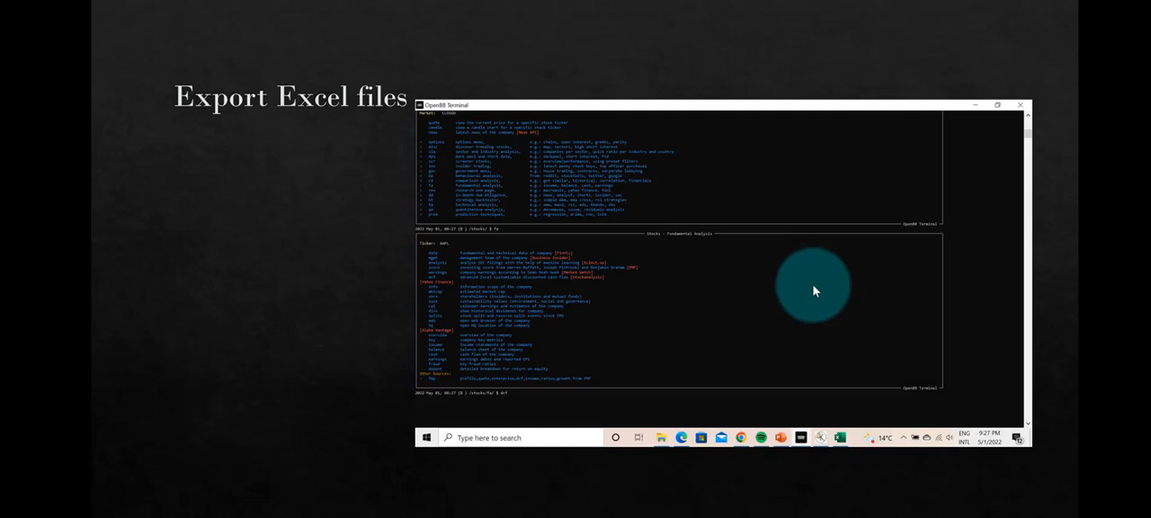
mouse_move(759, 297)
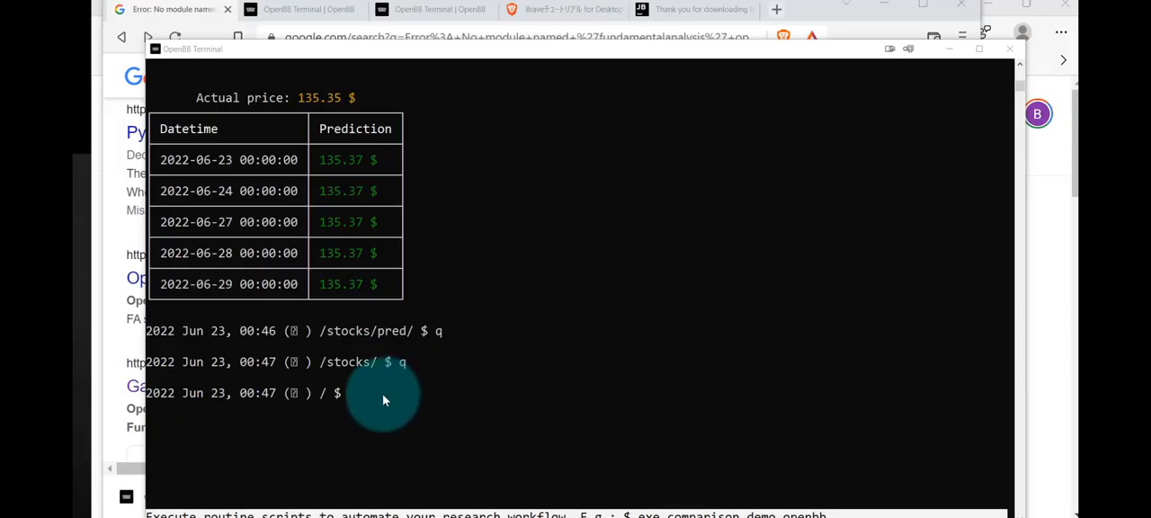
Re-enter the stocks menu and load the AAPL ticker
text(stc)
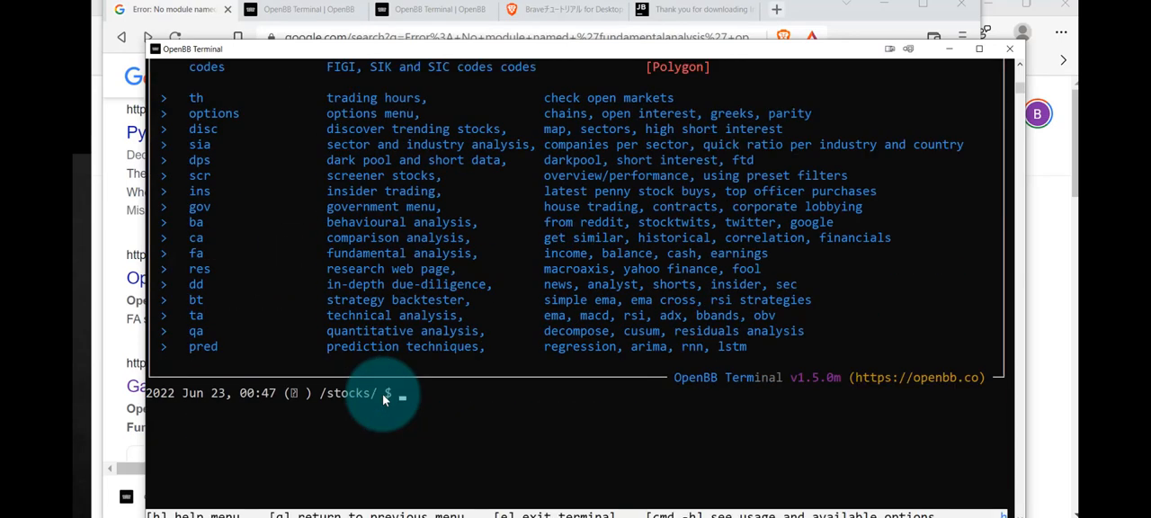
text(load AA)
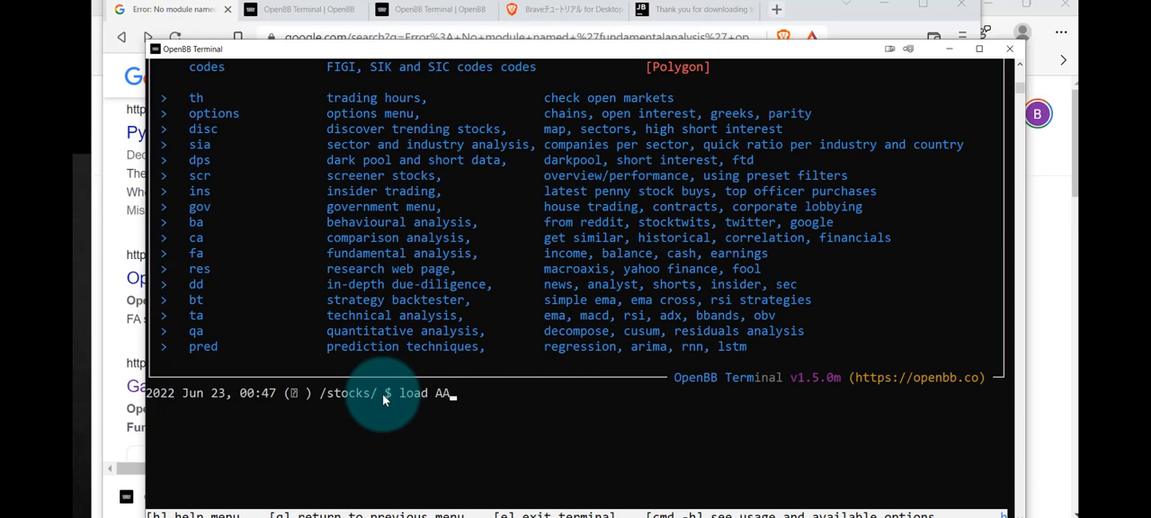
key(Return)
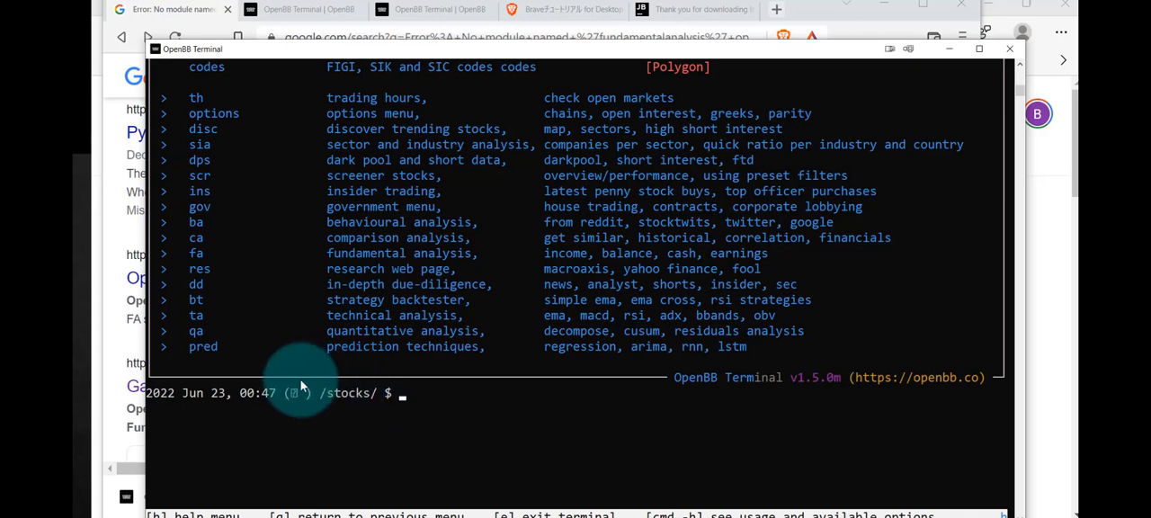
mouse_move(351, 346)
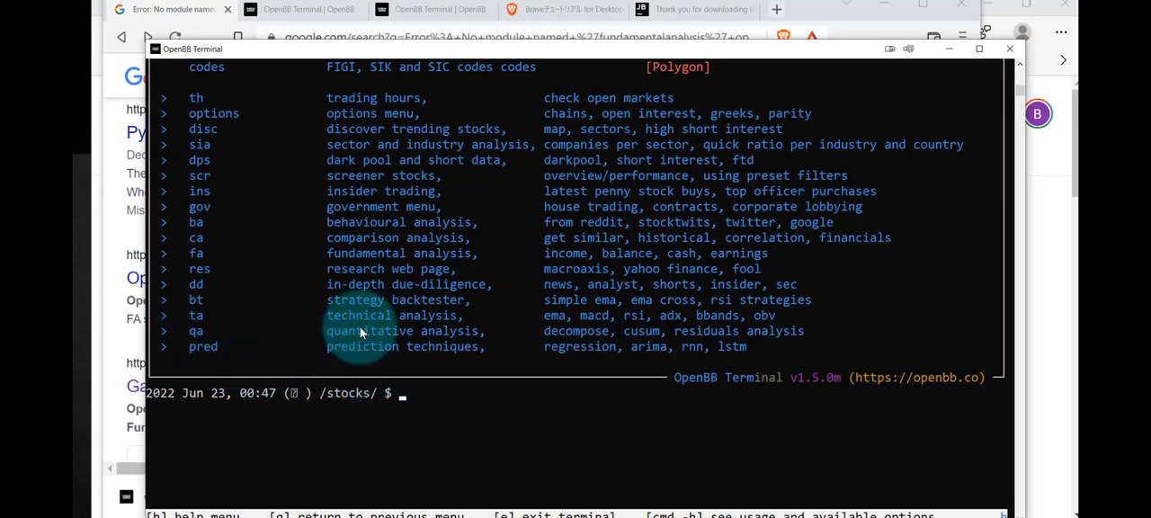
mouse_move(403, 393)
text(pred)
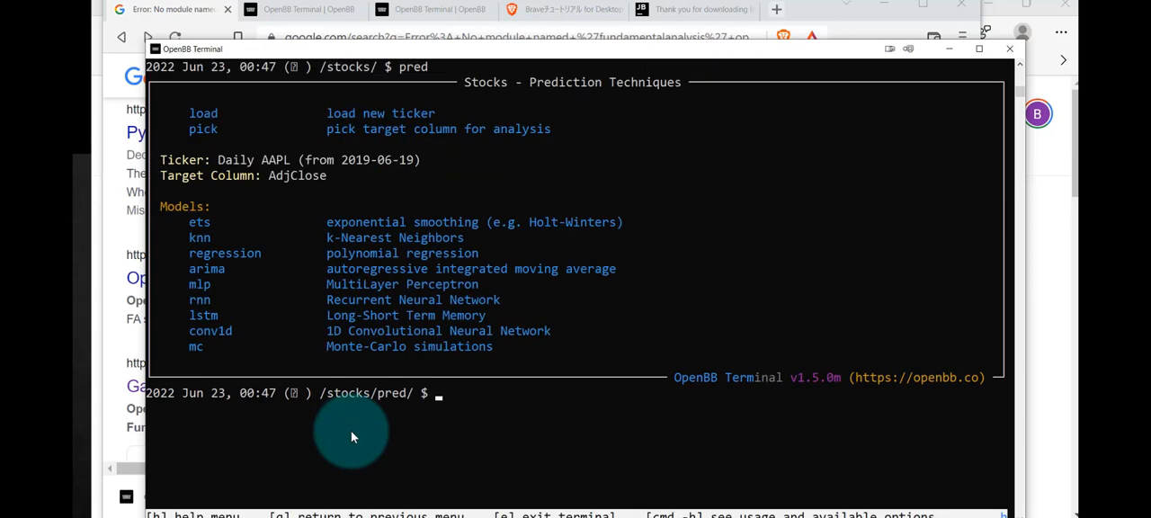
mouse_move(261, 294)
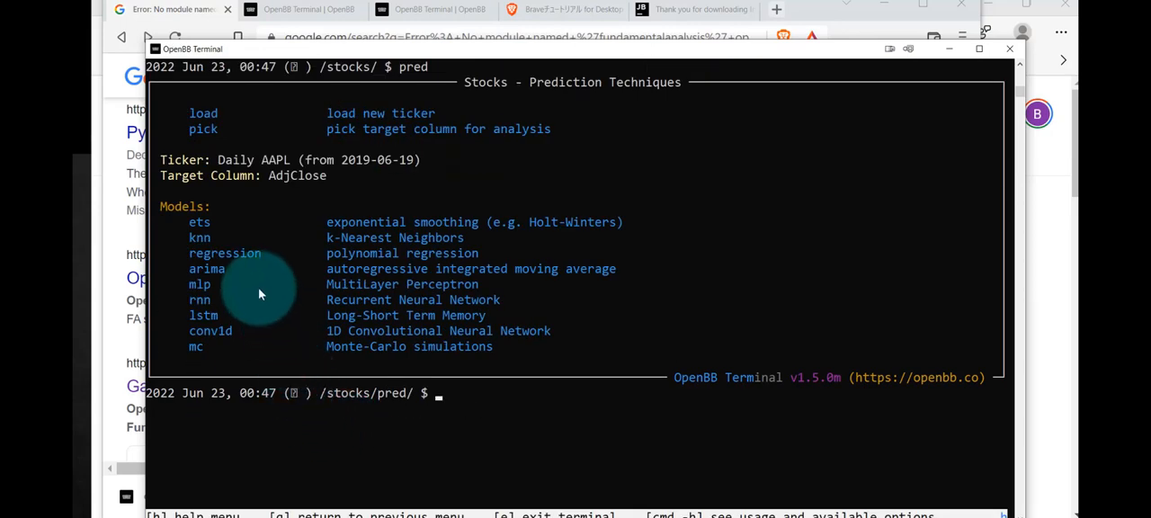
mouse_move(261, 312)
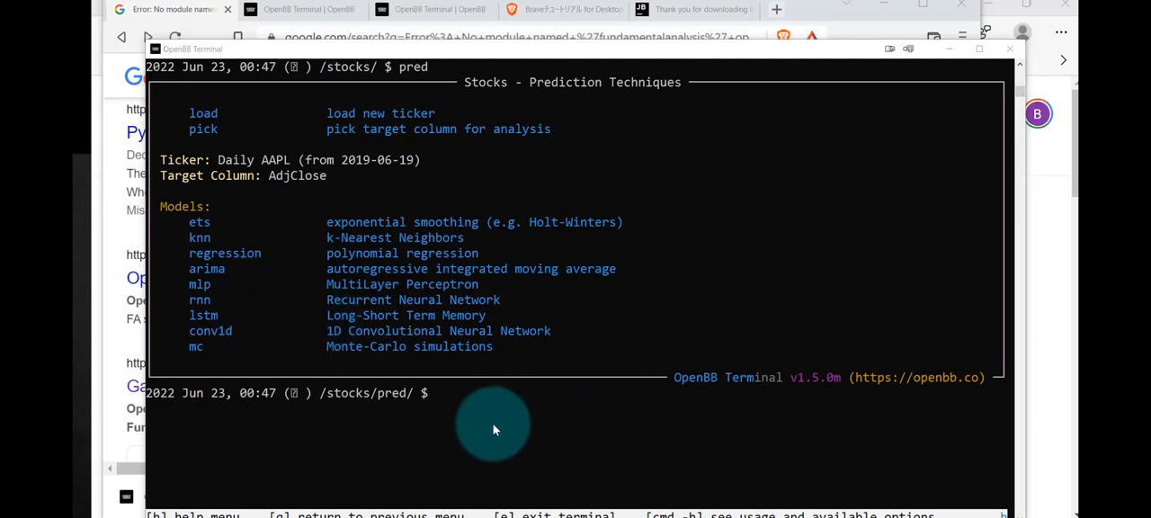
mouse_move(423, 377)
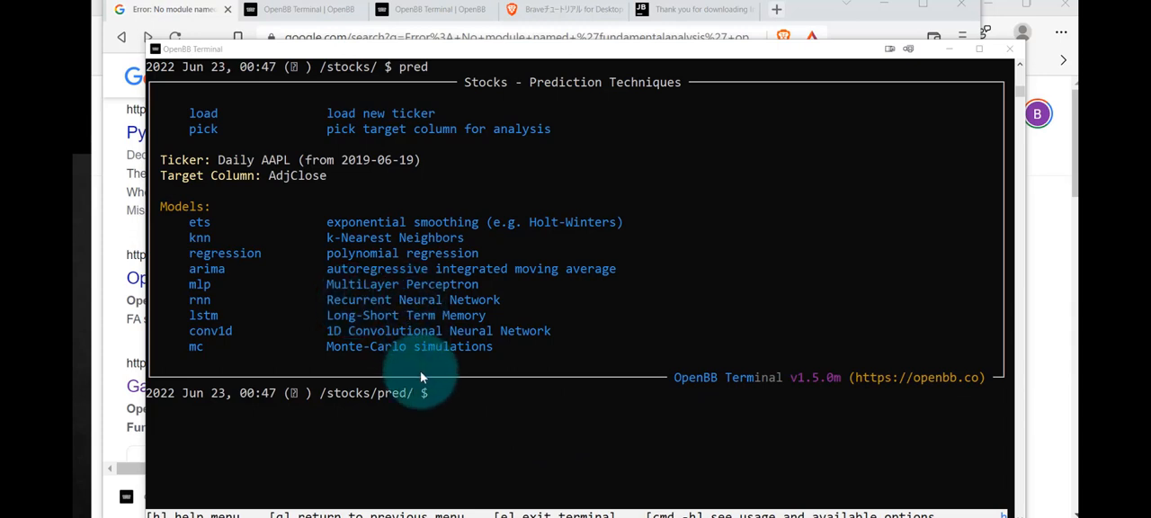
mouse_move(437, 385)
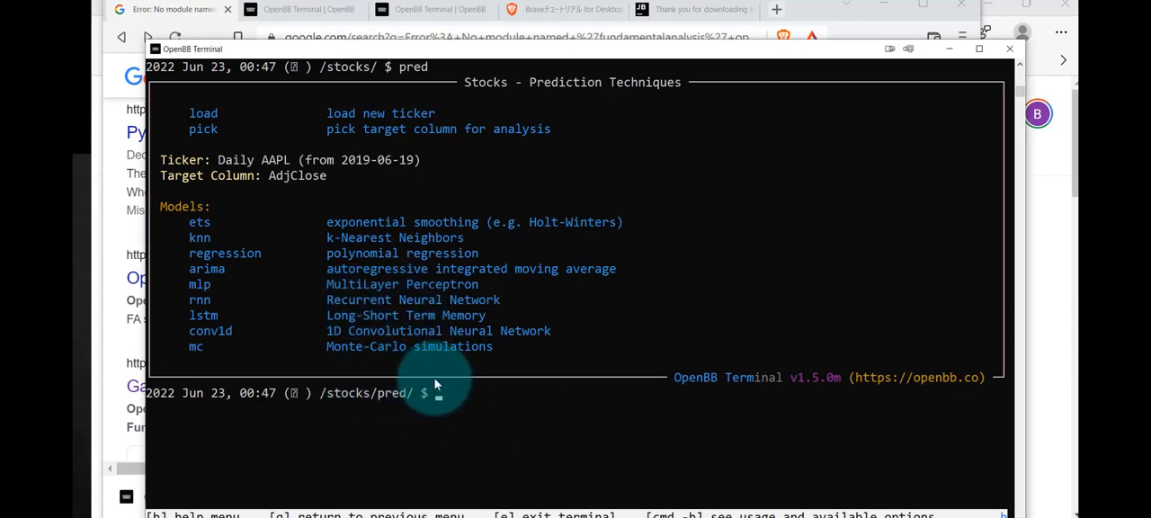
Start the rnn forecasting model on daily AAPL data
text(r)
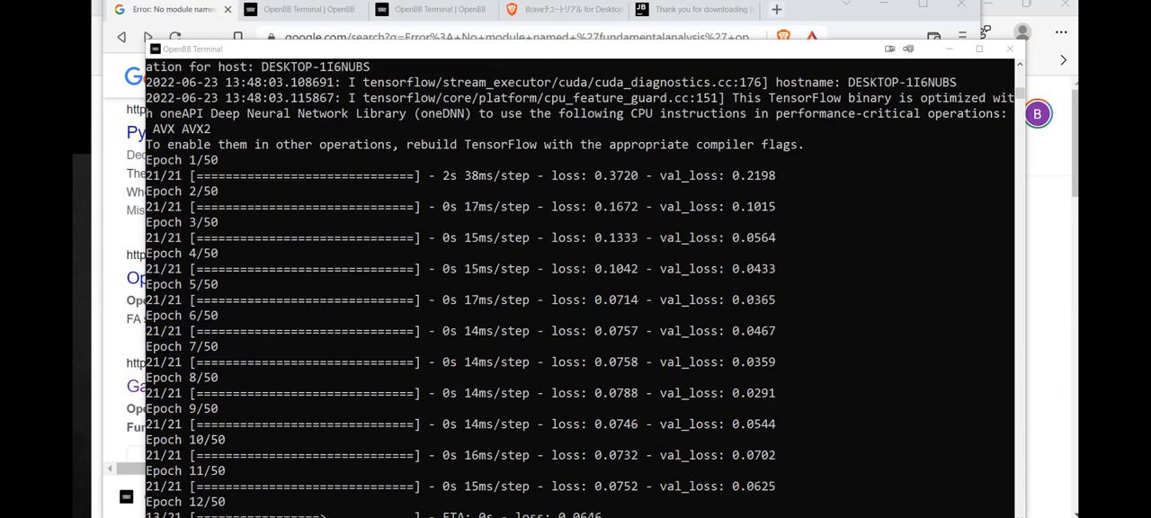
Scroll while the RNN model on AAPL finishes training
scroll(down, 3)
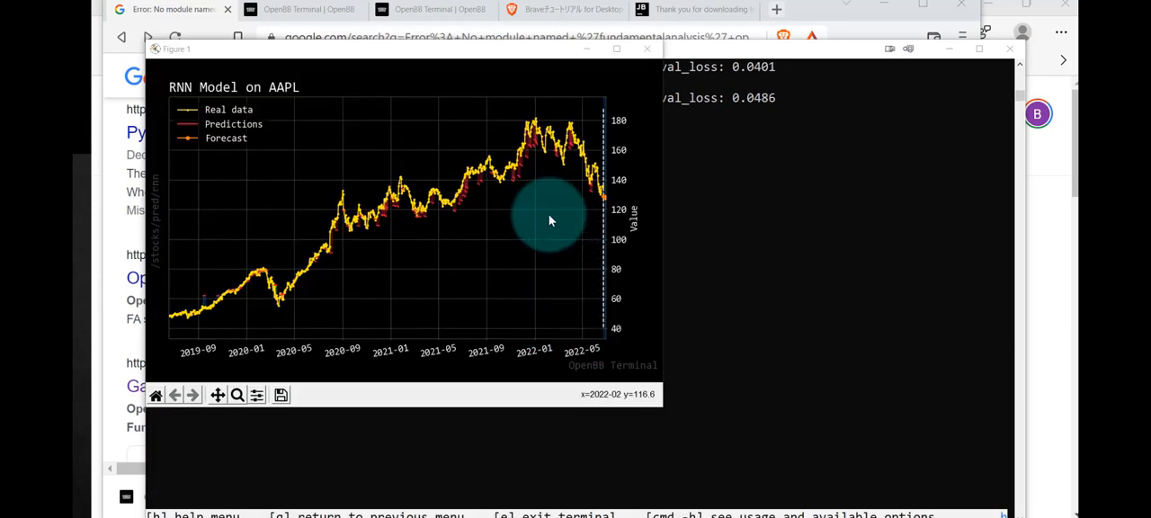
mouse_move(441, 216)
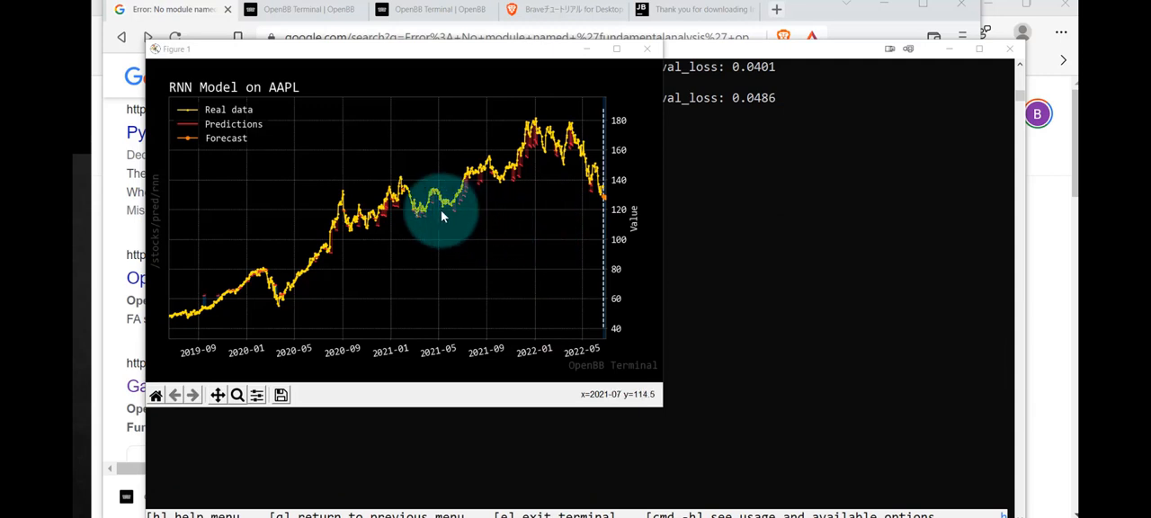
mouse_move(359, 170)
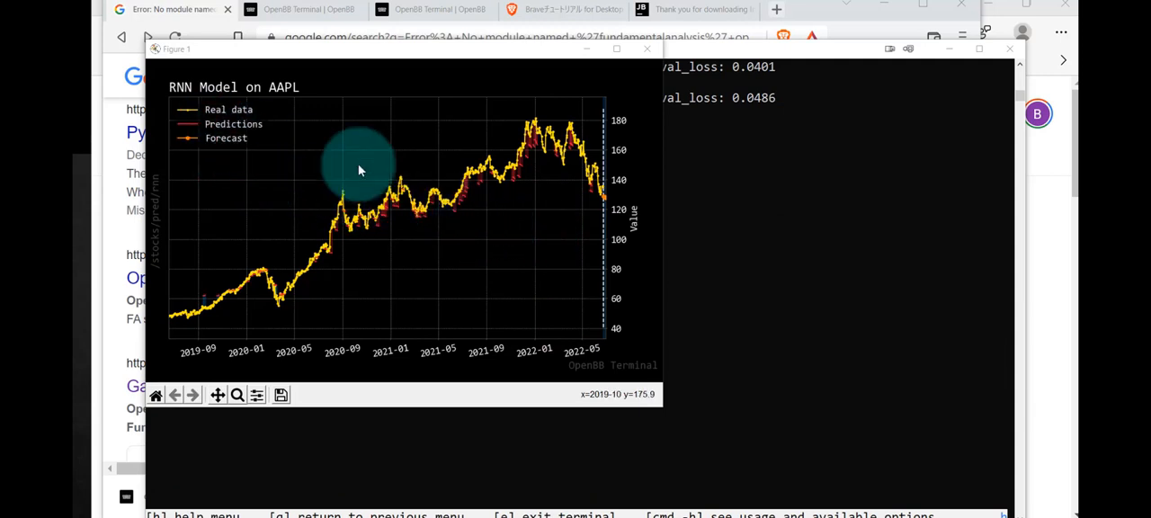
mouse_move(607, 202)
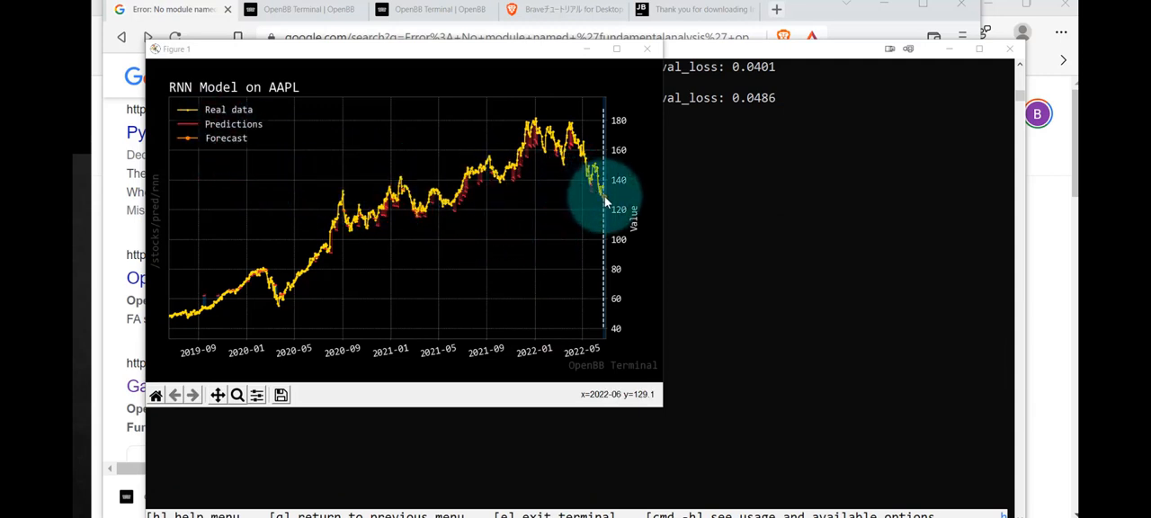
mouse_move(238, 123)
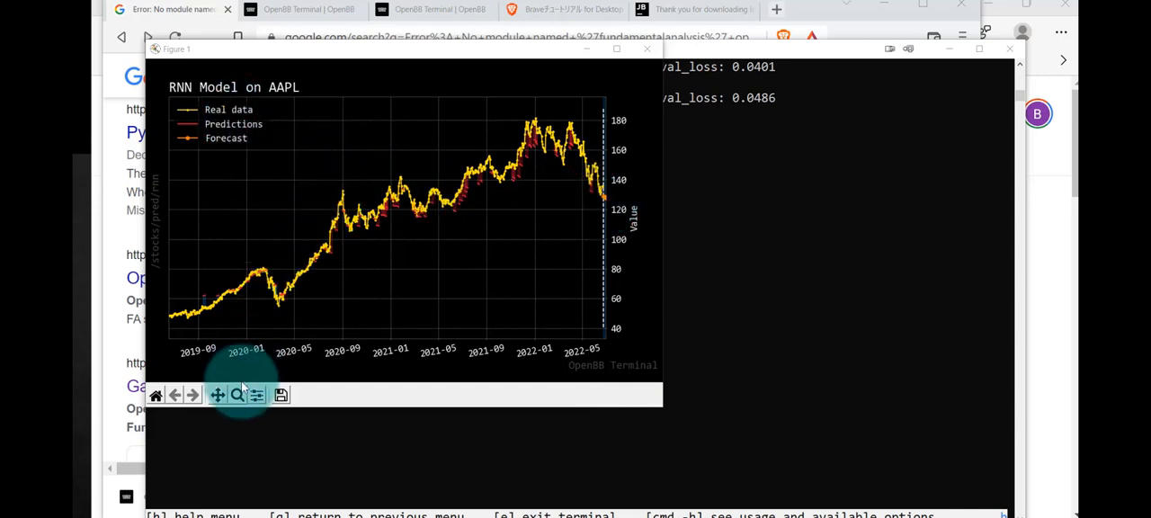
mouse_move(600, 194)
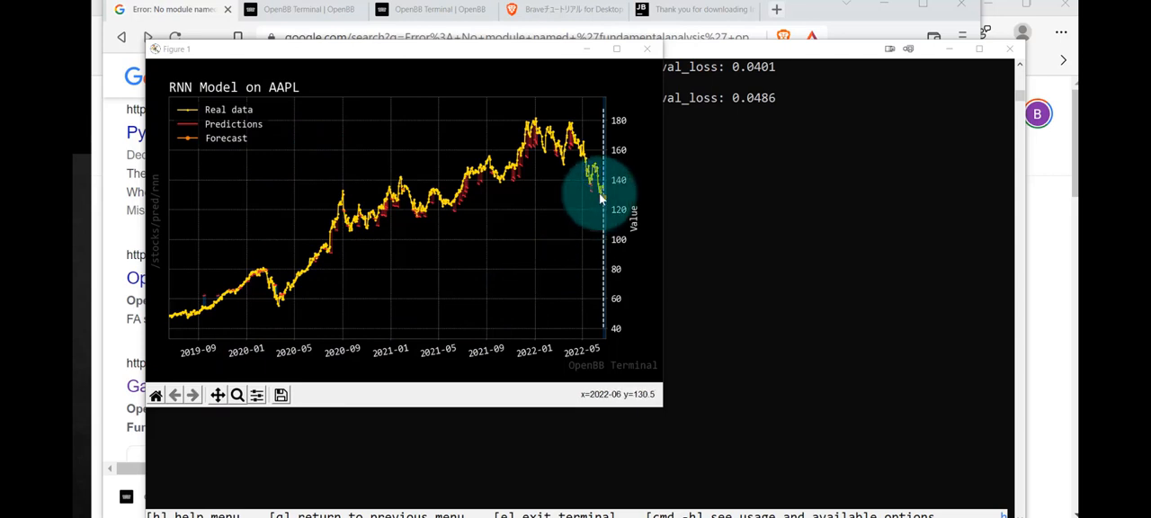
mouse_move(537, 162)
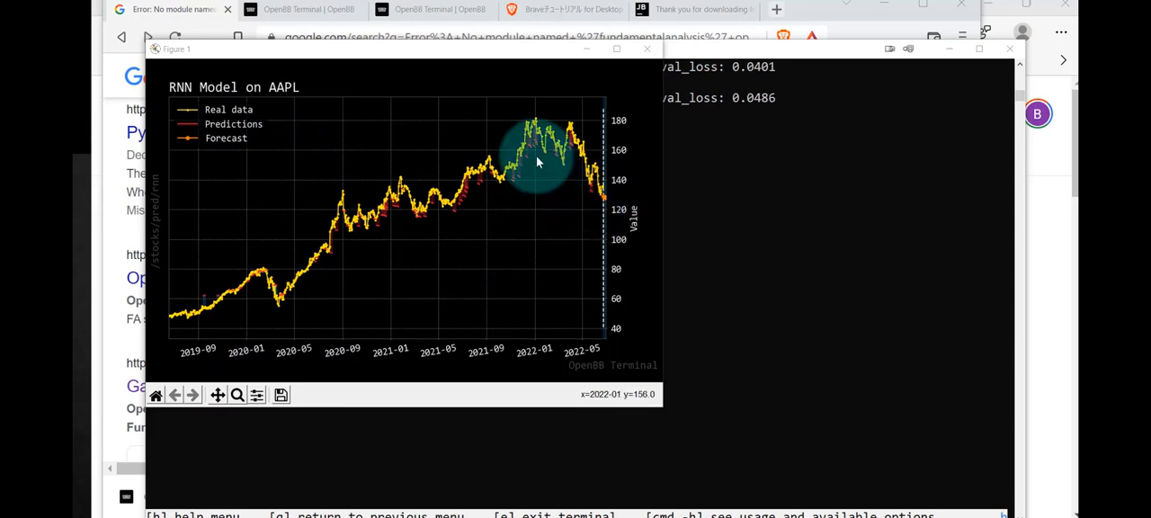
mouse_move(466, 206)
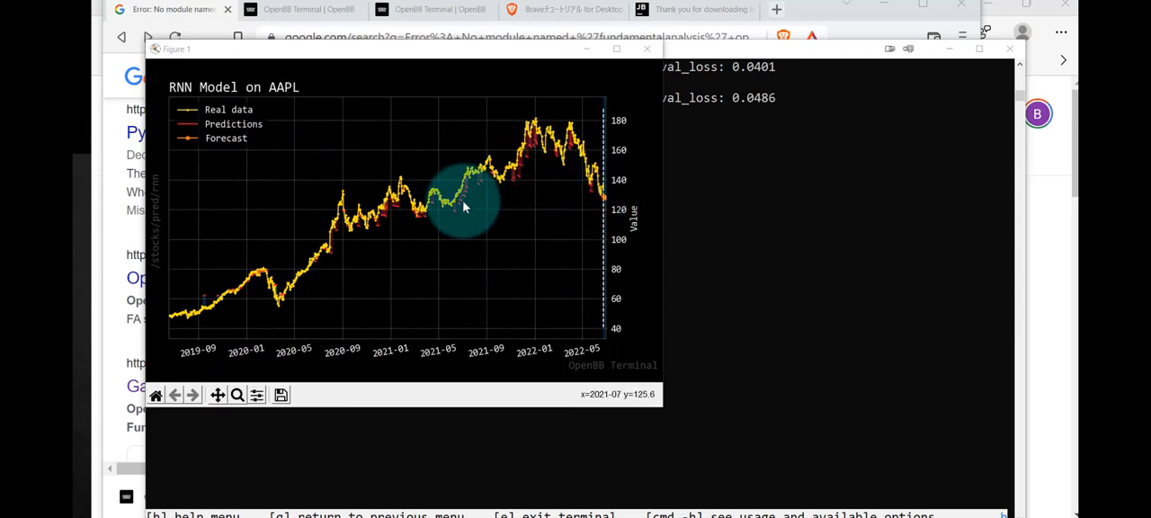
mouse_move(467, 204)
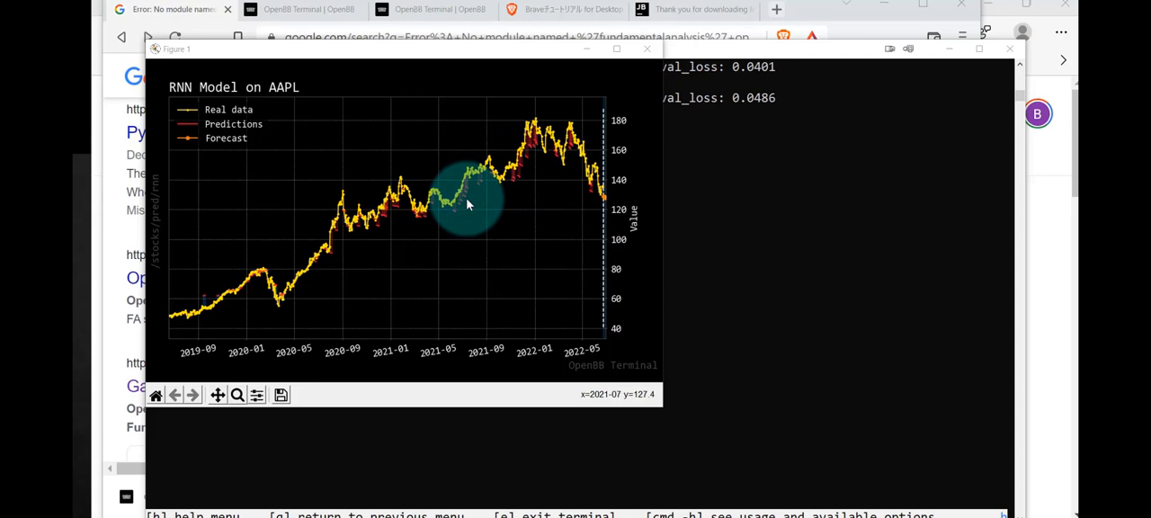
mouse_move(472, 183)
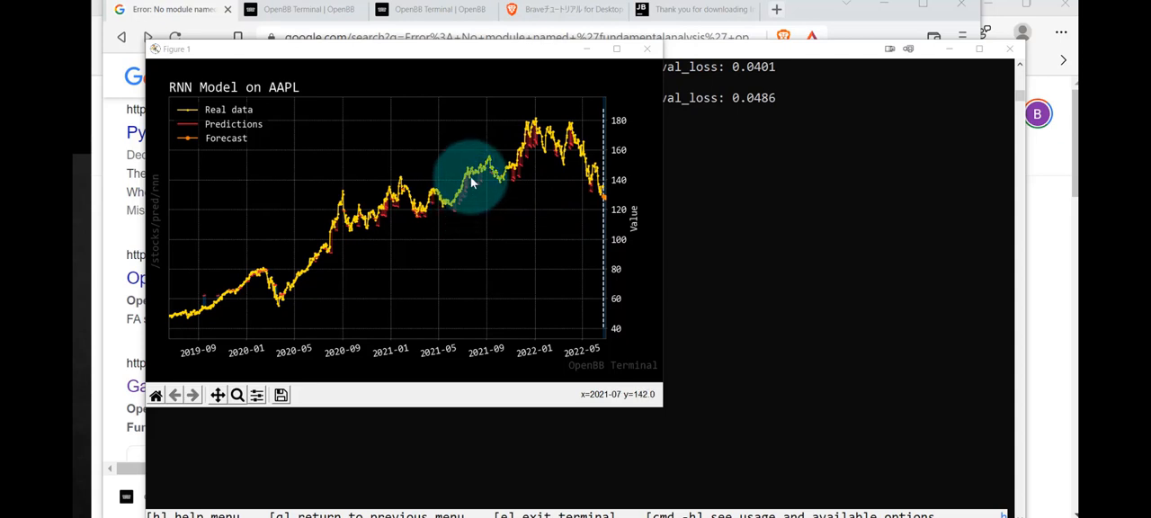
mouse_move(391, 268)
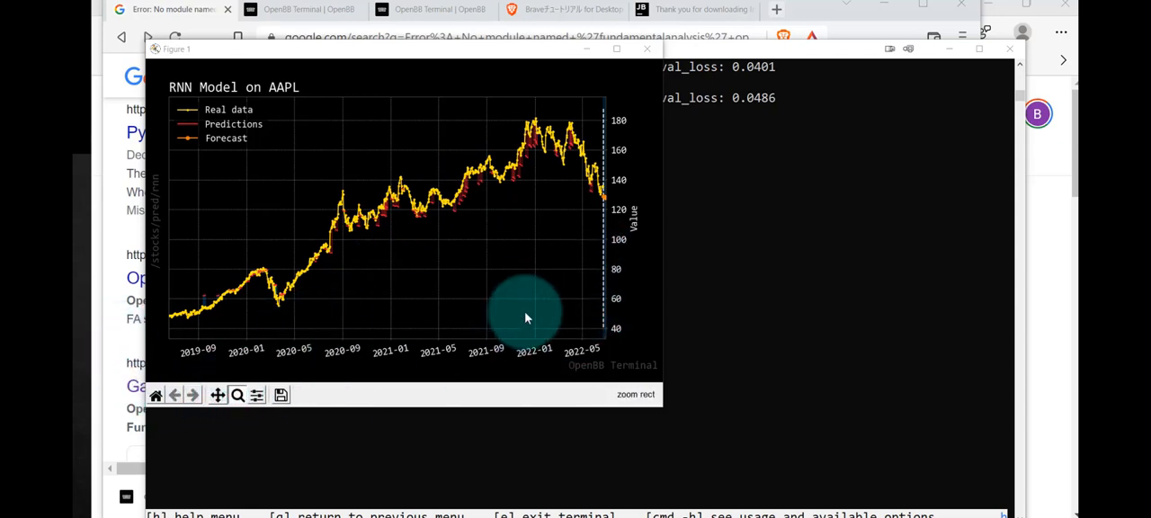
mouse_move(593, 130)
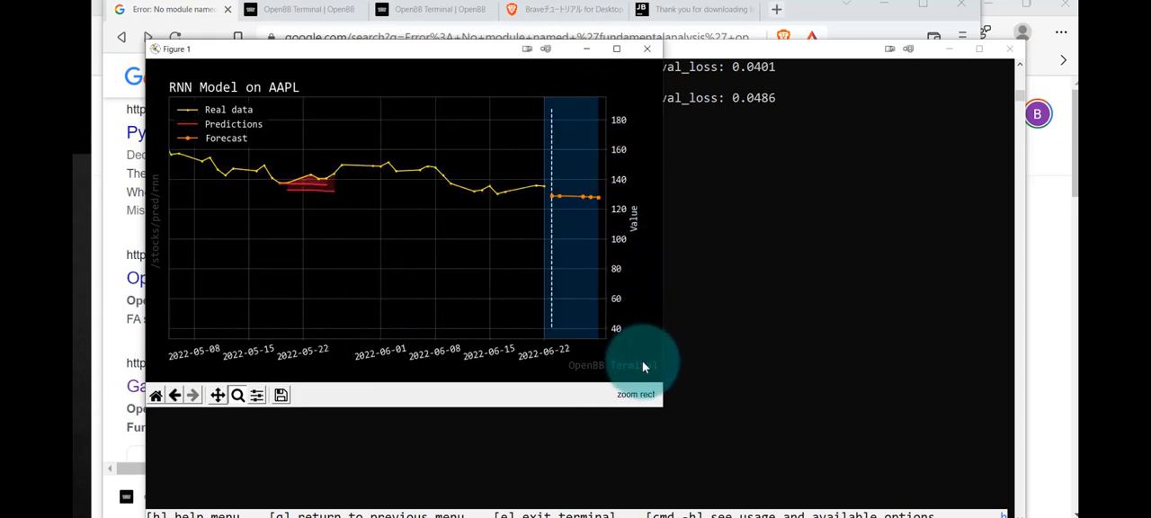
mouse_move(549, 200)
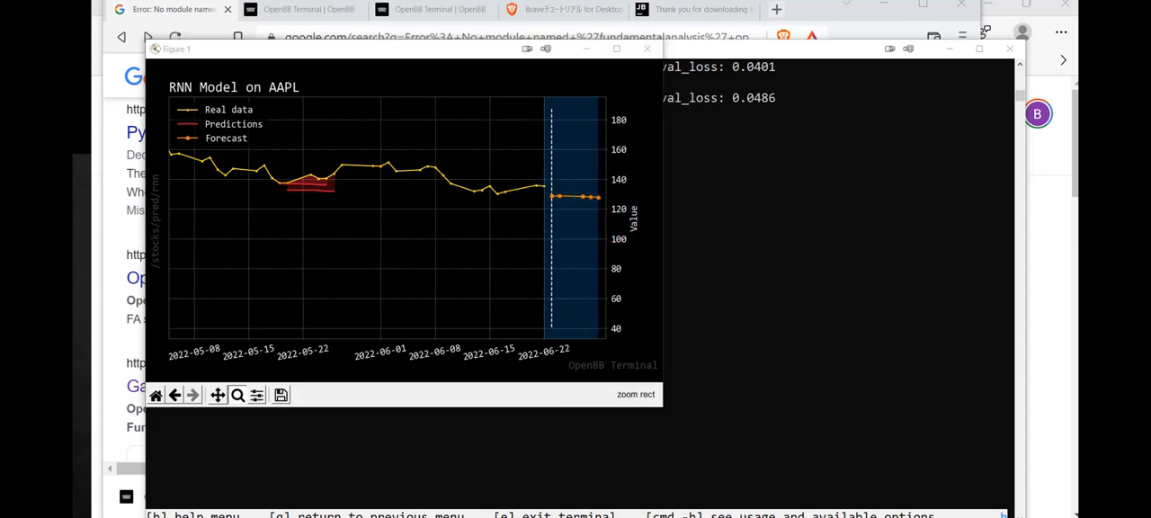
Close the RNN chart to reveal the five-day forecast, list prediction models, and enter arima
click(646, 48)
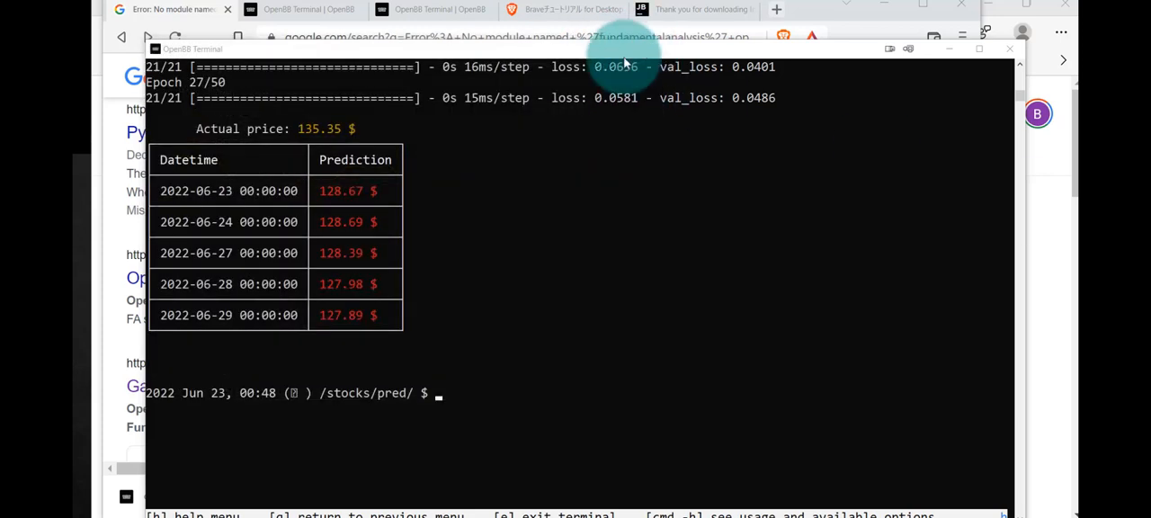
mouse_move(490, 383)
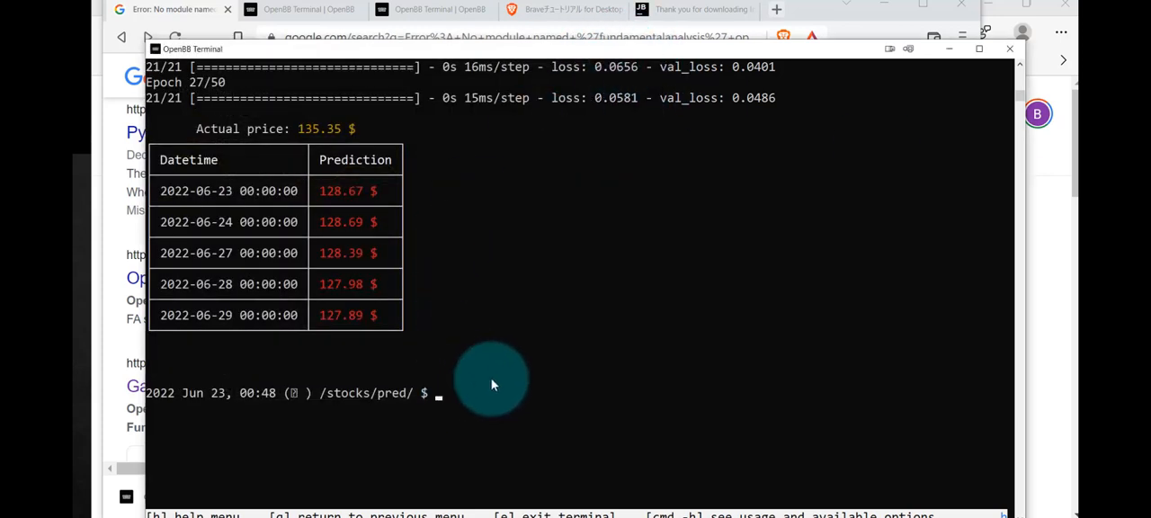
text(h)
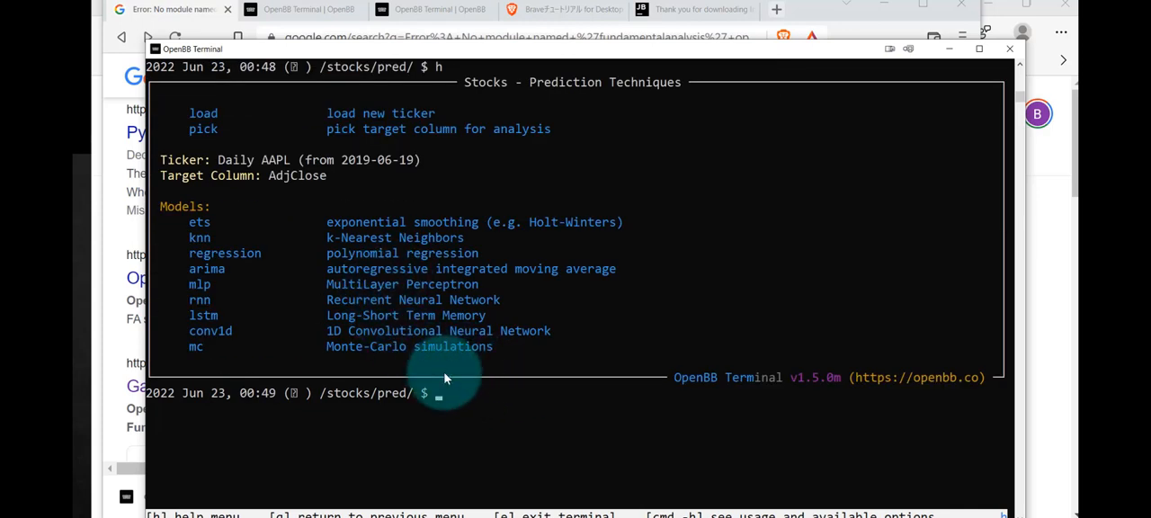
text(arima)
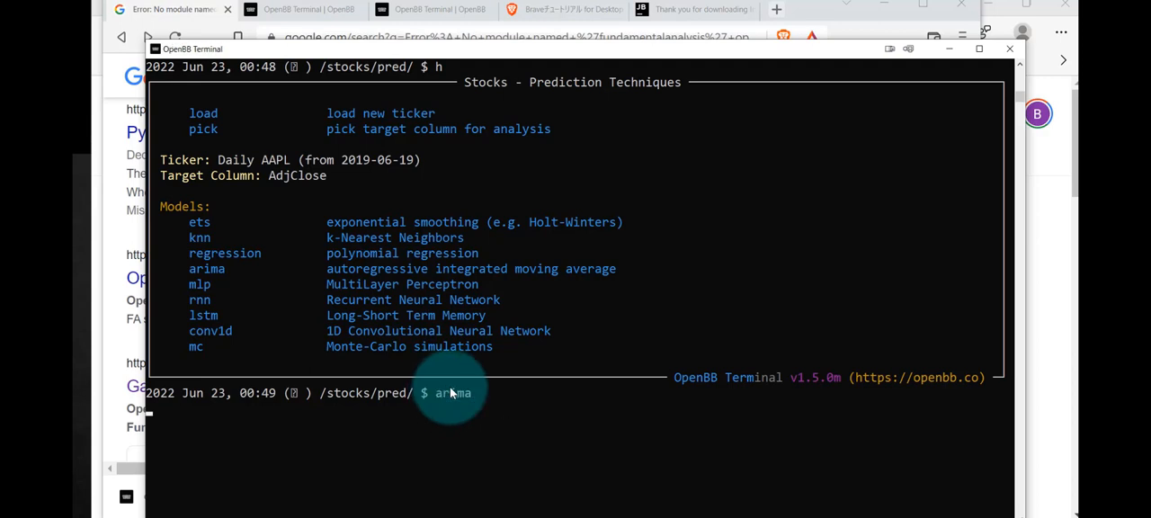
Run arima on AAPL to open the ARIMA (0,1,1) five-step prediction chart
key(Return)
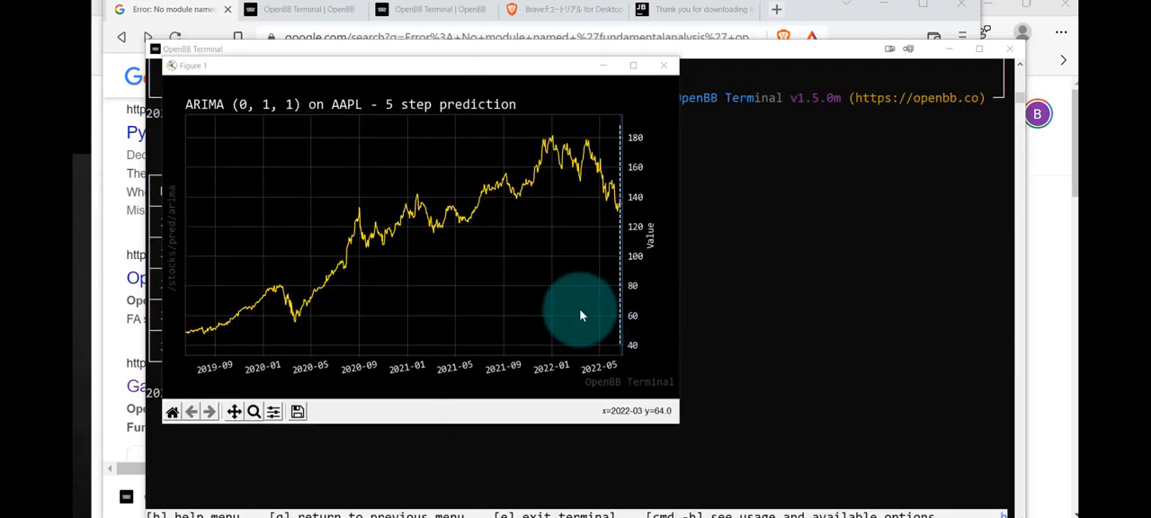
mouse_move(609, 214)
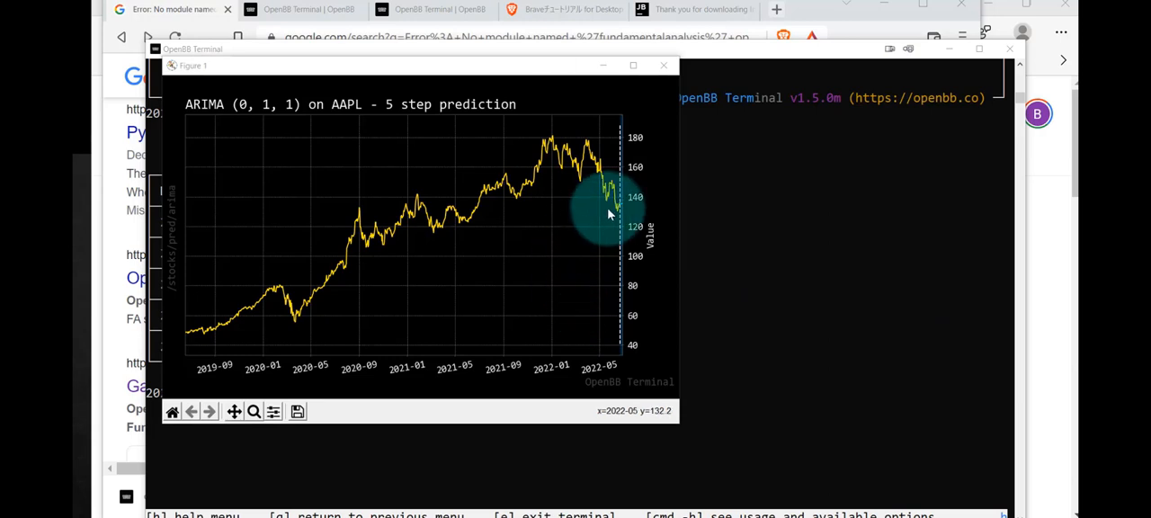
mouse_move(625, 205)
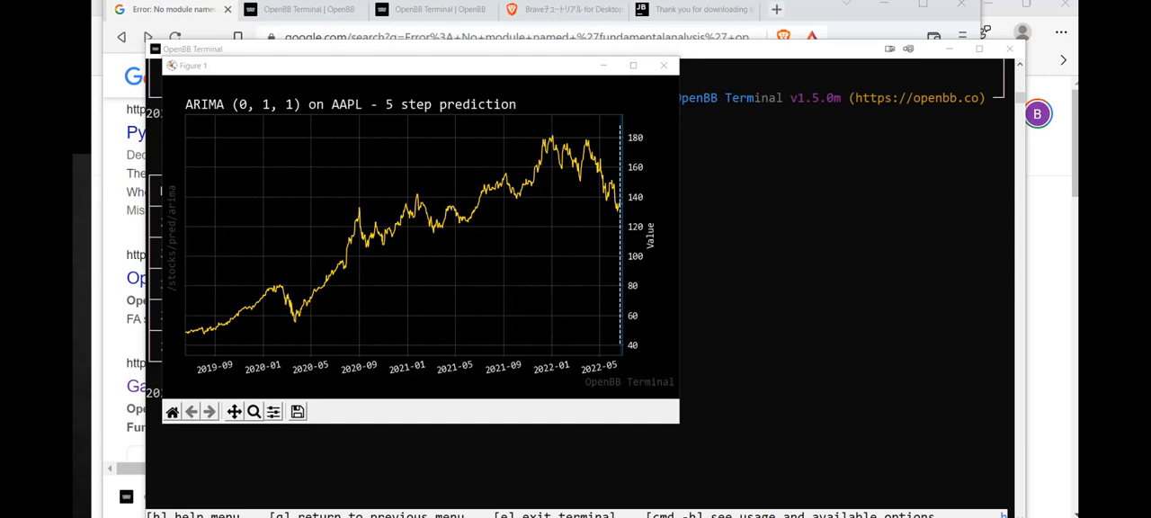
mouse_move(620, 216)
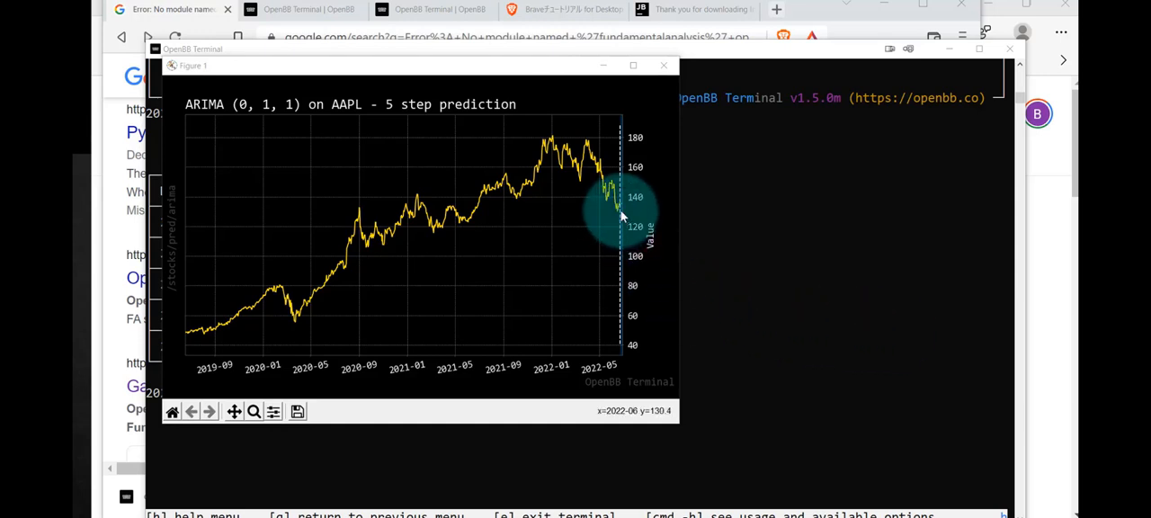
mouse_move(620, 216)
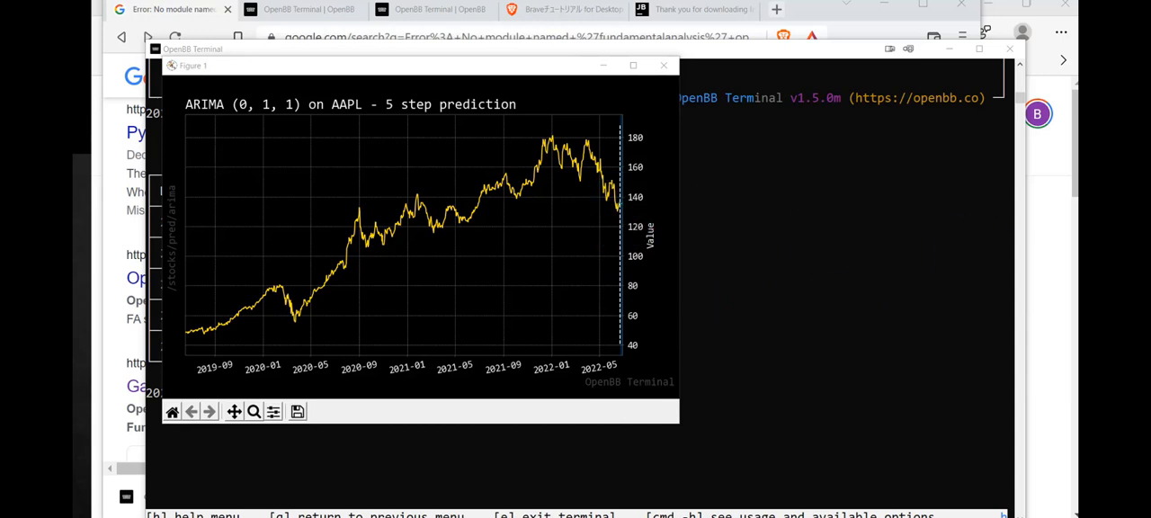
Close the ARIMA chart to view the five-day table forecasting 135.37 against actual 135.35
click(663, 65)
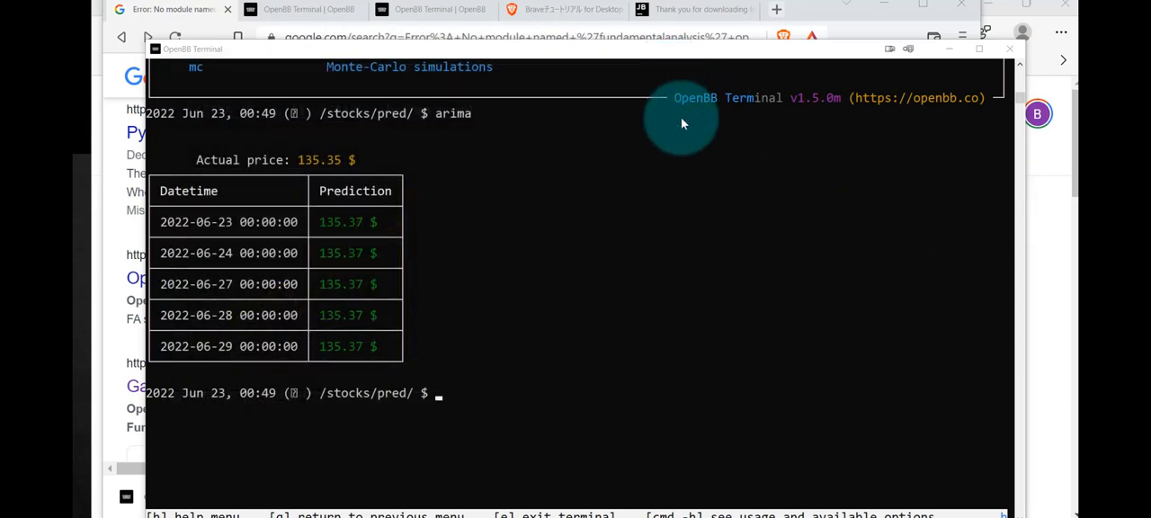
mouse_move(333, 301)
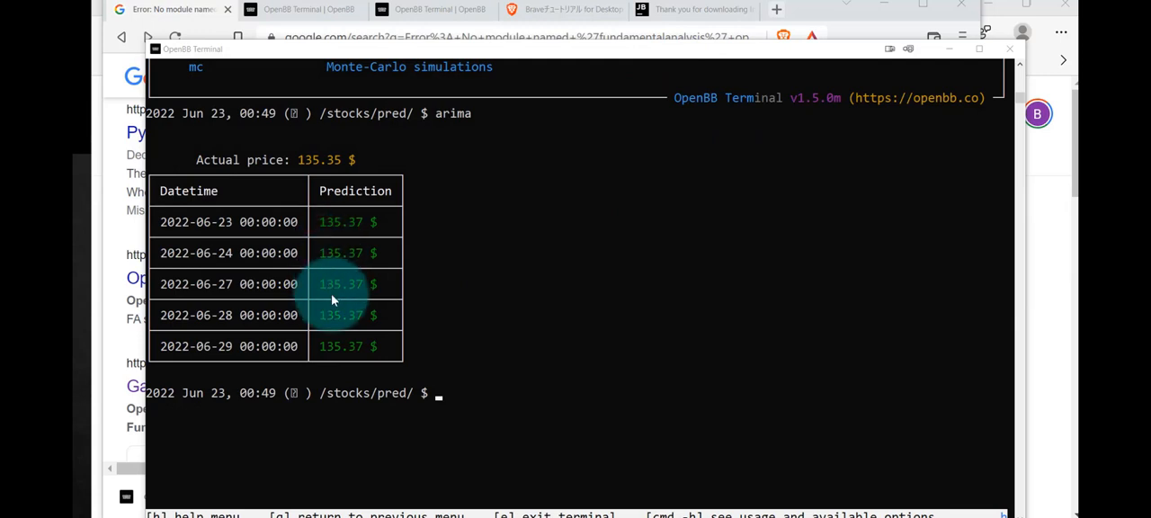
mouse_move(219, 237)
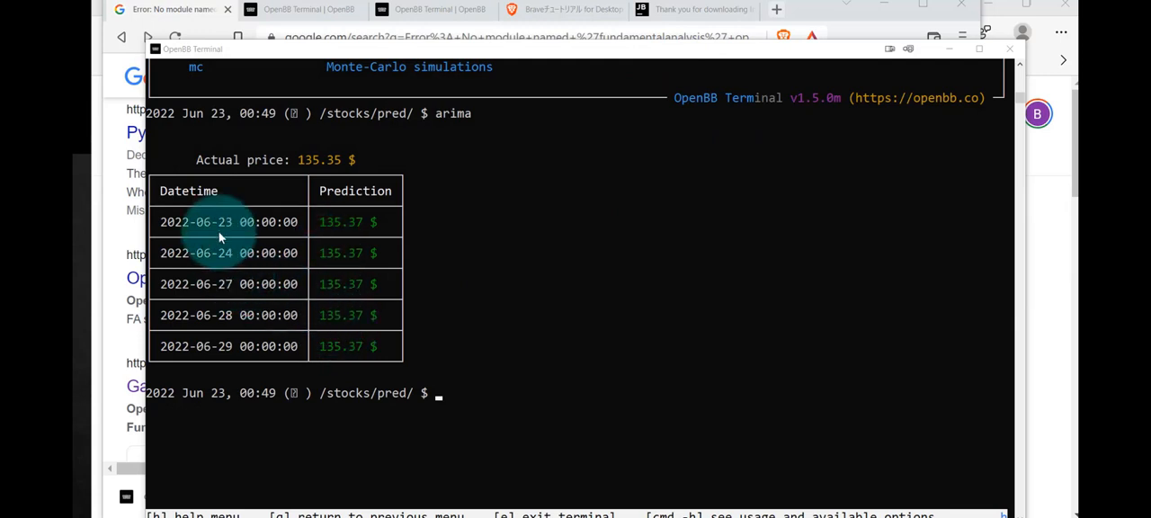